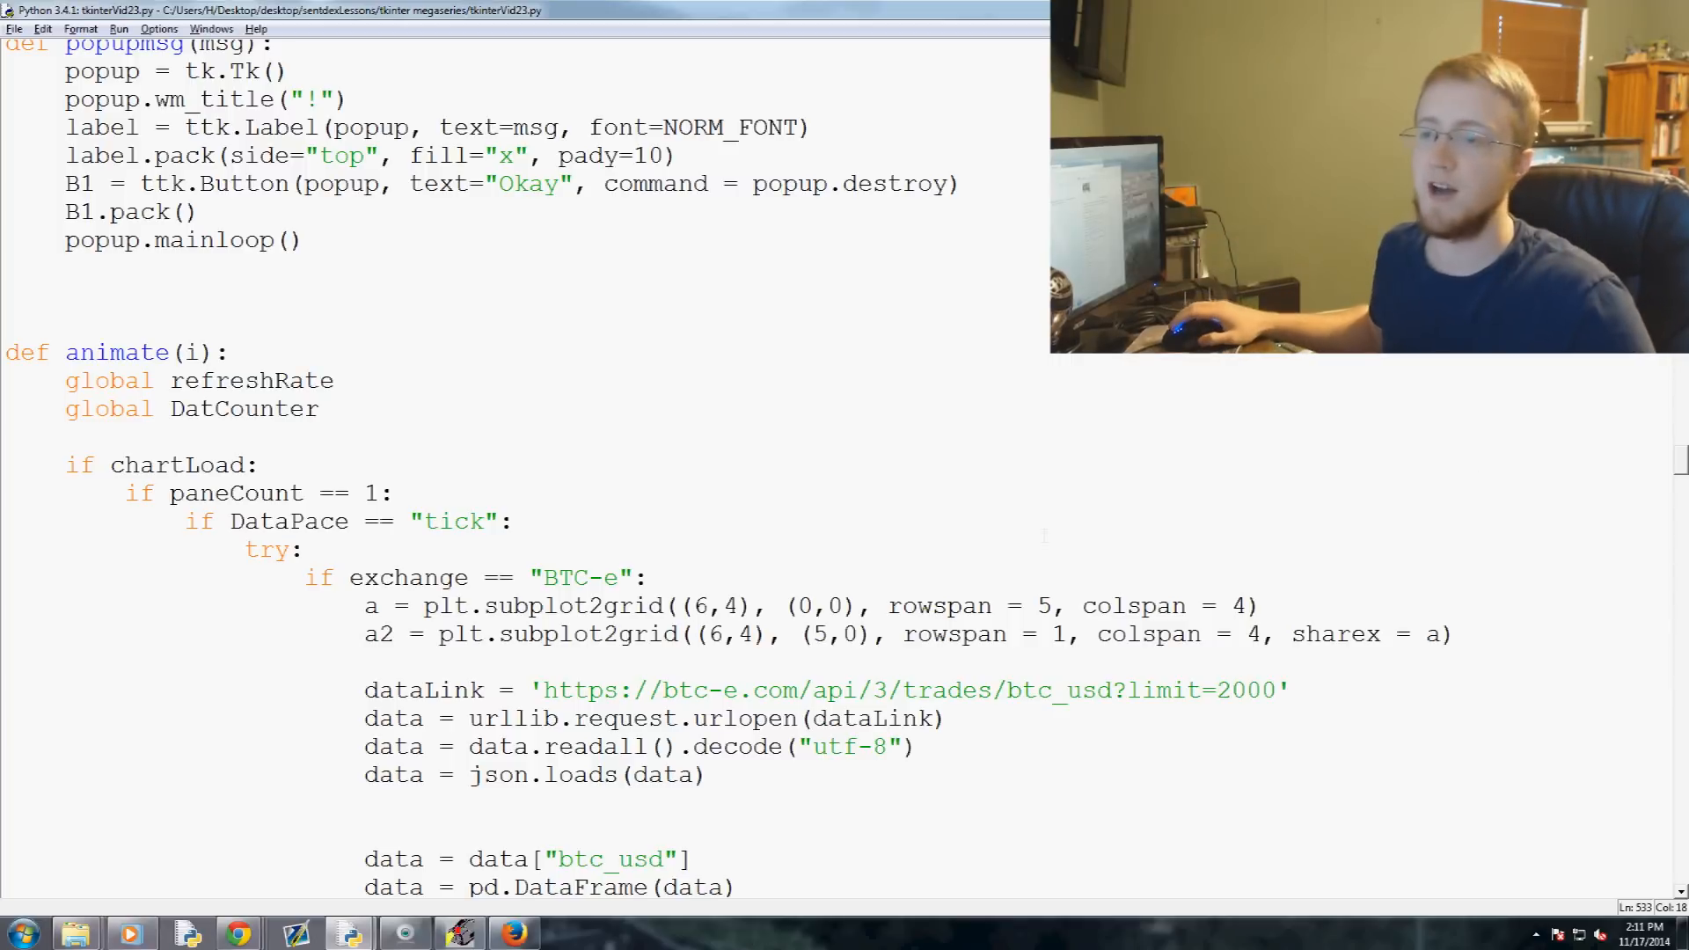
# Scroll down through animate()'s exchange branches to the Huobi title code
pyautogui.doubleClick(116, 352)
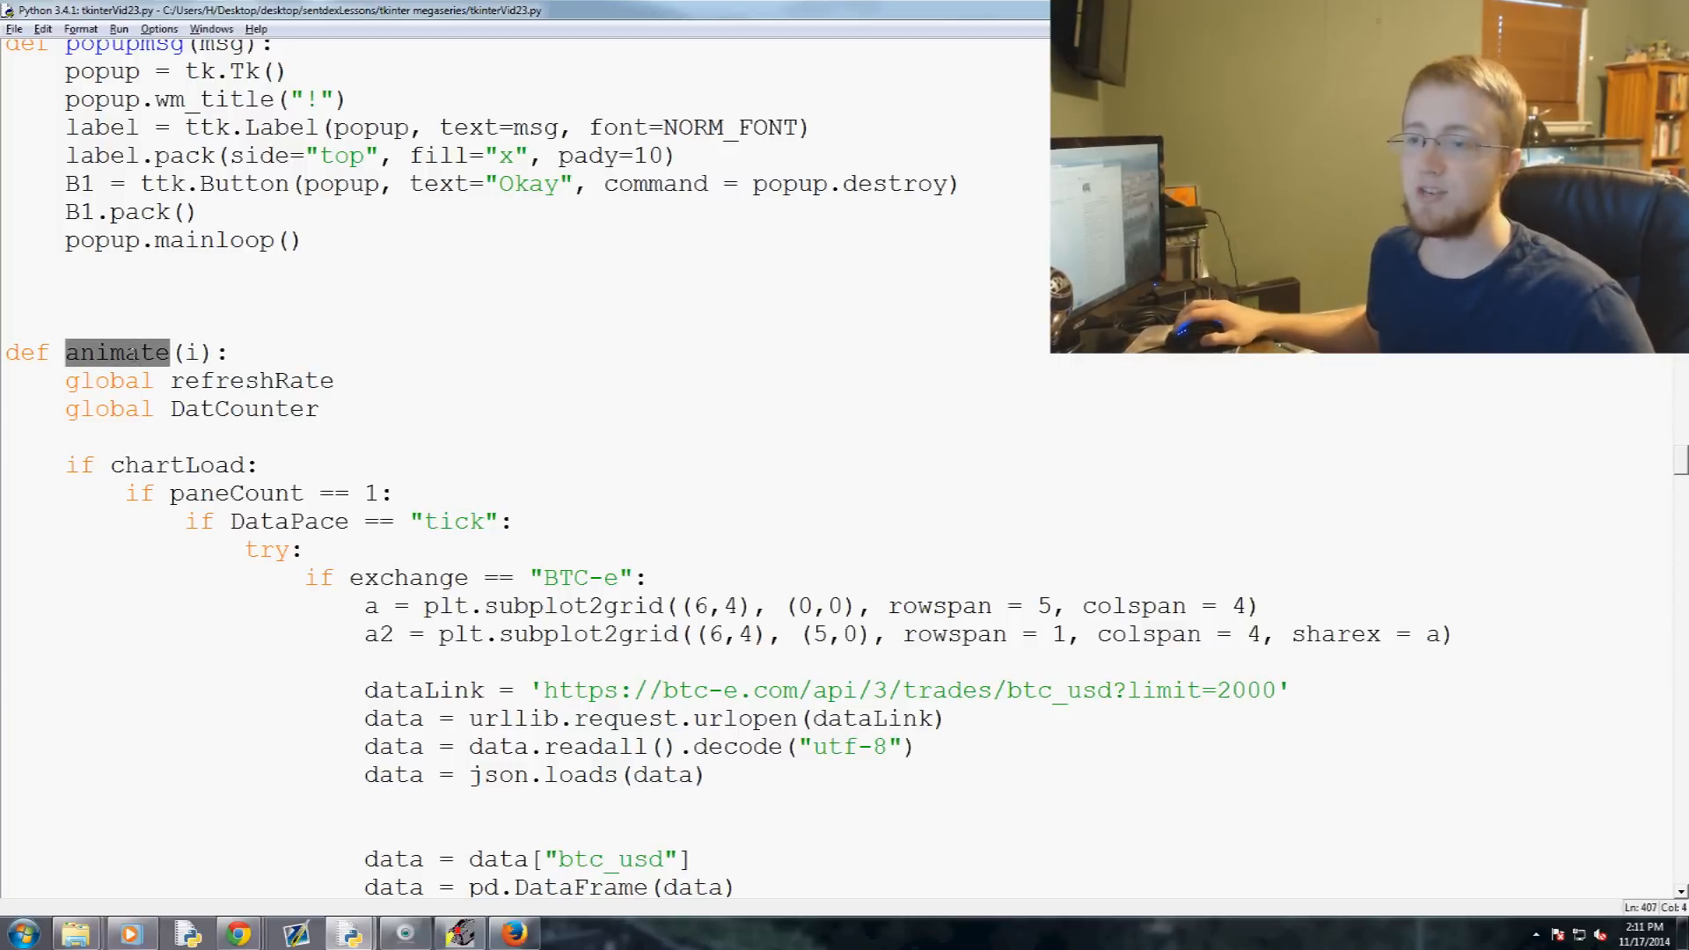
pyautogui.scroll(-3)
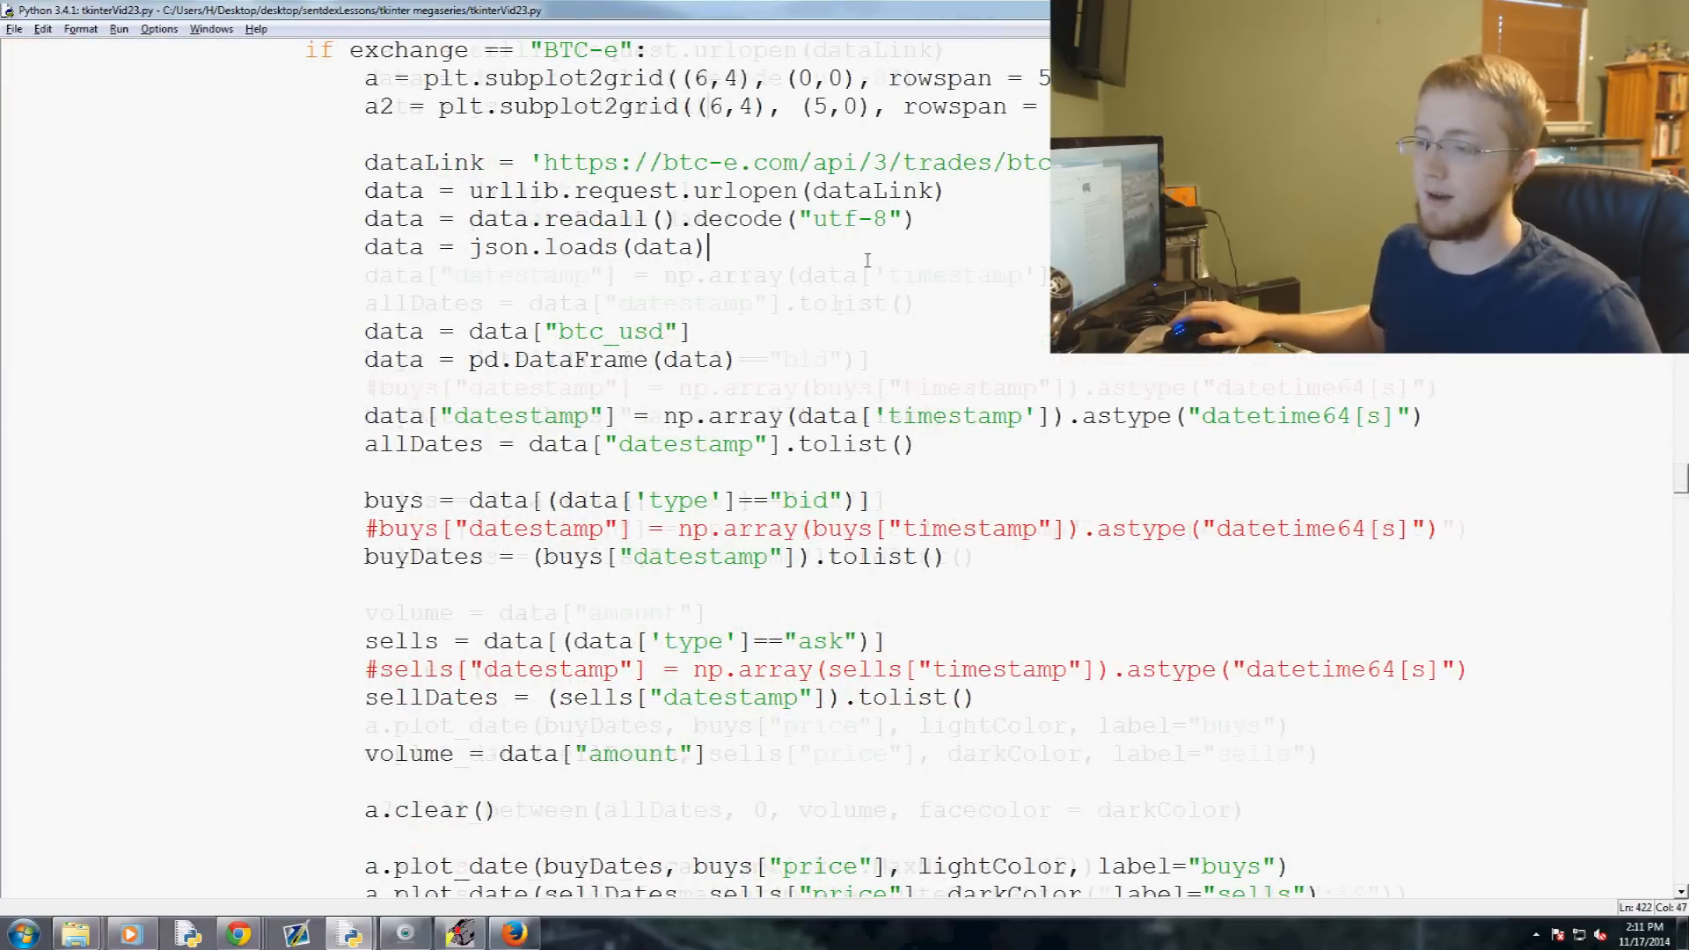
pyautogui.scroll(-3)
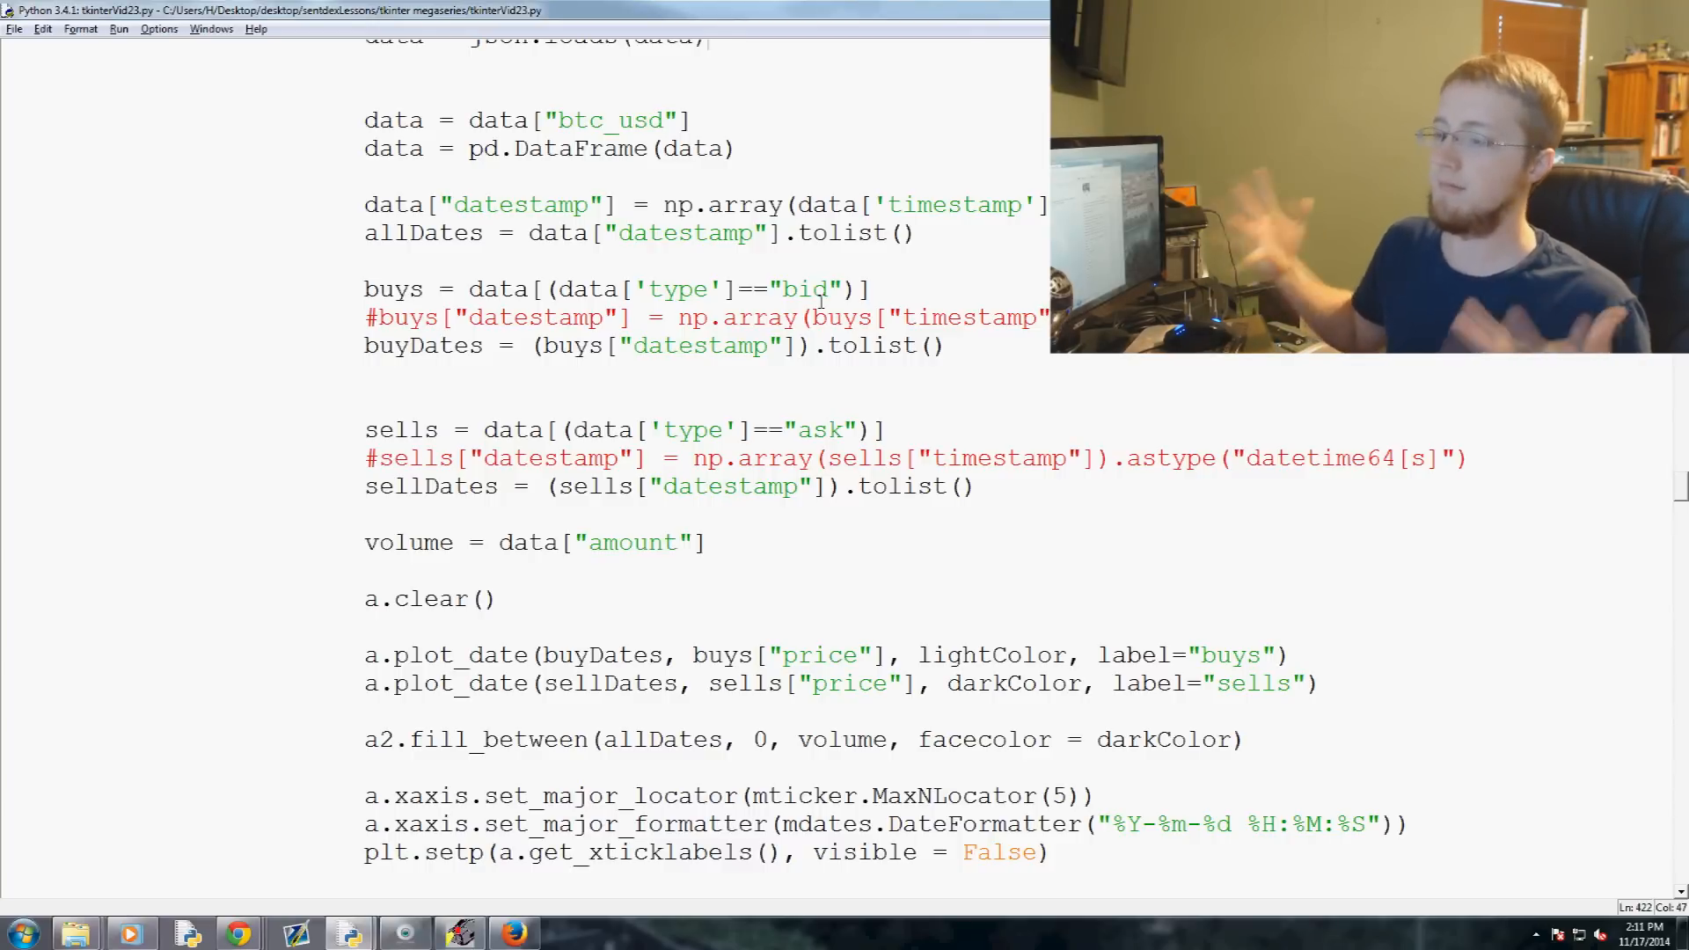
pyautogui.scroll(-3)
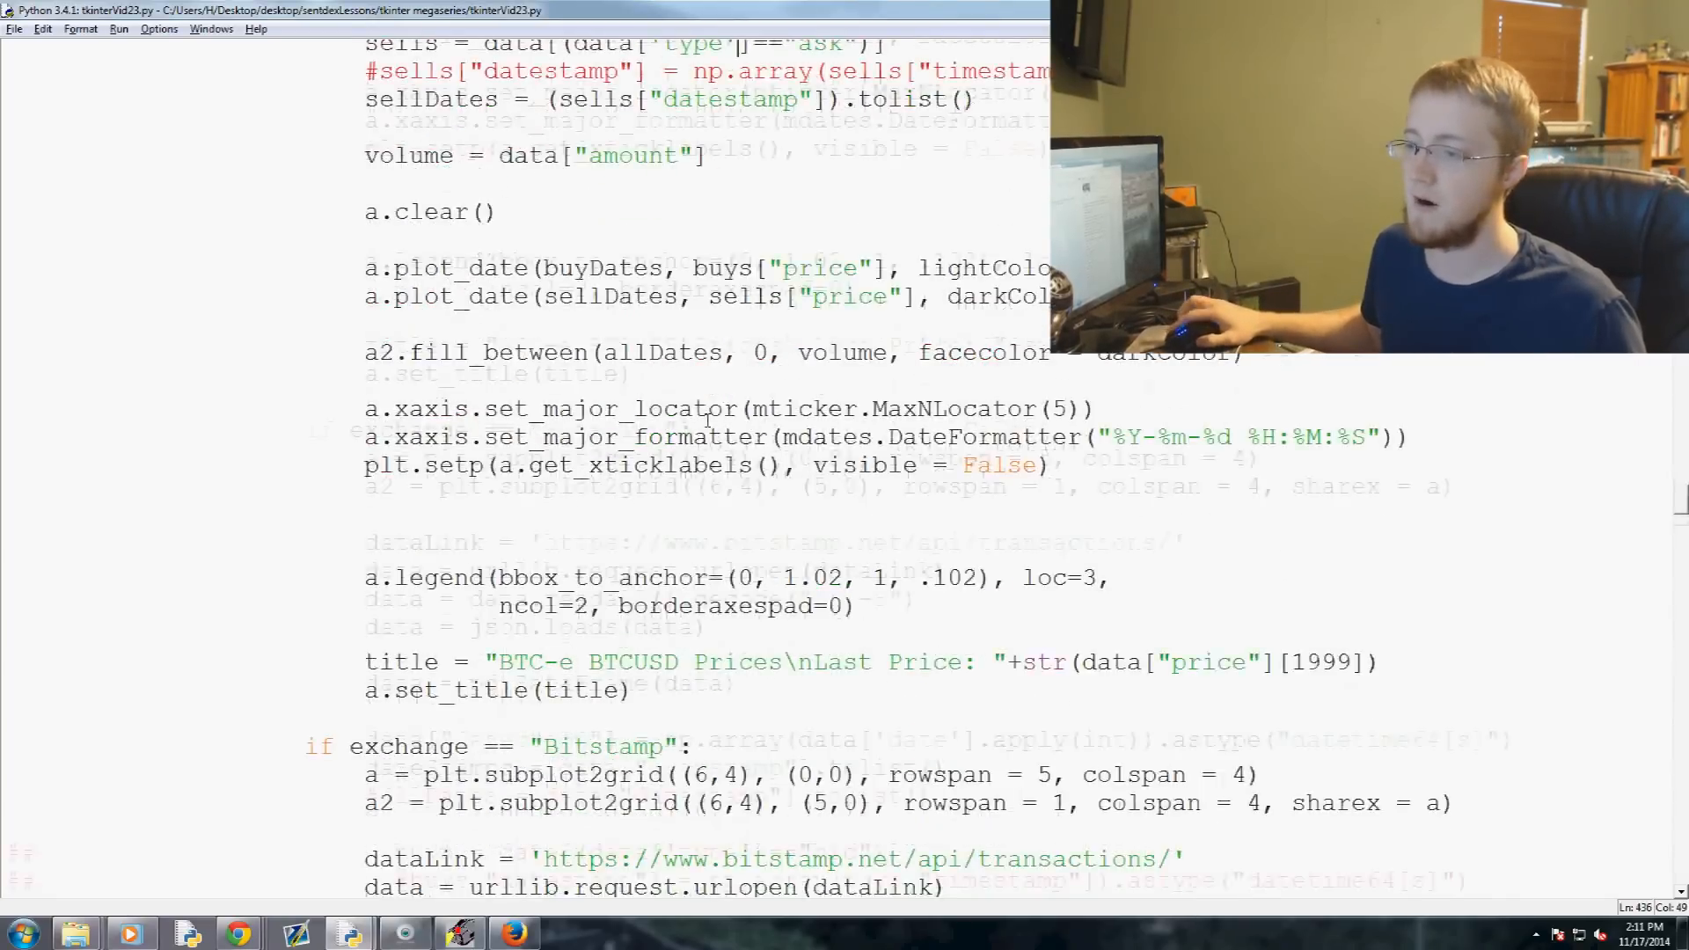
pyautogui.scroll(-3)
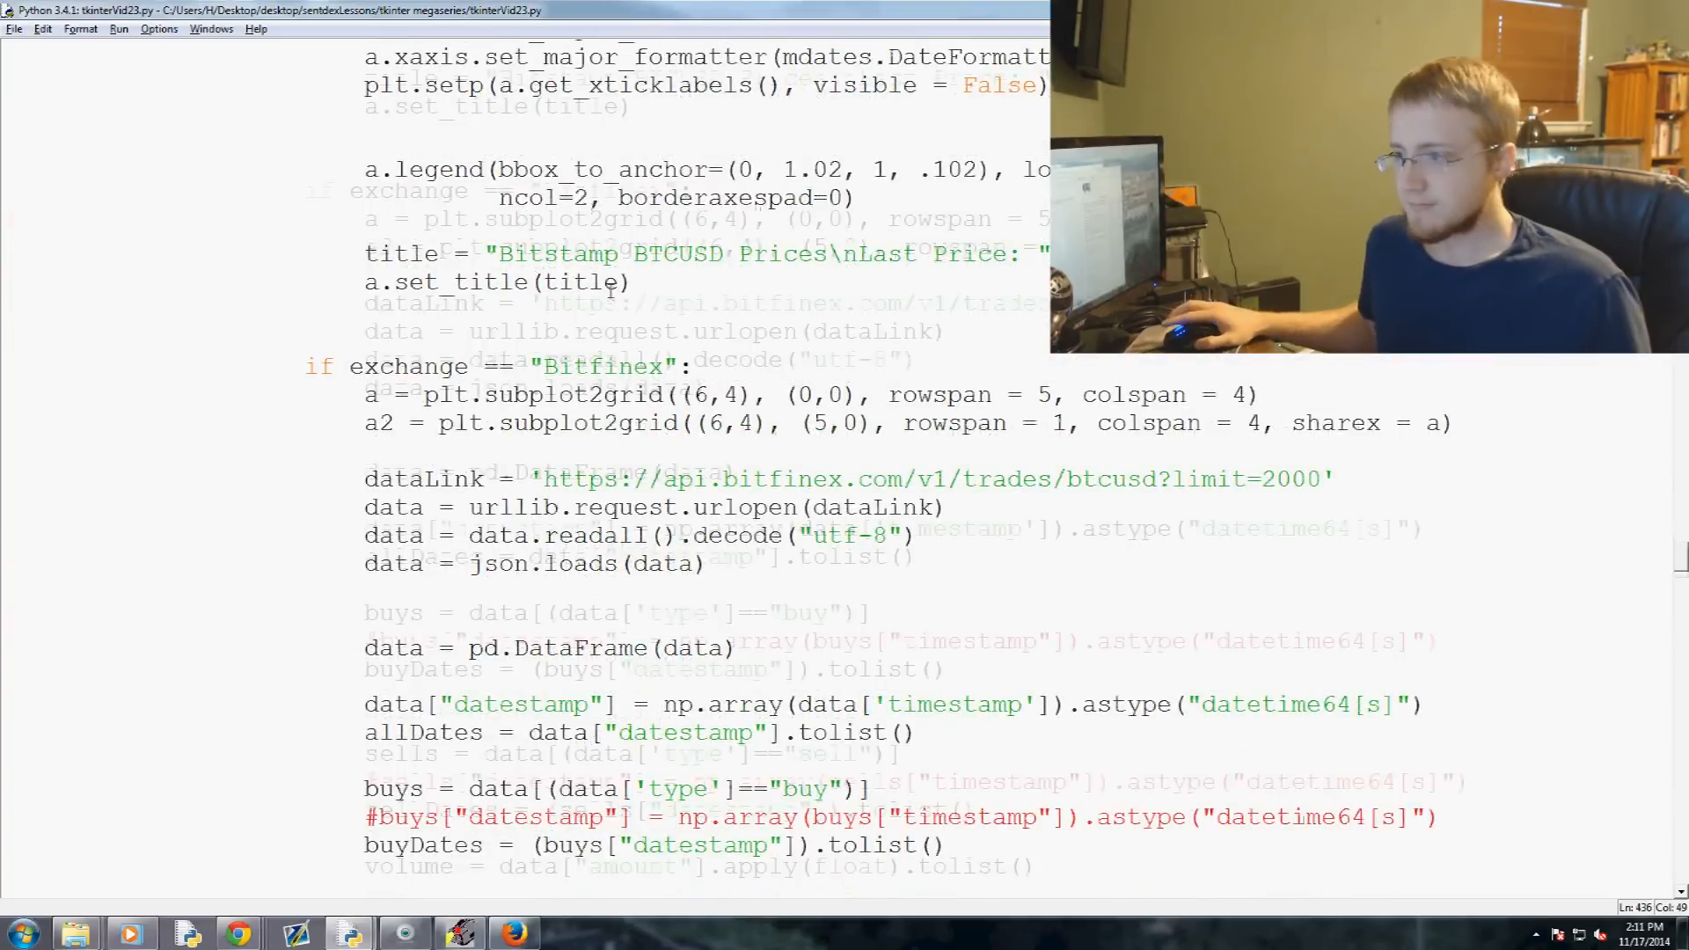
pyautogui.scroll(-3)
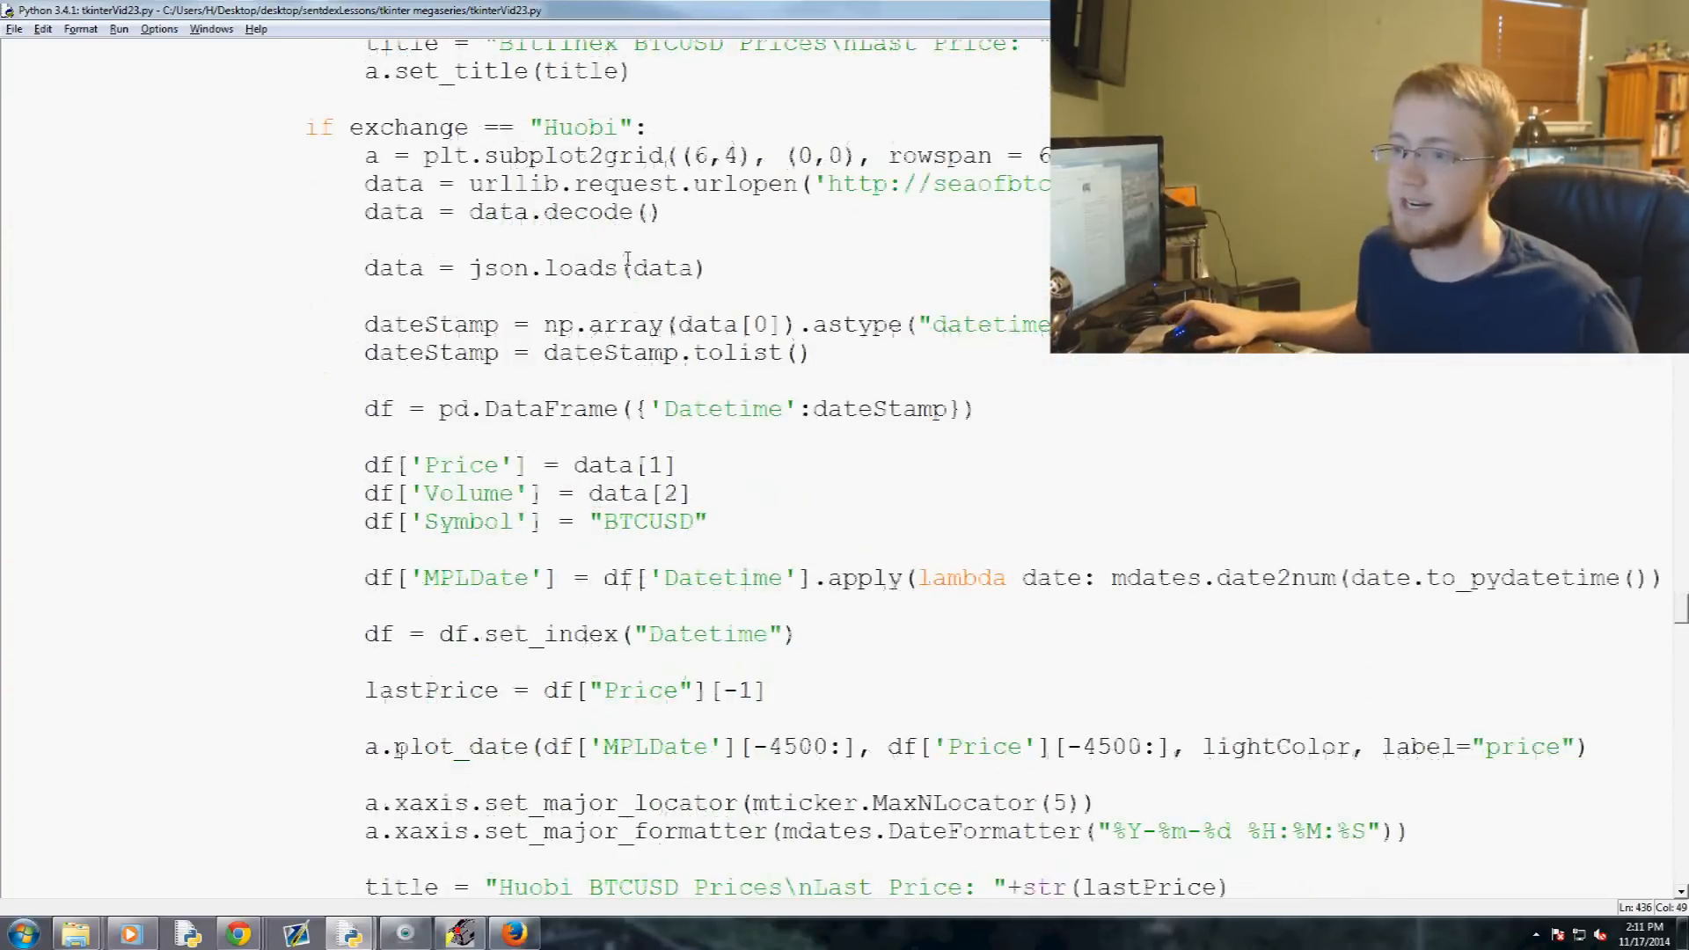
pyautogui.scroll(-3)
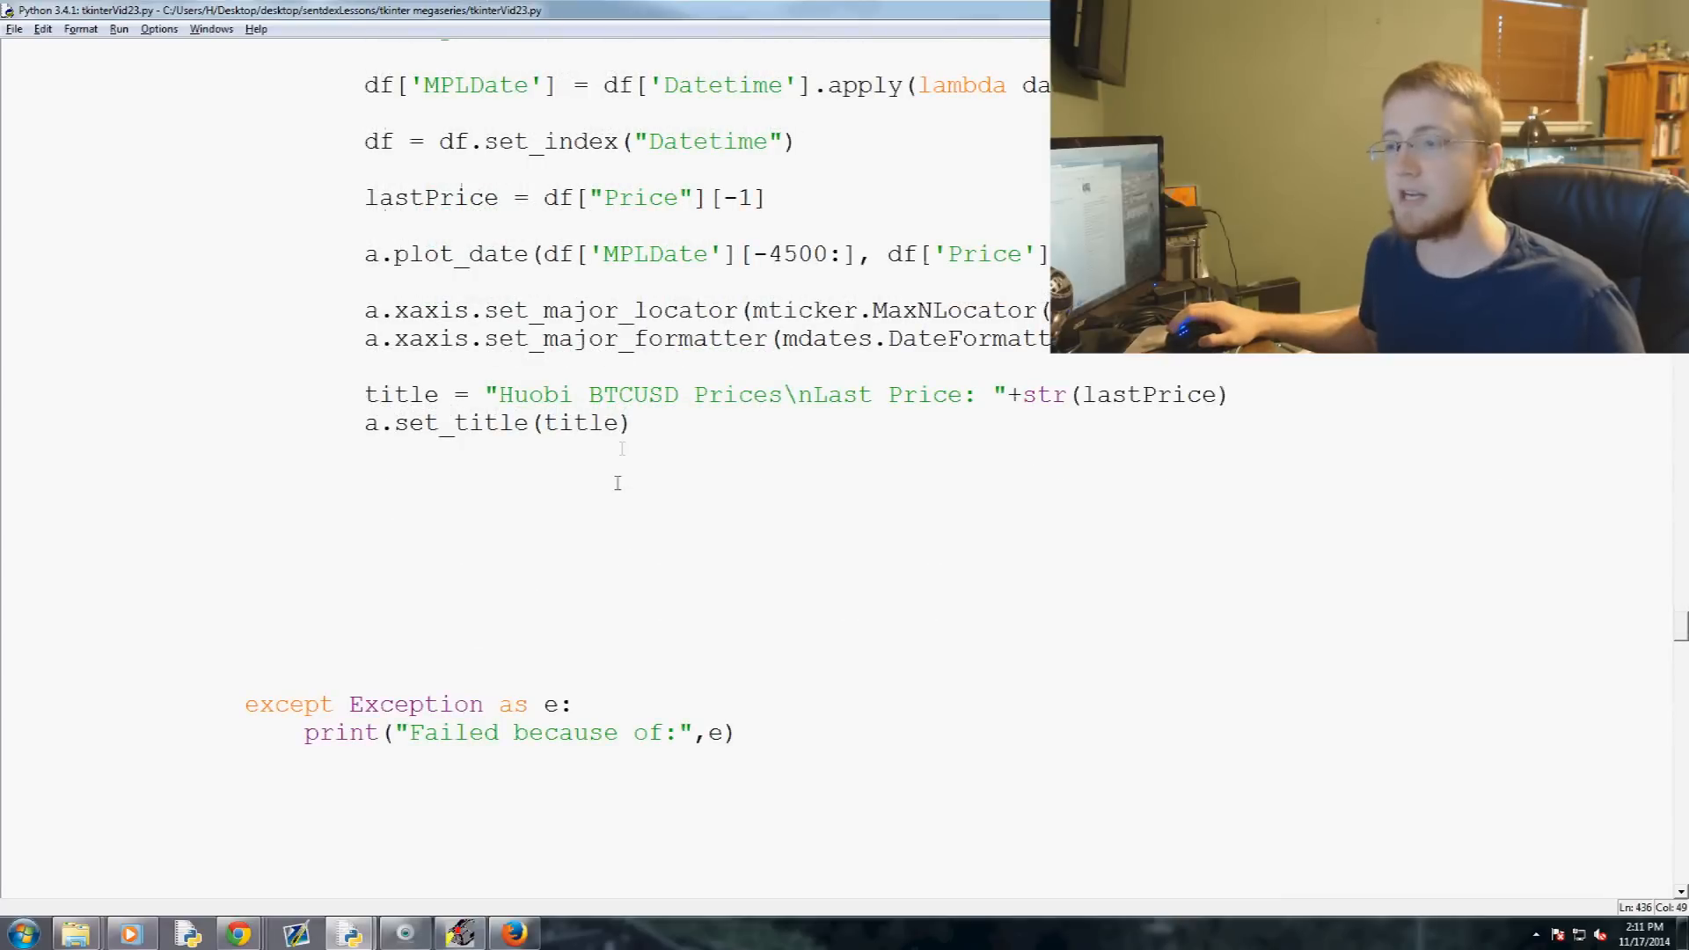
pyautogui.click(636, 423)
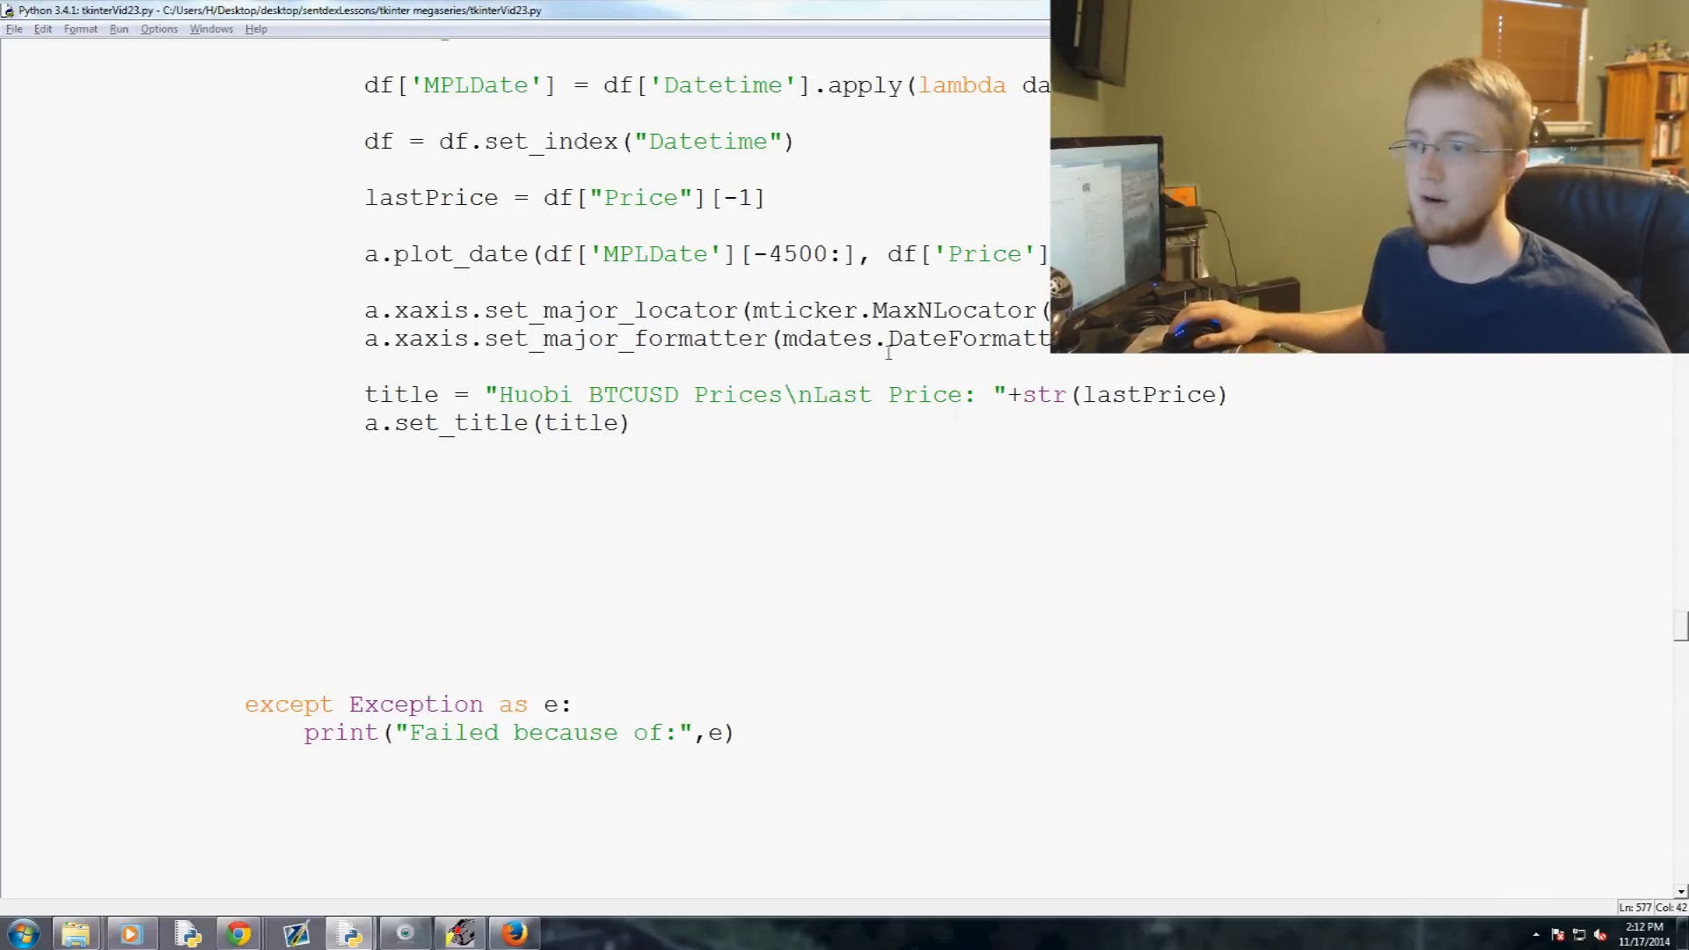
# Delete the empty lines between the Huobi branch and the 'except Exception as e:' handler
pyautogui.scroll(3)
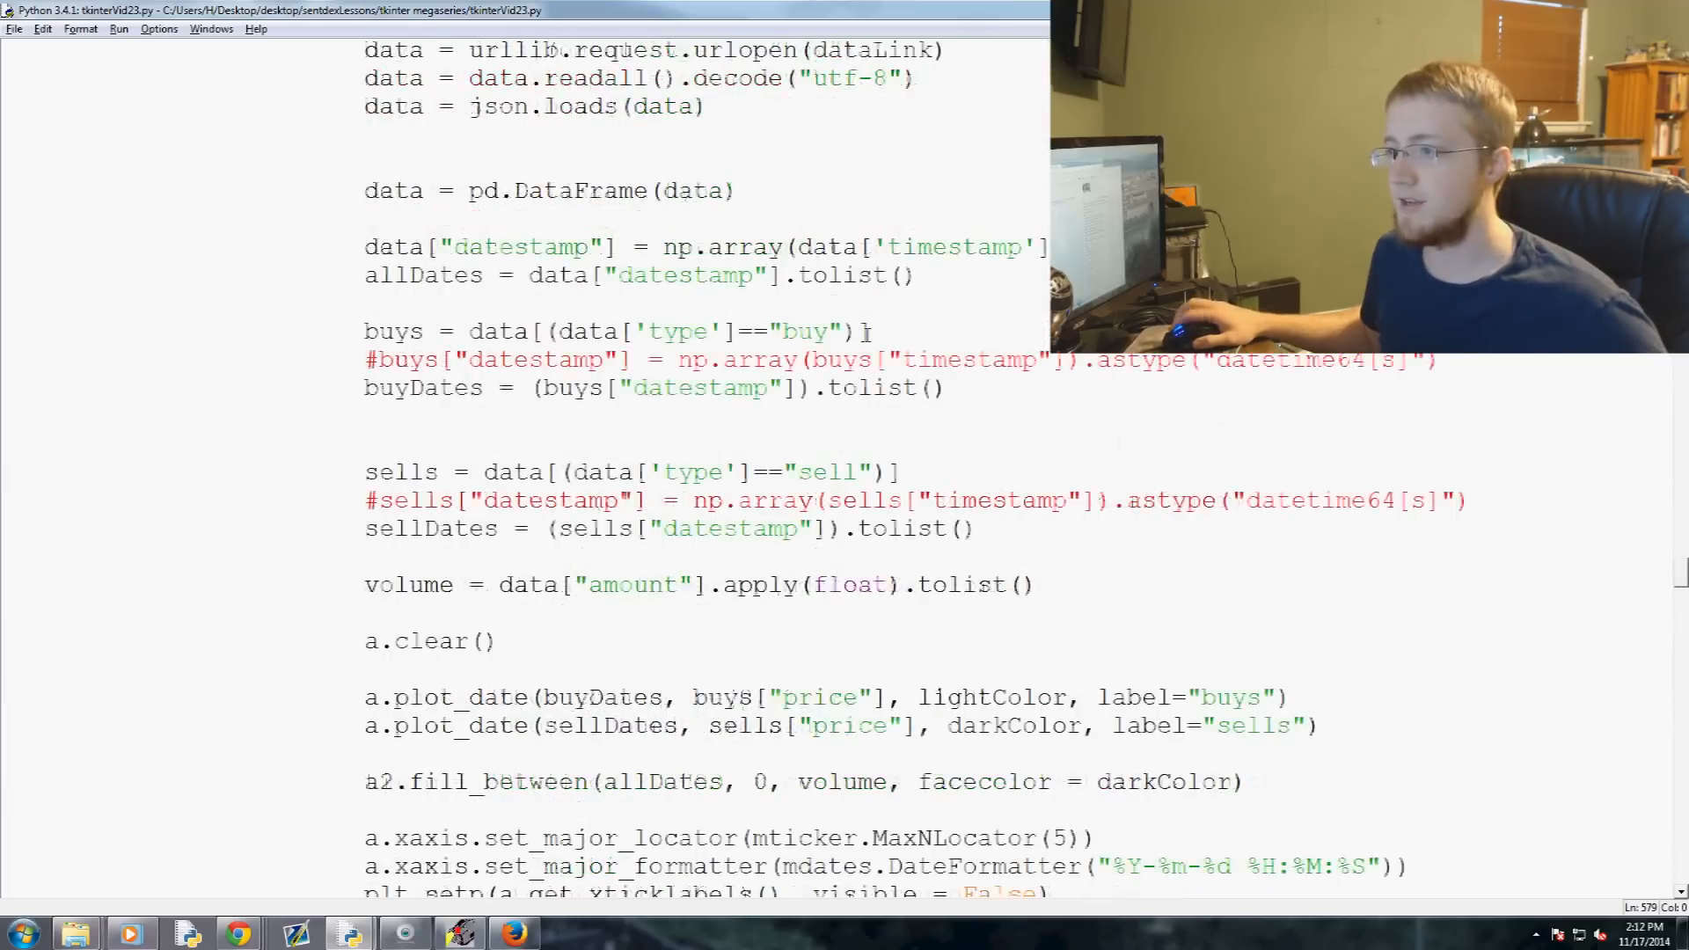
pyautogui.scroll(3)
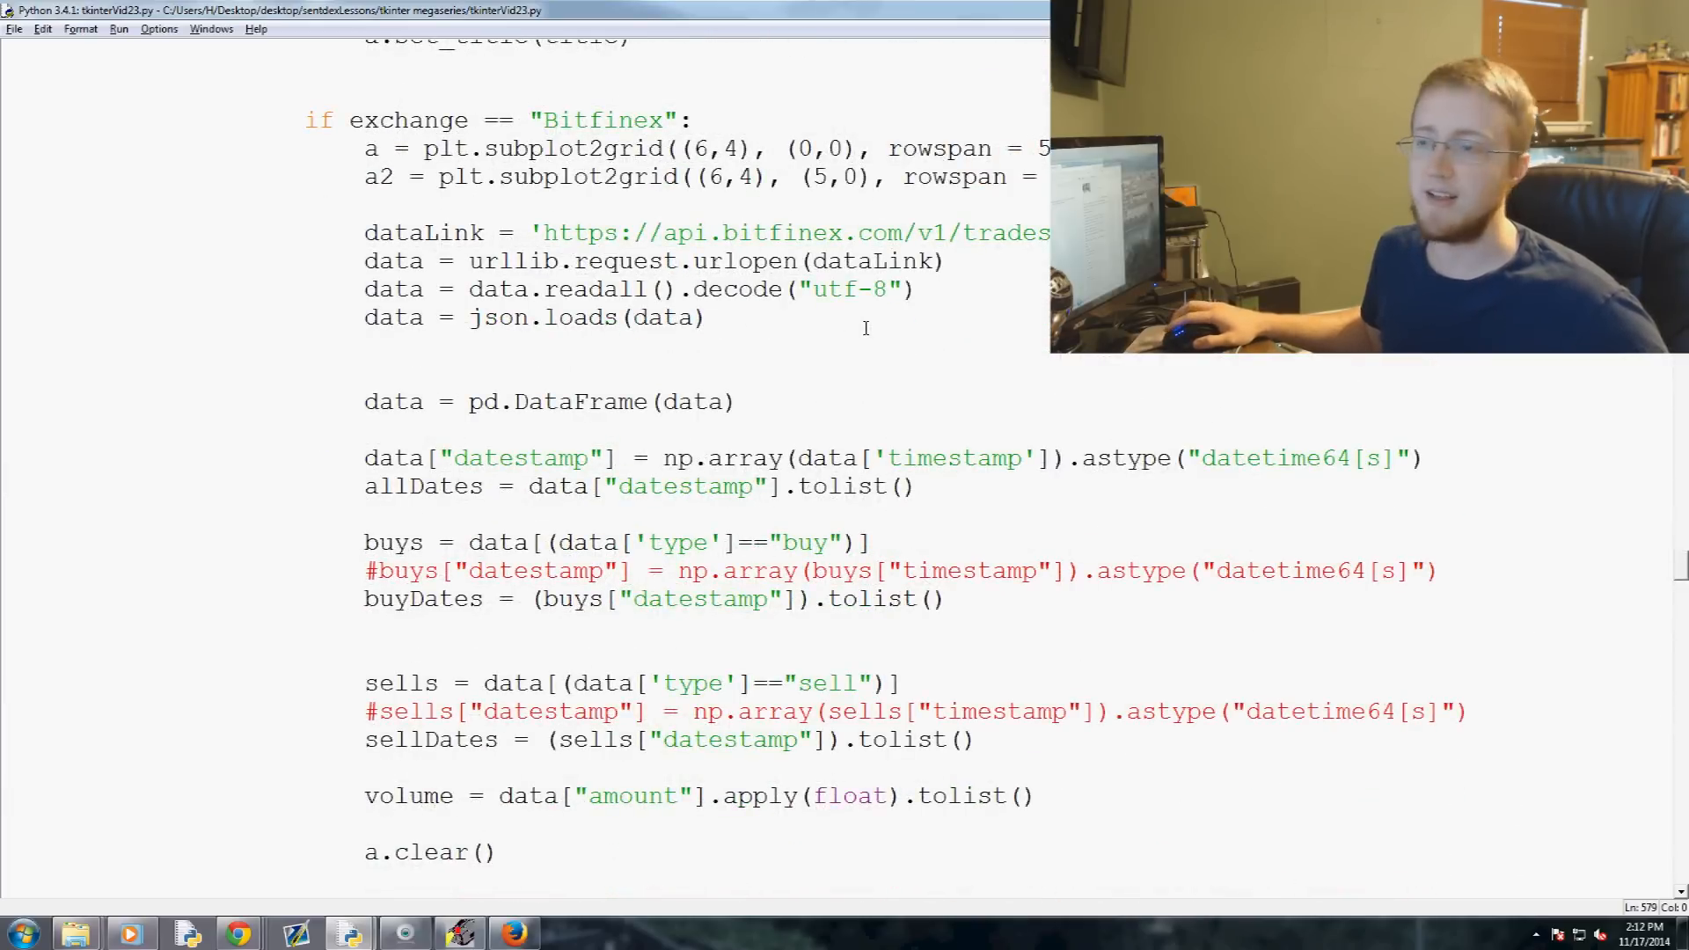
pyautogui.scroll(-3)
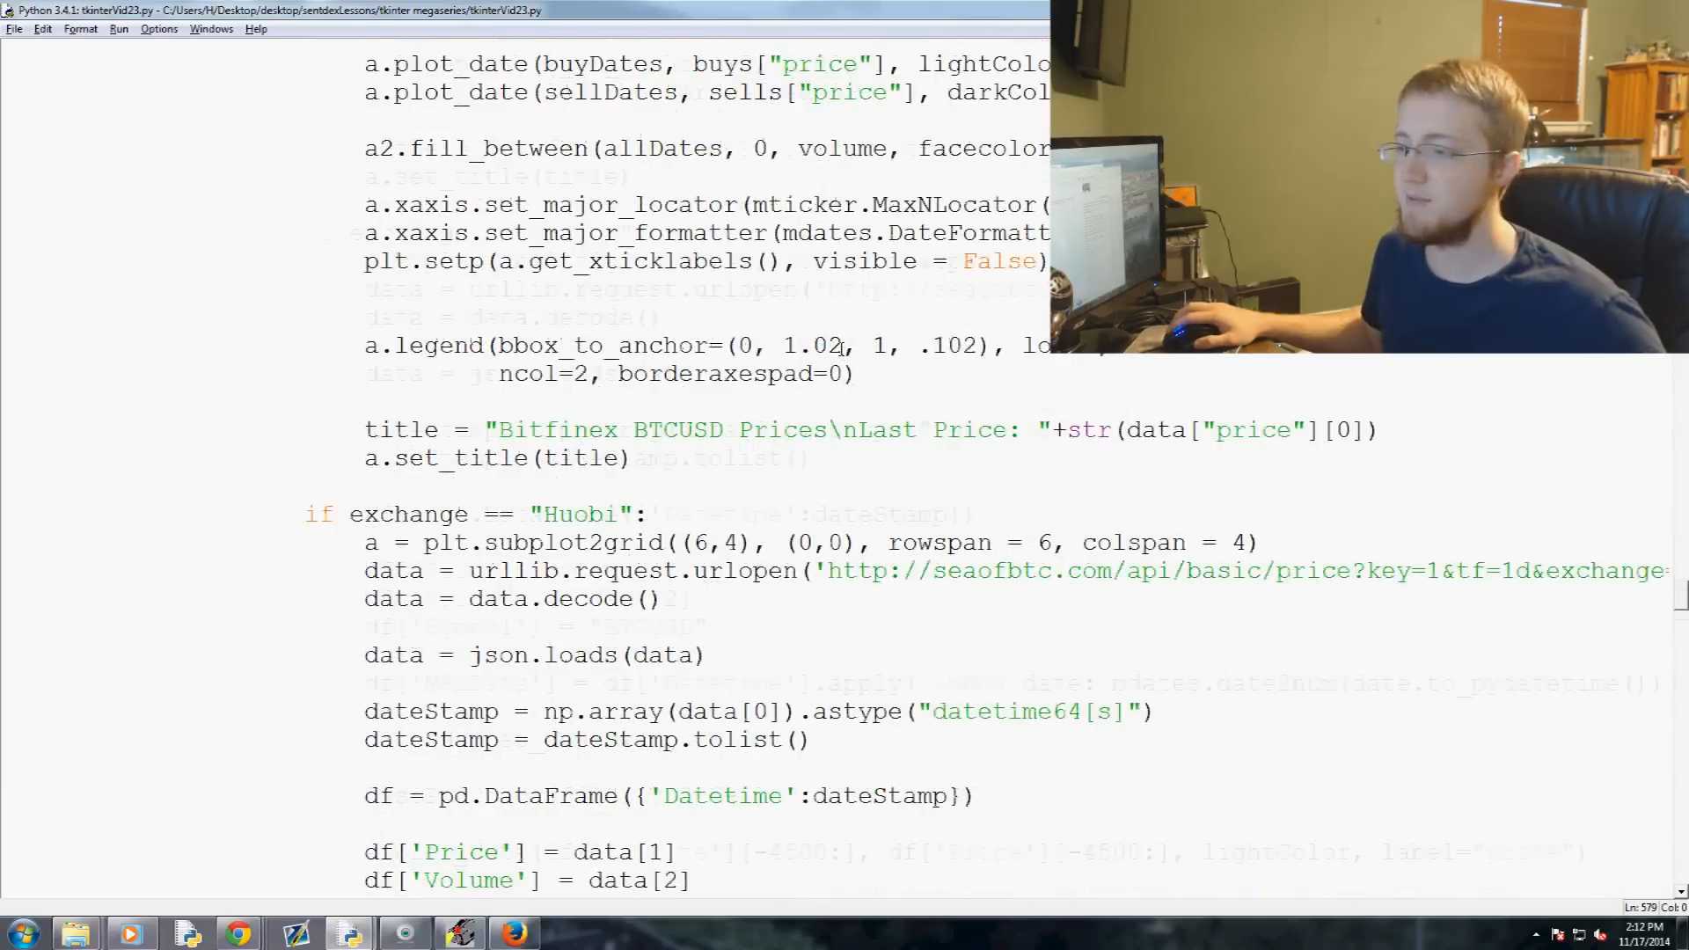
pyautogui.scroll(-3)
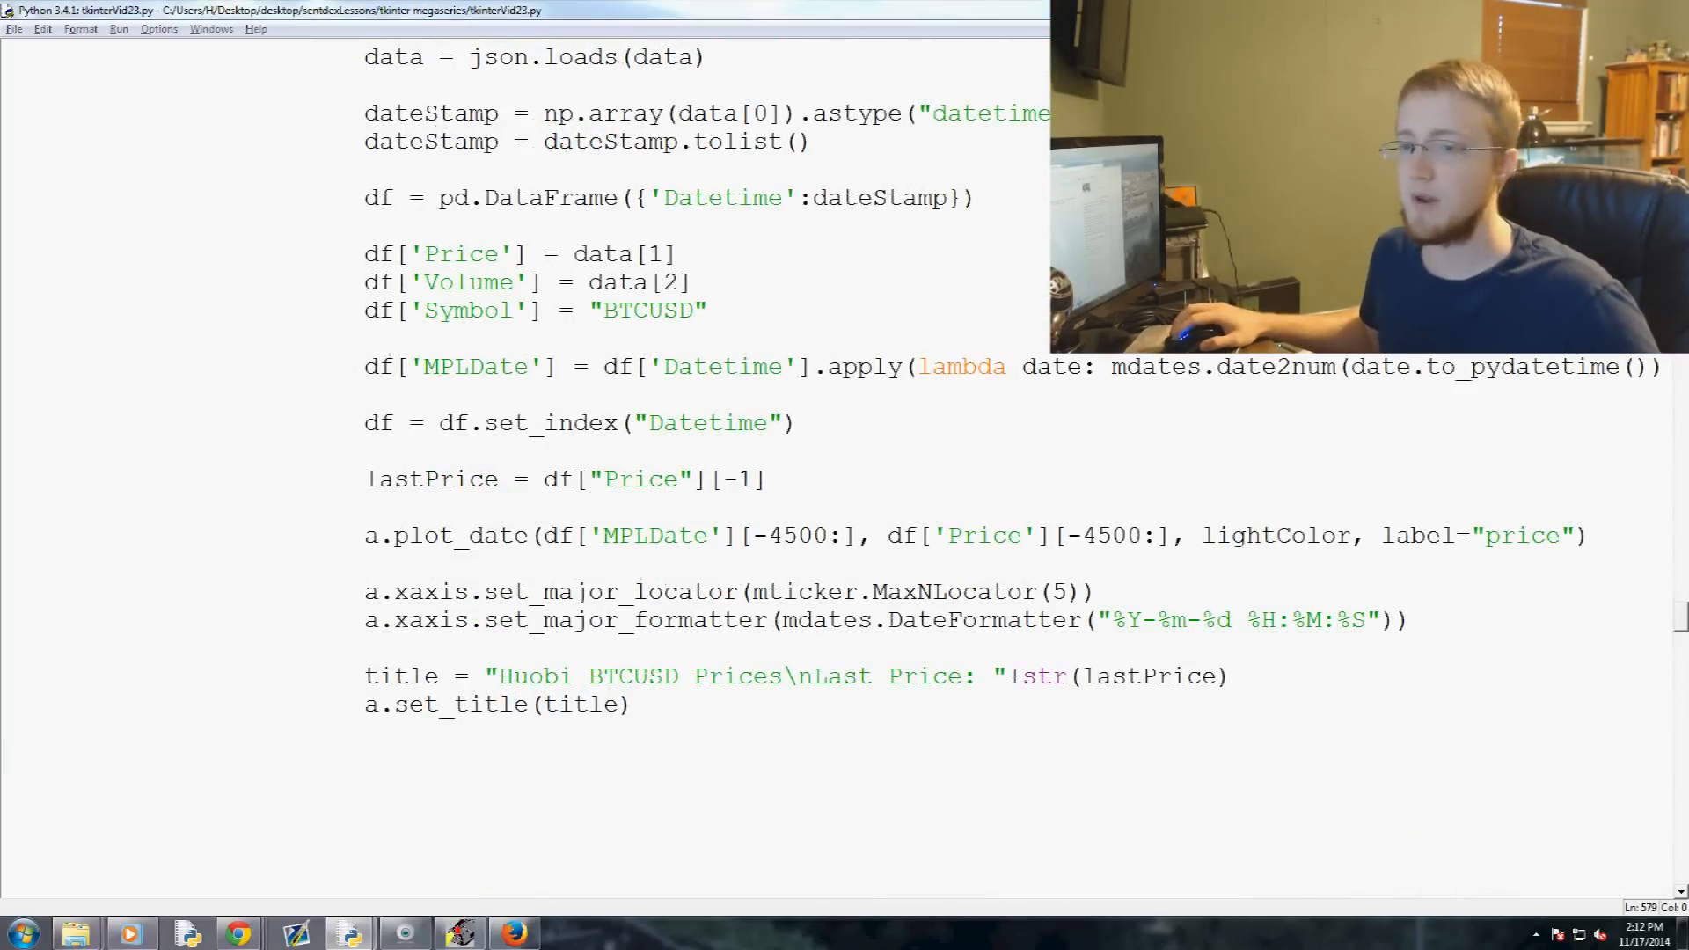
pyautogui.scroll(3)
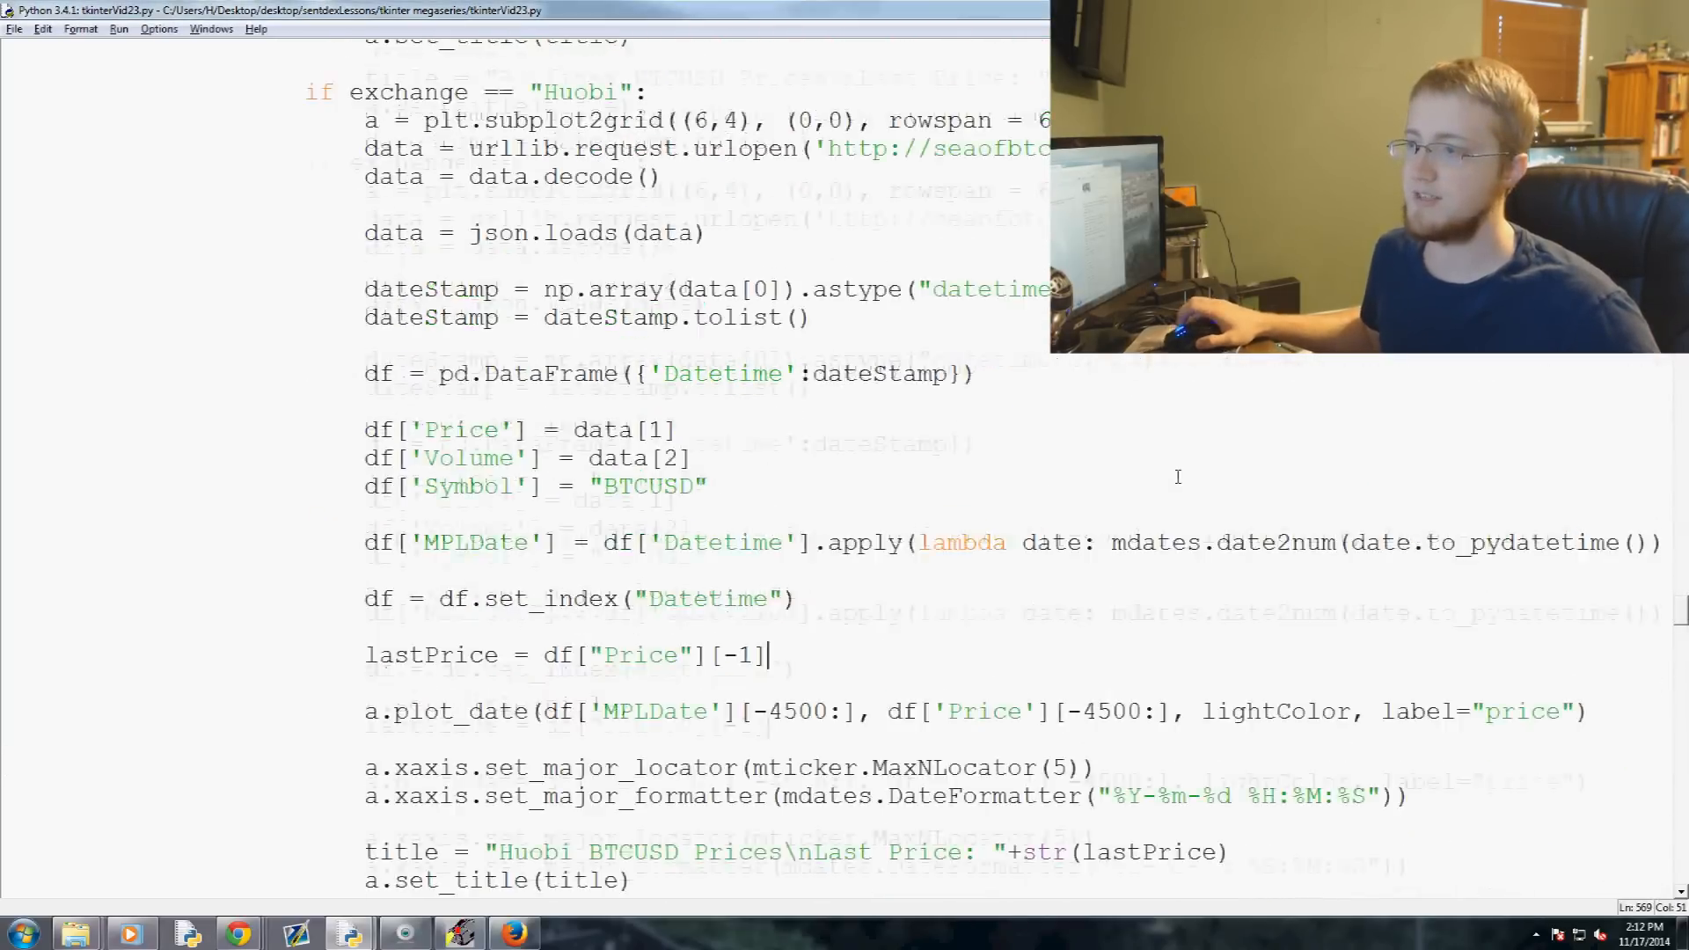
pyautogui.scroll(3)
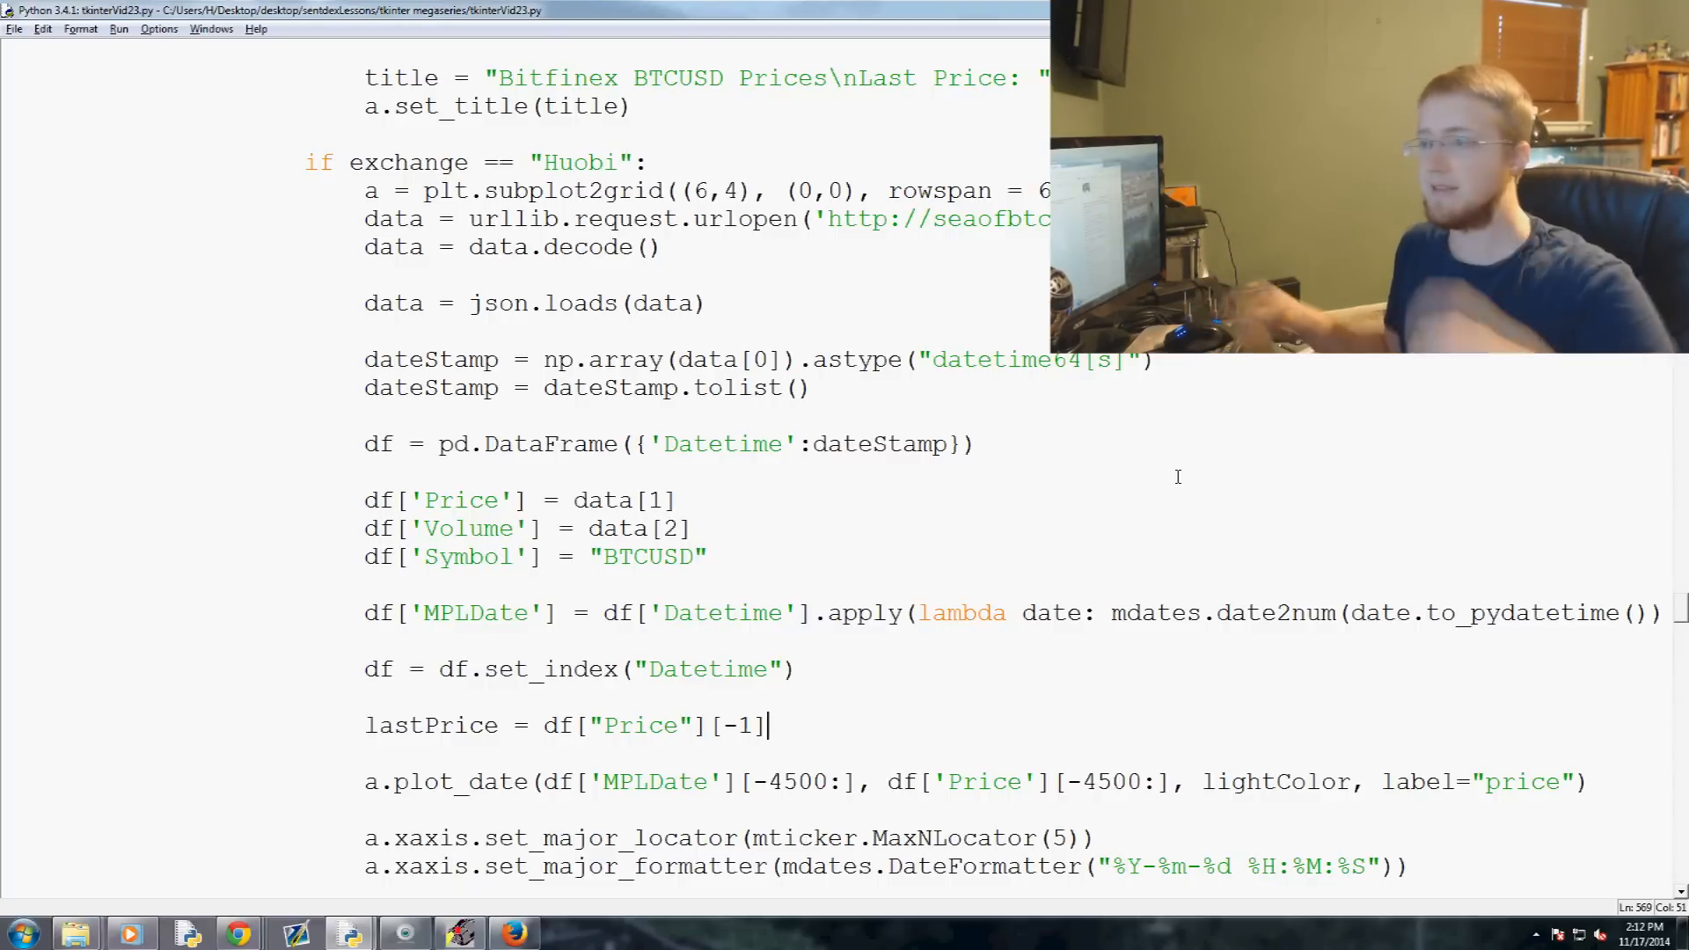
pyautogui.scroll(-3)
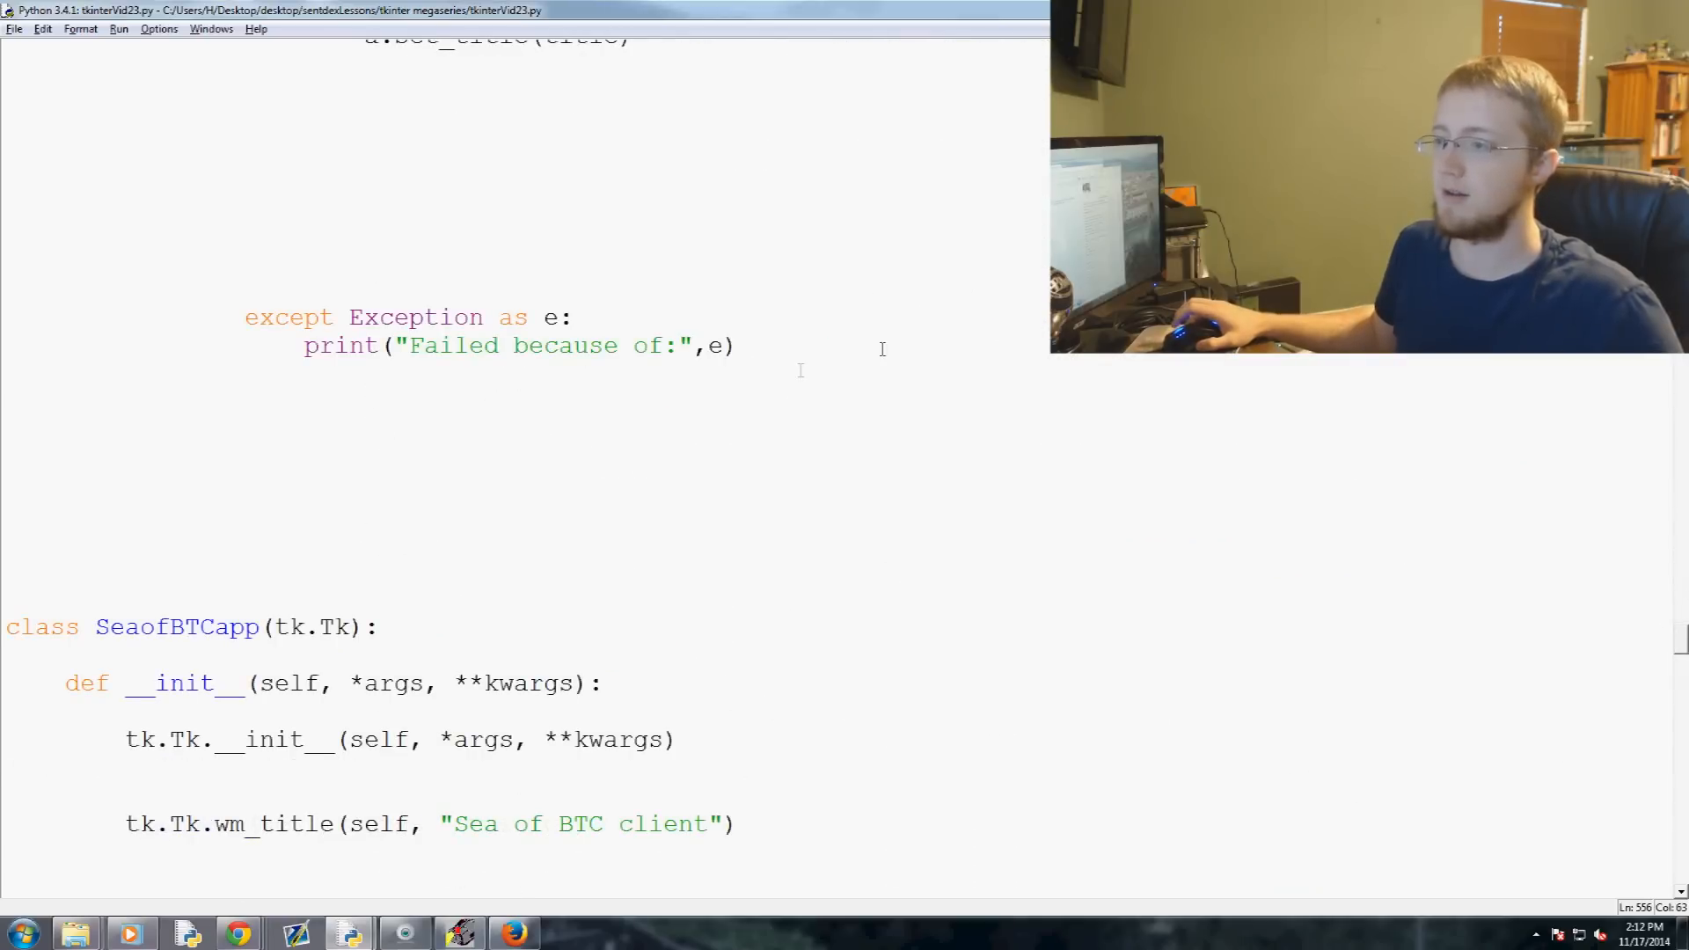
pyautogui.scroll(3)
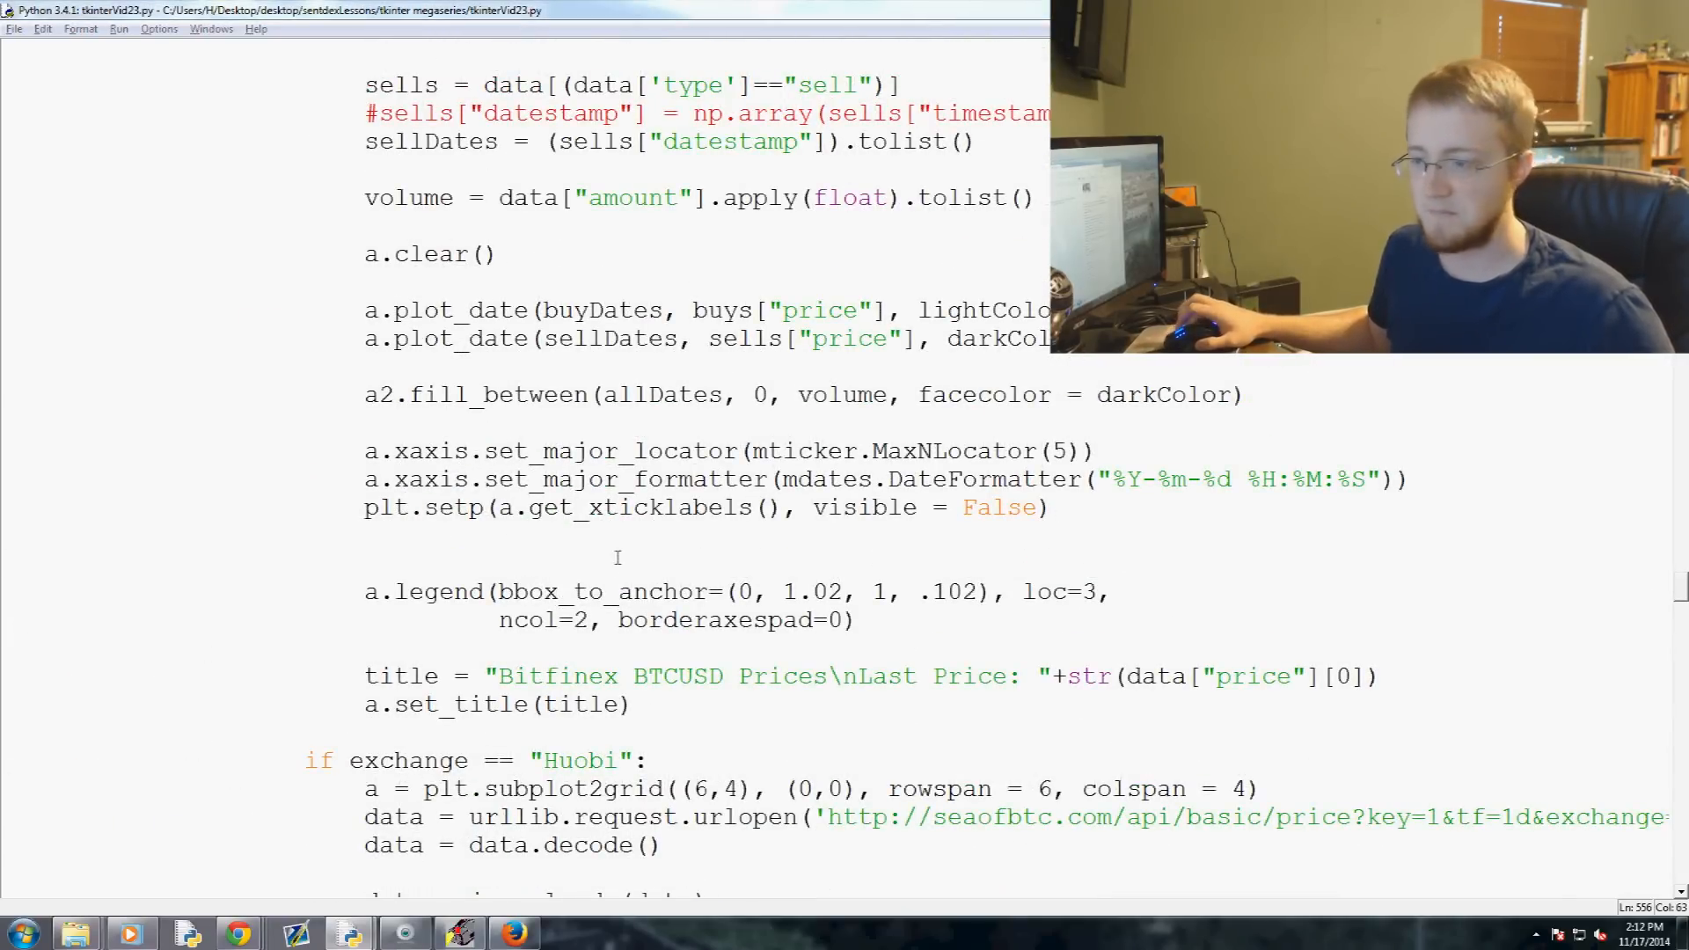
pyautogui.scroll(-3)
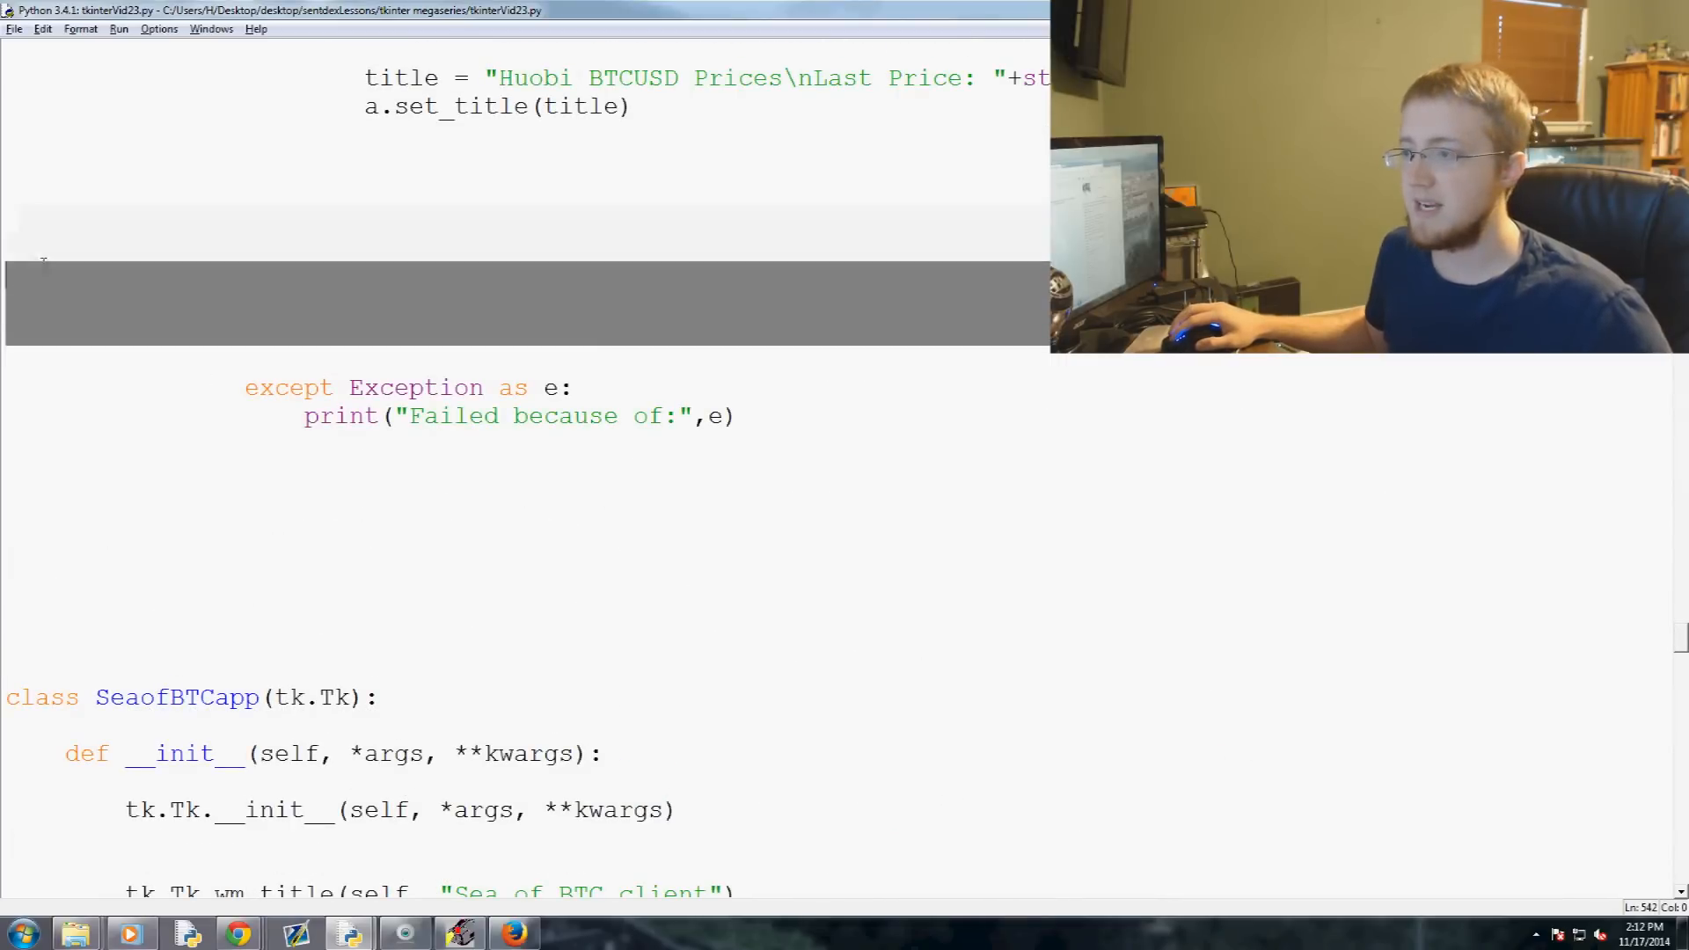
pyautogui.scroll(-3)
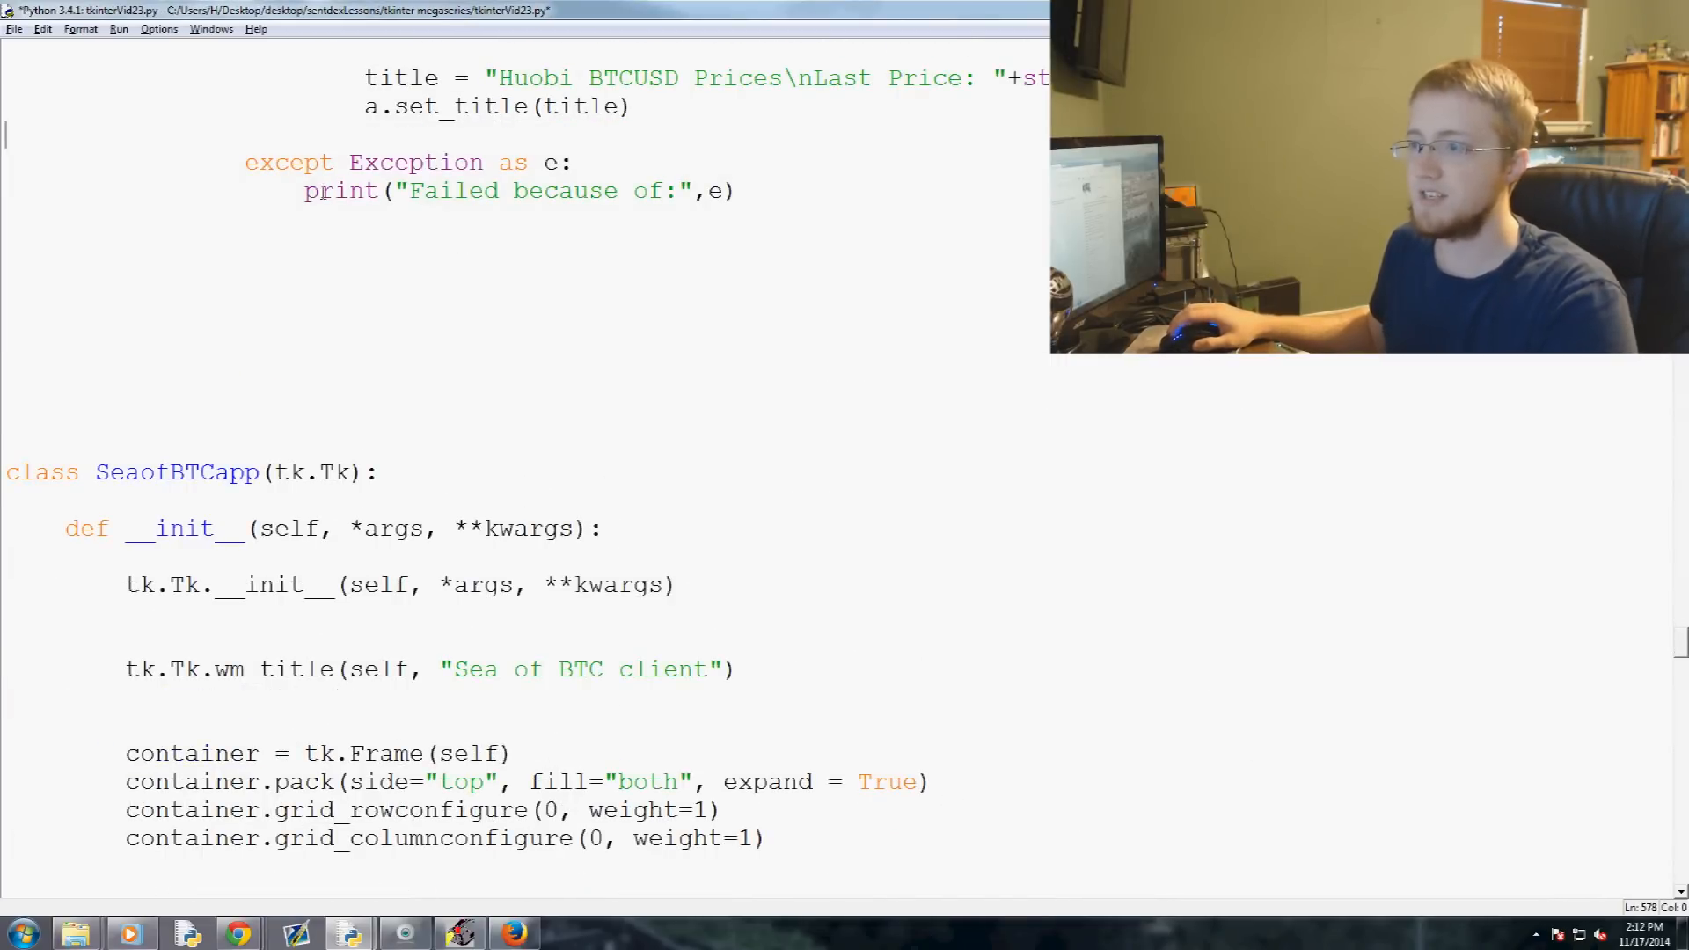
pyautogui.scroll(3)
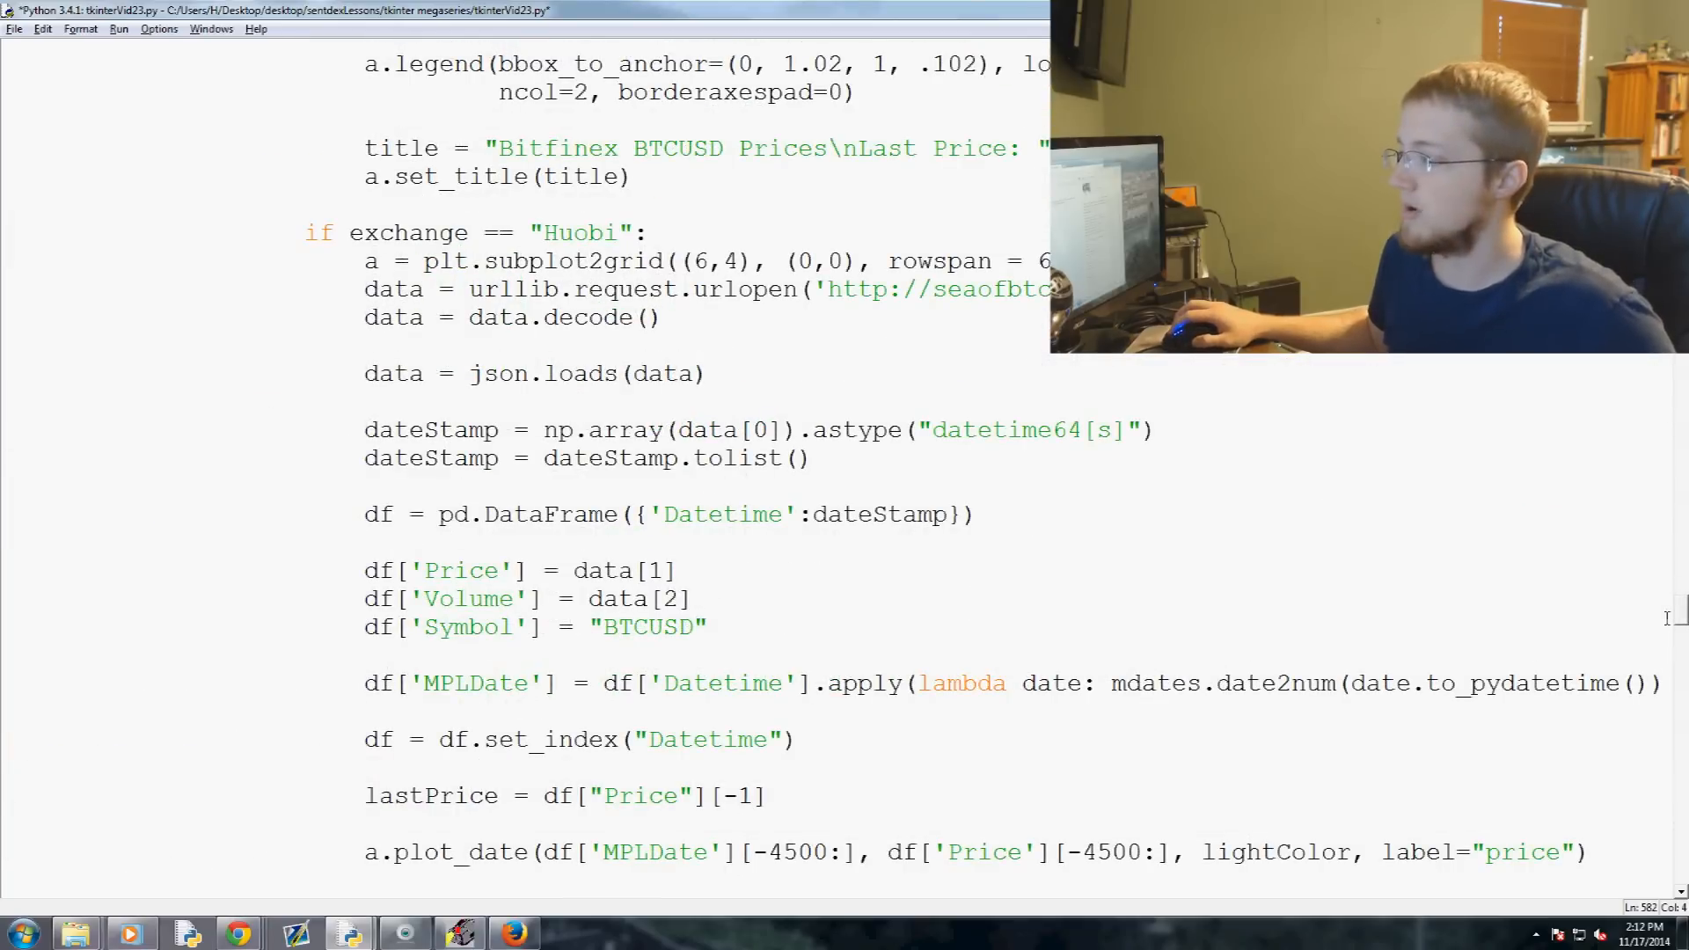
pyautogui.scroll(3)
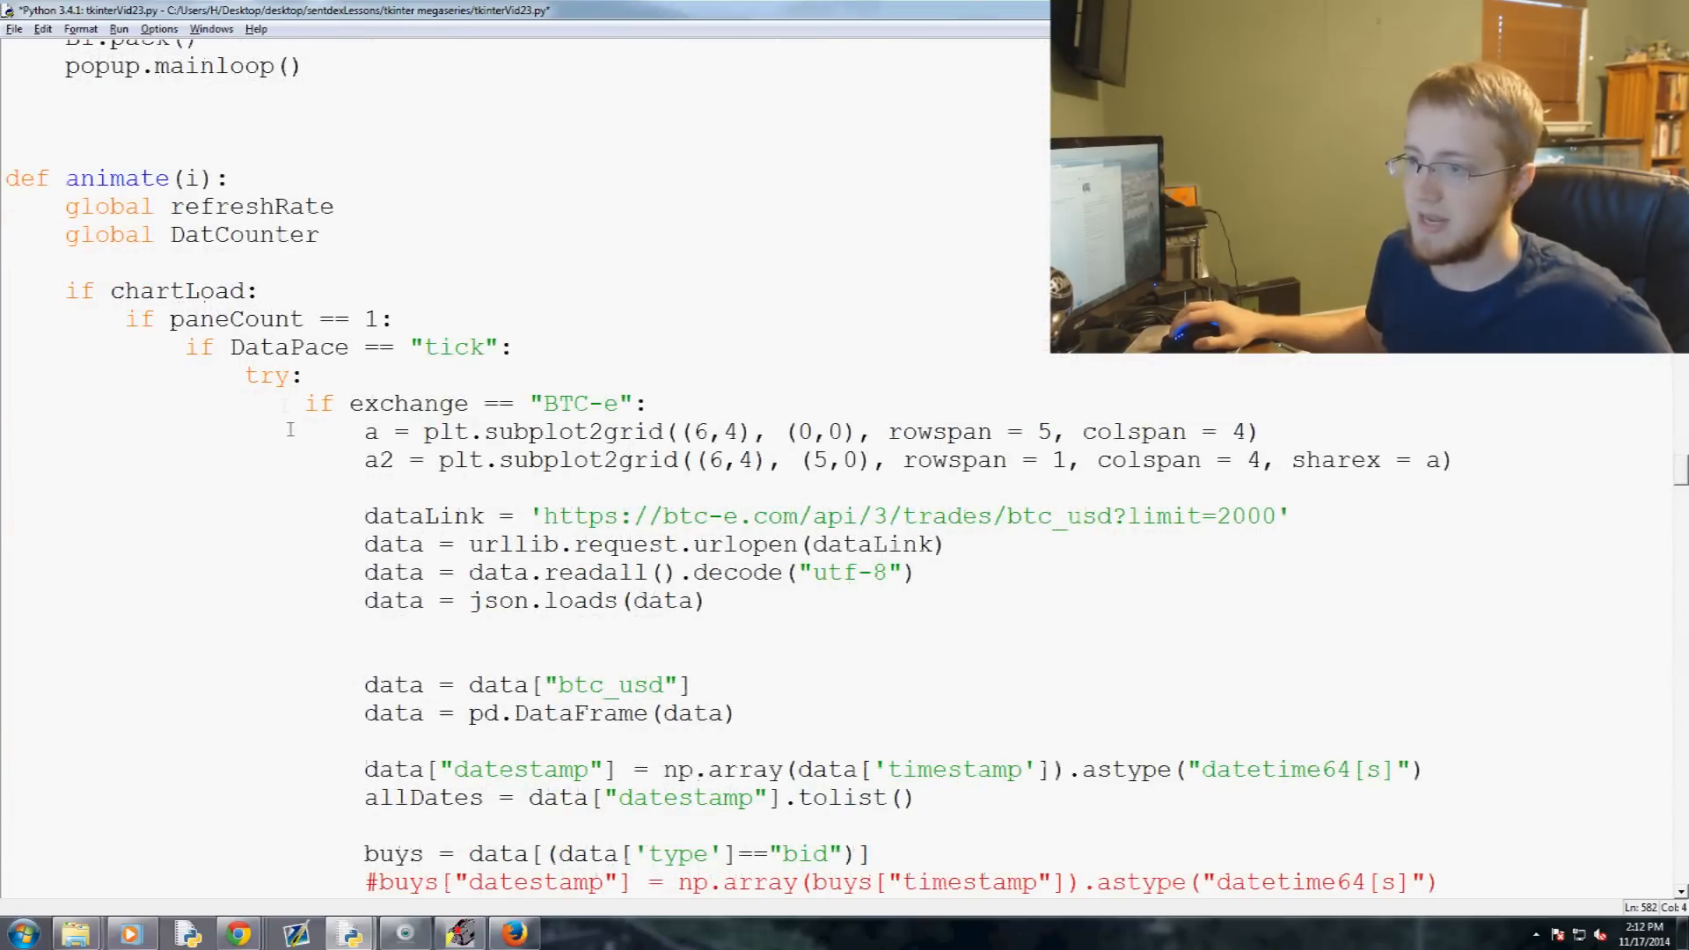
# Add 'else:' after the except block, aligned with the DataPace tick check, with an empty indented body
pyautogui.doubleClick(266, 375)
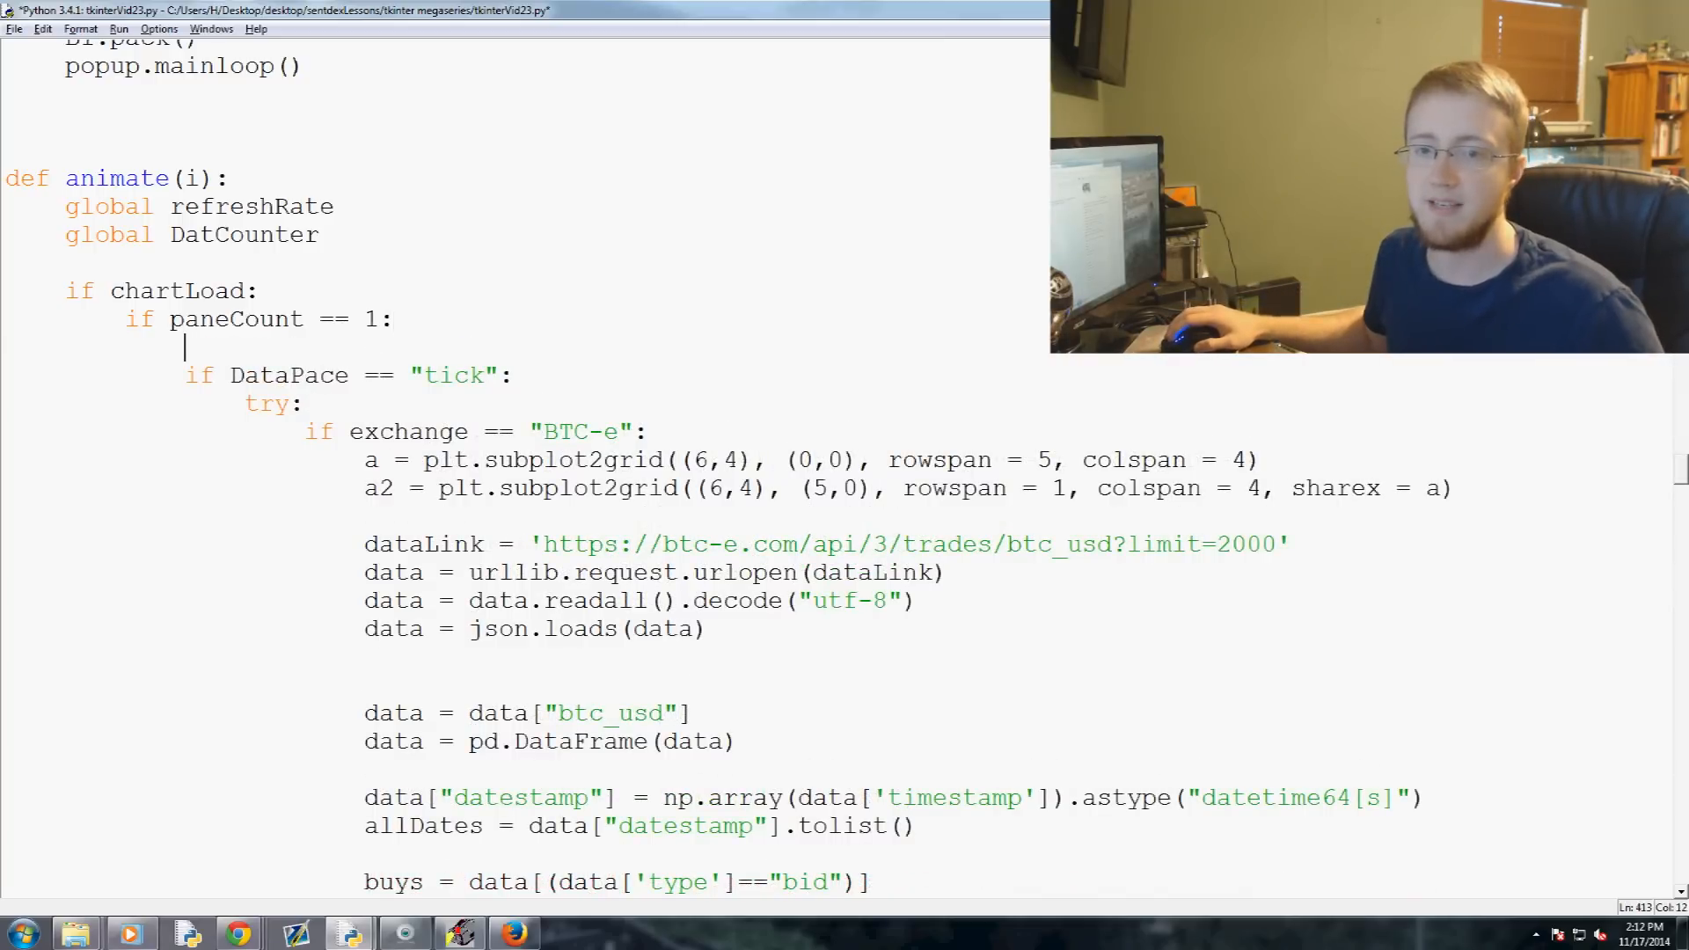
pyautogui.scroll(-3)
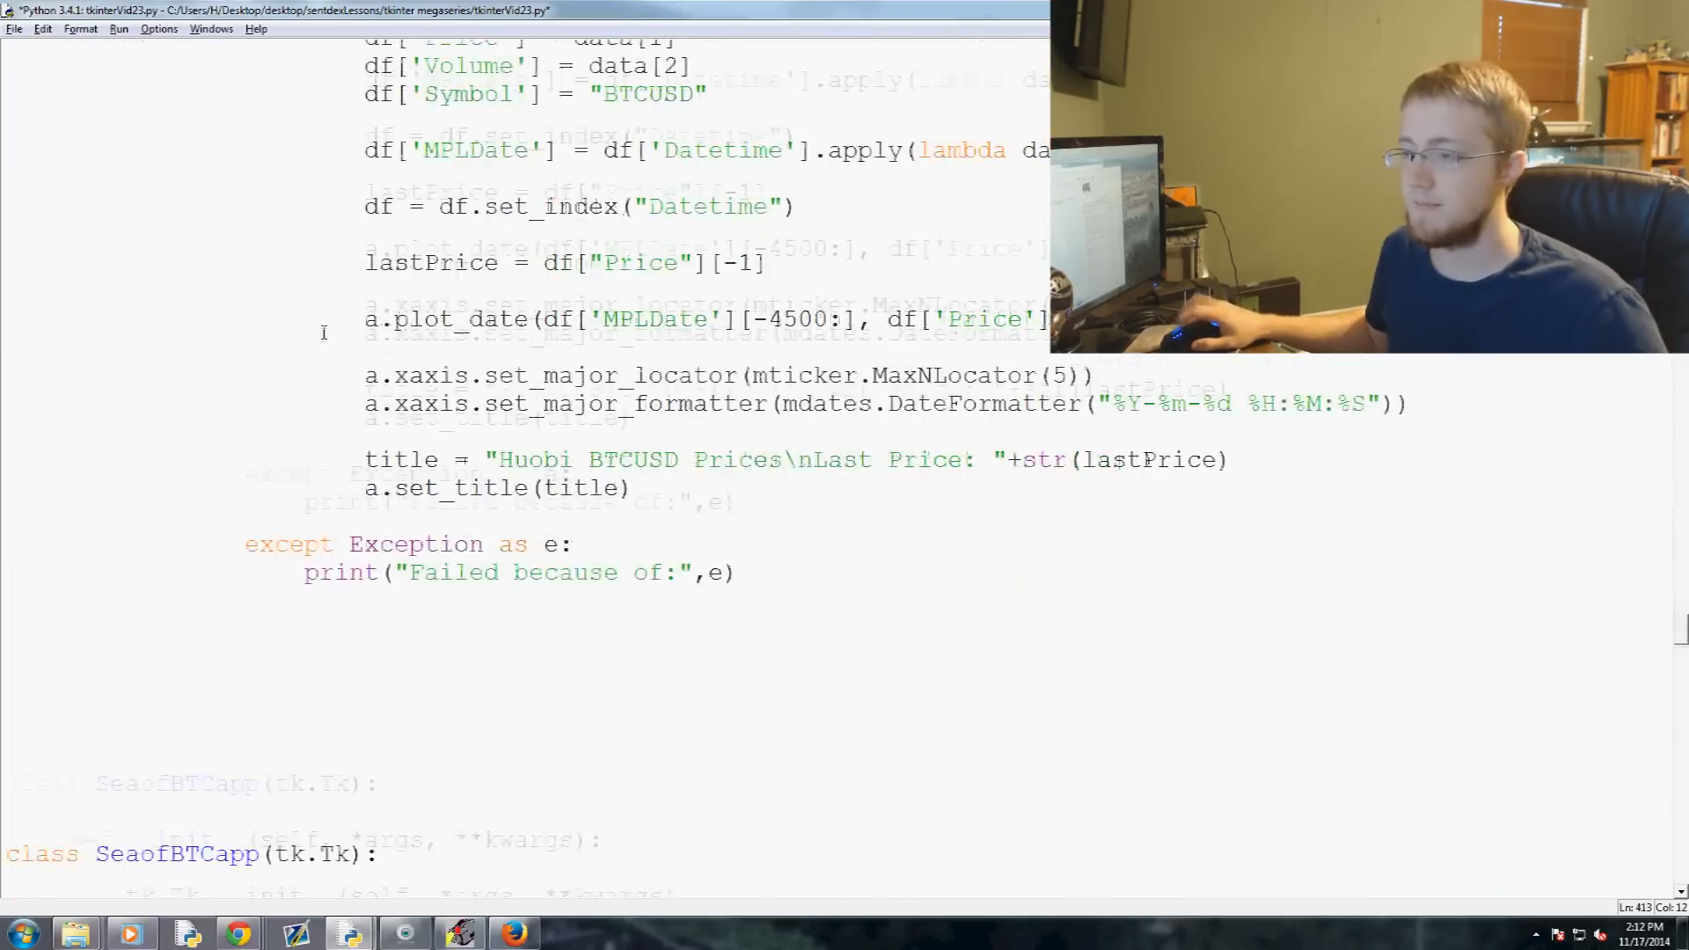
pyautogui.scroll(-3)
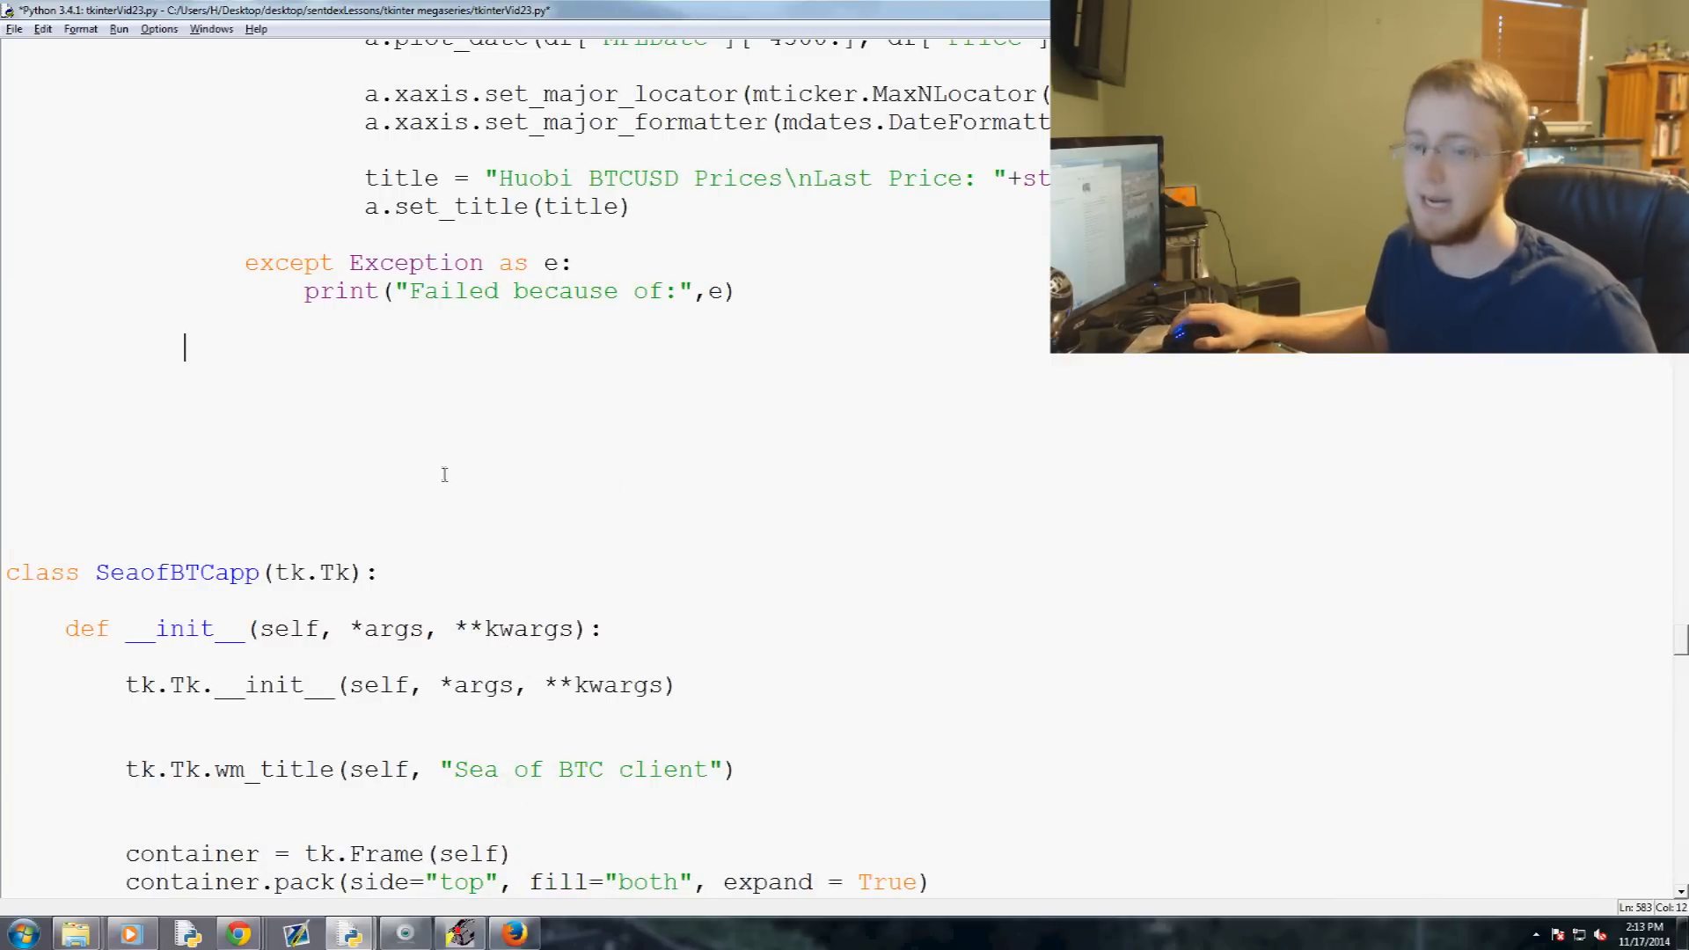
pyautogui.write('else:')
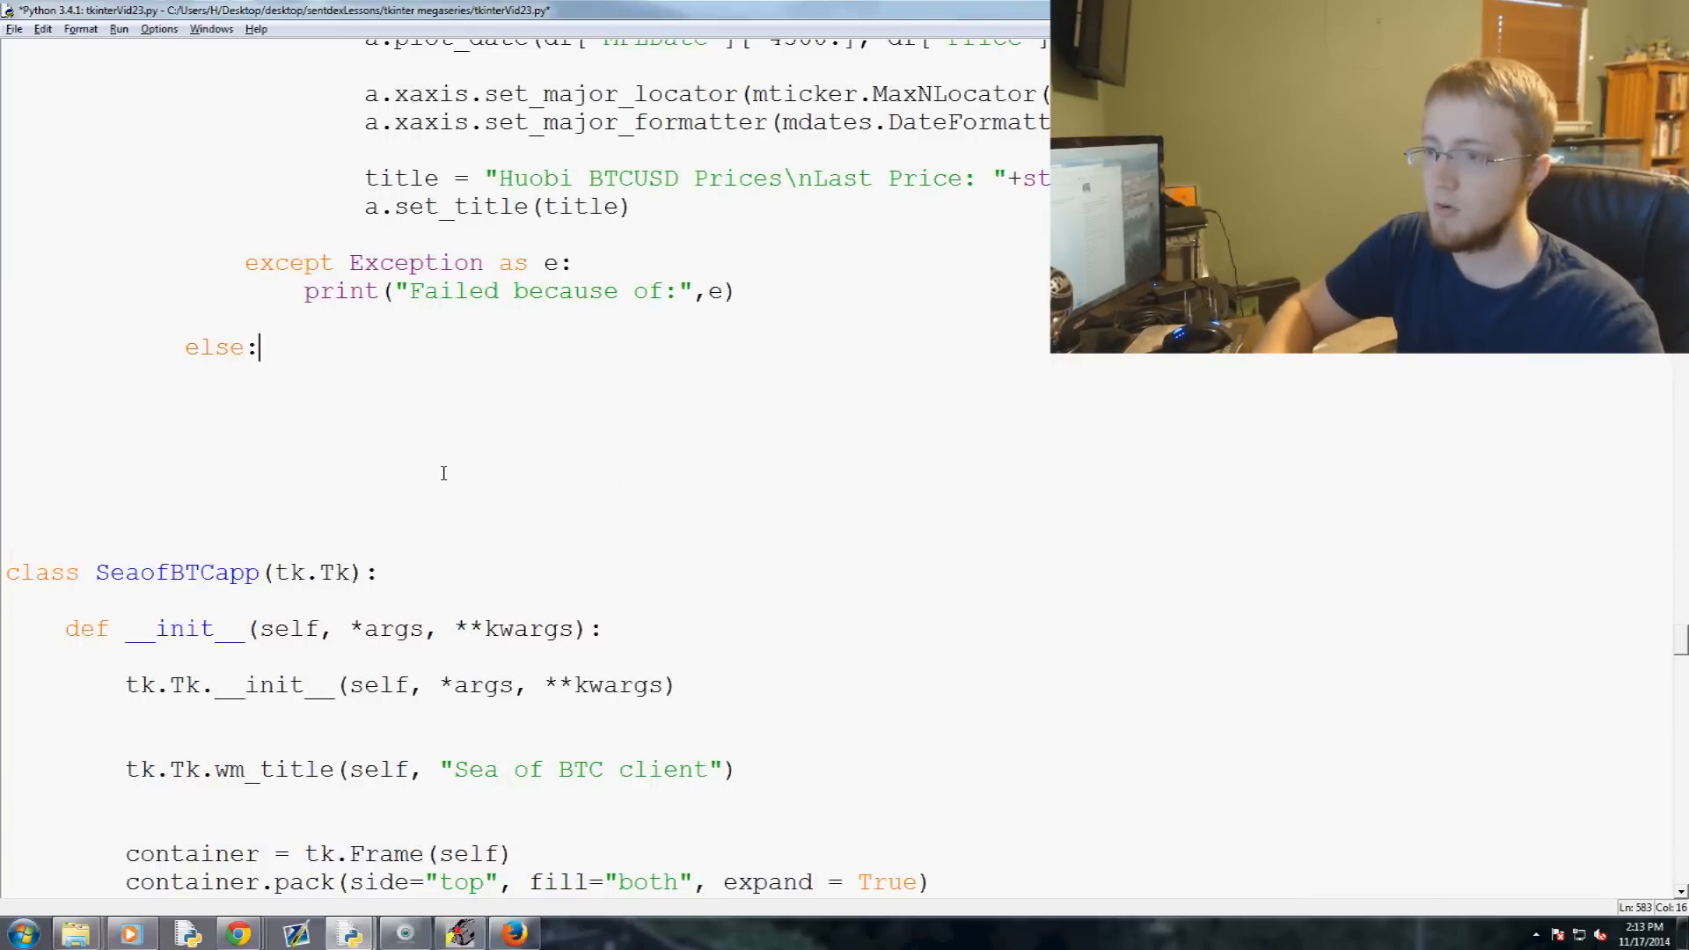
pyautogui.press('Return')
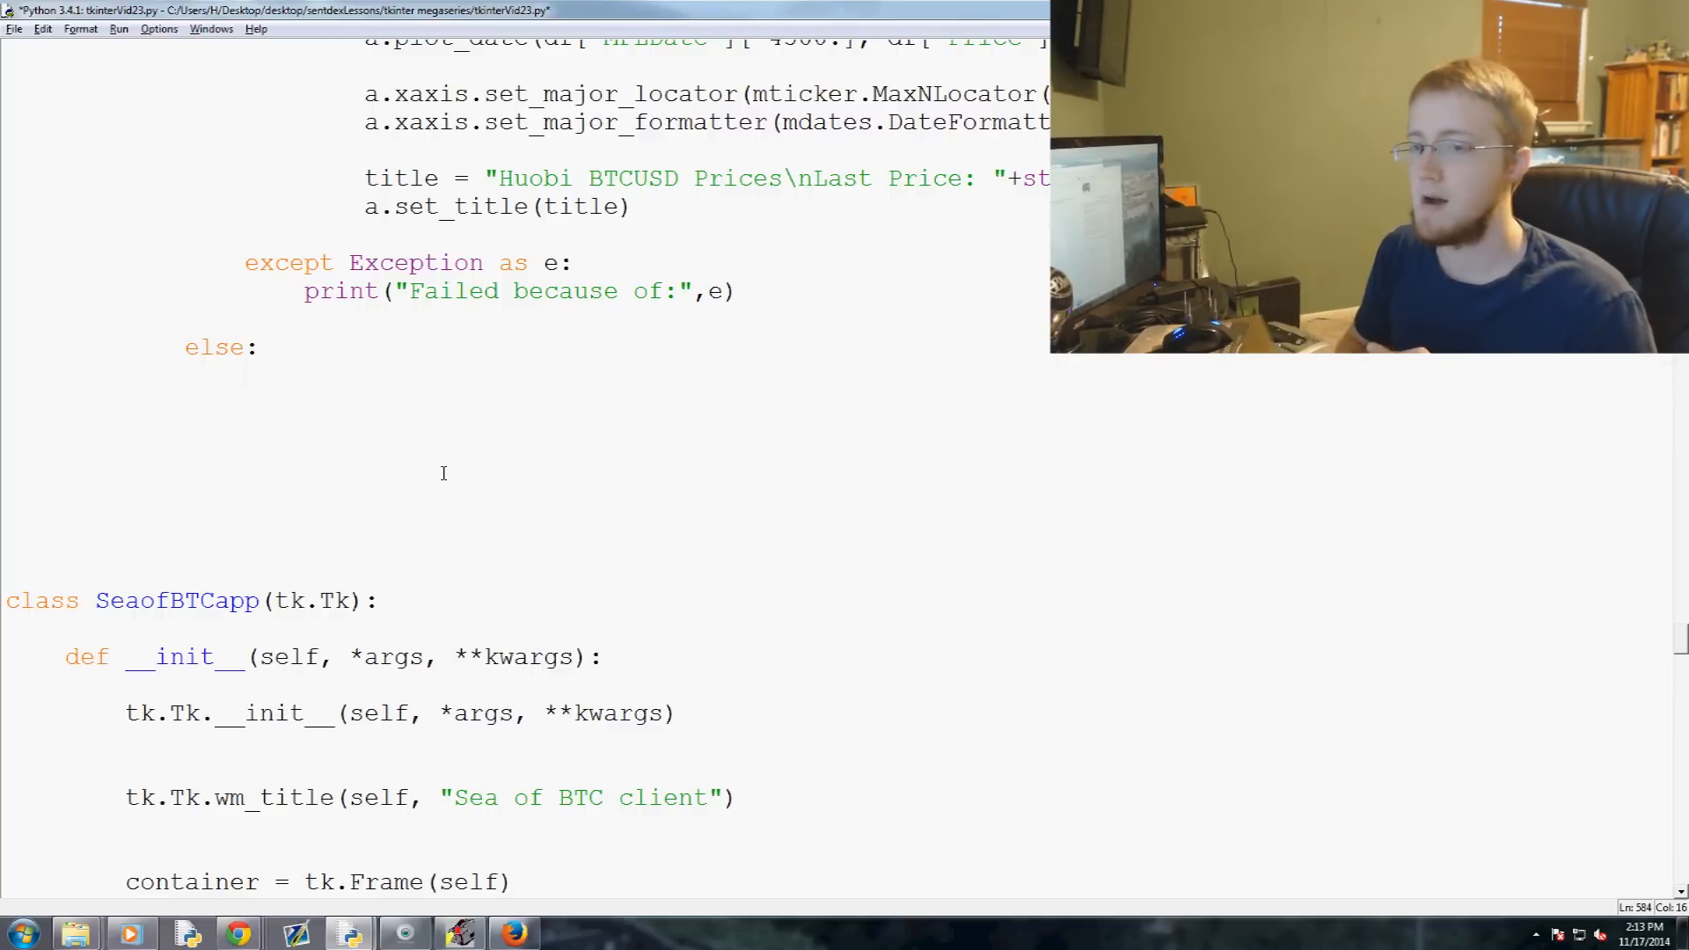
pyautogui.click(247, 373)
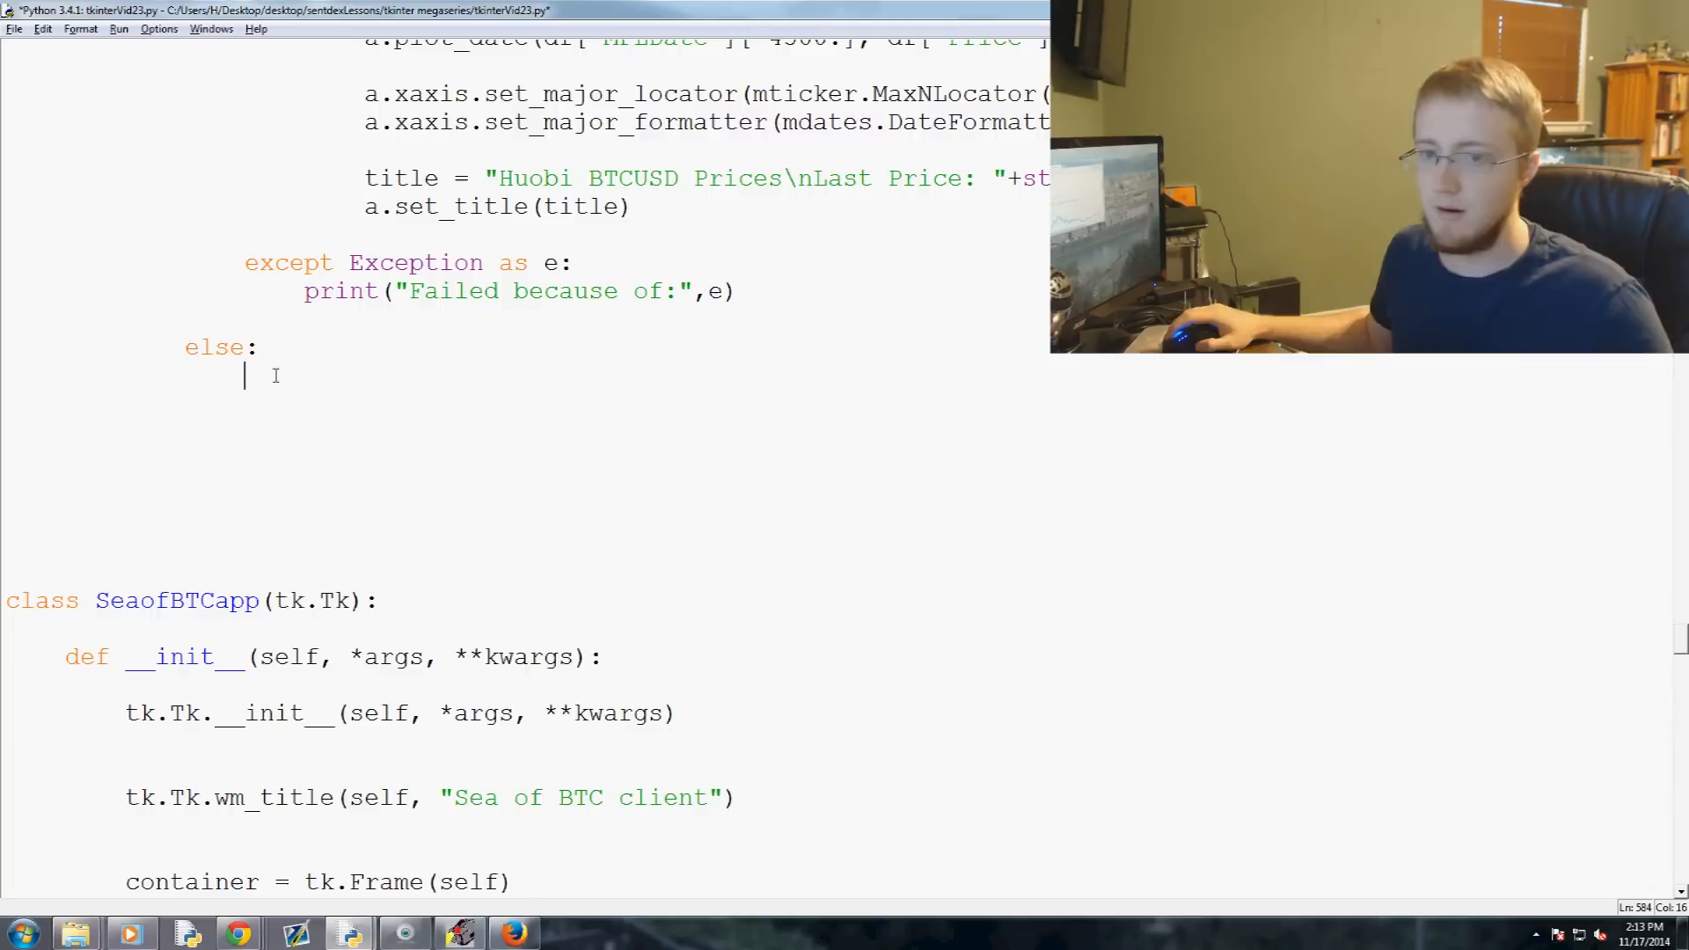
# Start the else branch with an empty 'if DatCounter > 12:' condition
pyautogui.write('if')
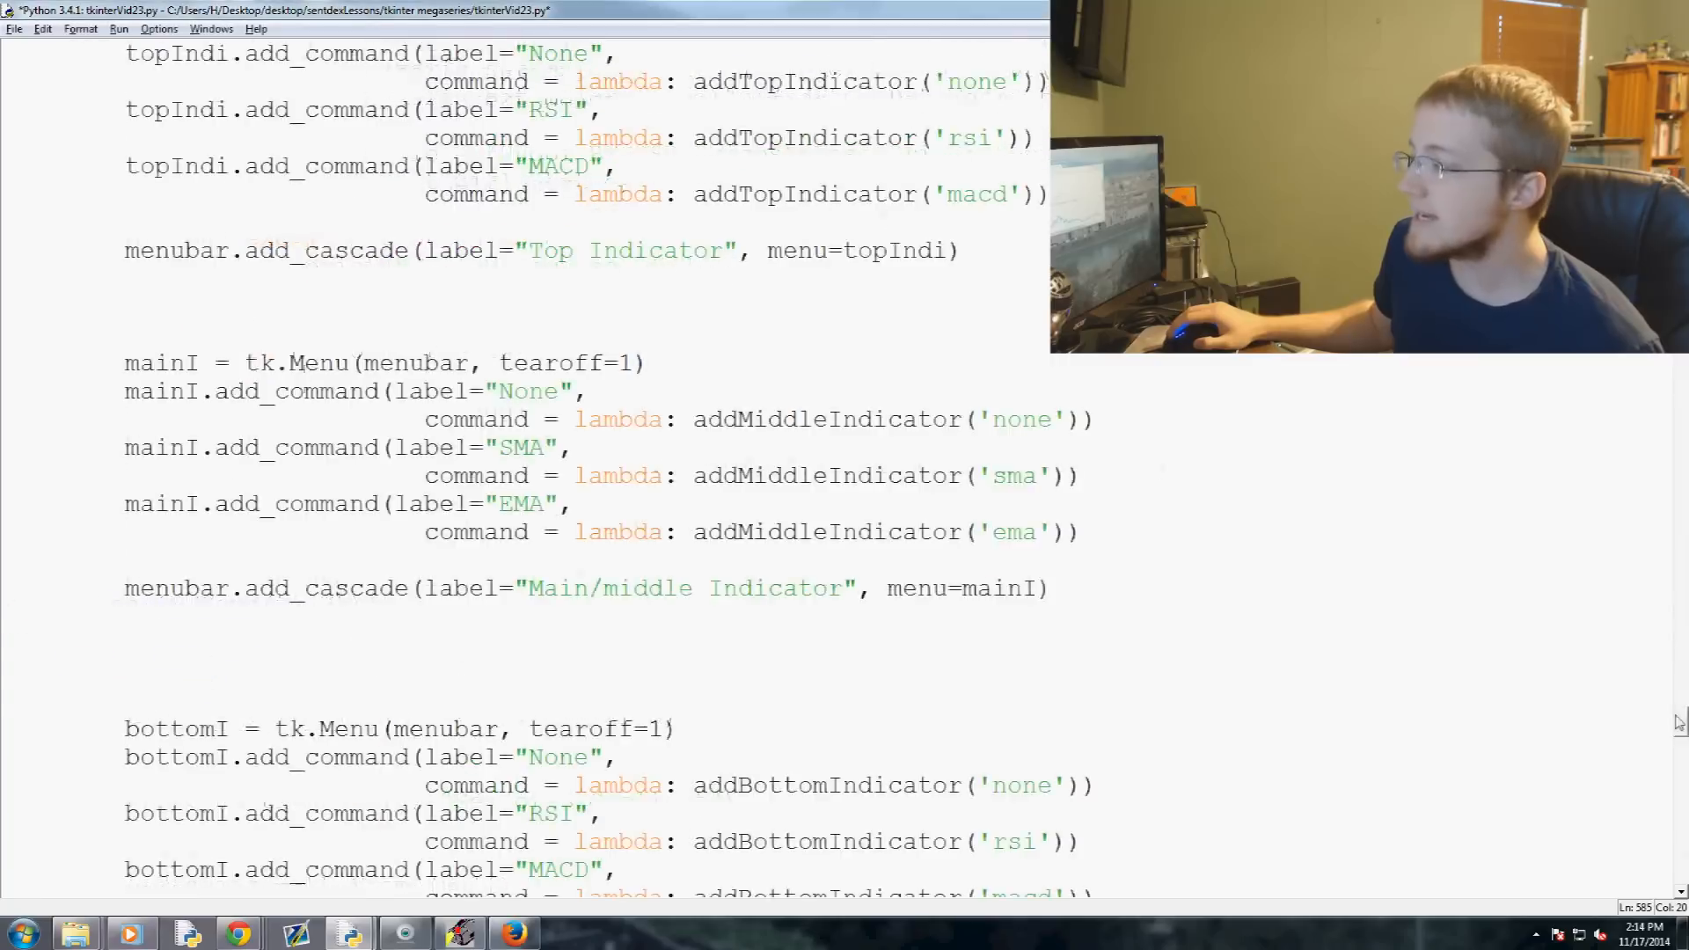
pyautogui.scroll(-3)
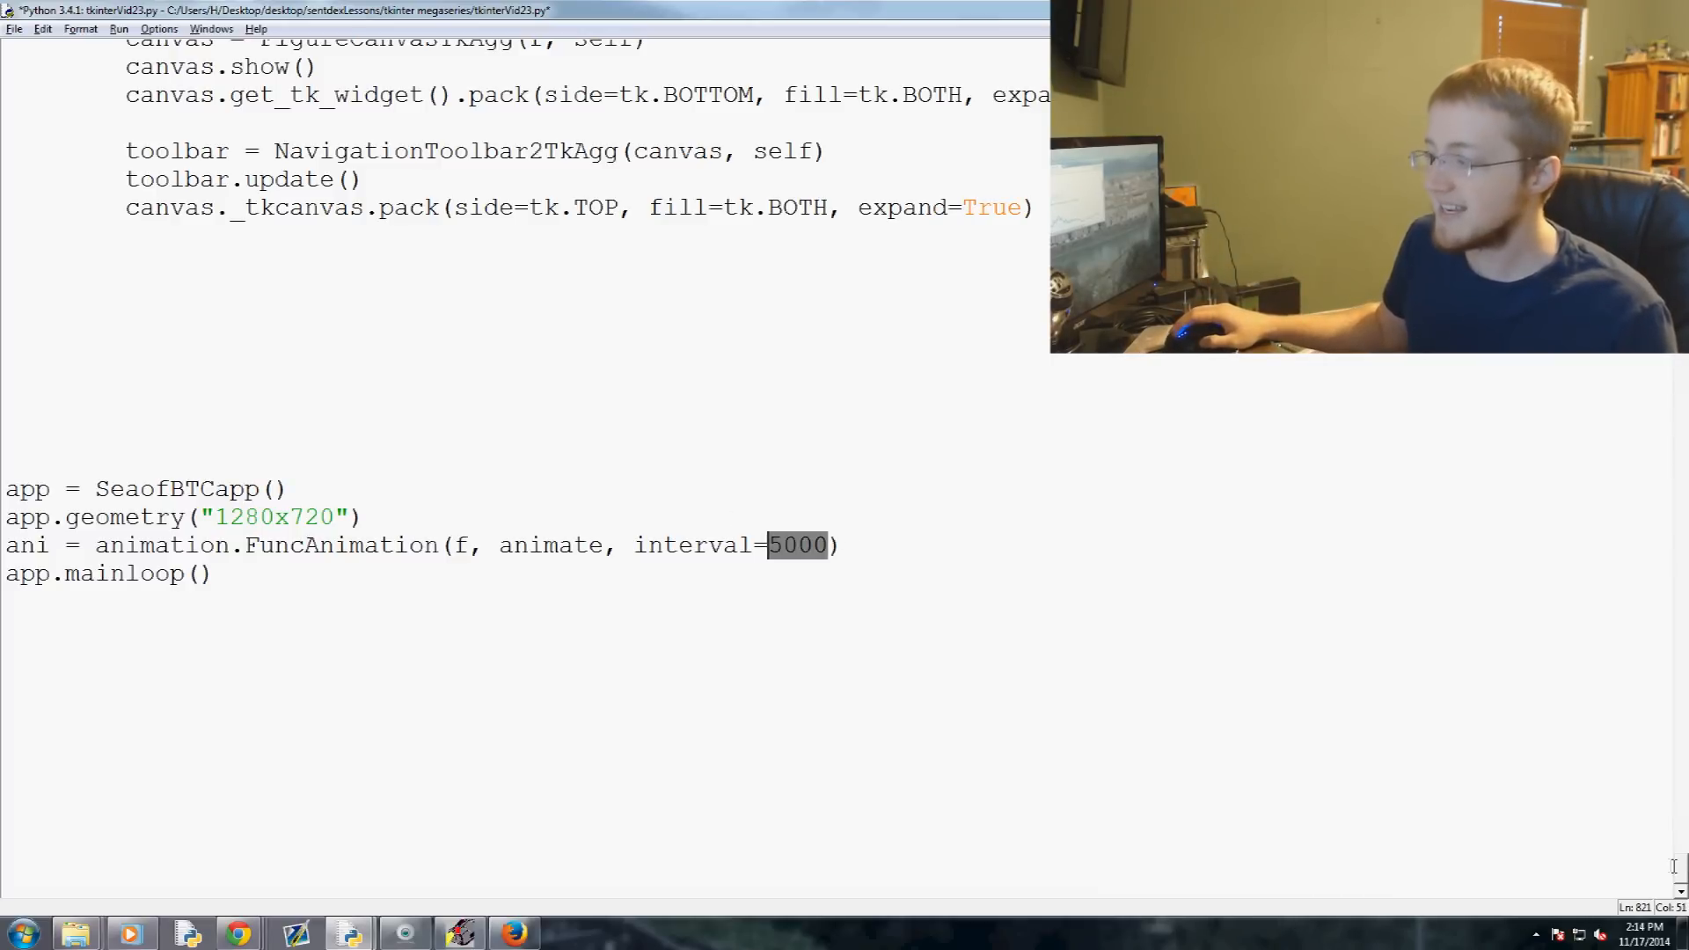
pyautogui.scroll(3)
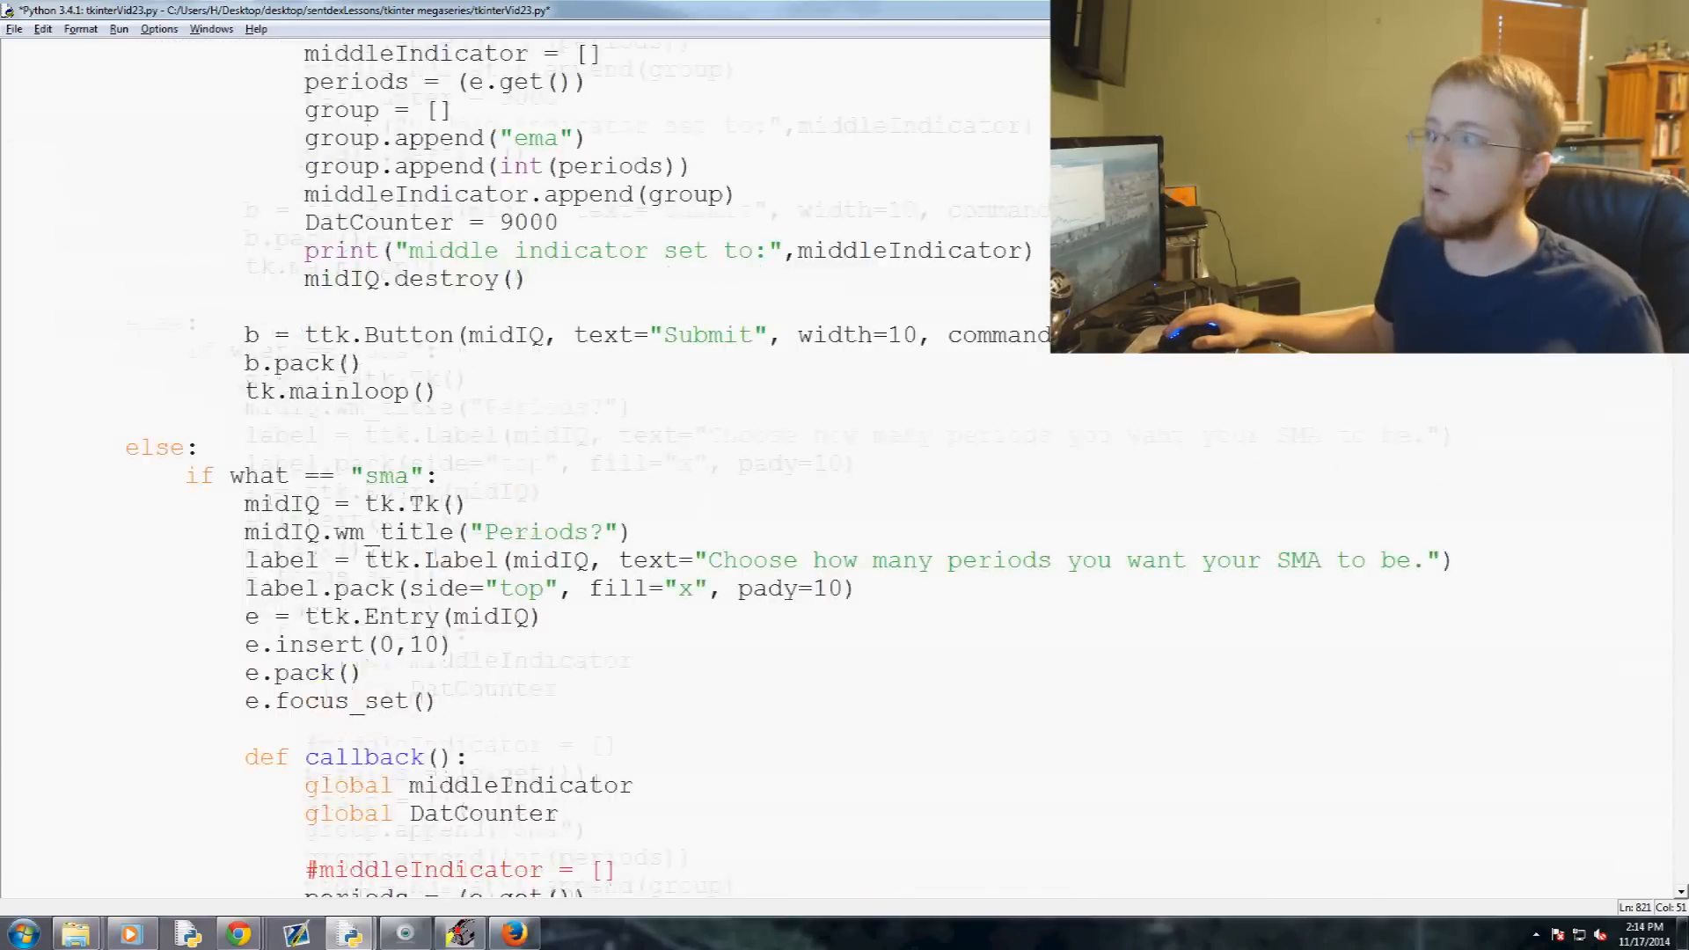
pyautogui.scroll(3)
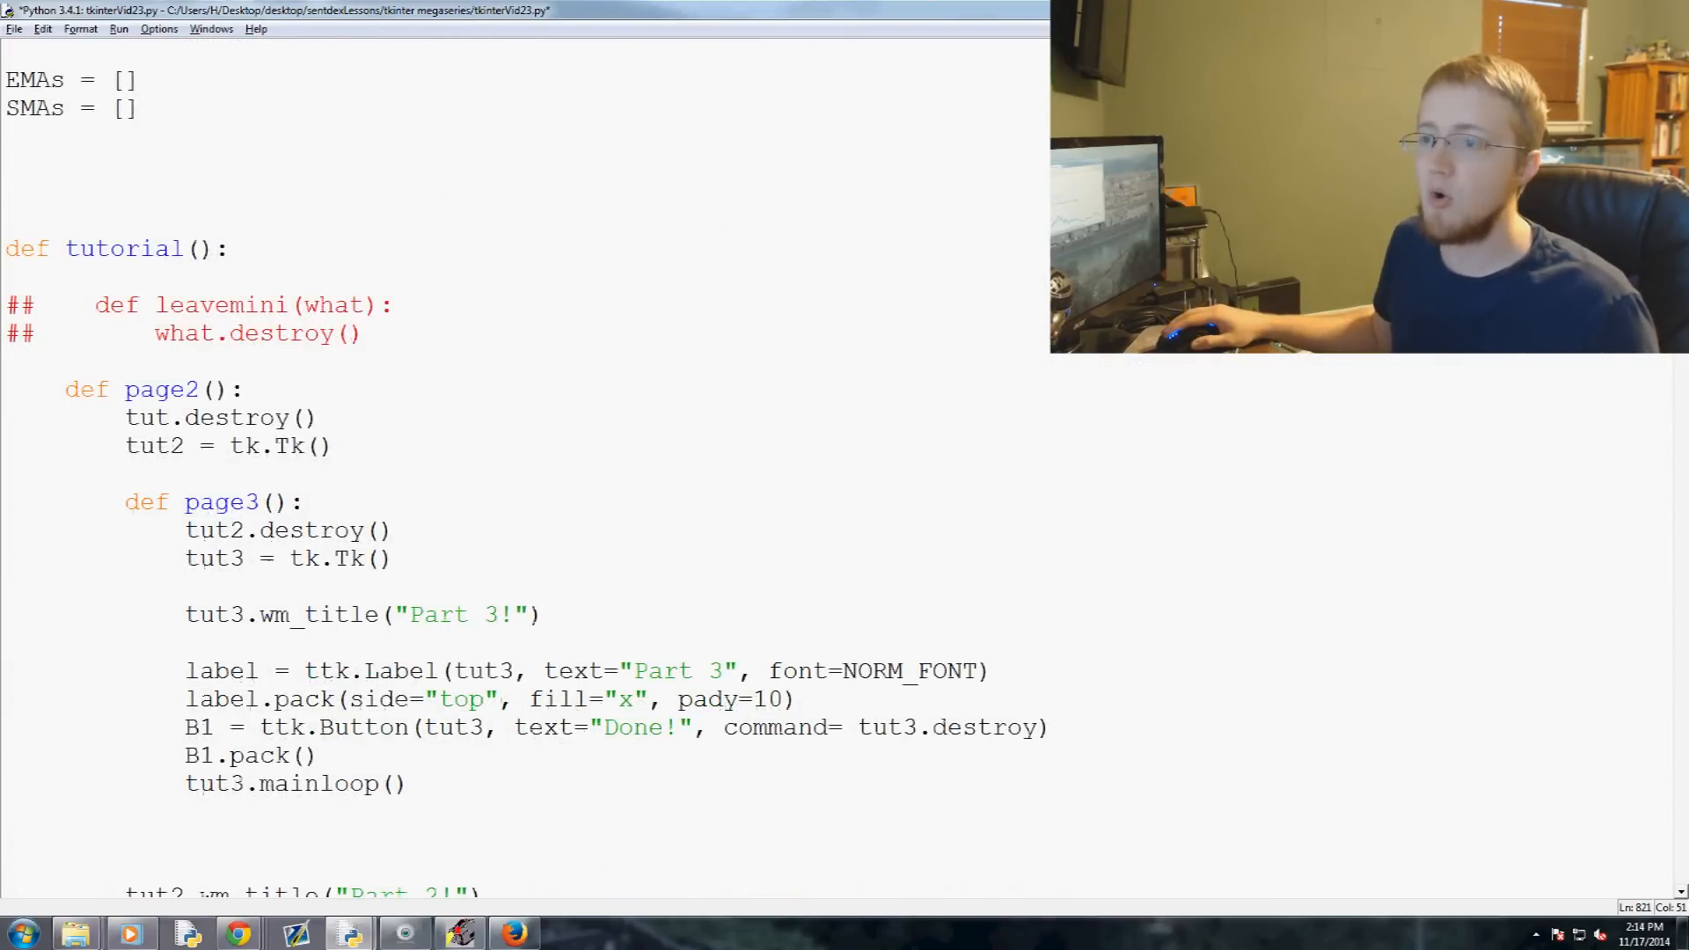
pyautogui.scroll(-3)
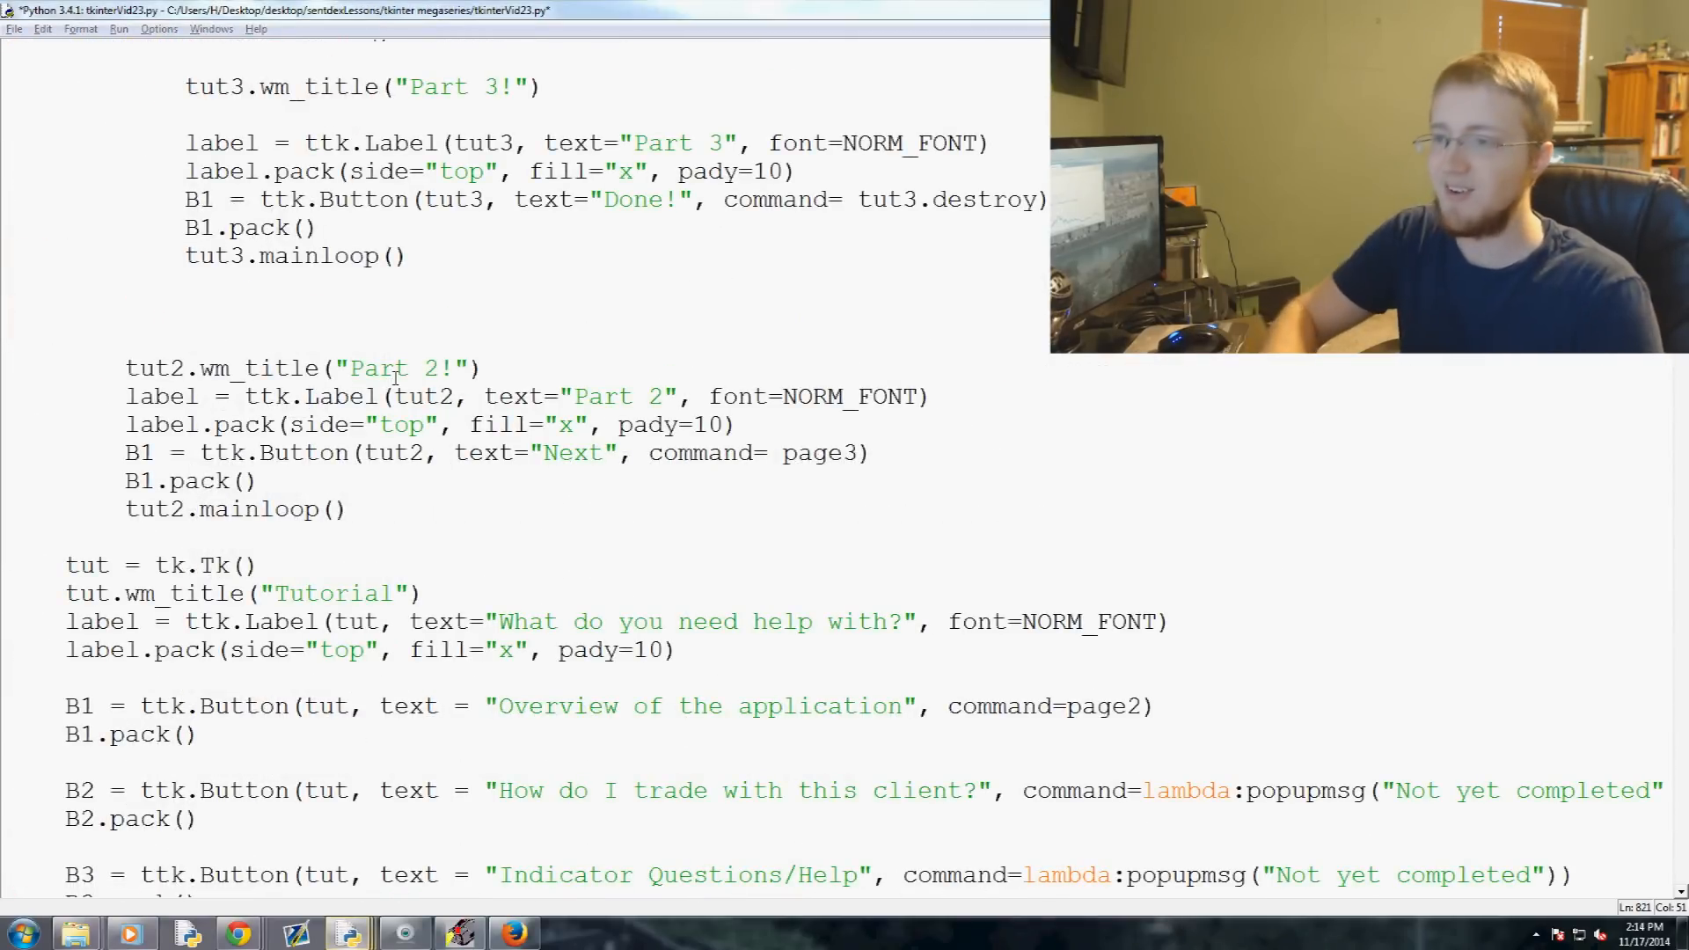
pyautogui.scroll(3)
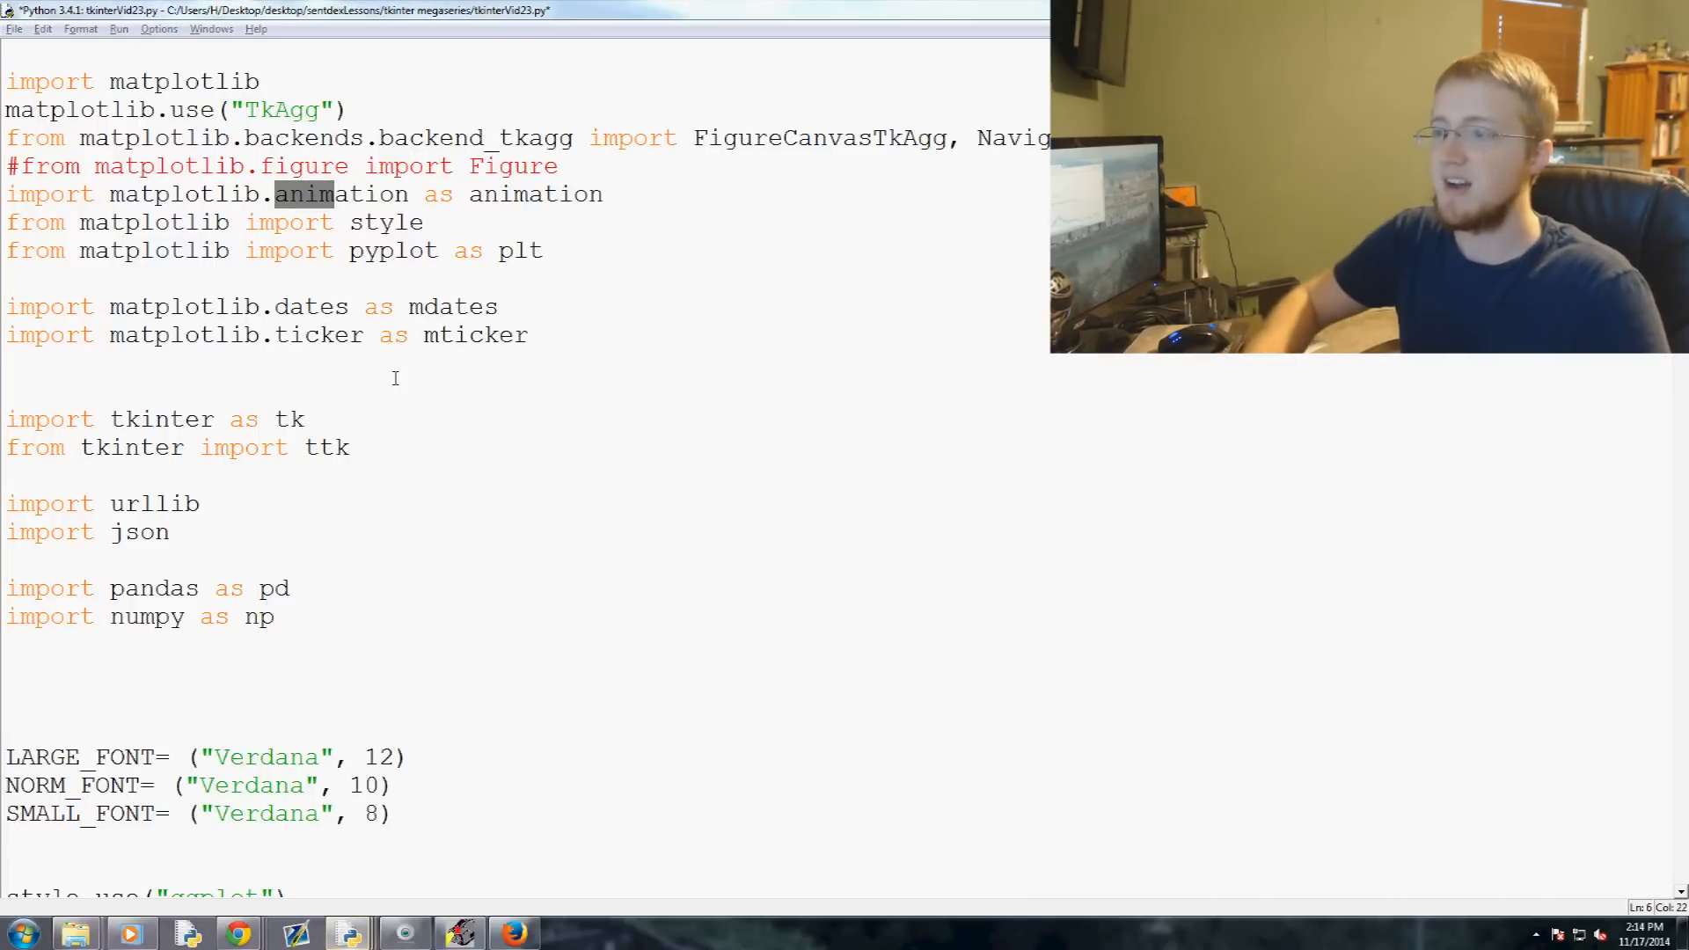
pyautogui.scroll(-3)
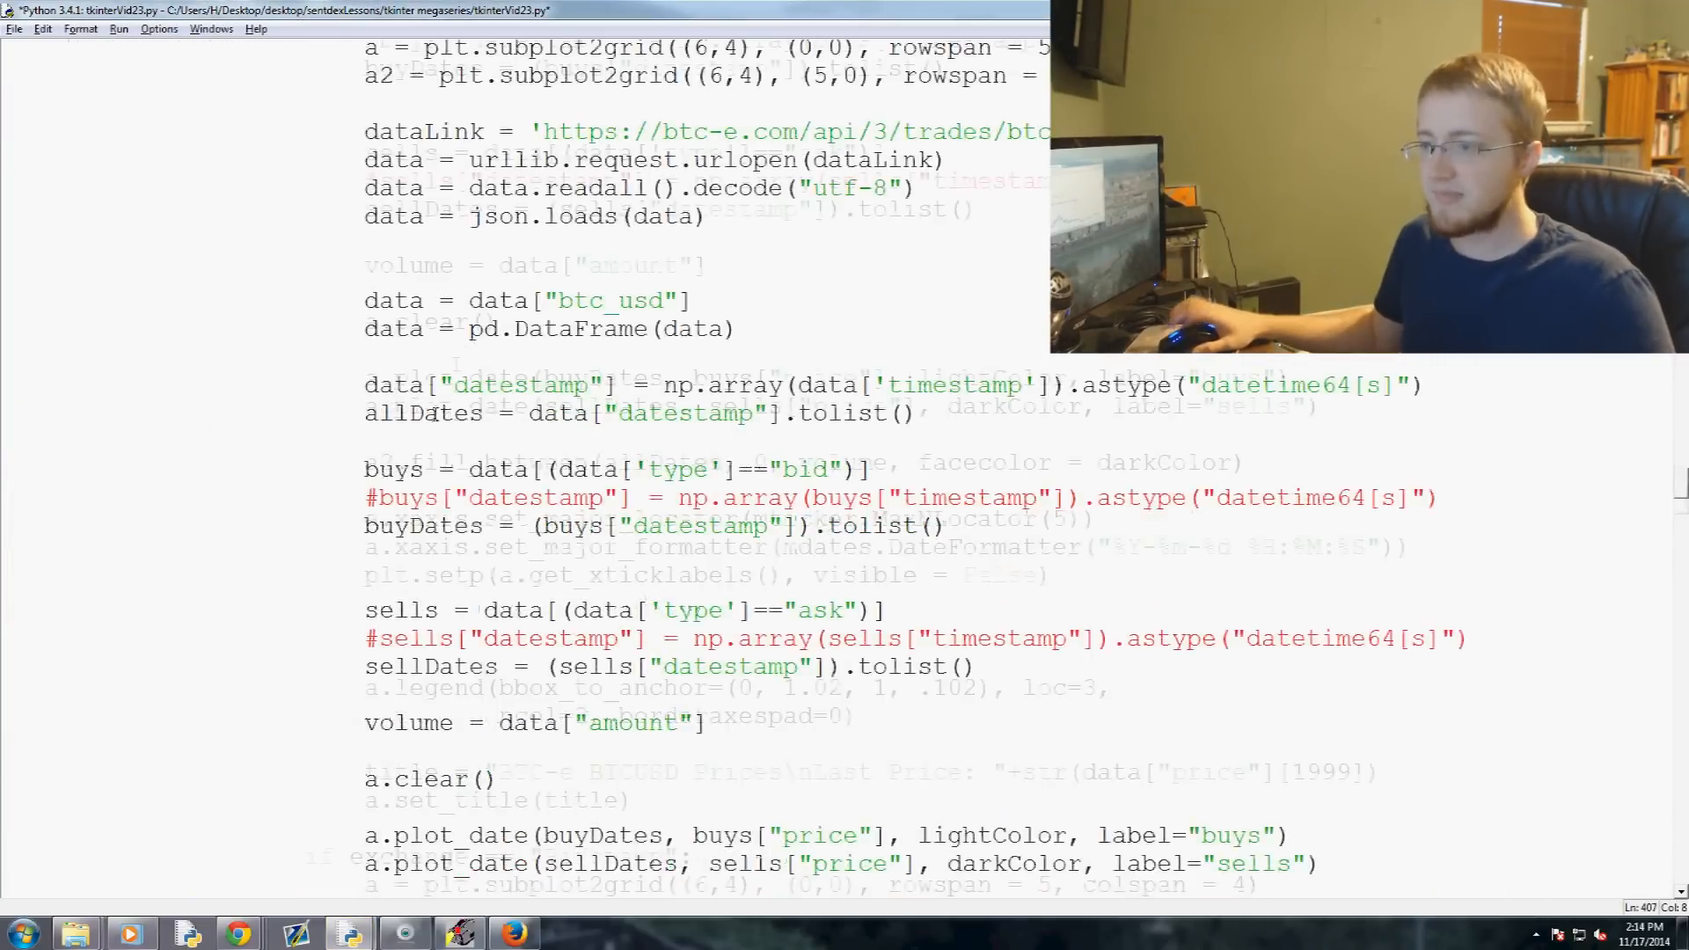
pyautogui.scroll(-3)
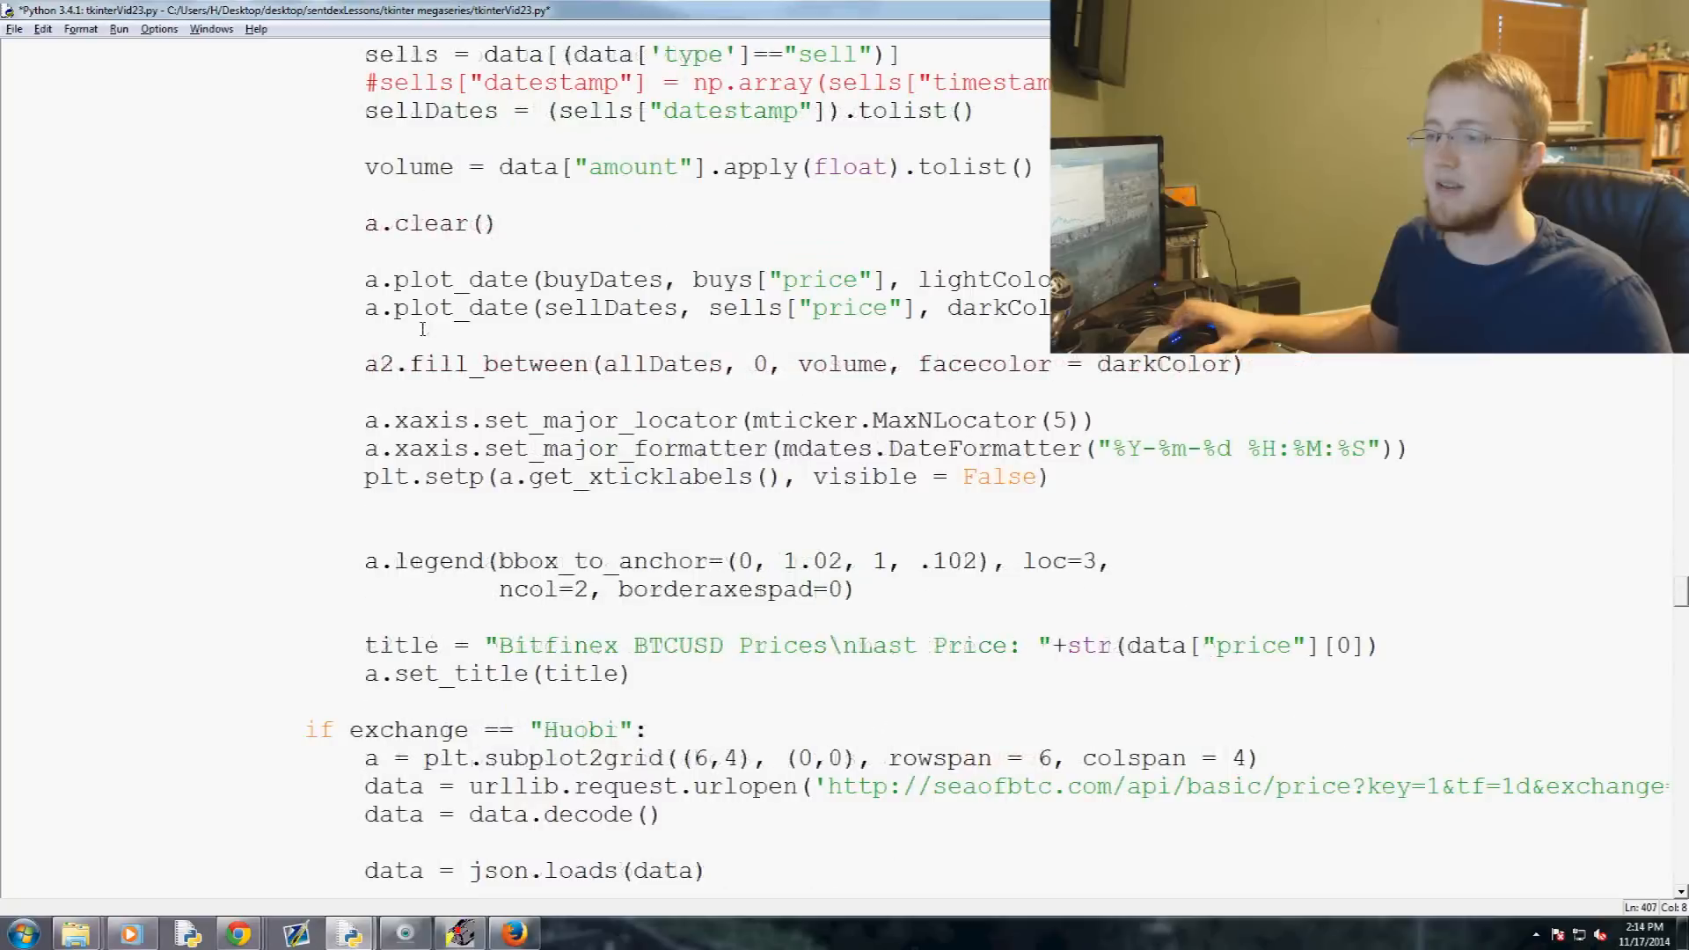
pyautogui.scroll(-3)
pyautogui.write('if DatCounter > 12:')
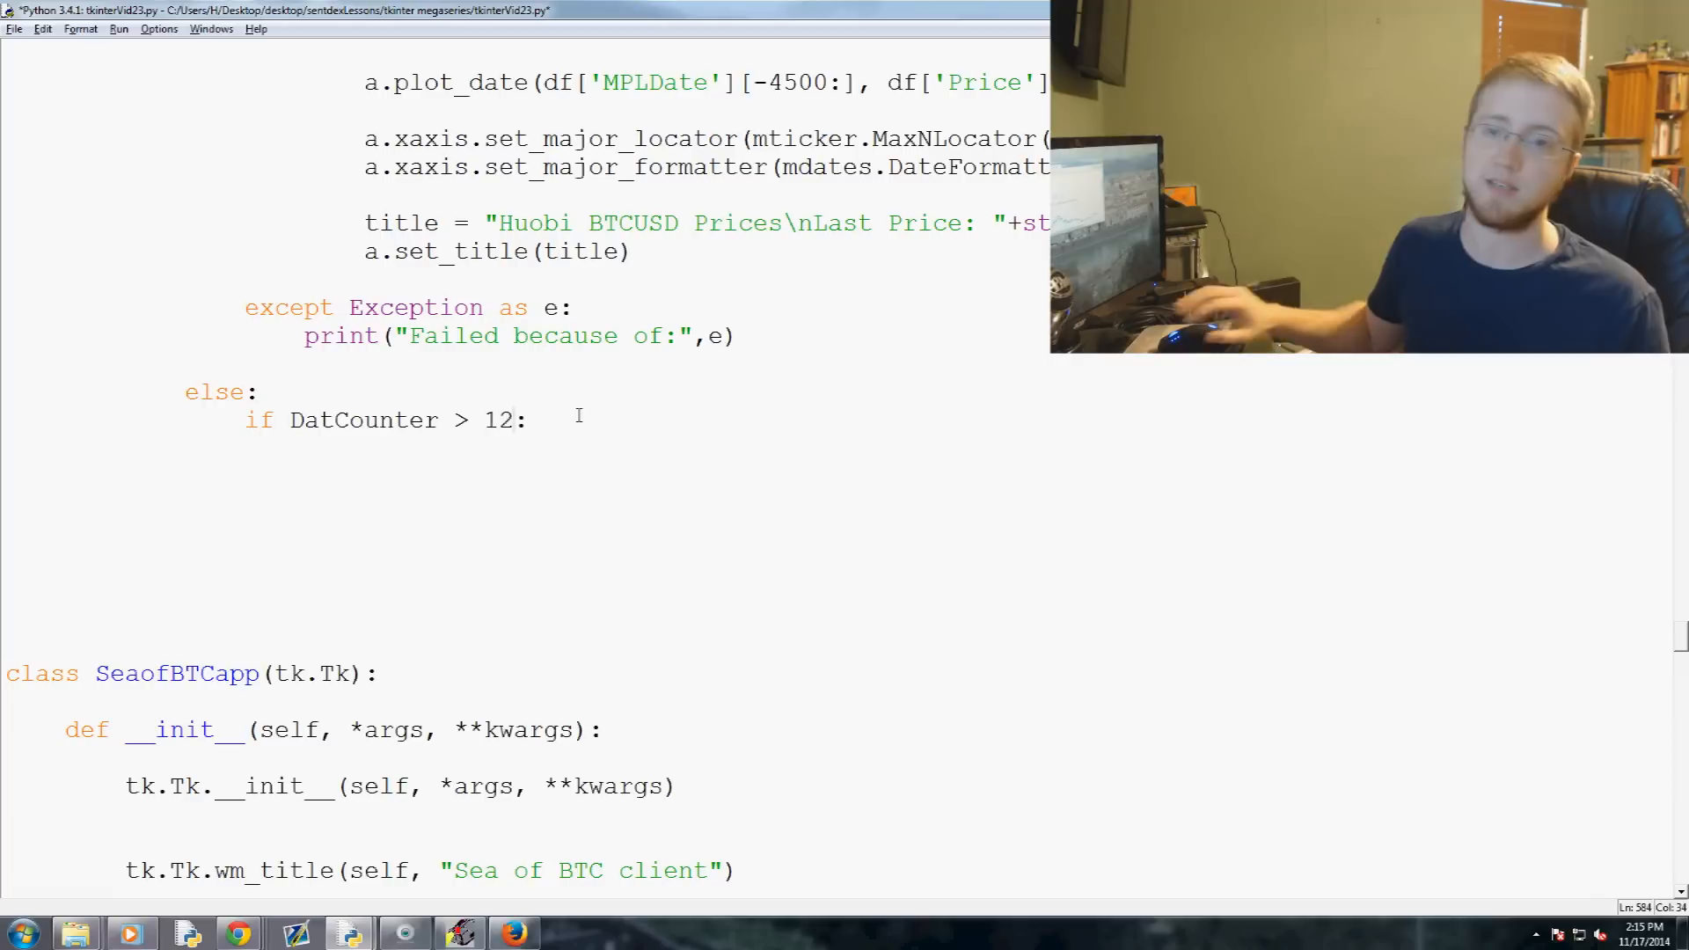
# Add try: with 'except Exception as e:' printing 'failed in the non-tick animate:', str(e)
pyautogui.click(525, 420)
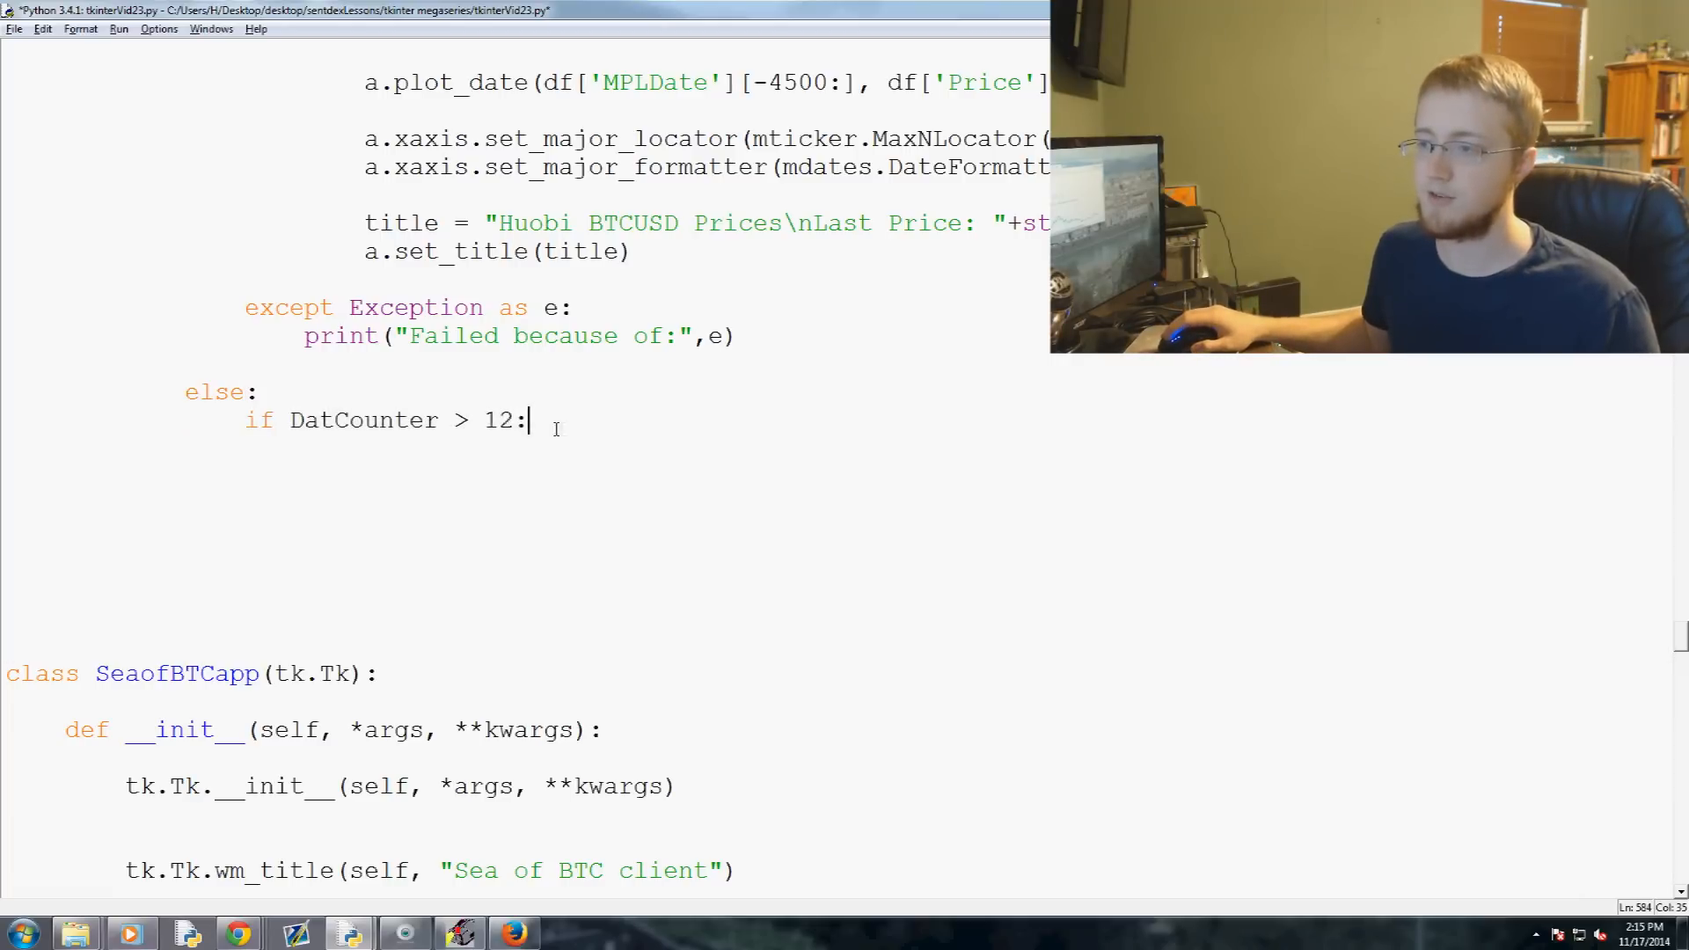
pyautogui.moveTo(622, 430)
pyautogui.write('try:')
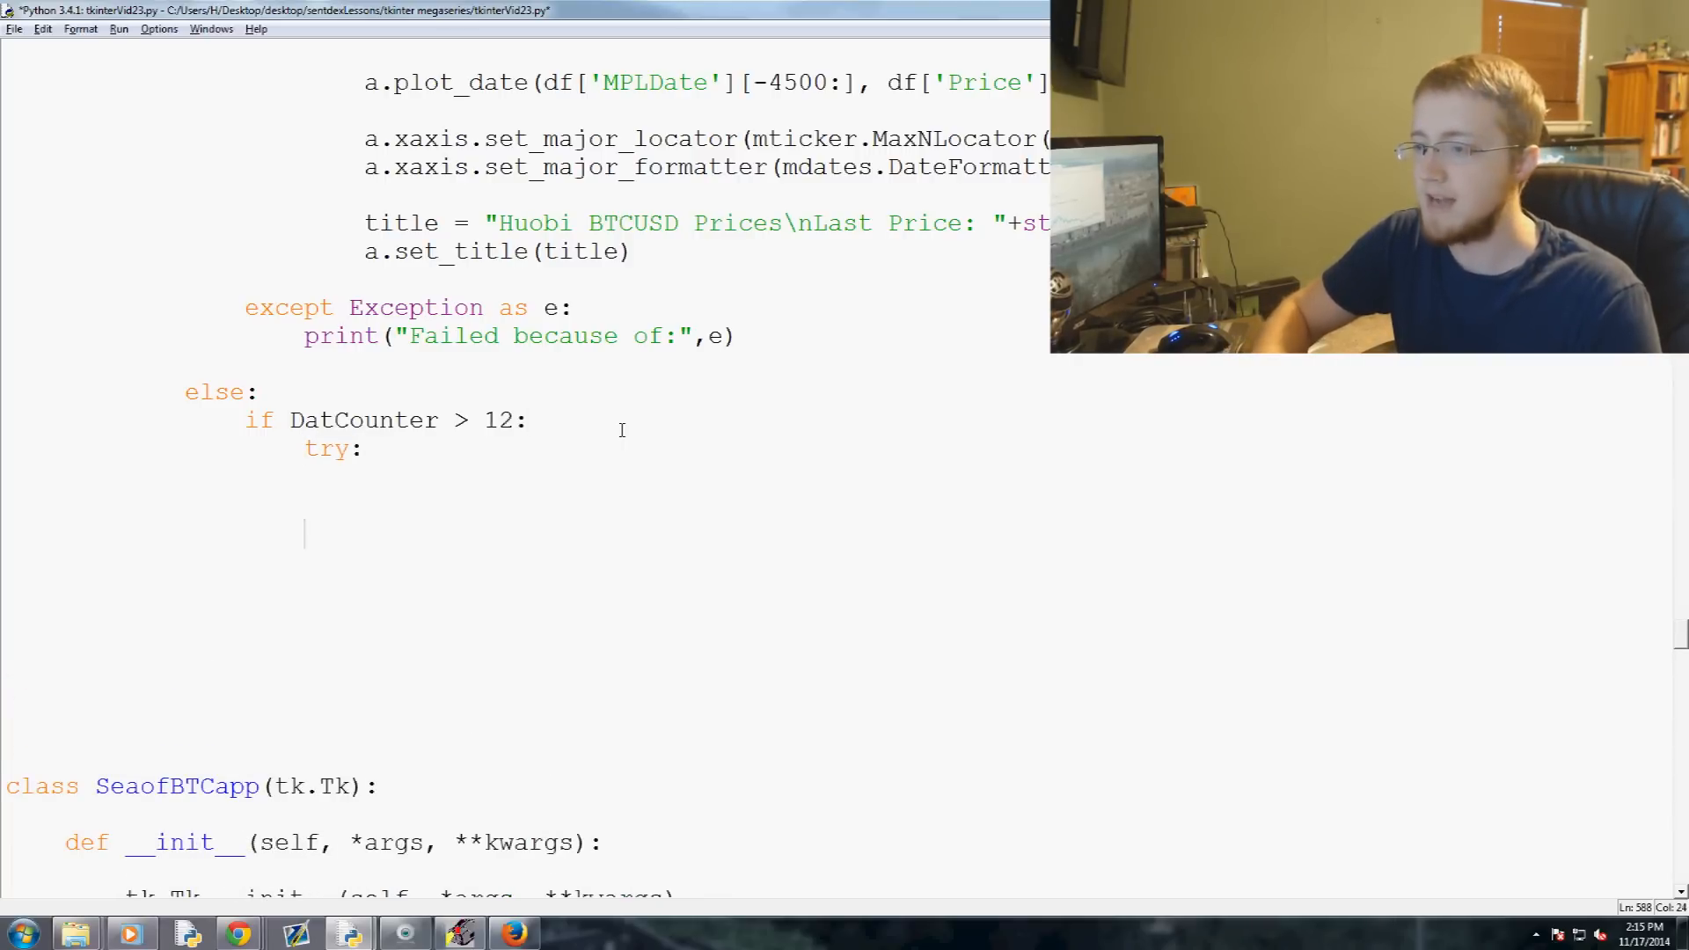
pyautogui.write('except Ex')
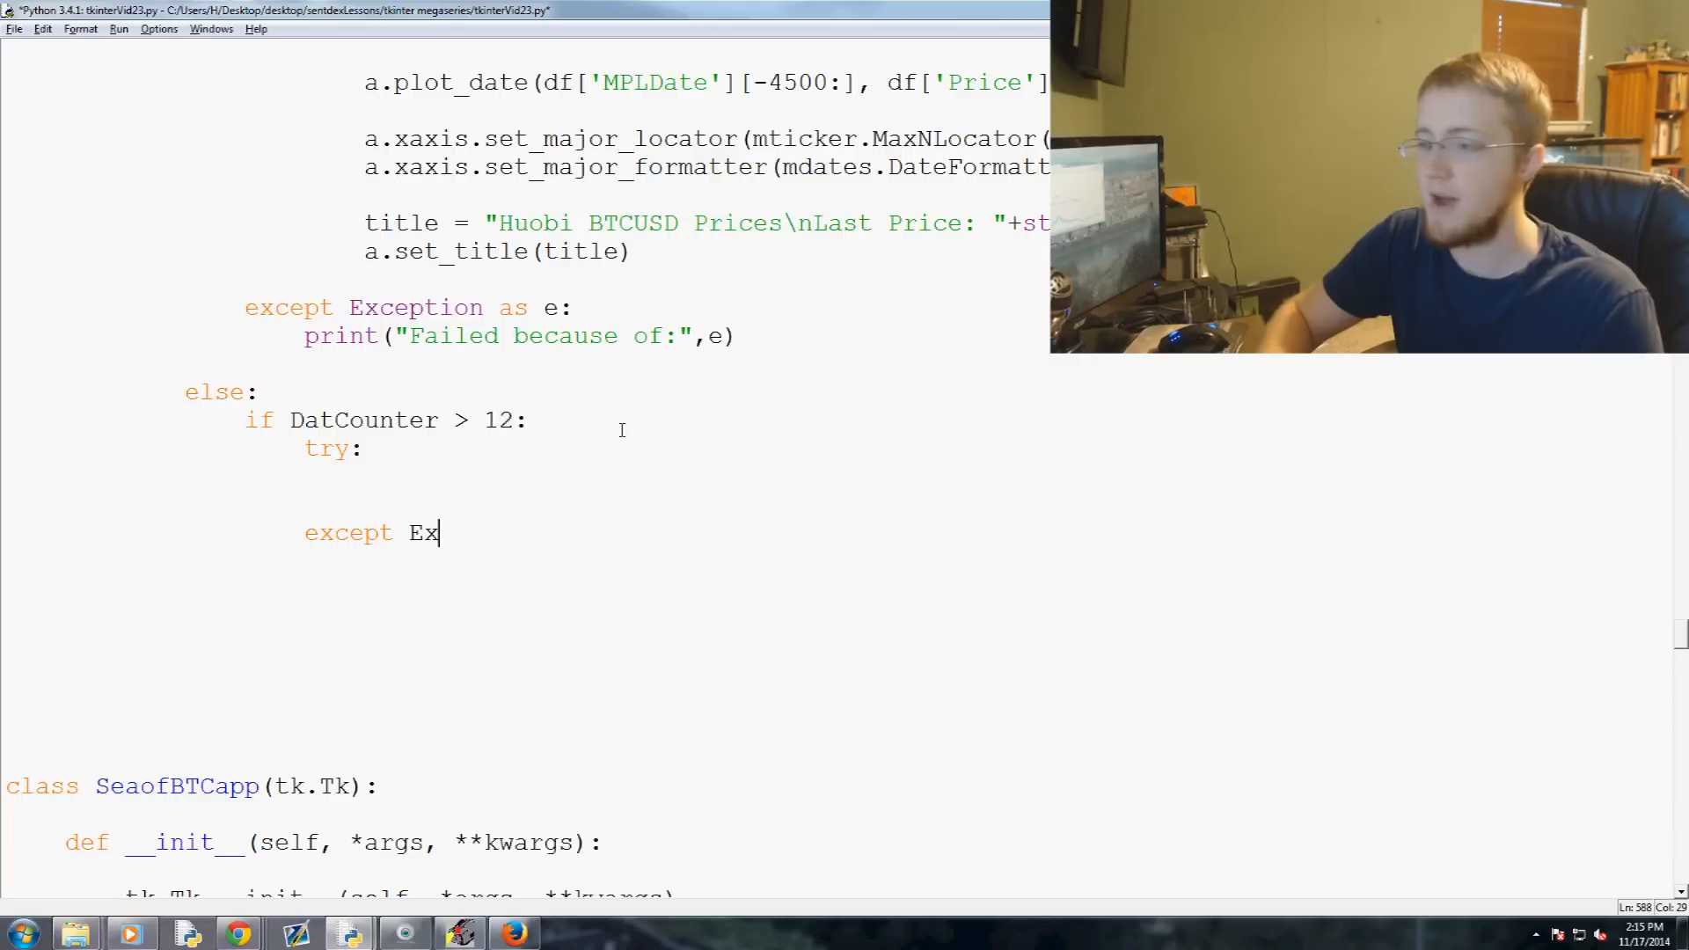
pyautogui.write('ception as')
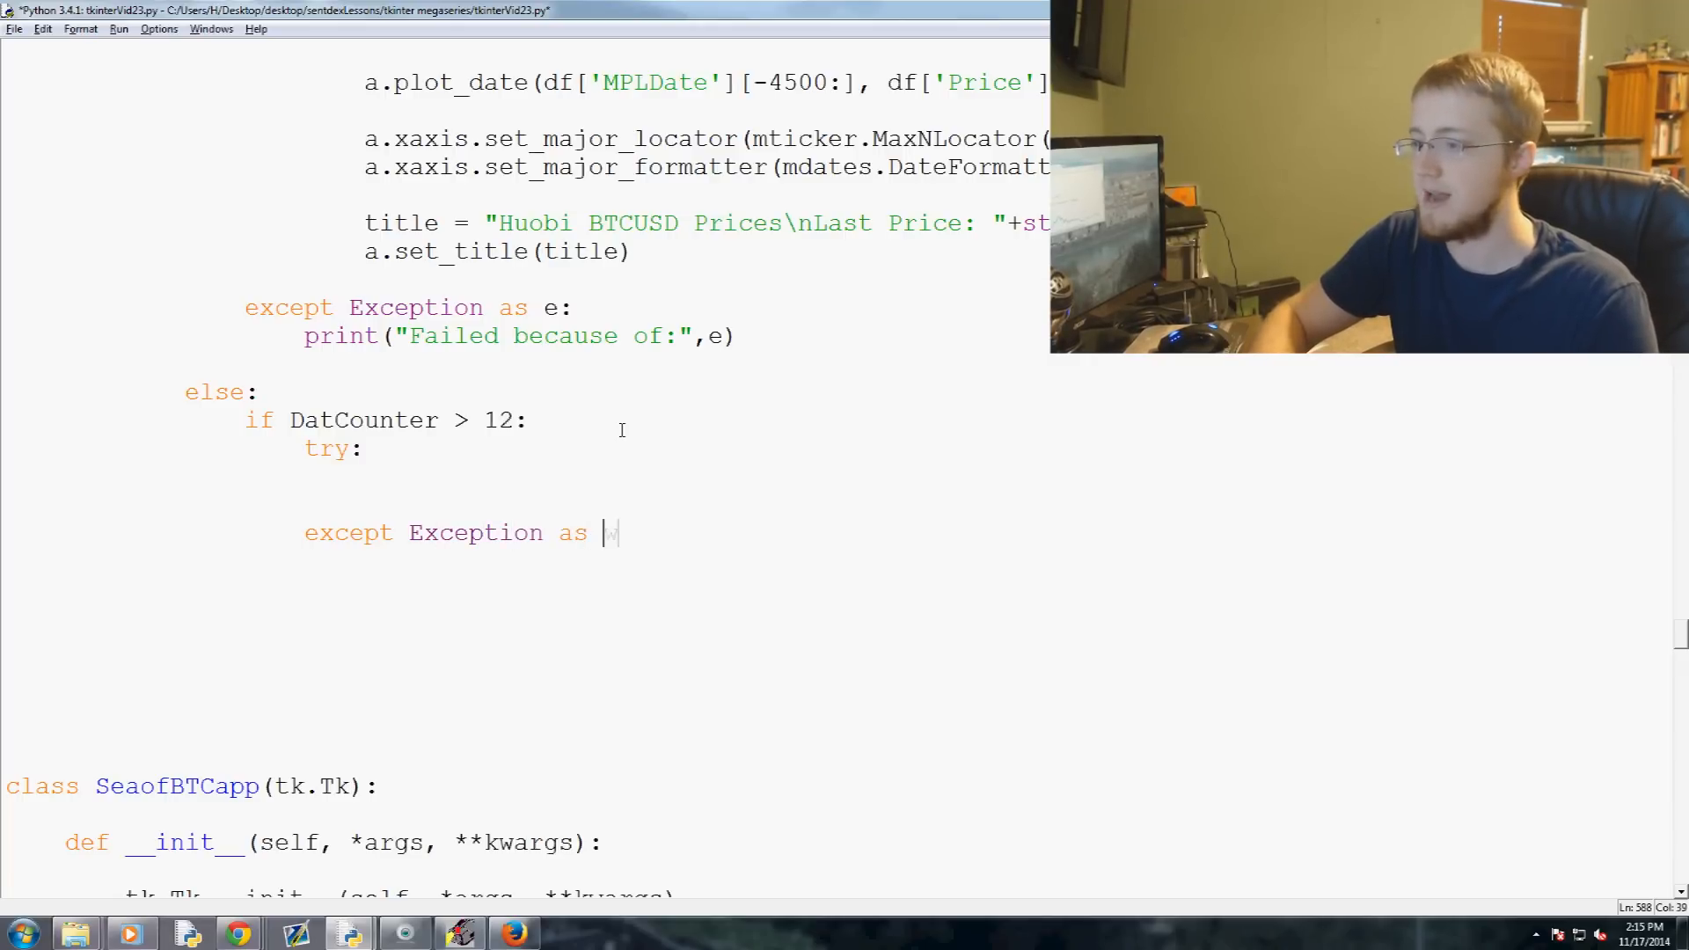
pyautogui.write('e:')
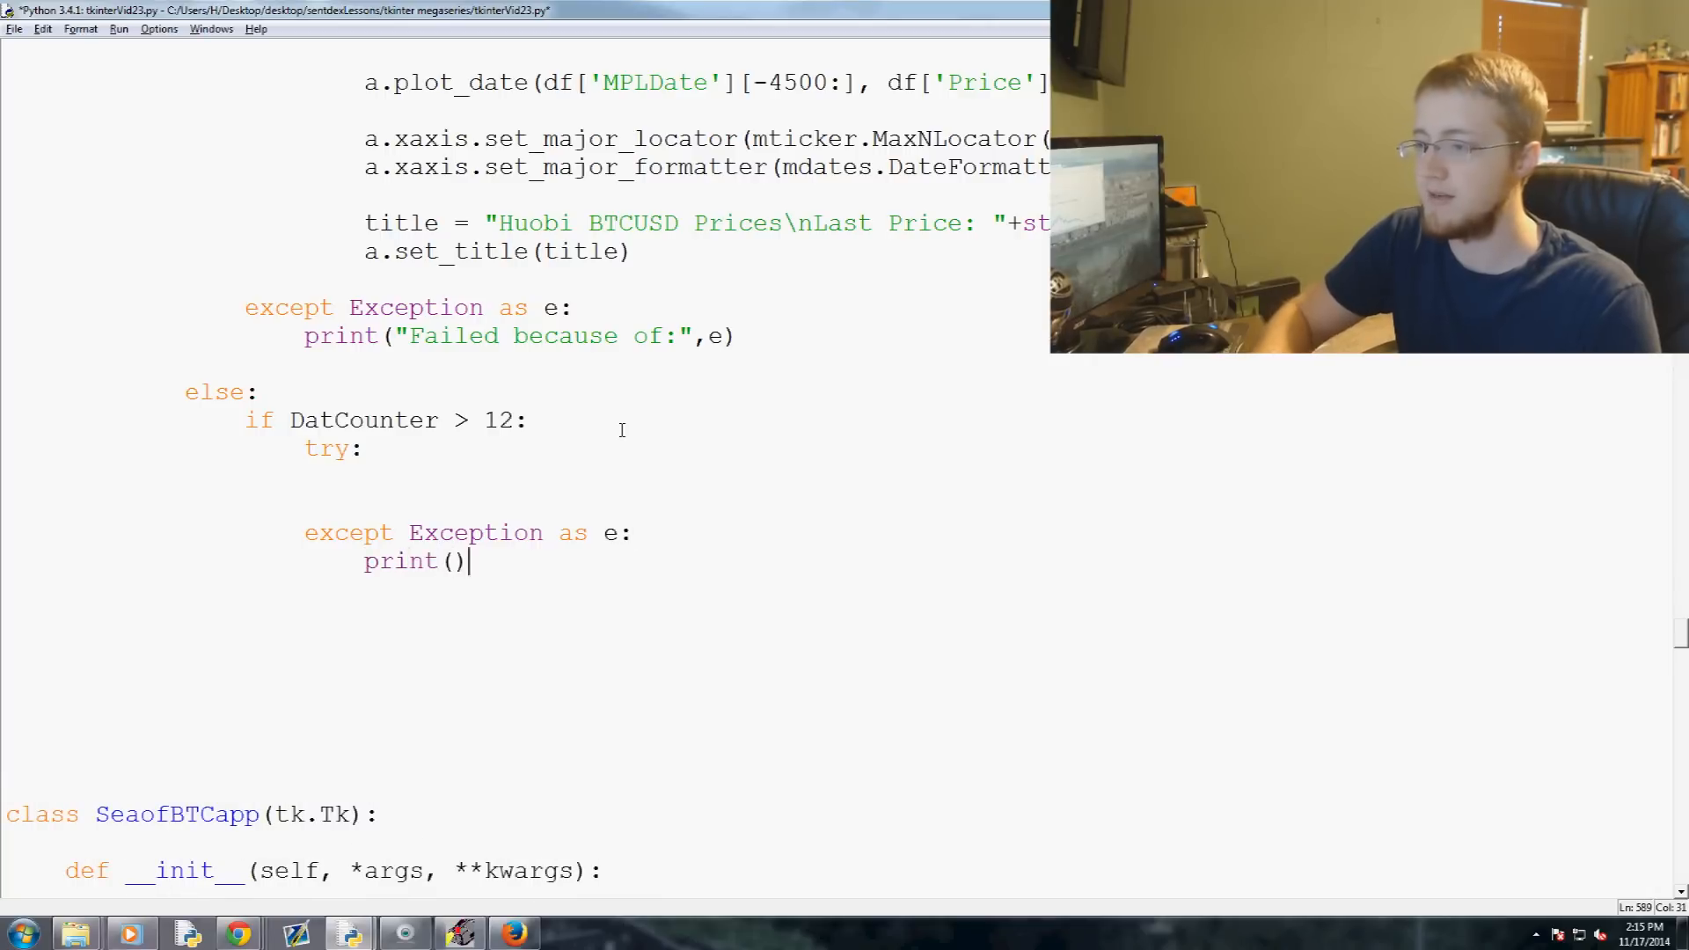
pyautogui.write('str(e')
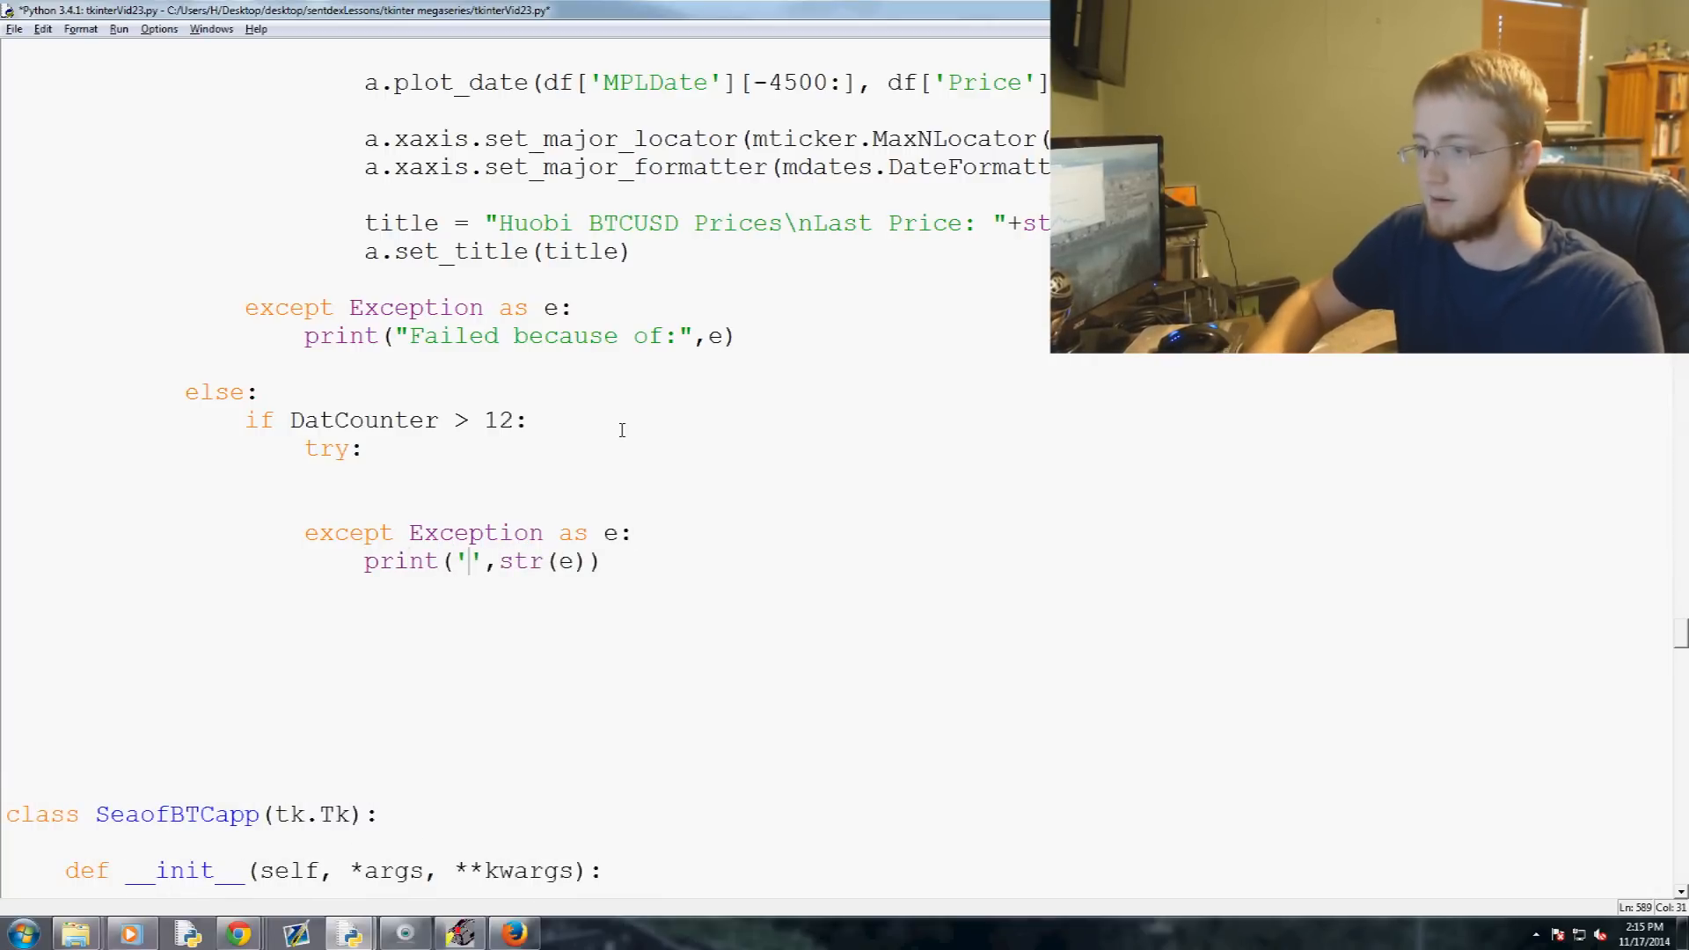
pyautogui.write('failed in the non-tick')
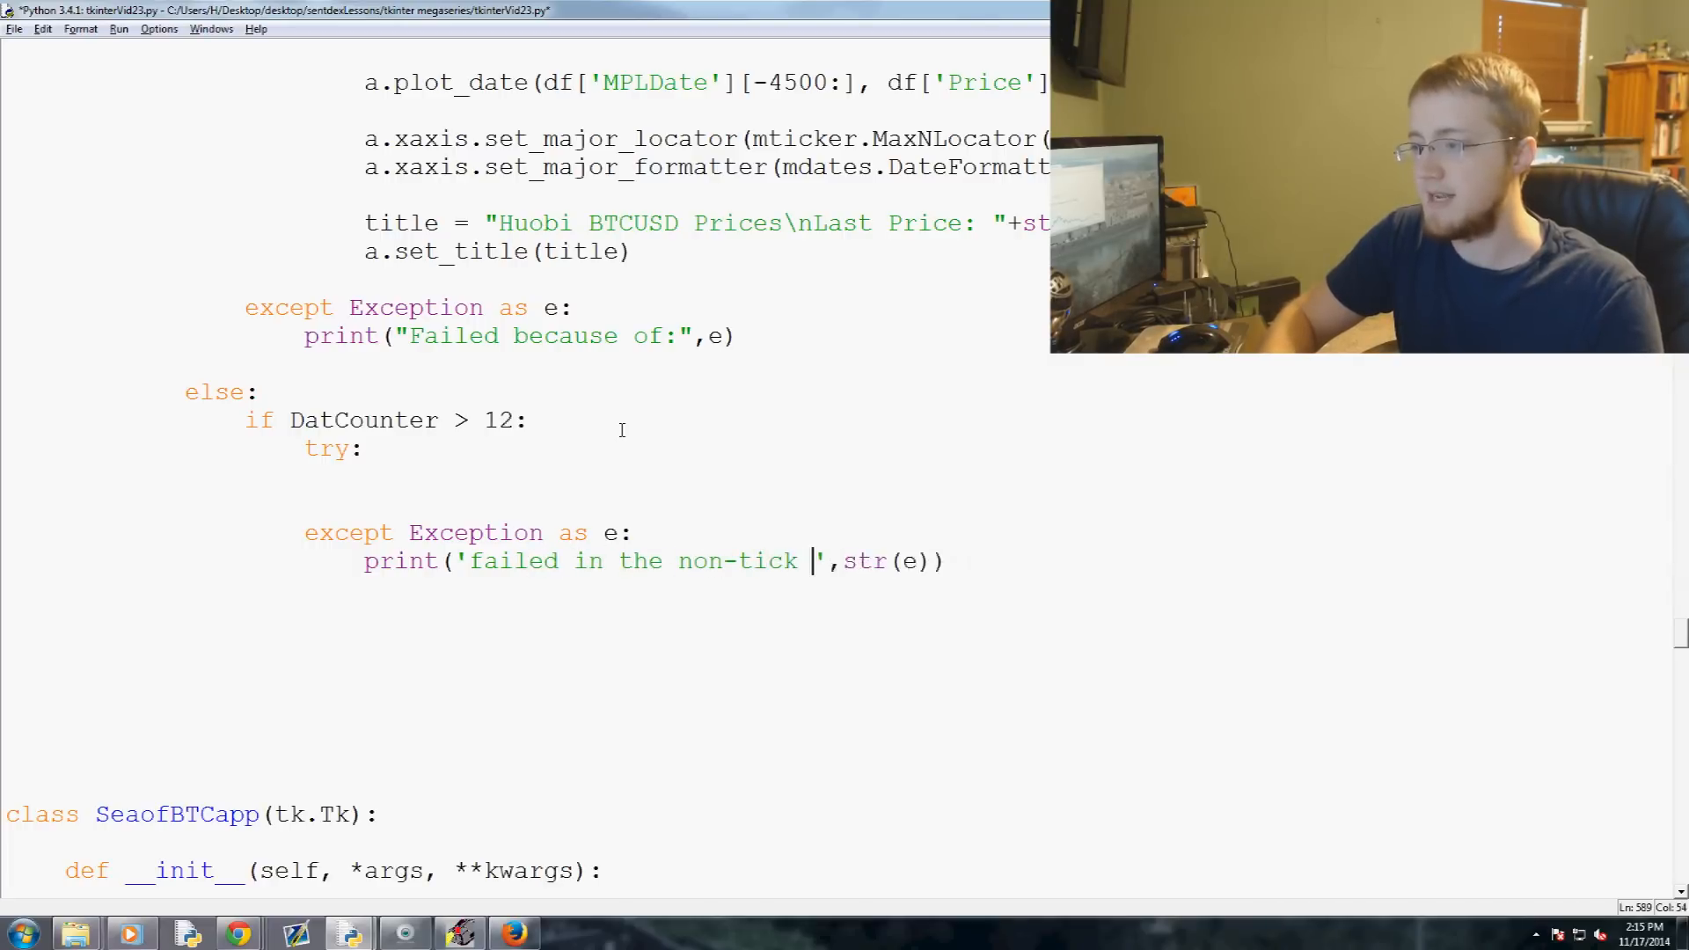
pyautogui.write('animate')
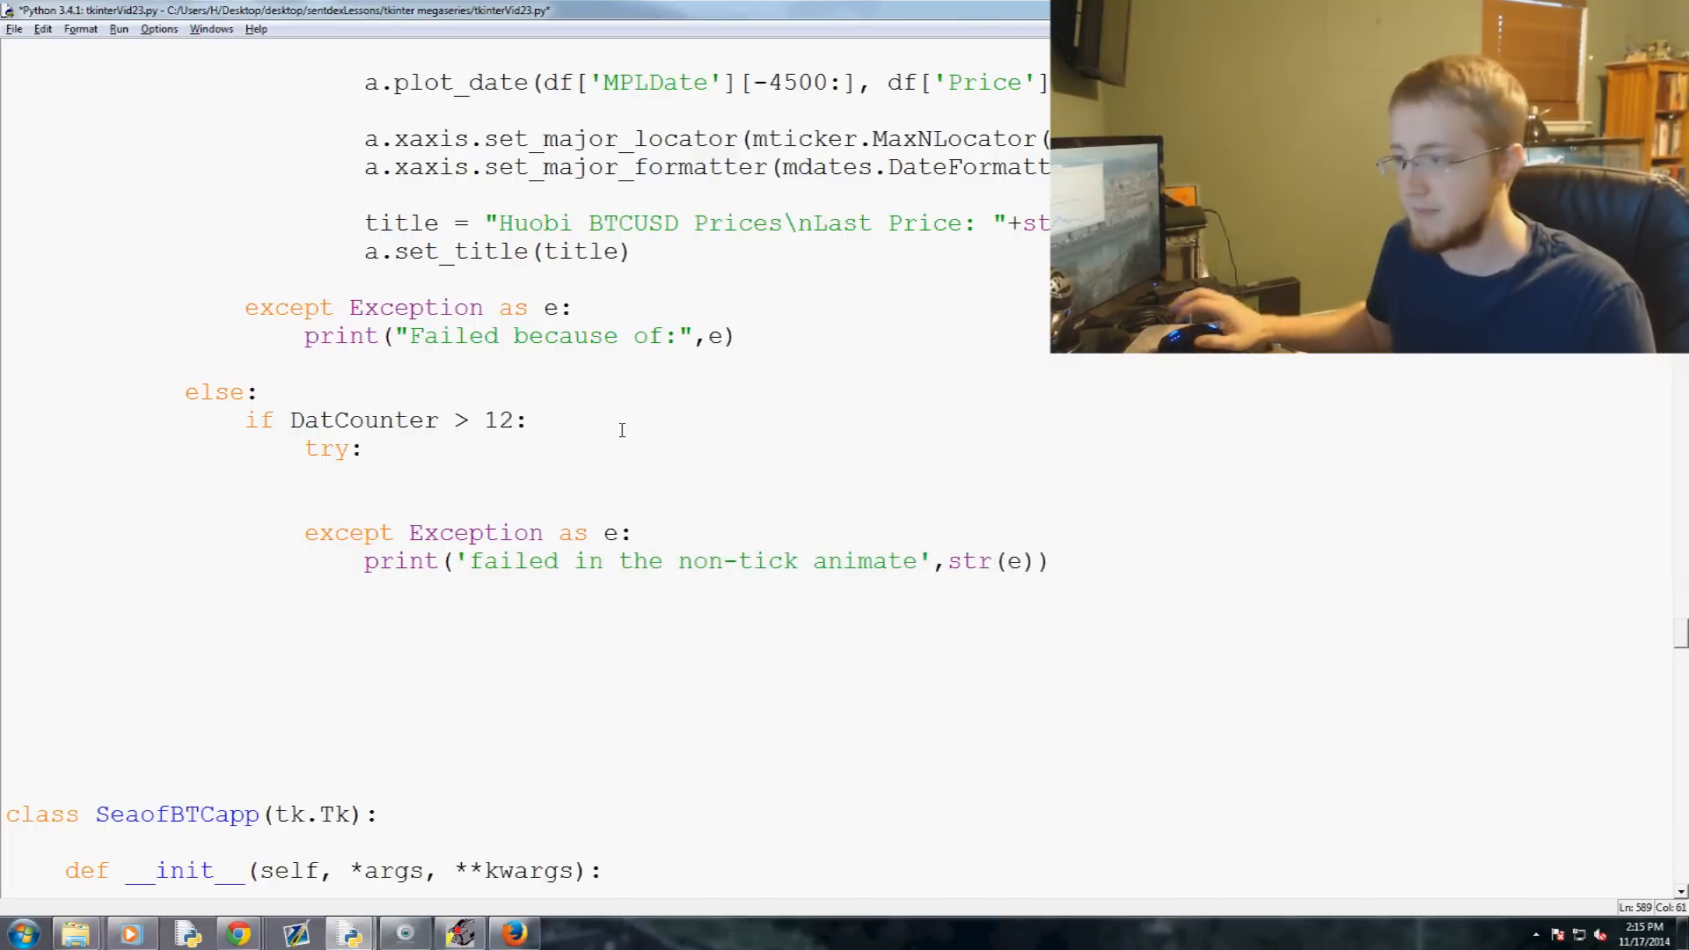
pyautogui.write(':')
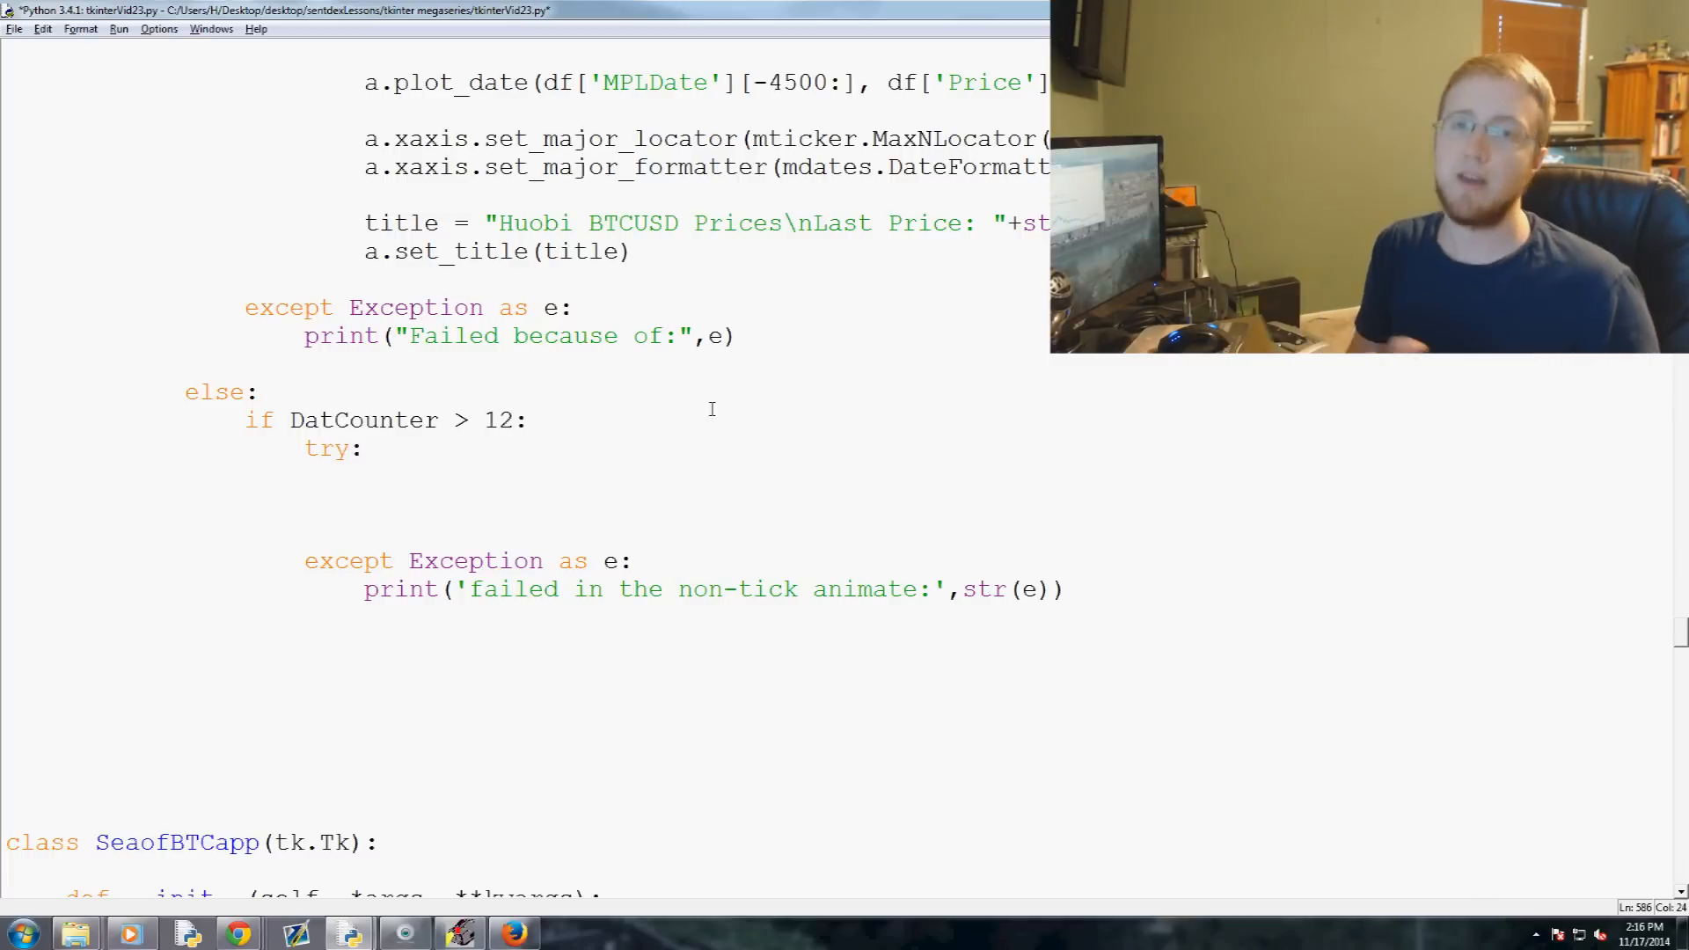
pyautogui.click(366, 479)
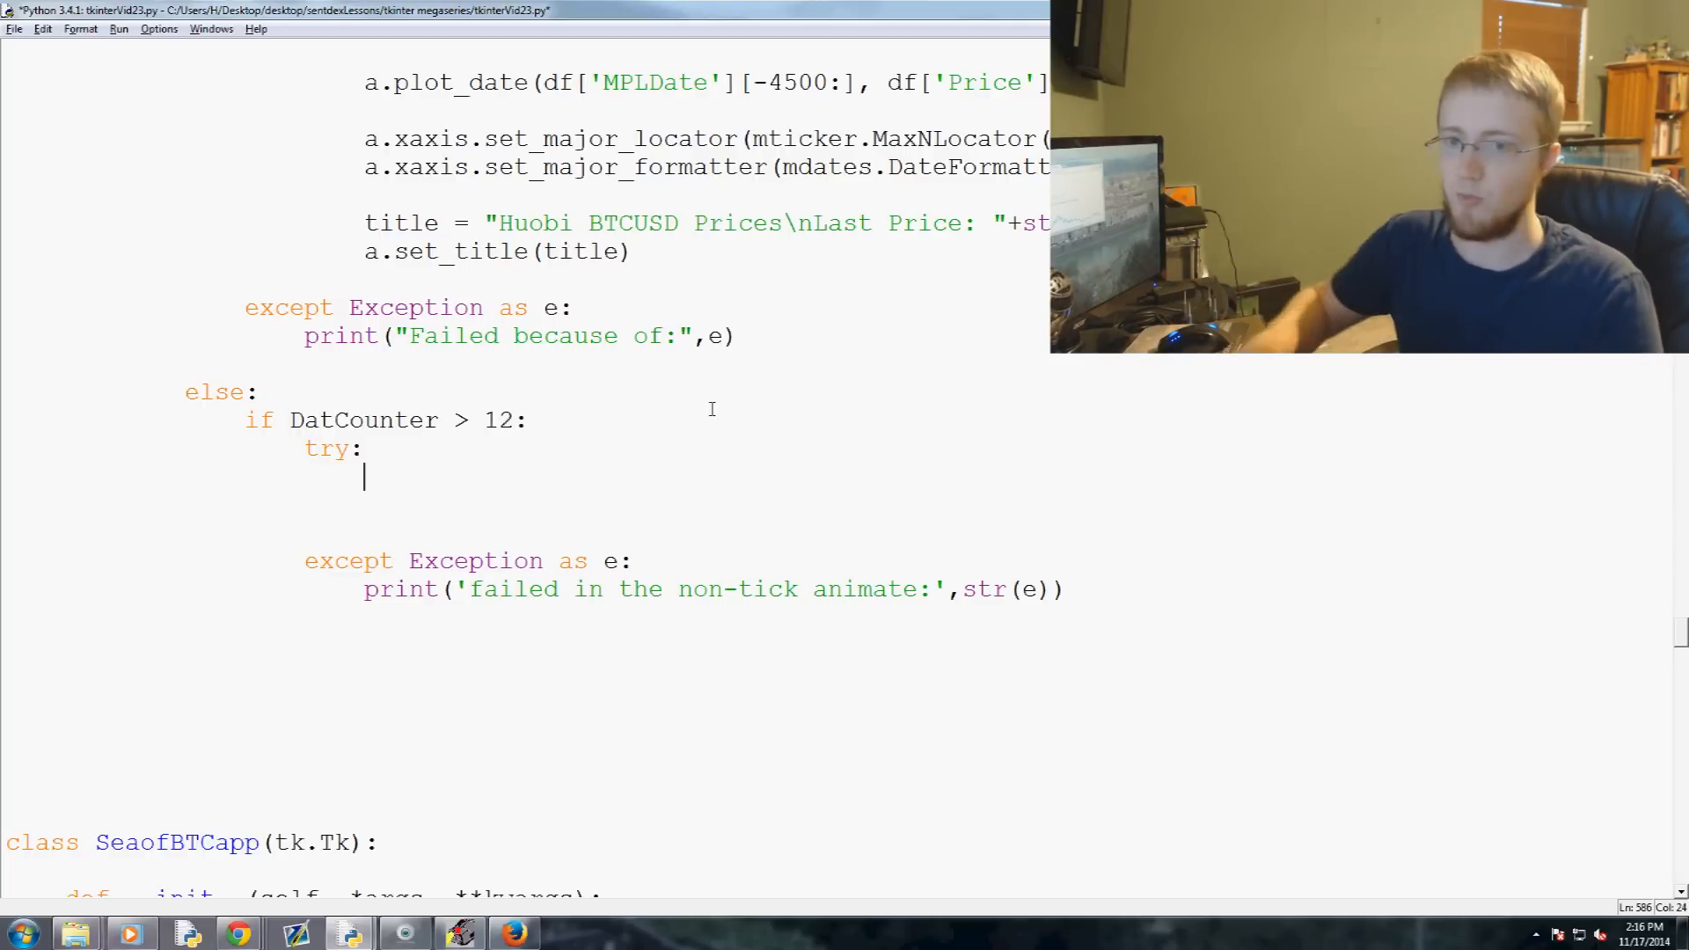
# Inside try, add 'if exchange == "Huobi":' with a nested 'if topIndicator != "none":' check
pyautogui.write('if ex')
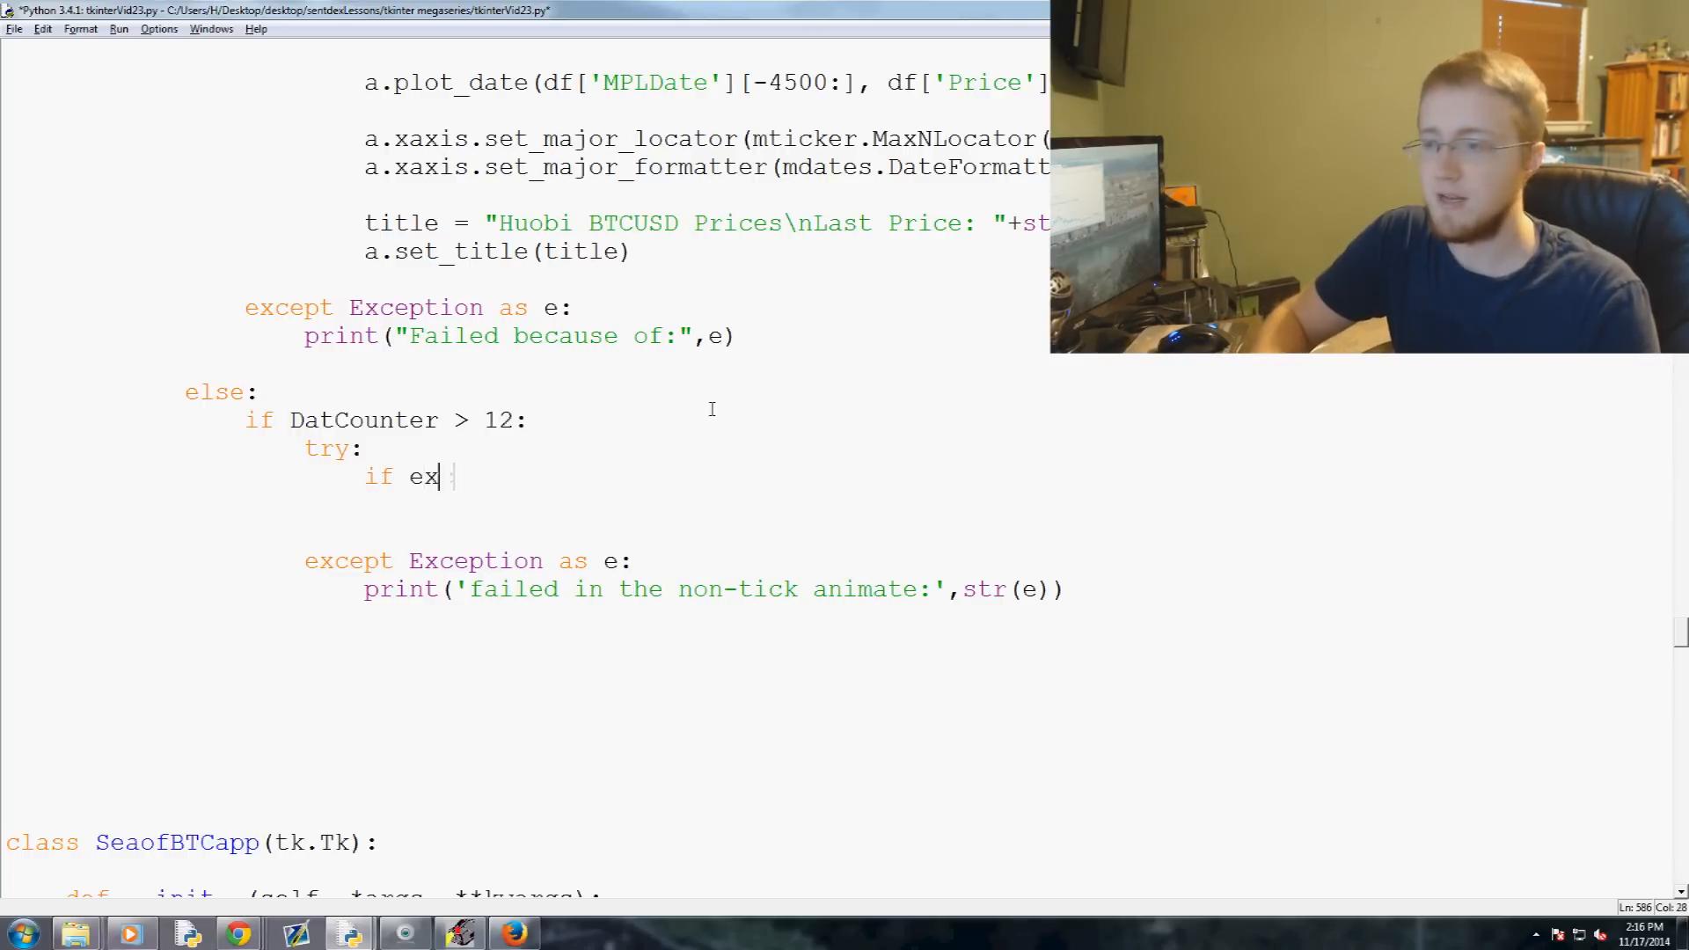
pyautogui.write('change == ""')
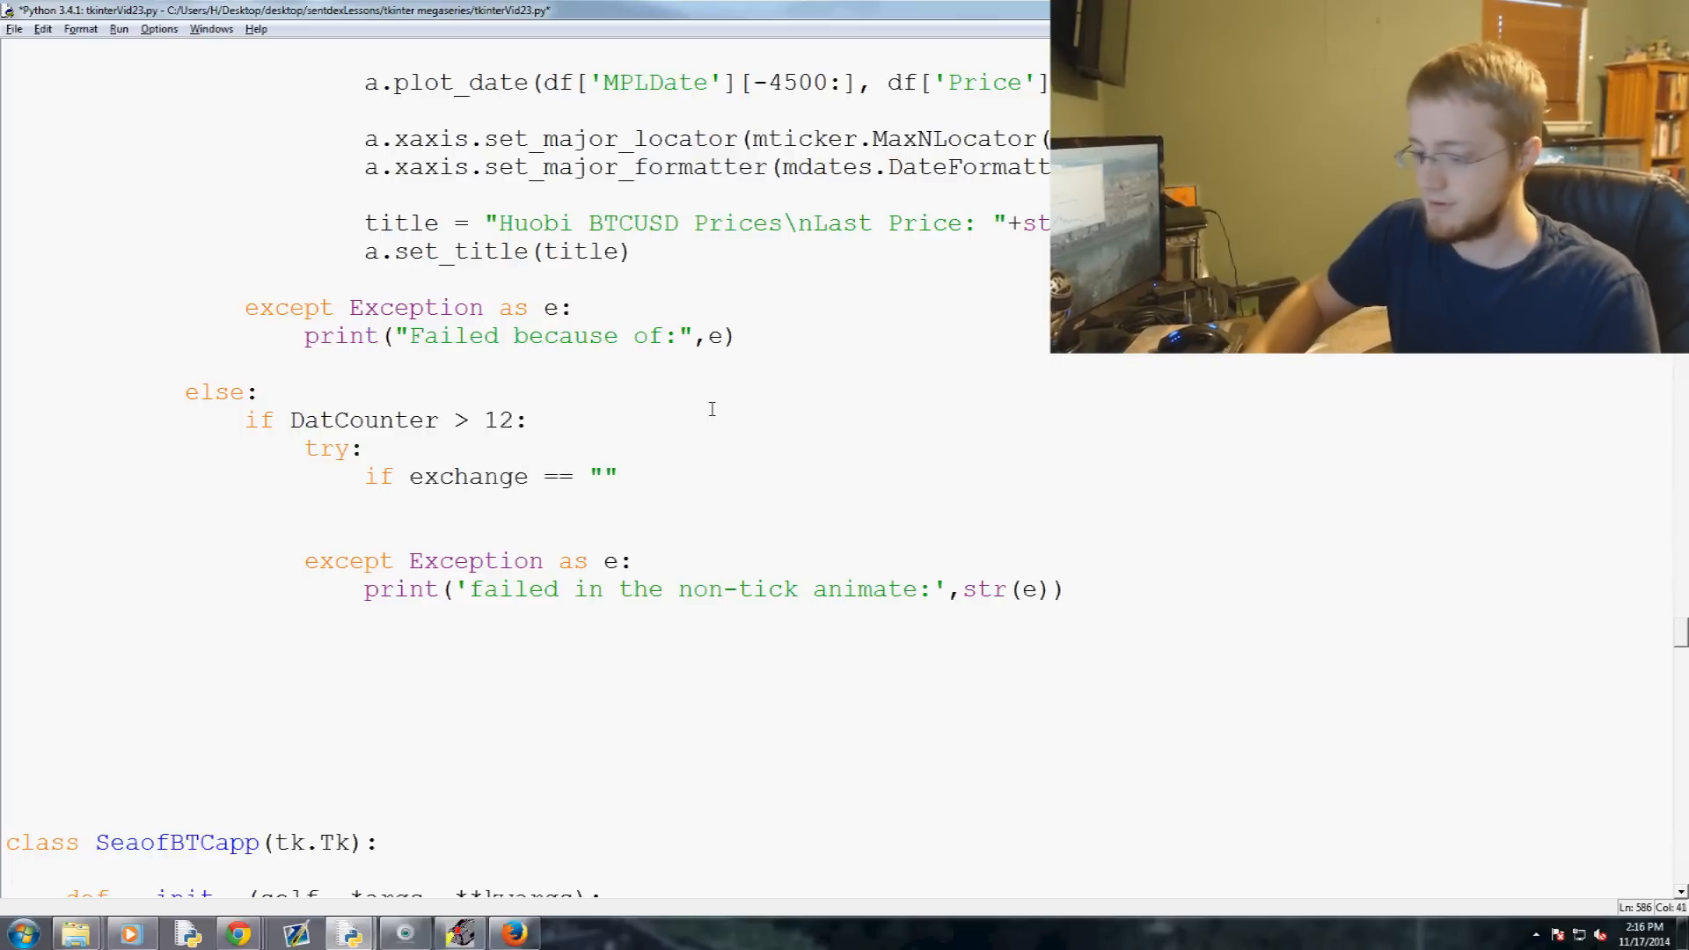
pyautogui.write('Huobi')
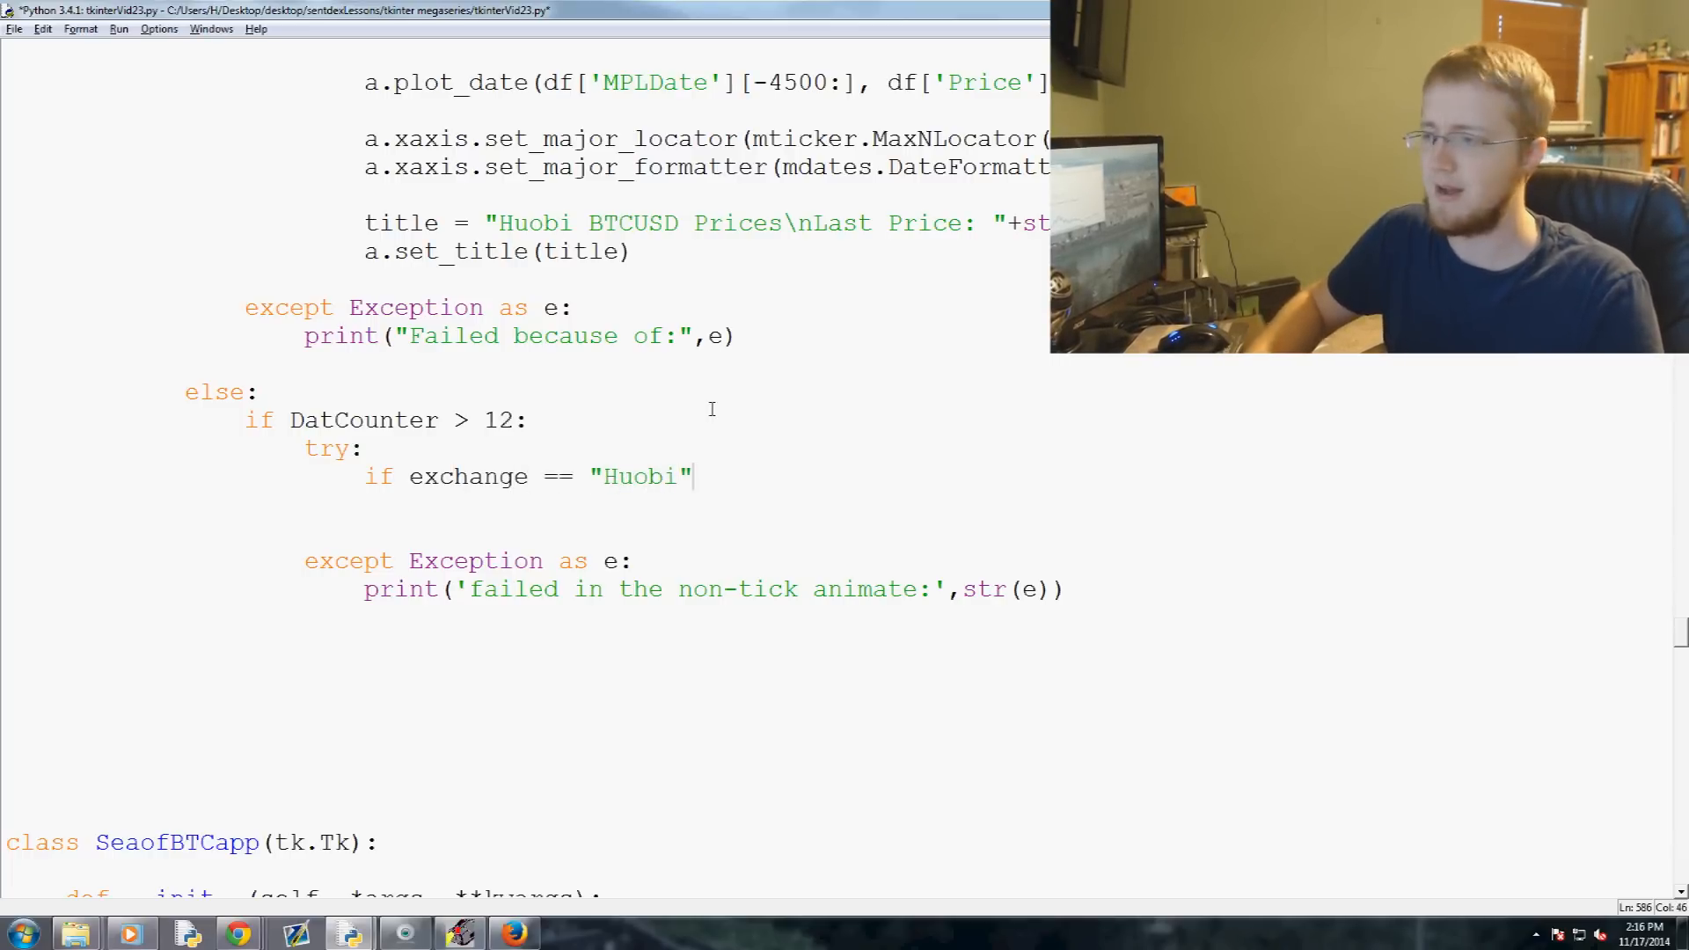
pyautogui.write(':')
pyautogui.press('Return')
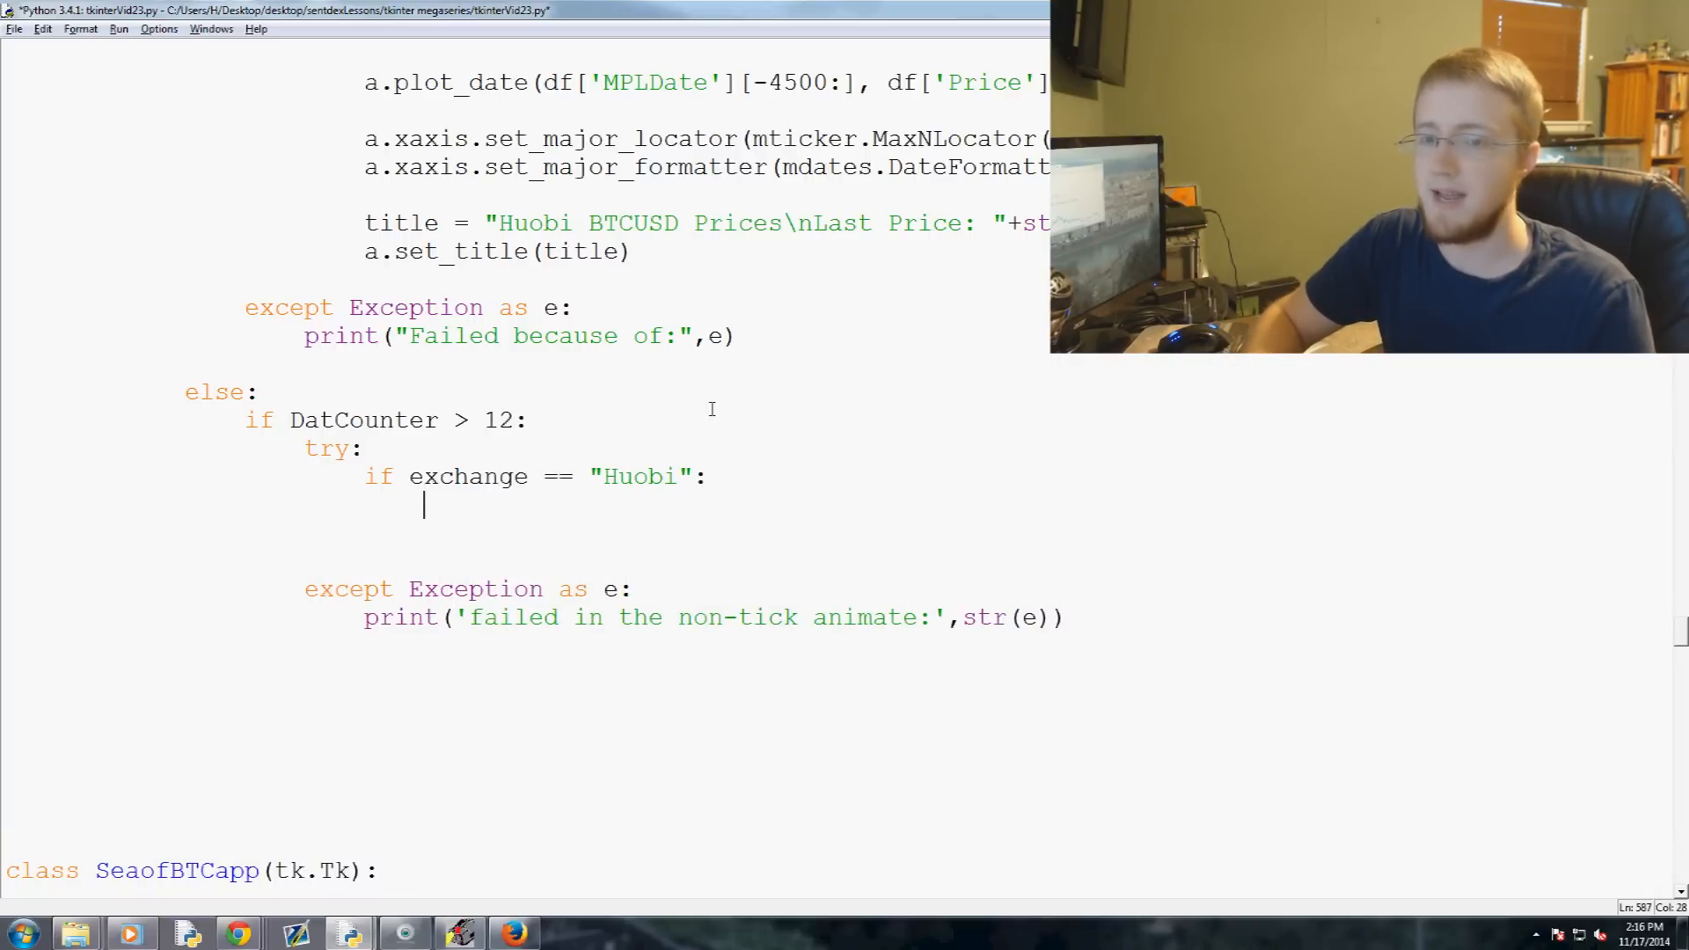
pyautogui.write('if topI')
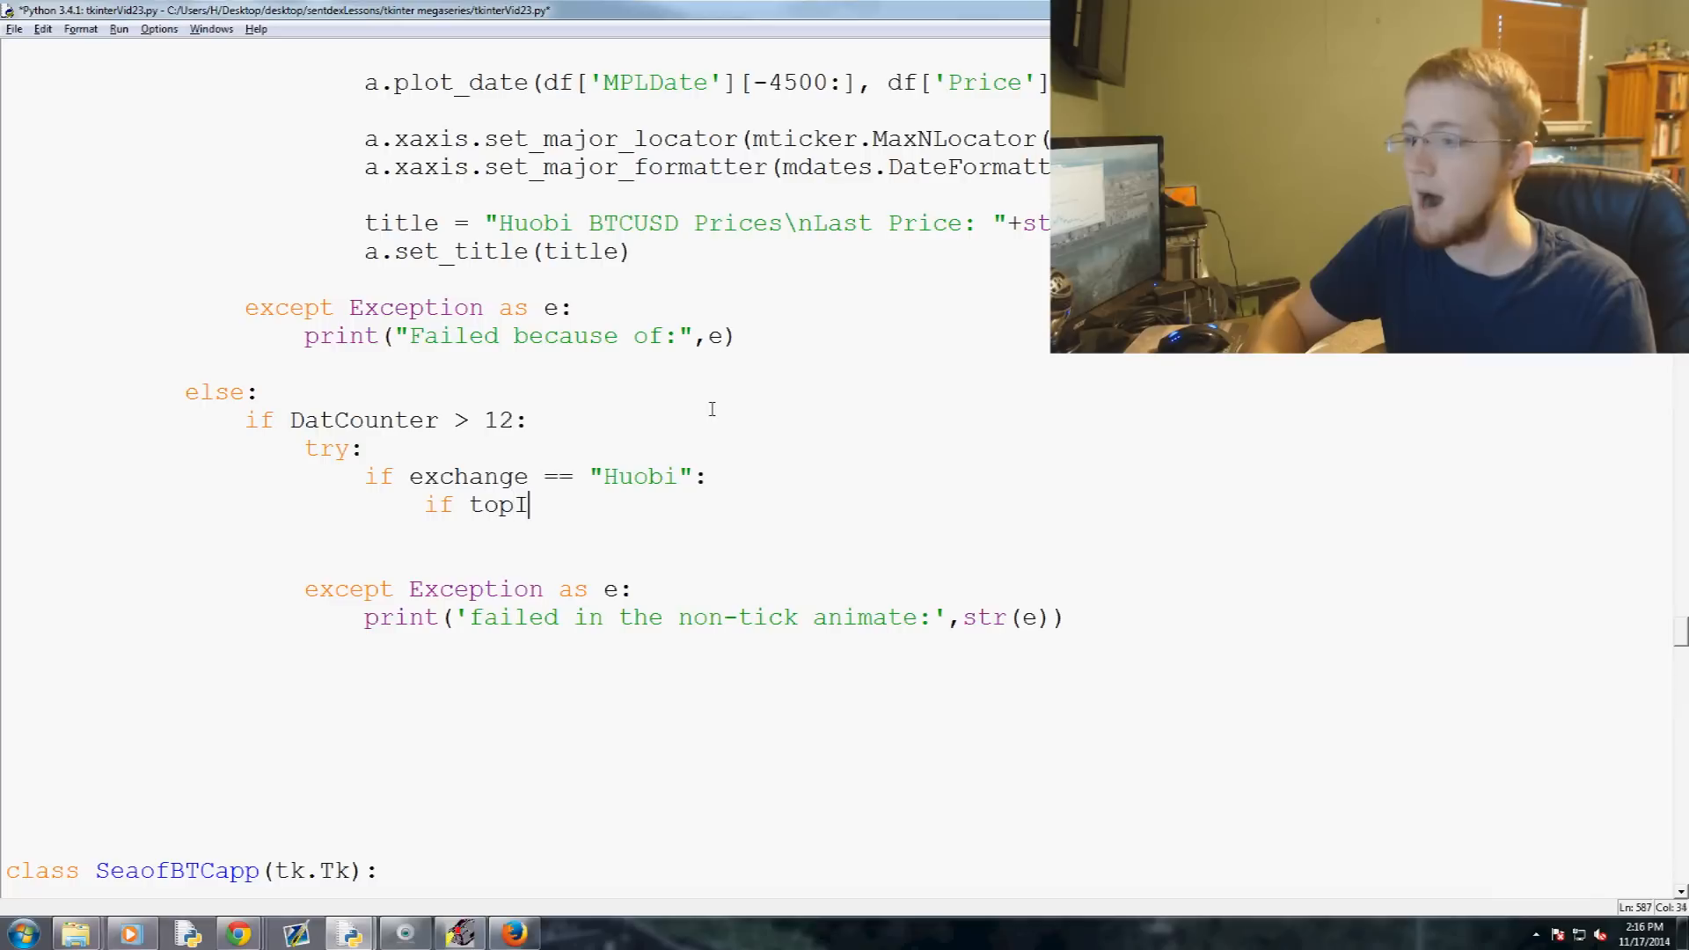
pyautogui.write('ndicator ==')
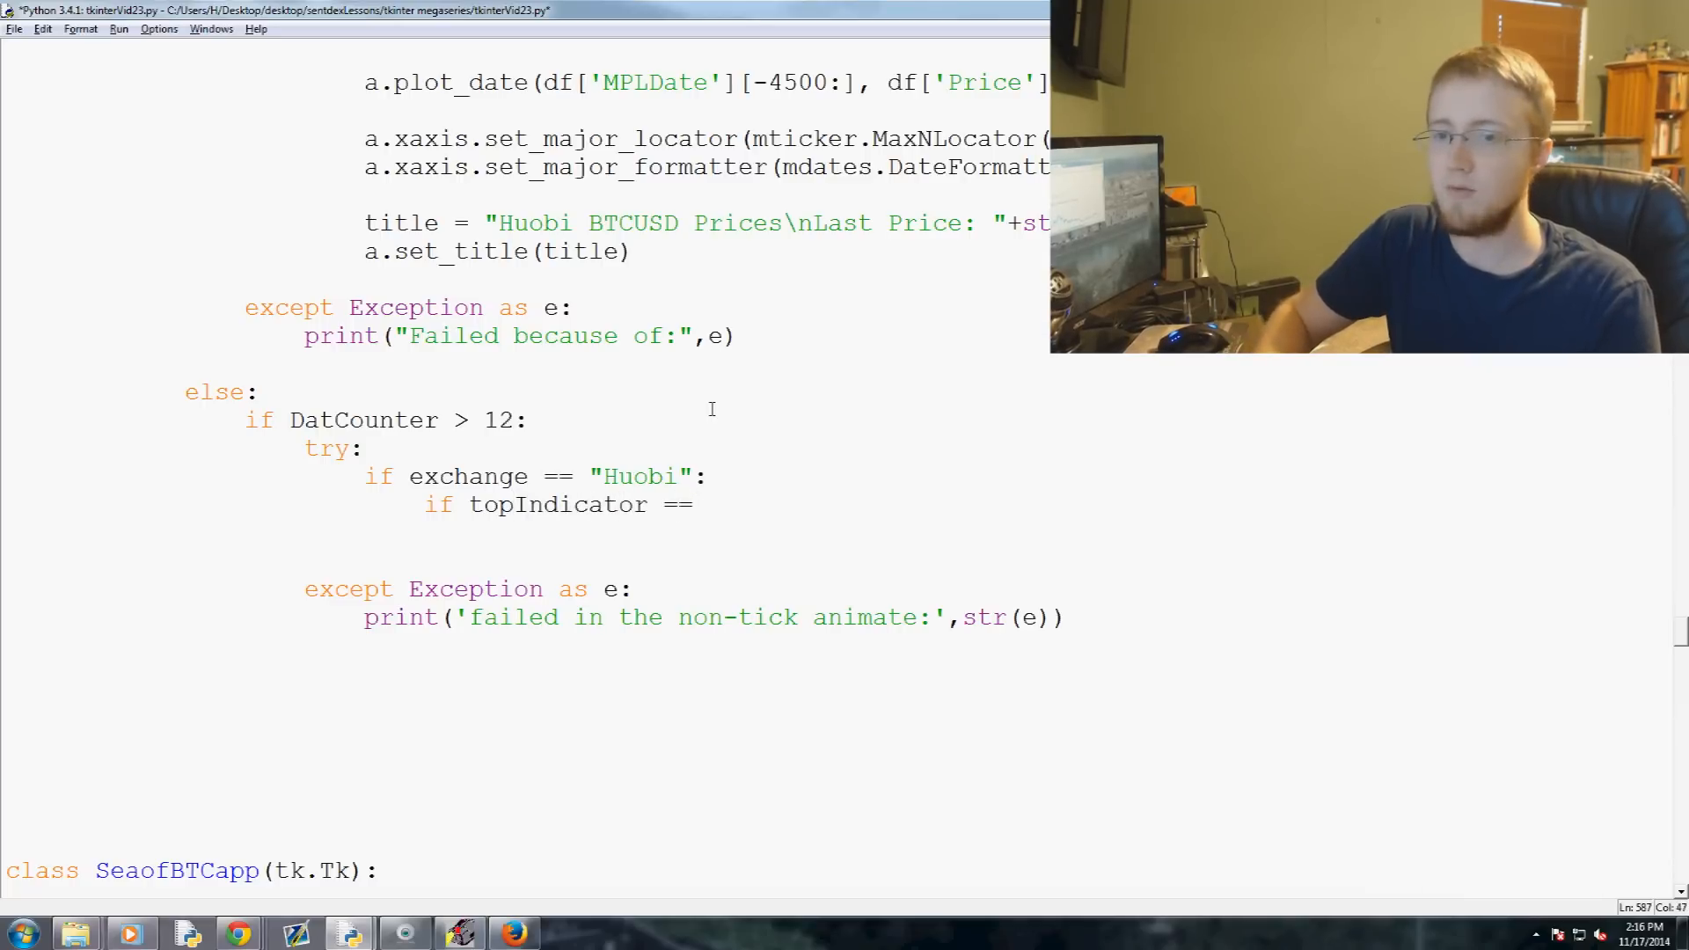
pyautogui.write('!=')
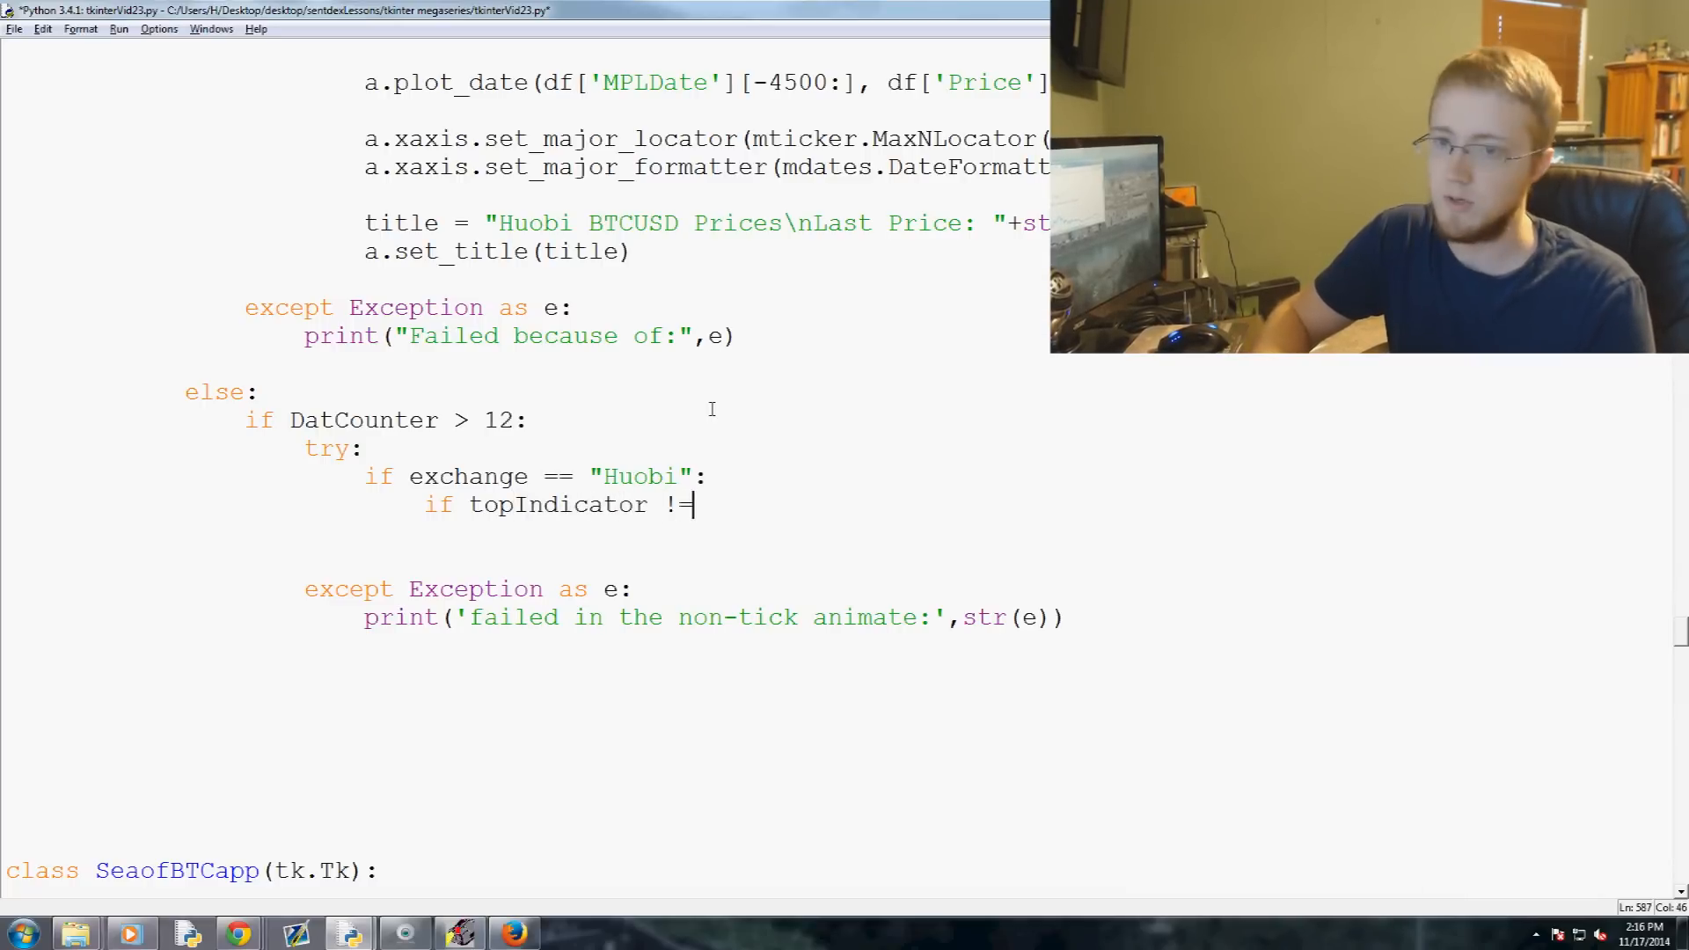
pyautogui.write('"none":')
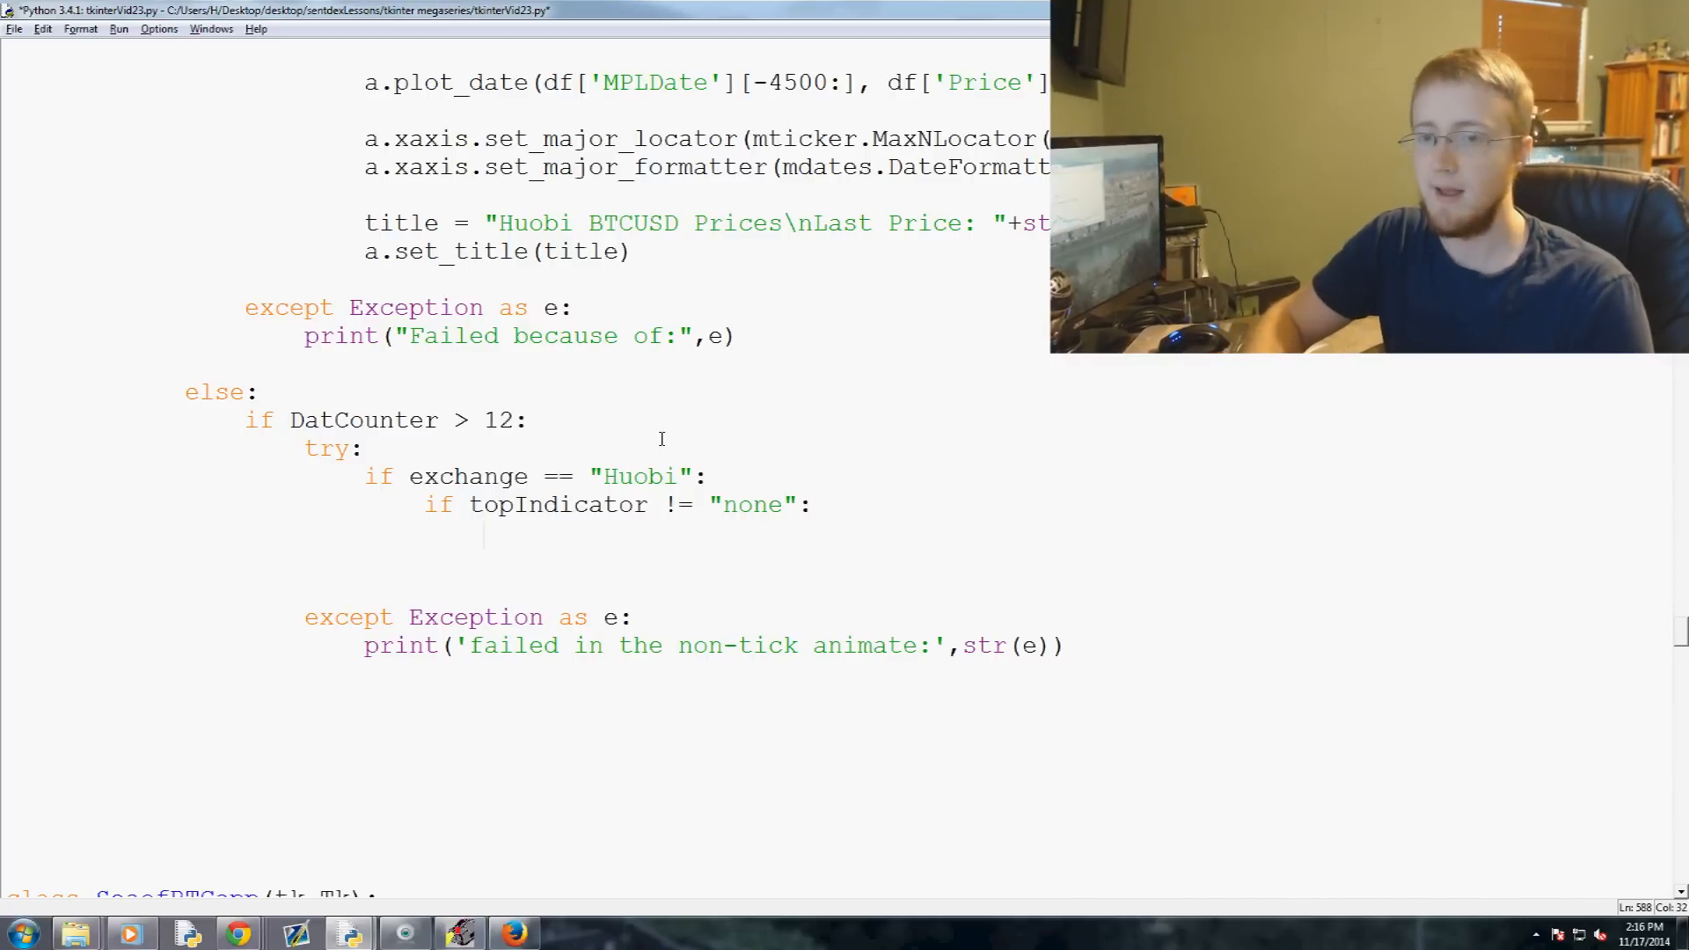
# Define a = plt.subplot2grid((6,4),(1,0), rowspan=5, colspan = 4) for the main plot
pyautogui.write('a = p')
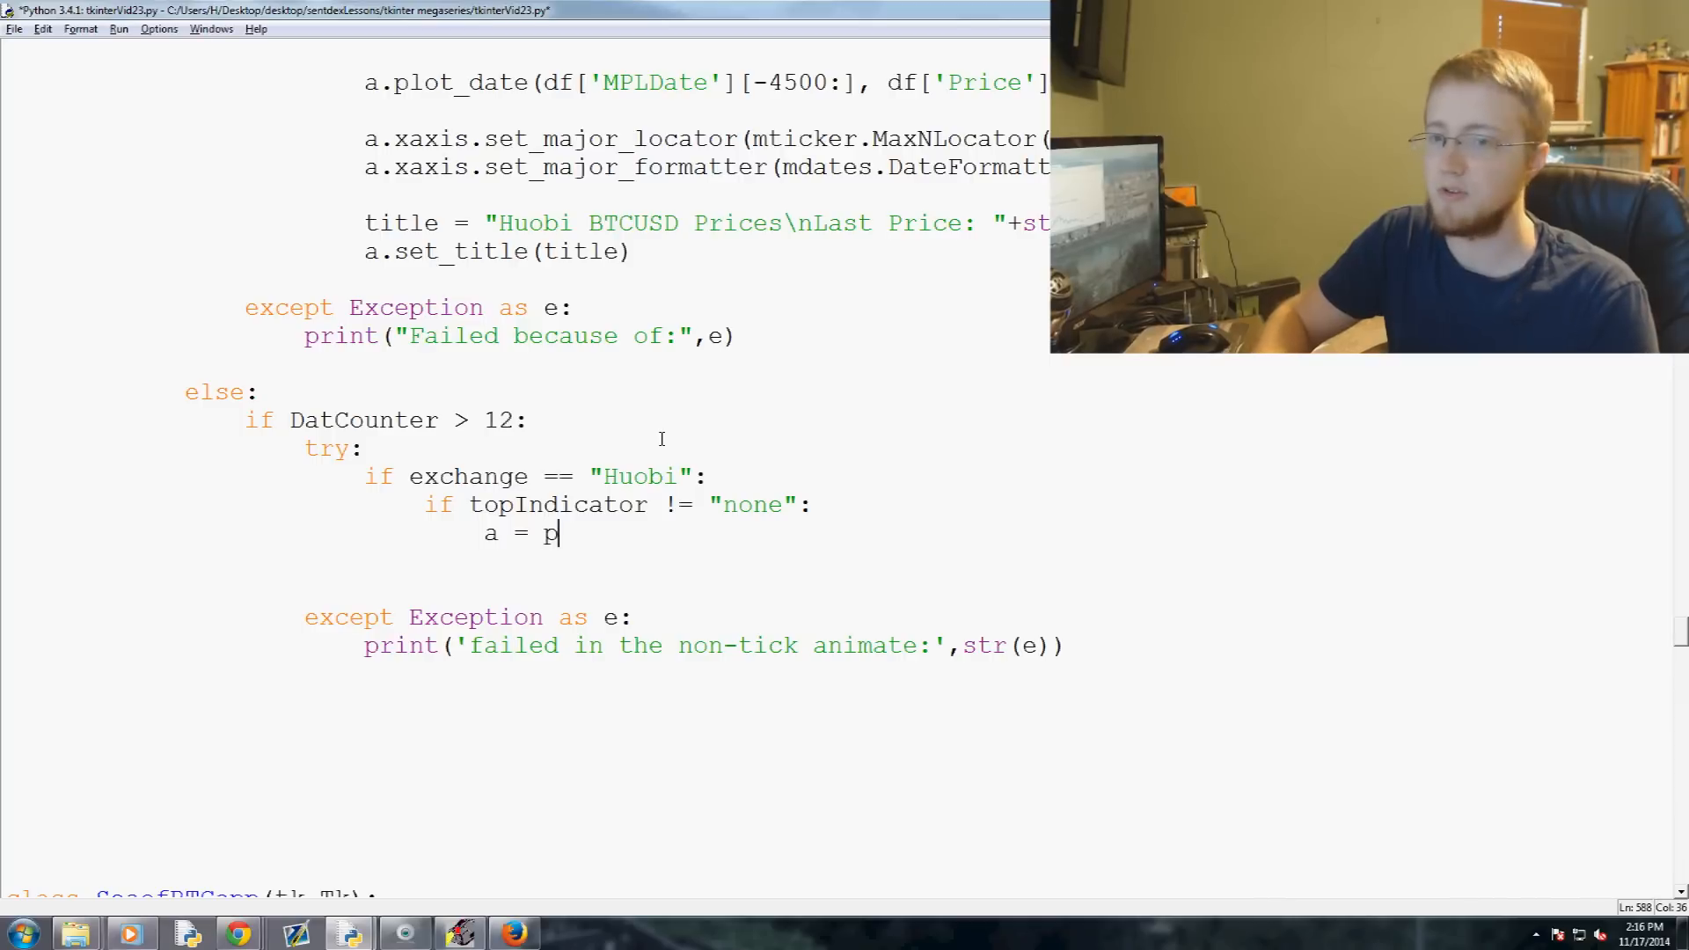
pyautogui.write('lt.subplot')
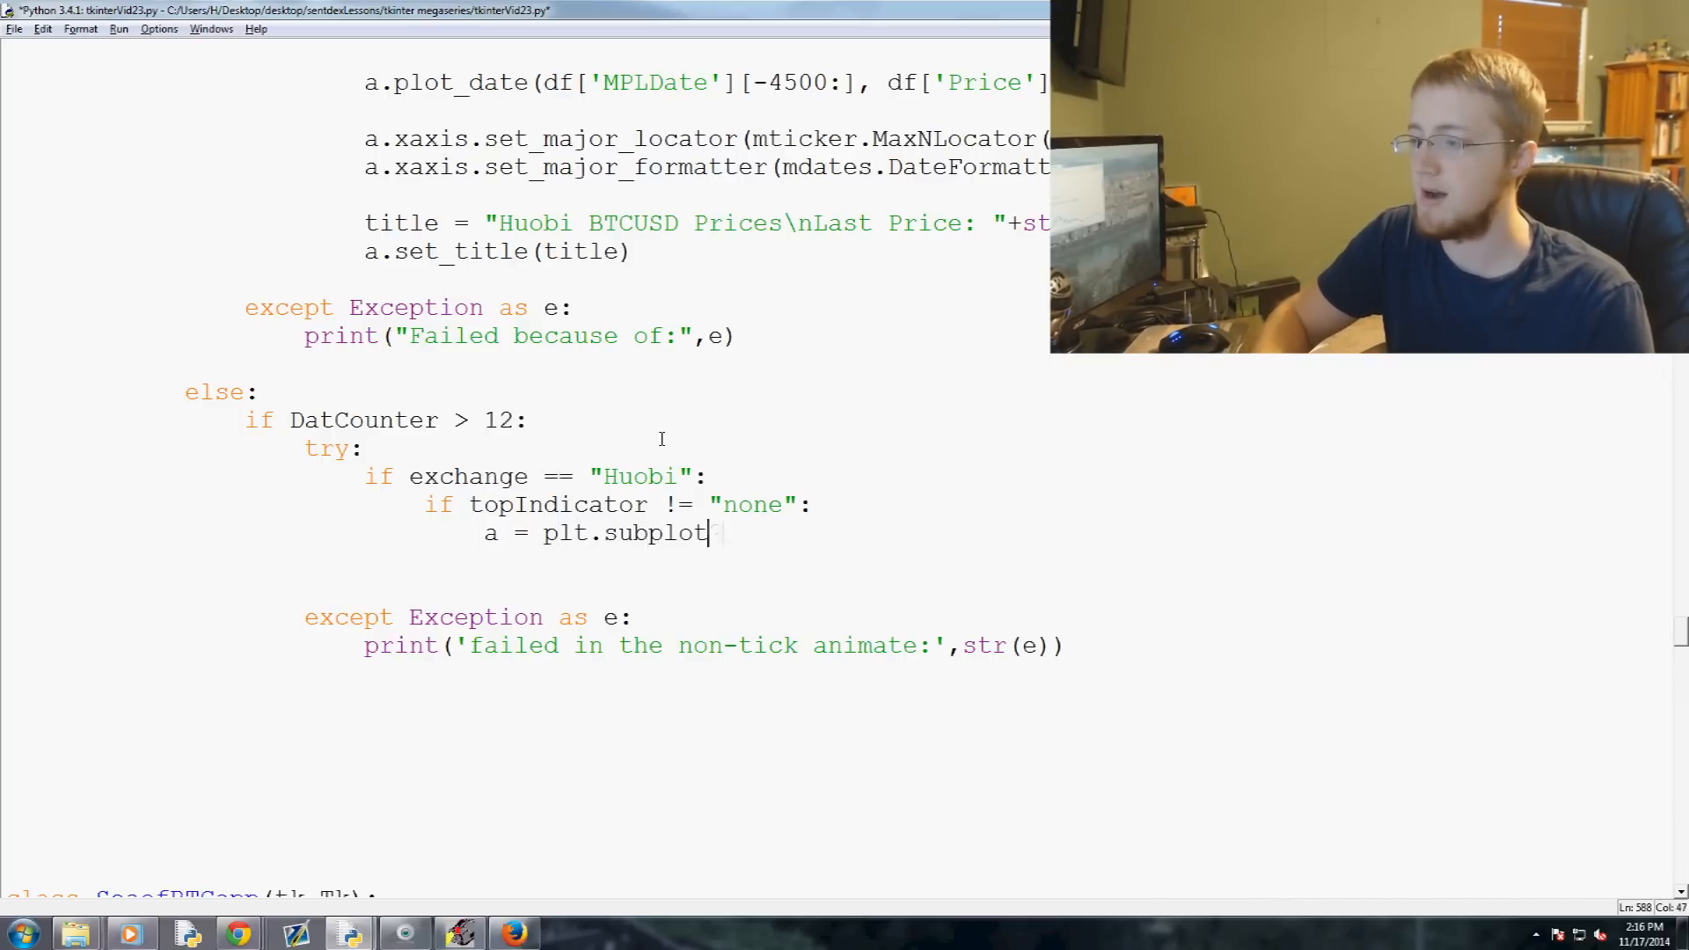
pyautogui.write('2grid')
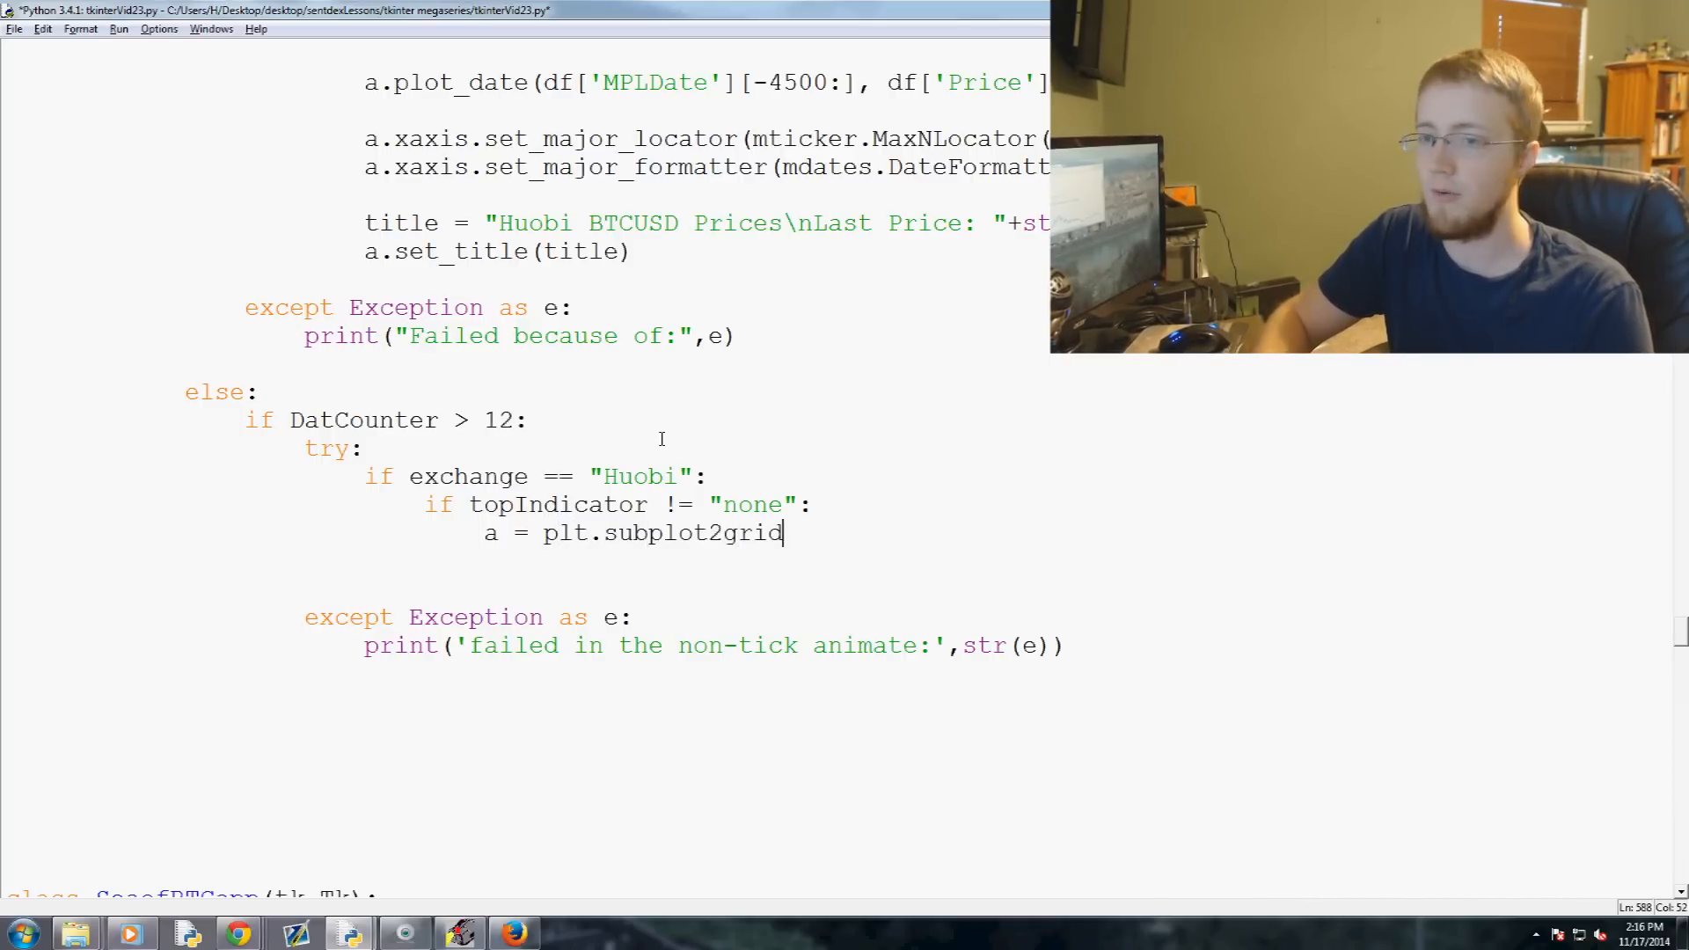
pyautogui.write('(())')
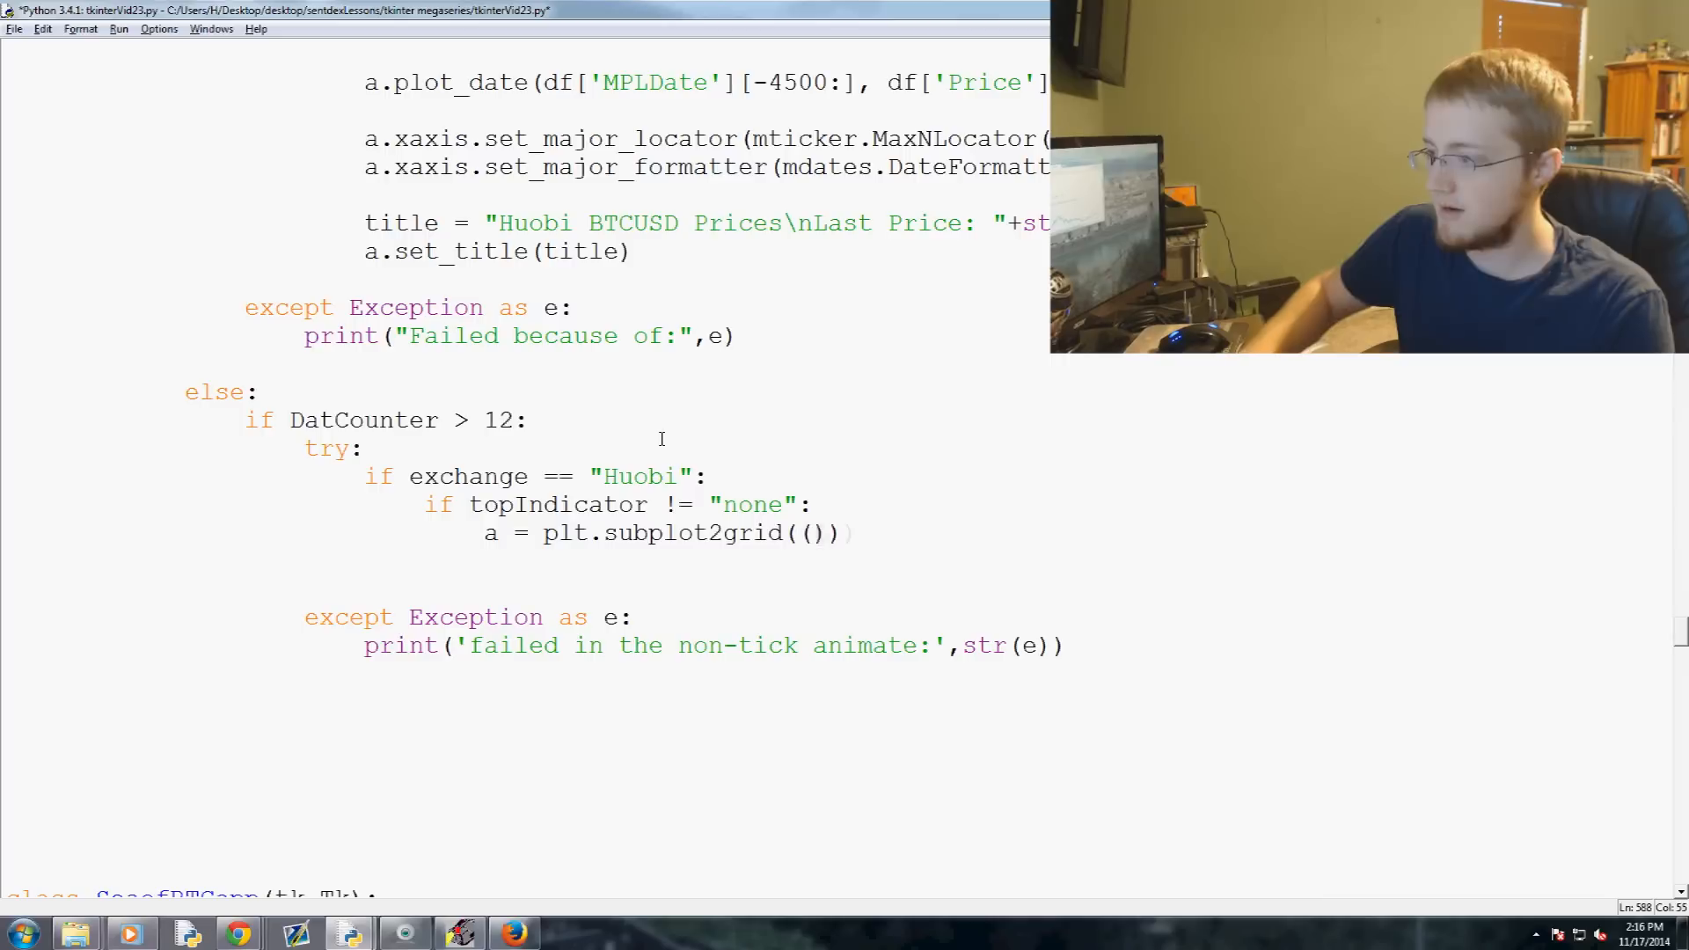
pyautogui.write('6,4),(')
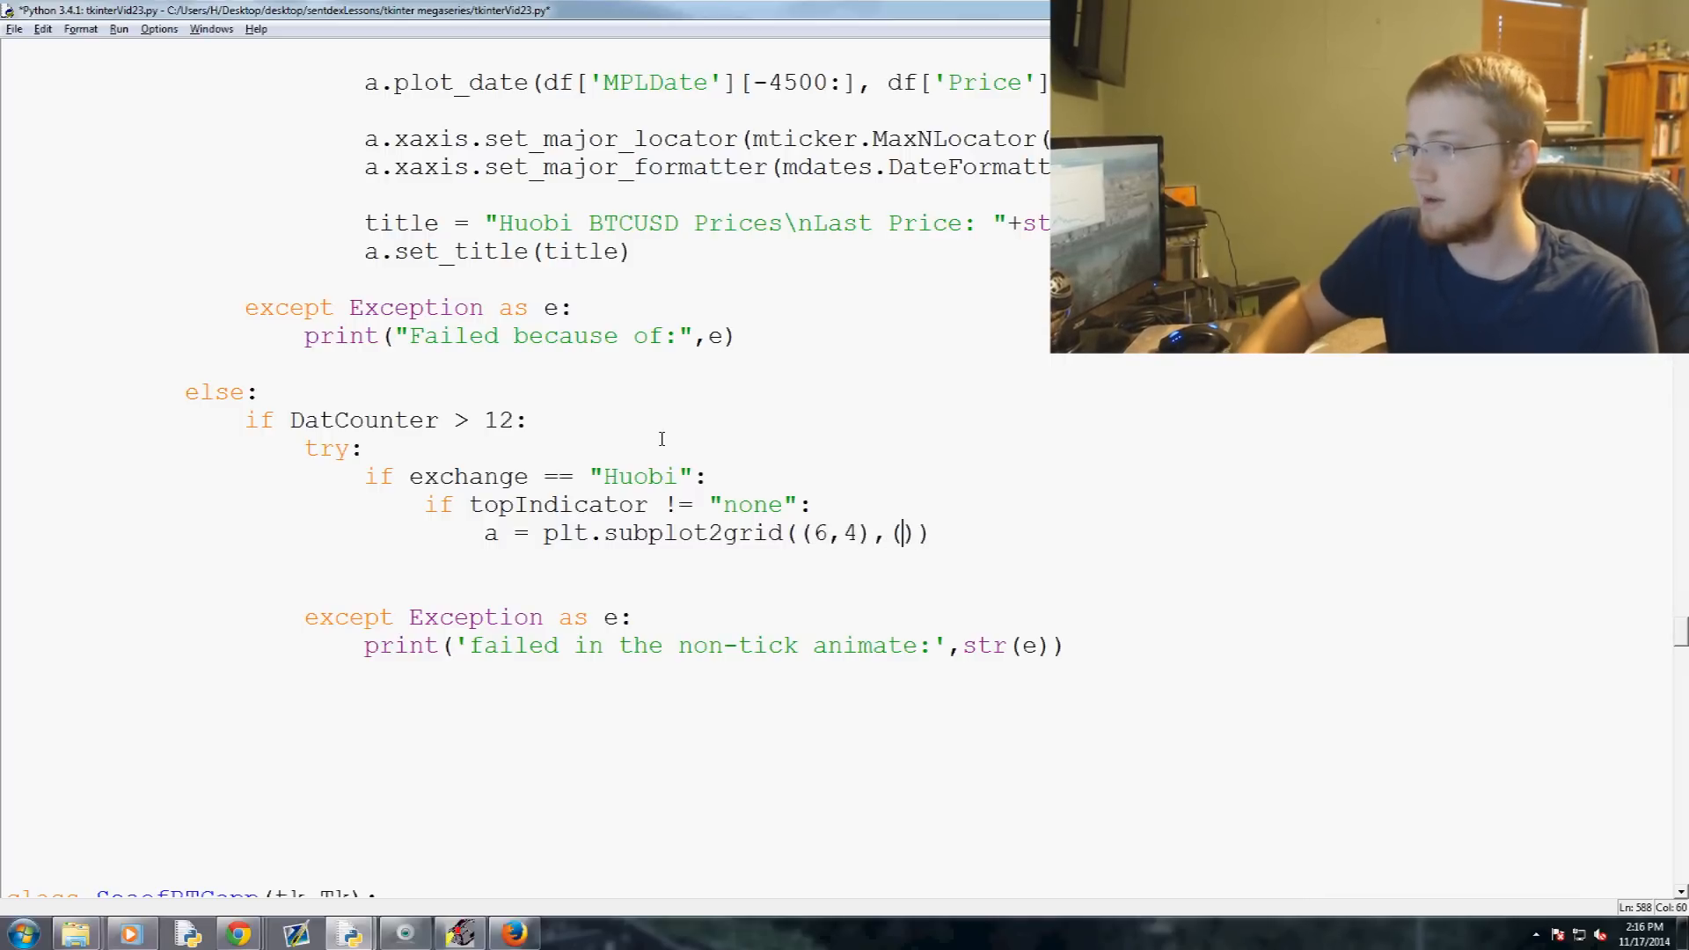
pyautogui.write('1,0')
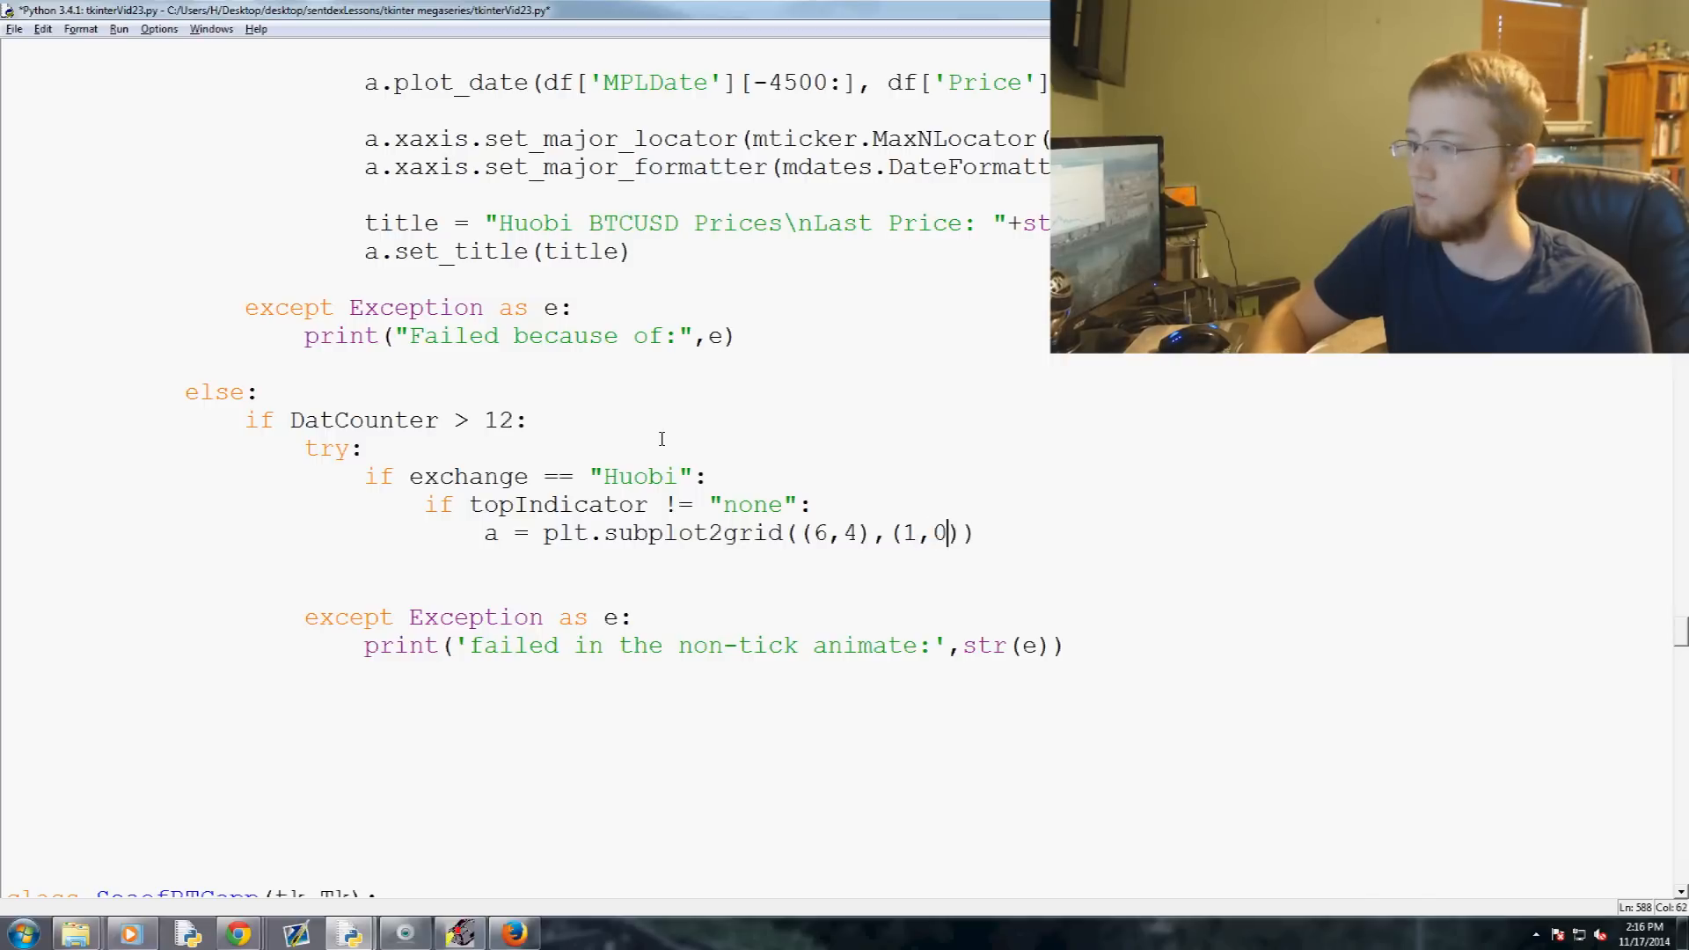
pyautogui.write(', rowspan=5, colspan')
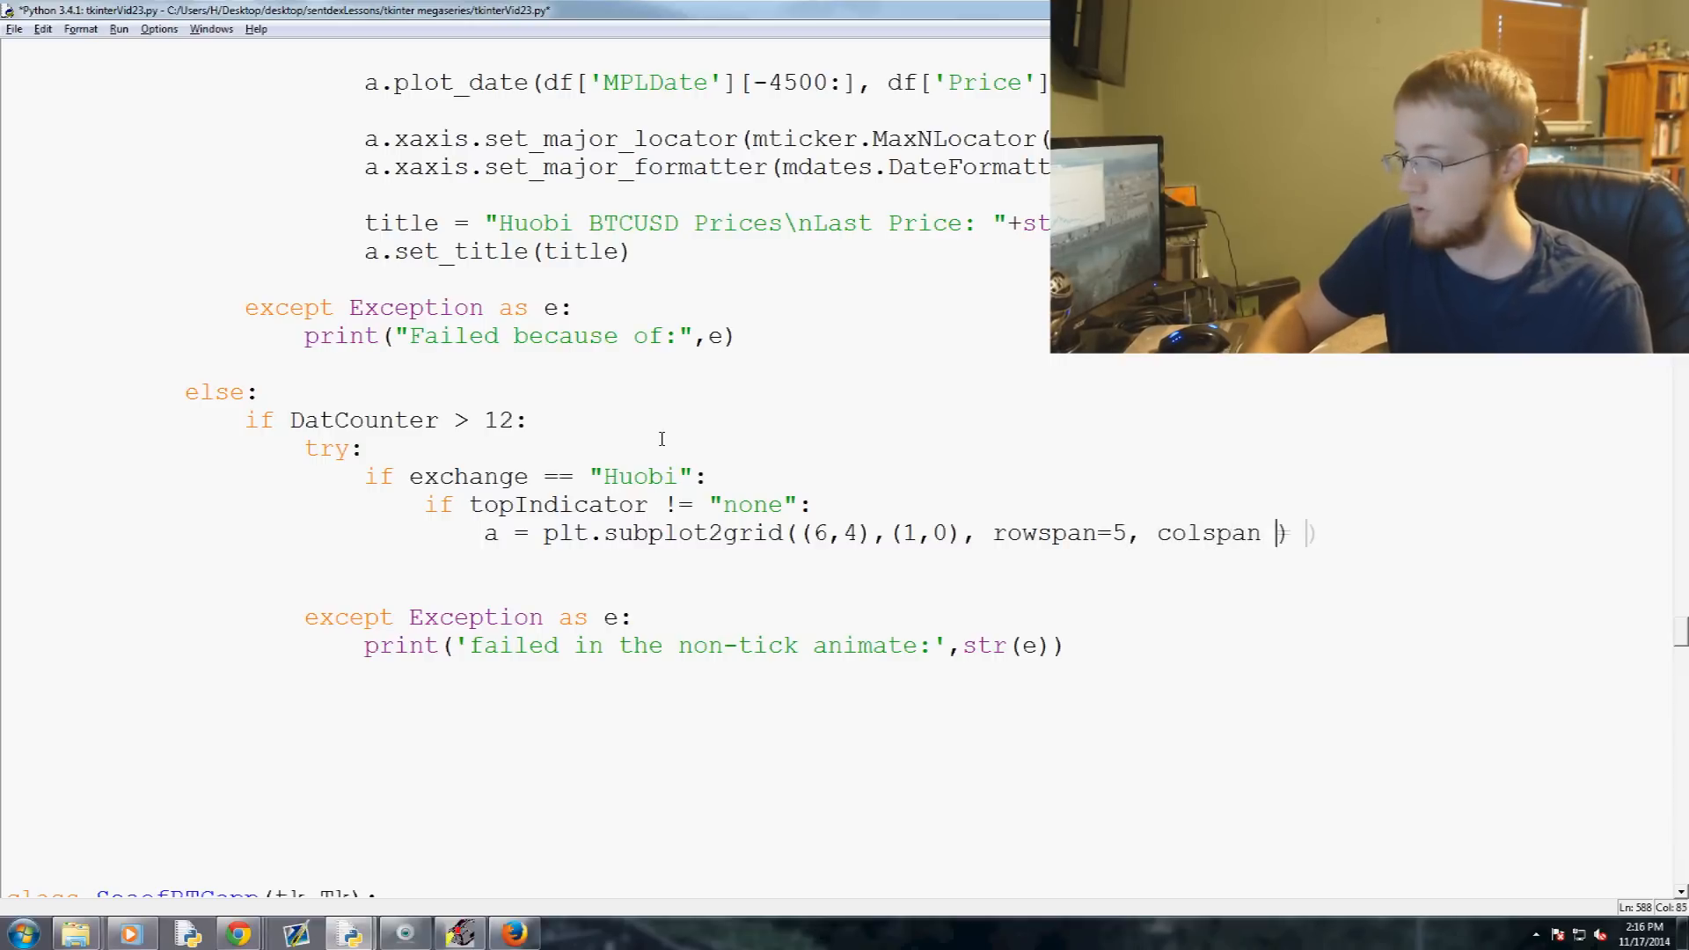
pyautogui.write('= 4')
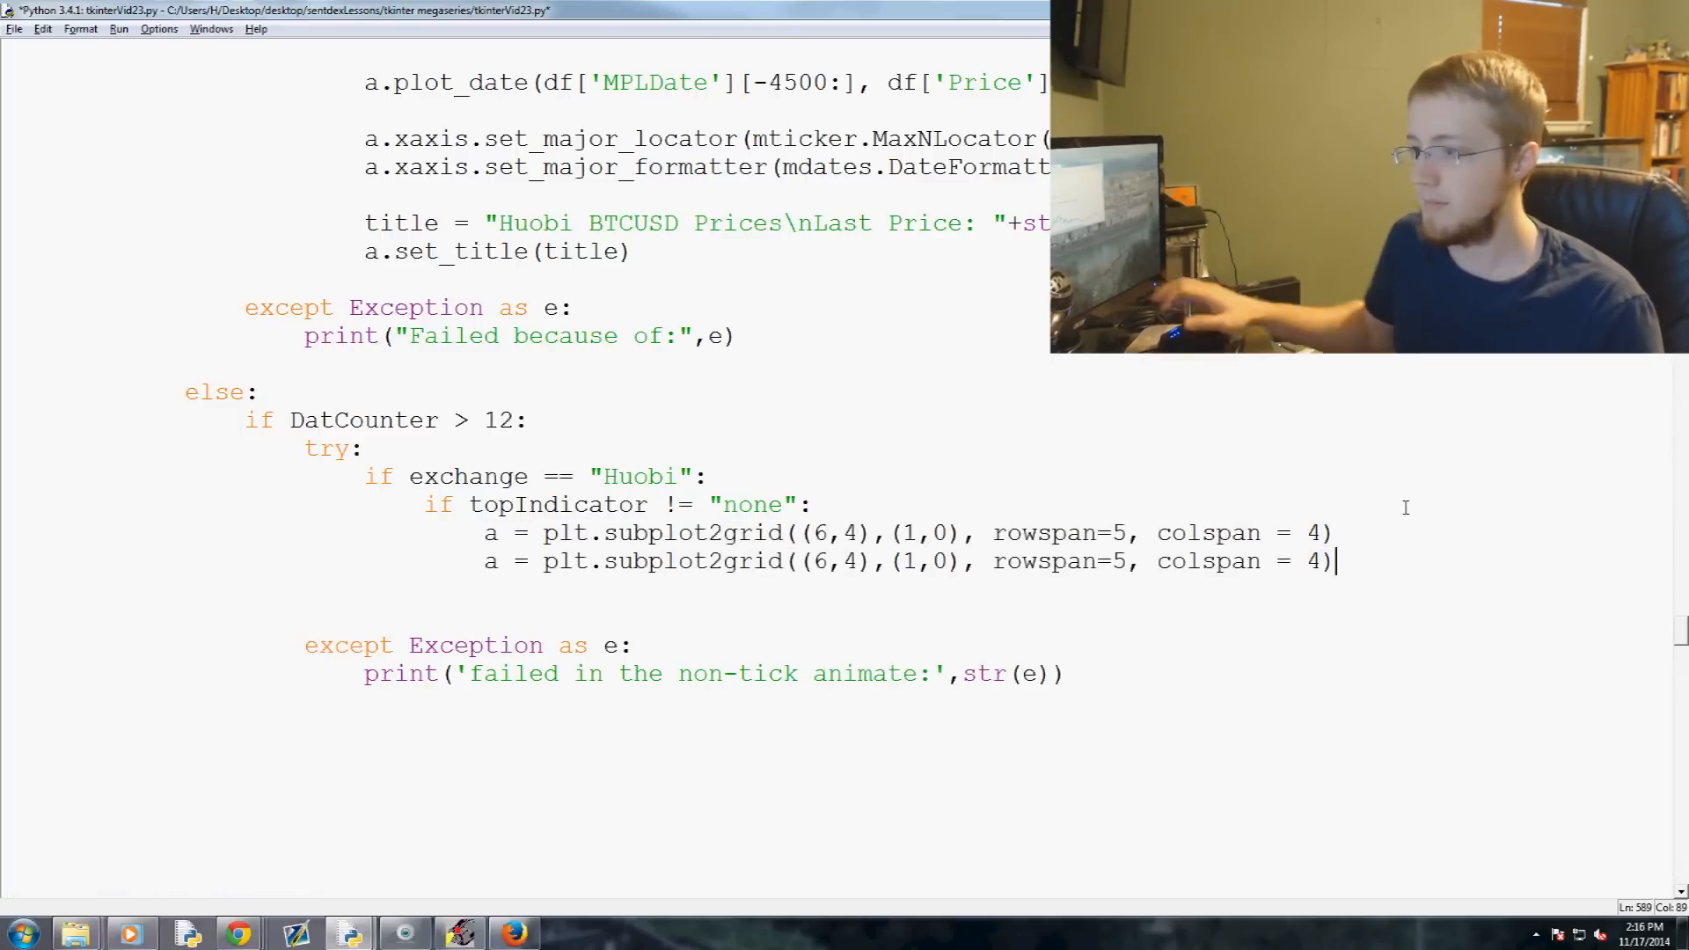
# Make a2 the row-0 top indicator axis with sharex=a, then begin an else: branch
pyautogui.write('2')
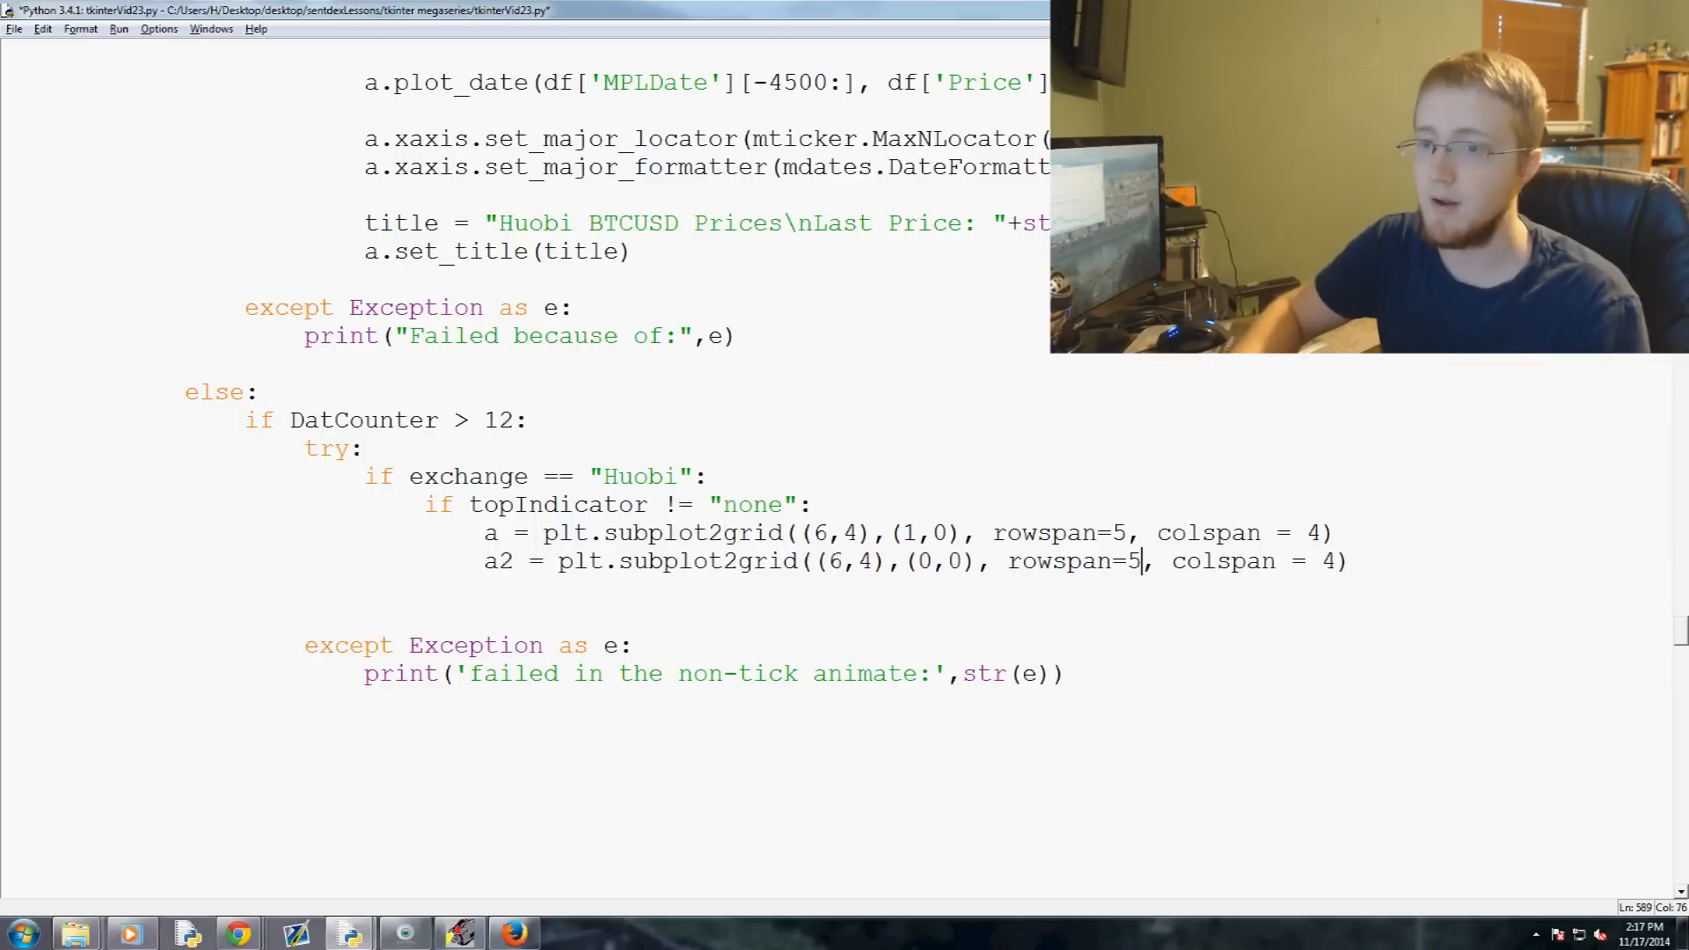
pyautogui.write('1')
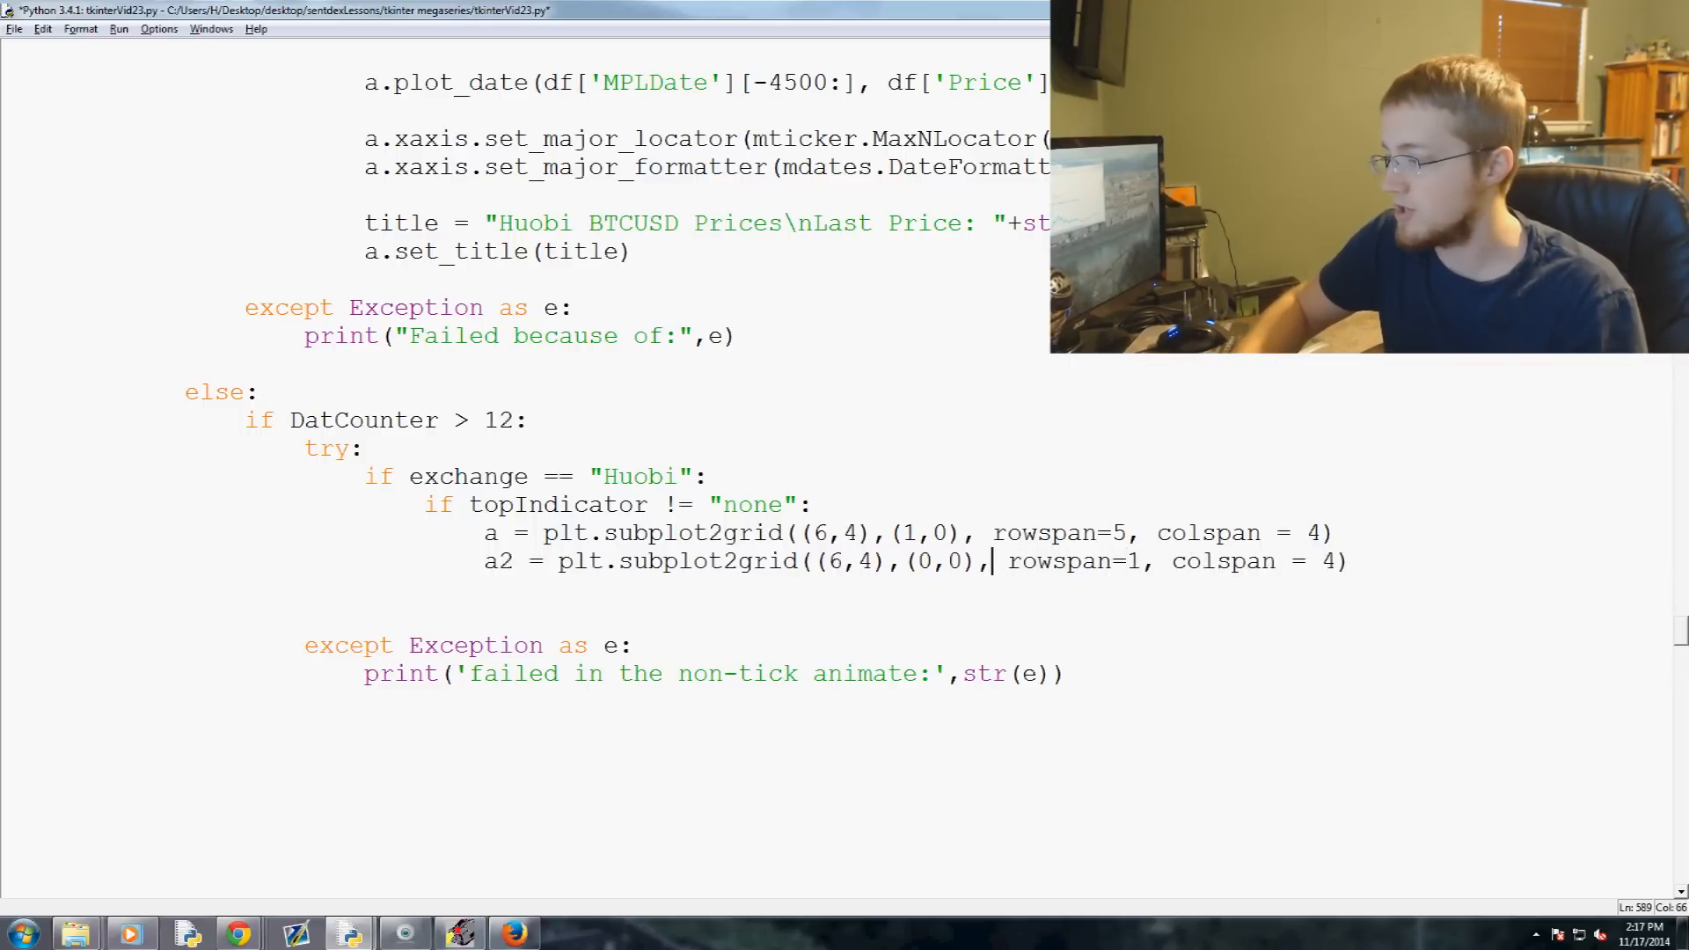
pyautogui.write('sharex')
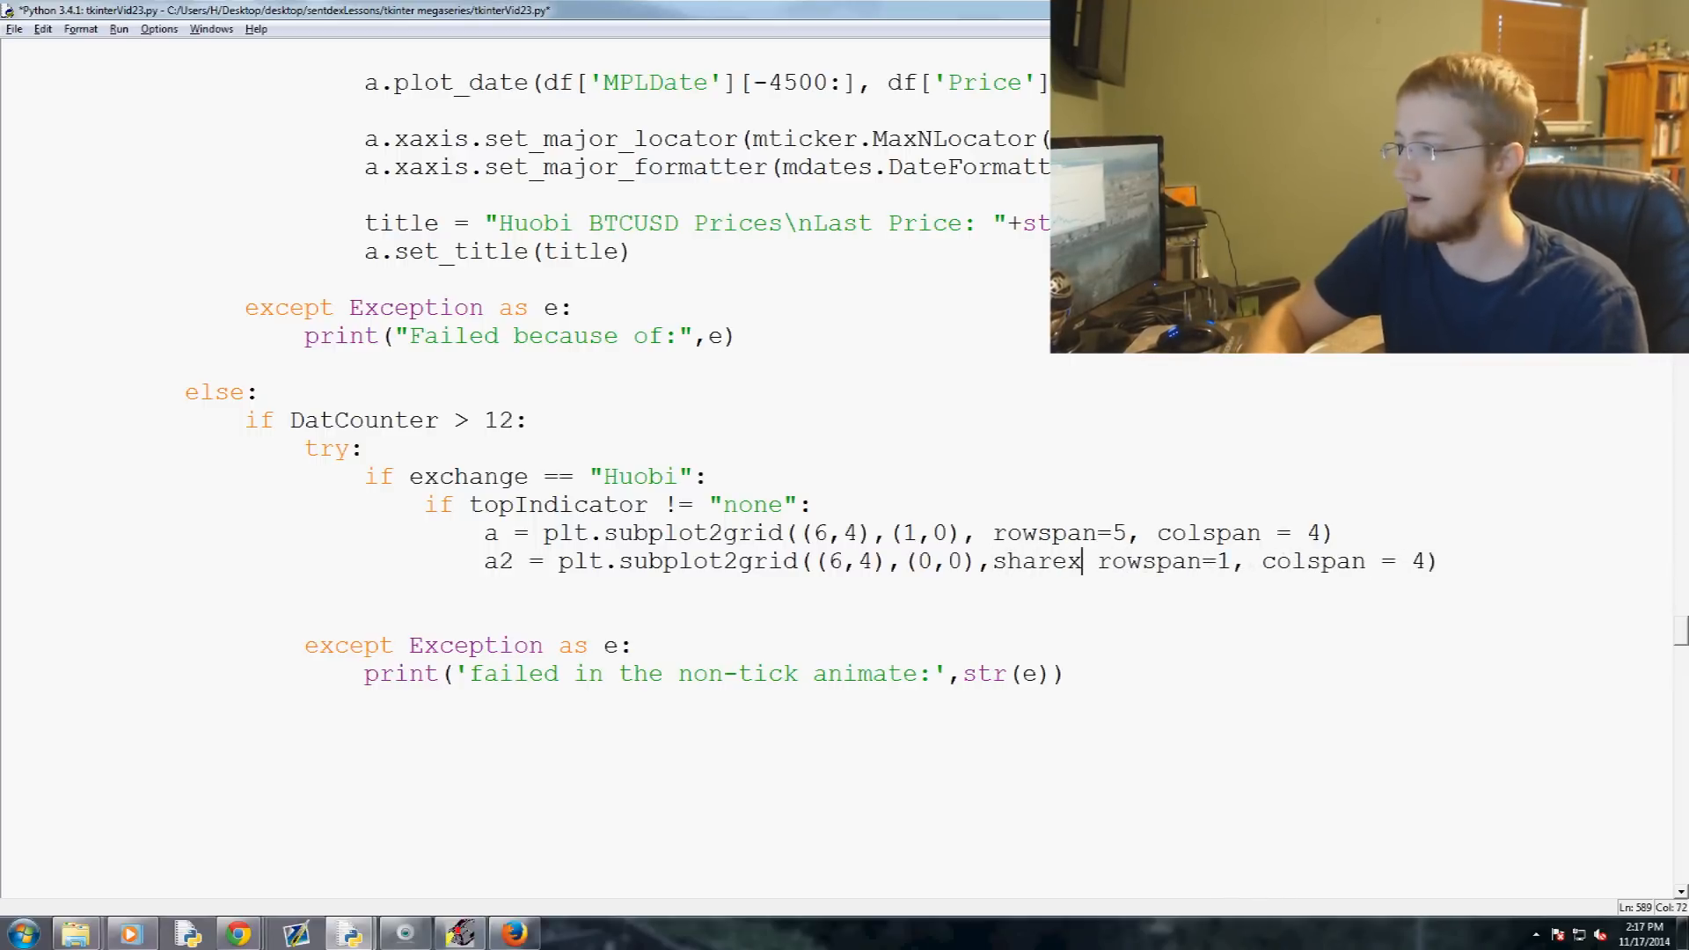
pyautogui.write('=a,')
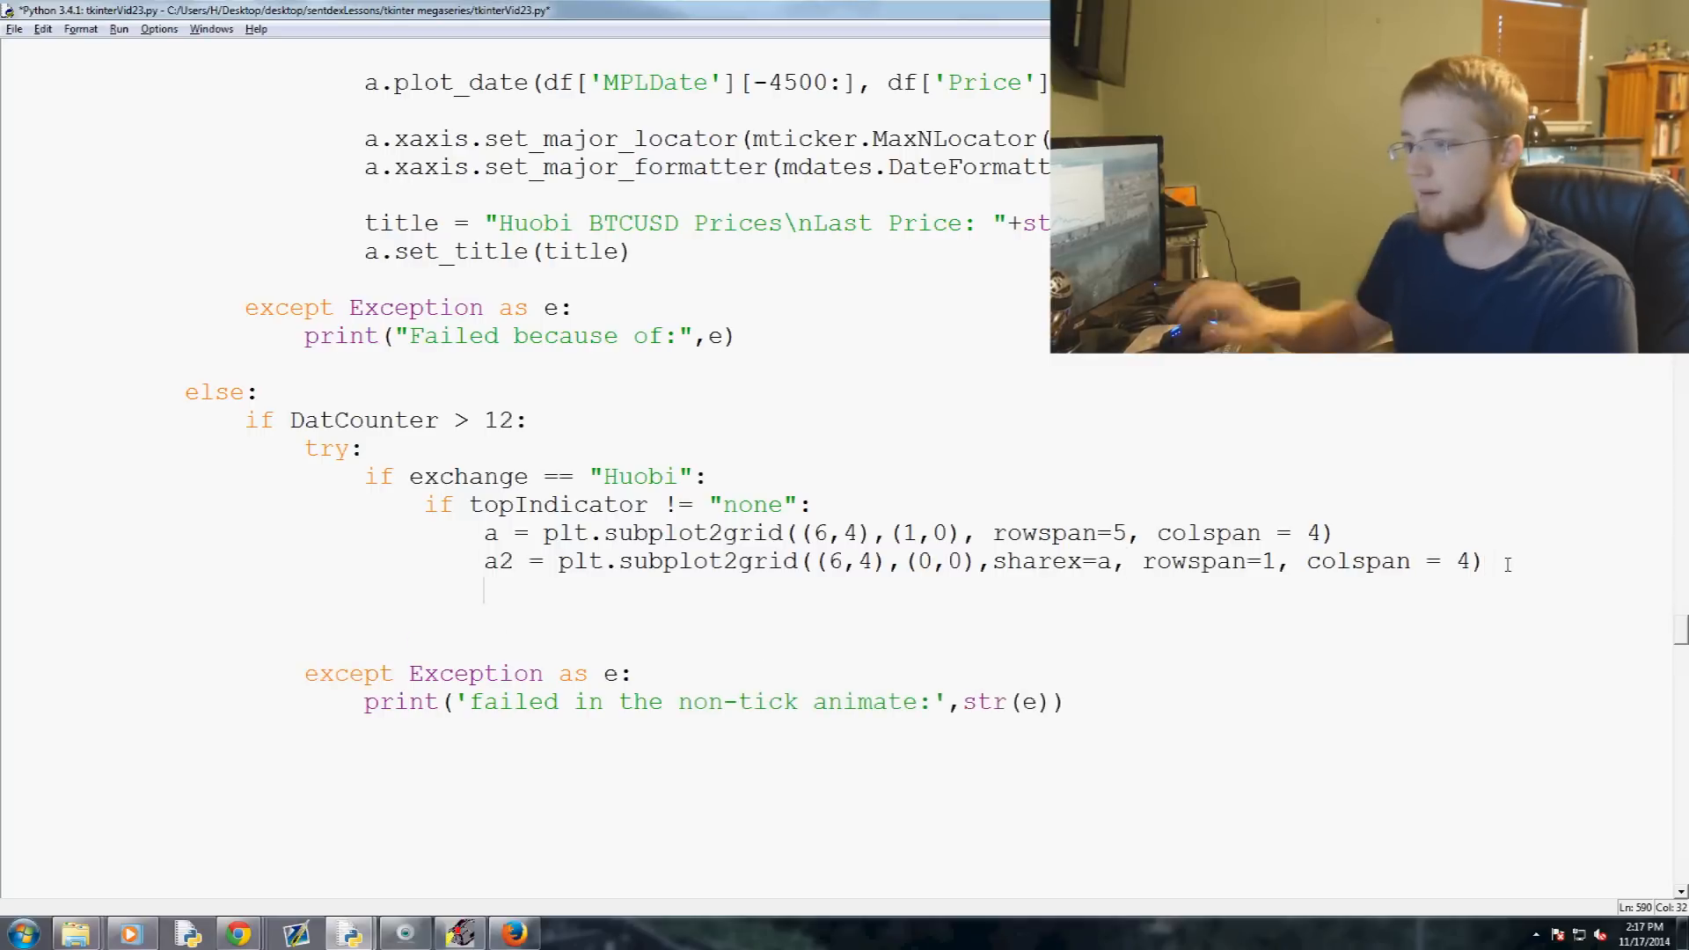
pyautogui.write('else:')
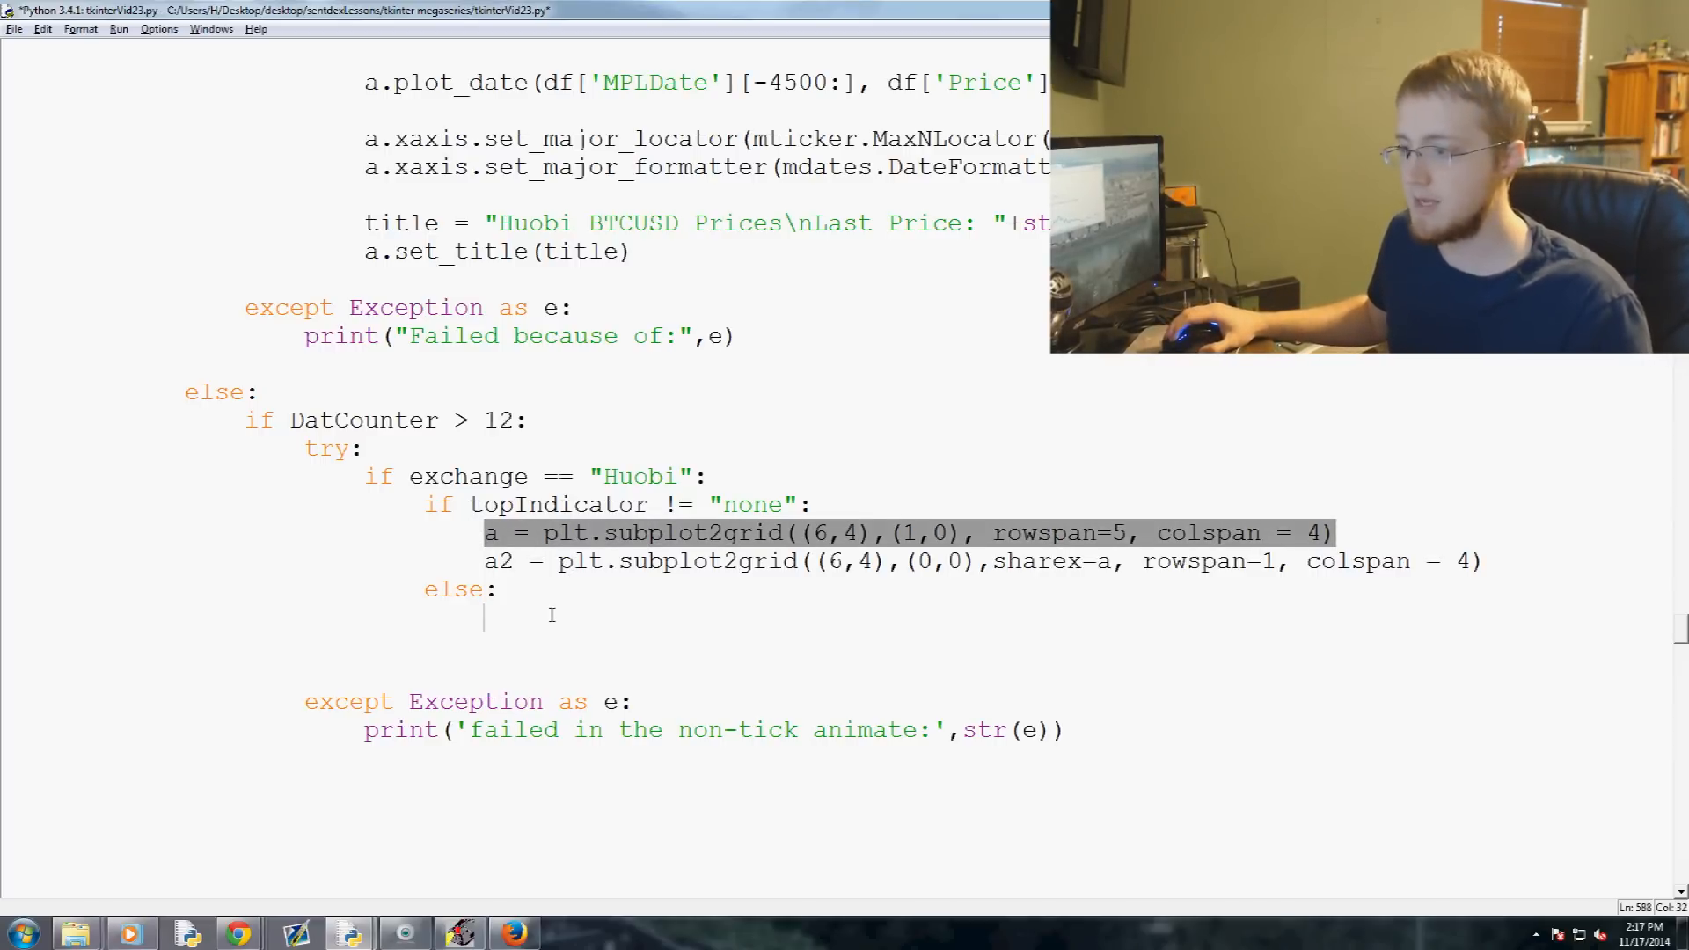
# In the else branch set a = subplot2grid((6,4),(0,0), rowspan=6, colspan = 4), then start an outer else:
pyautogui.write('a = plt.subplot2grid((6,4),(1,0), rowspan=5, colspan = 4)')
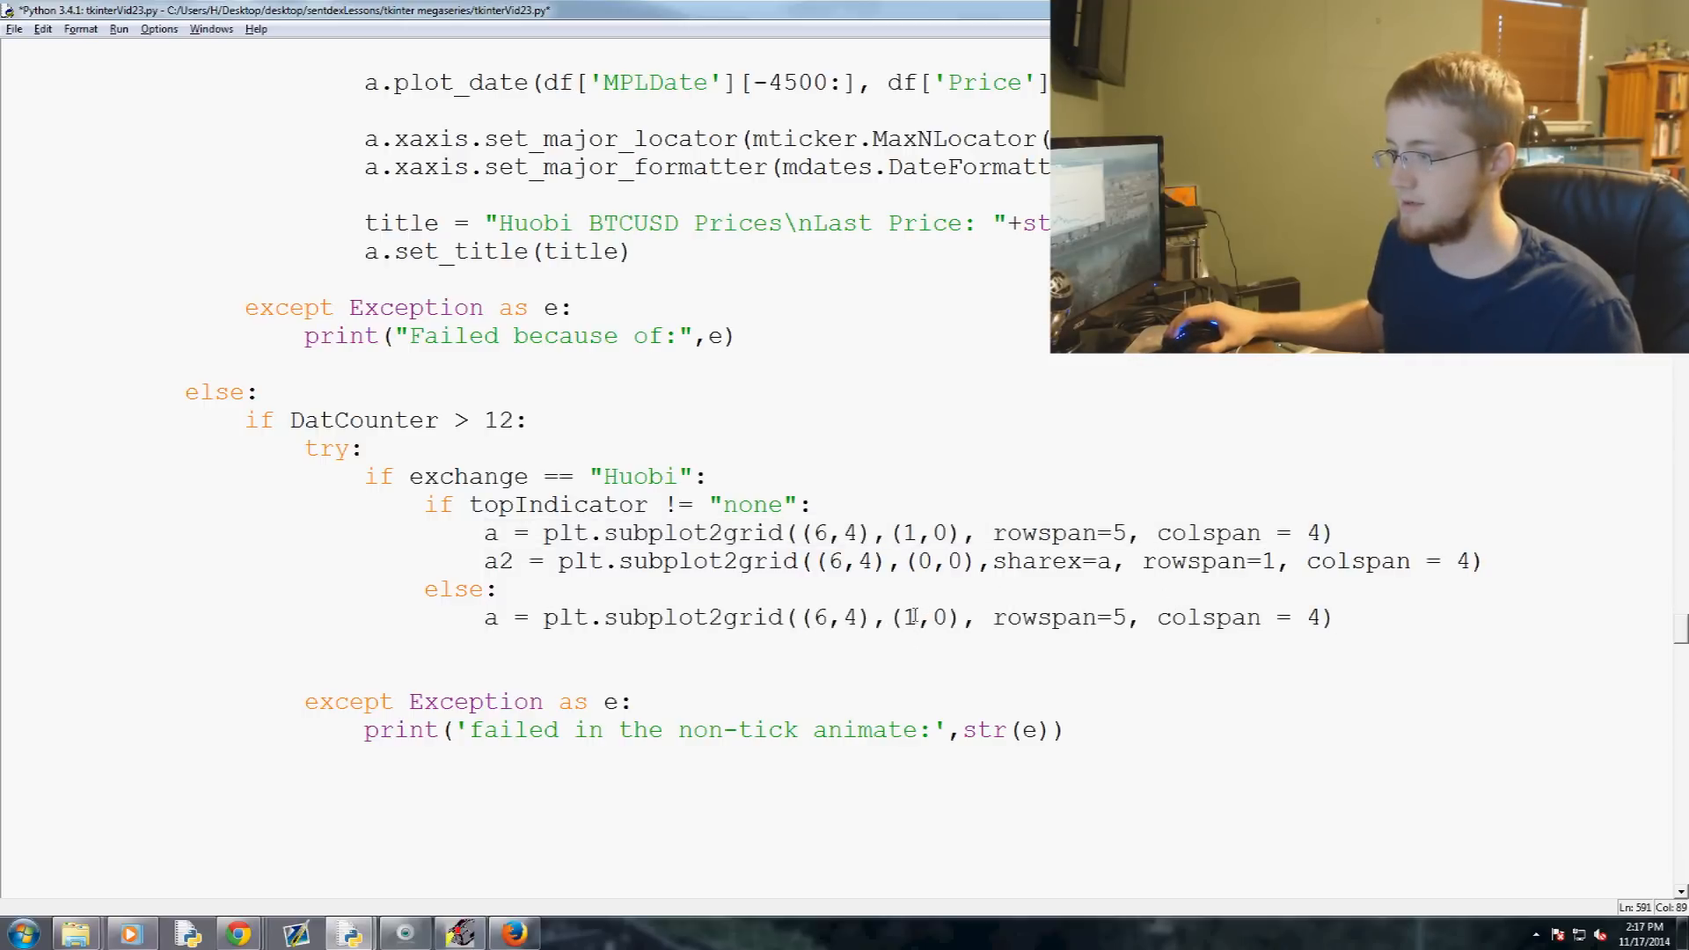
pyautogui.write('0')
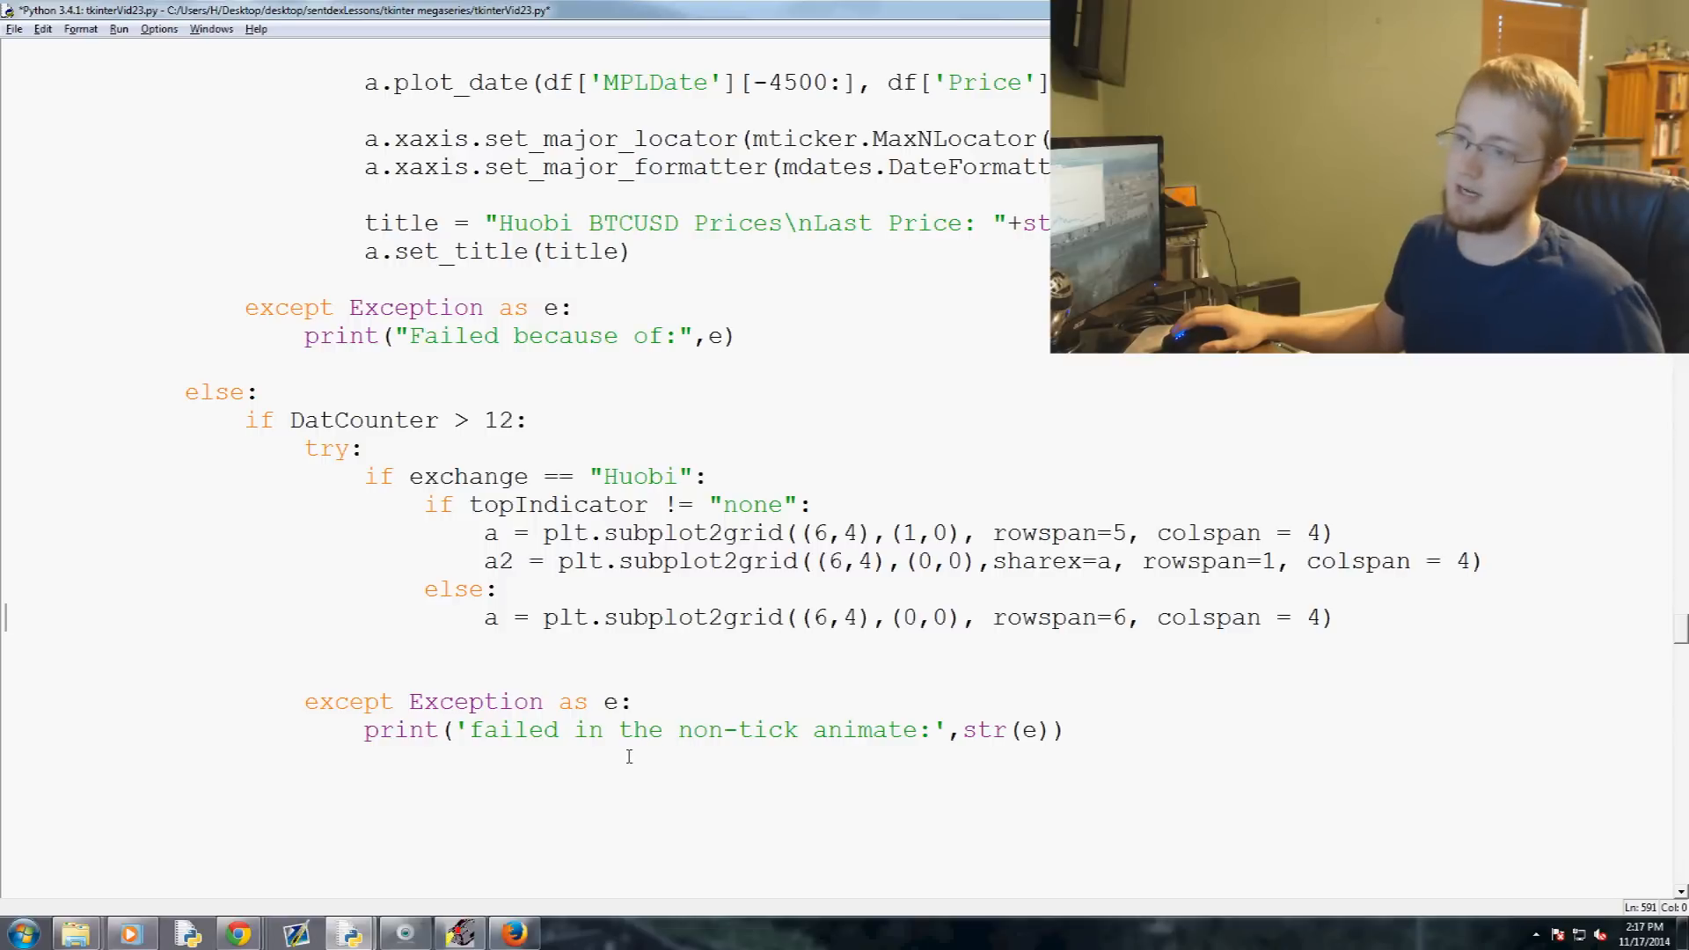
pyautogui.moveTo(623, 760)
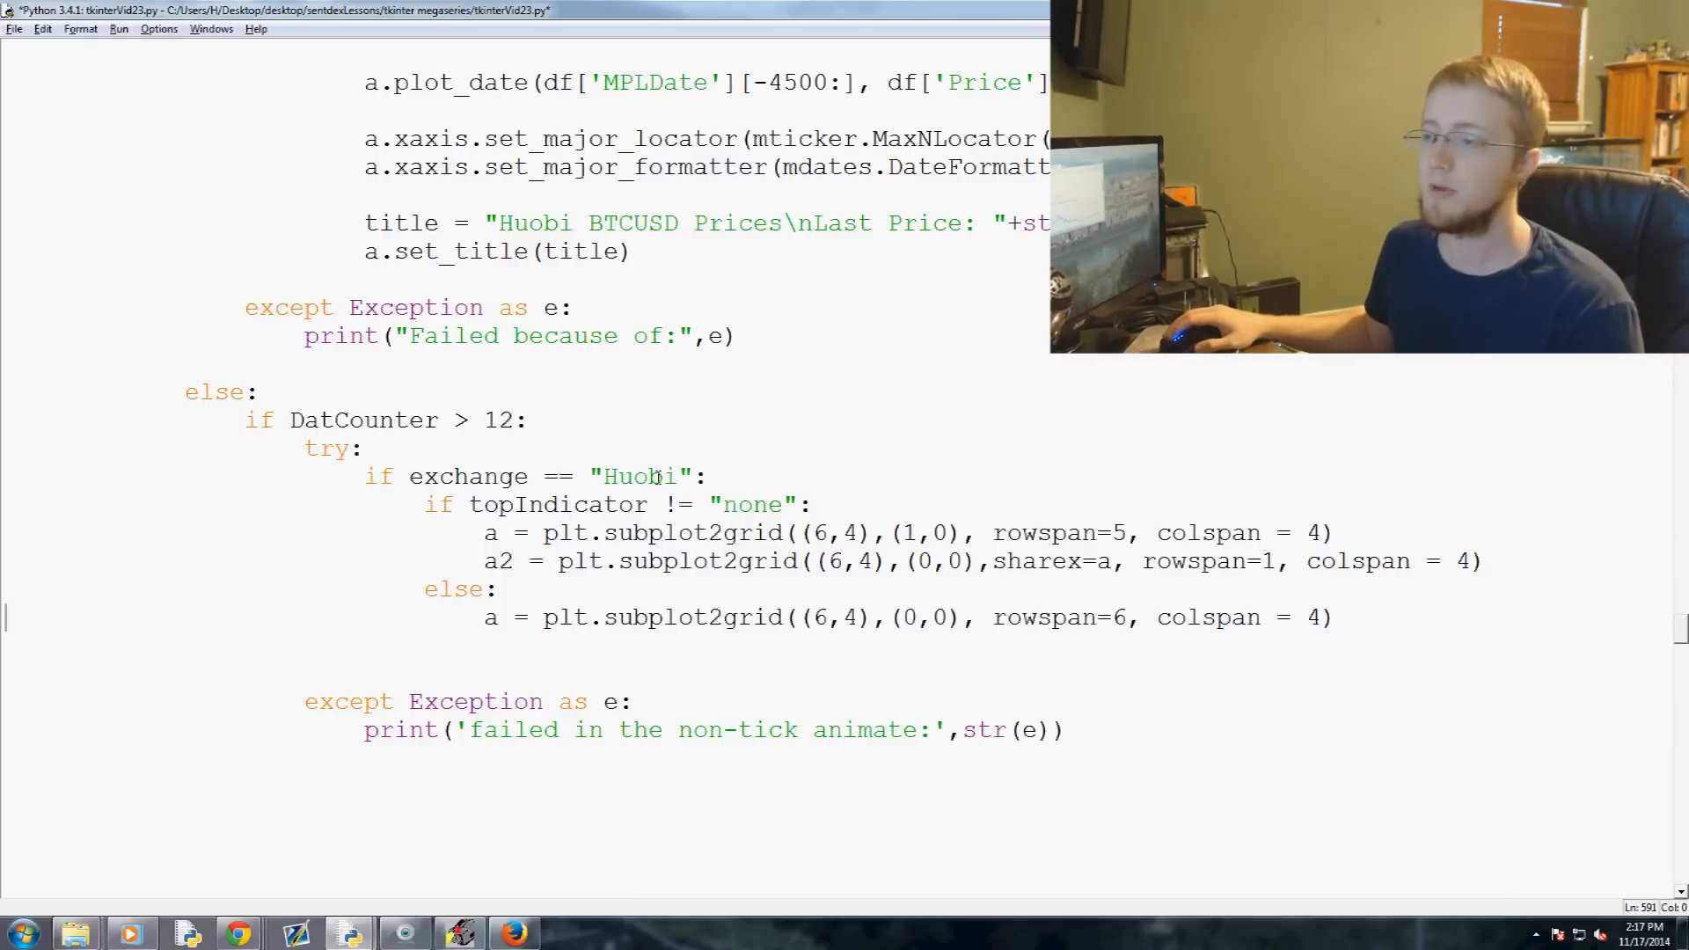
pyautogui.doubleClick(642, 477)
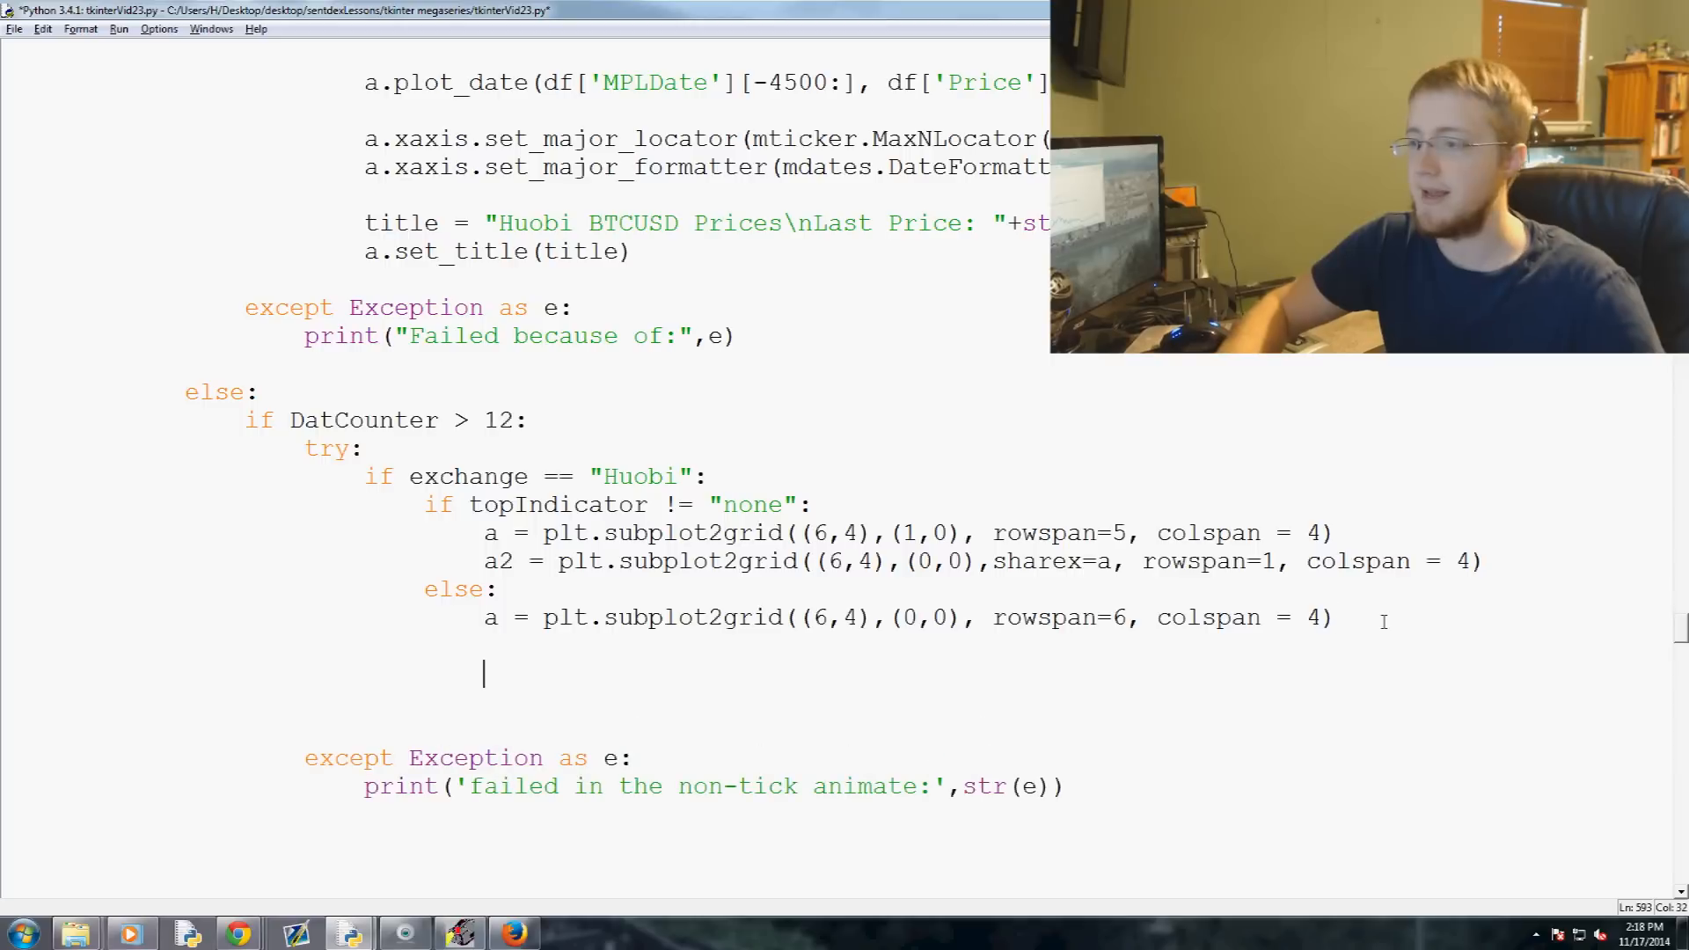
pyautogui.write('else:')
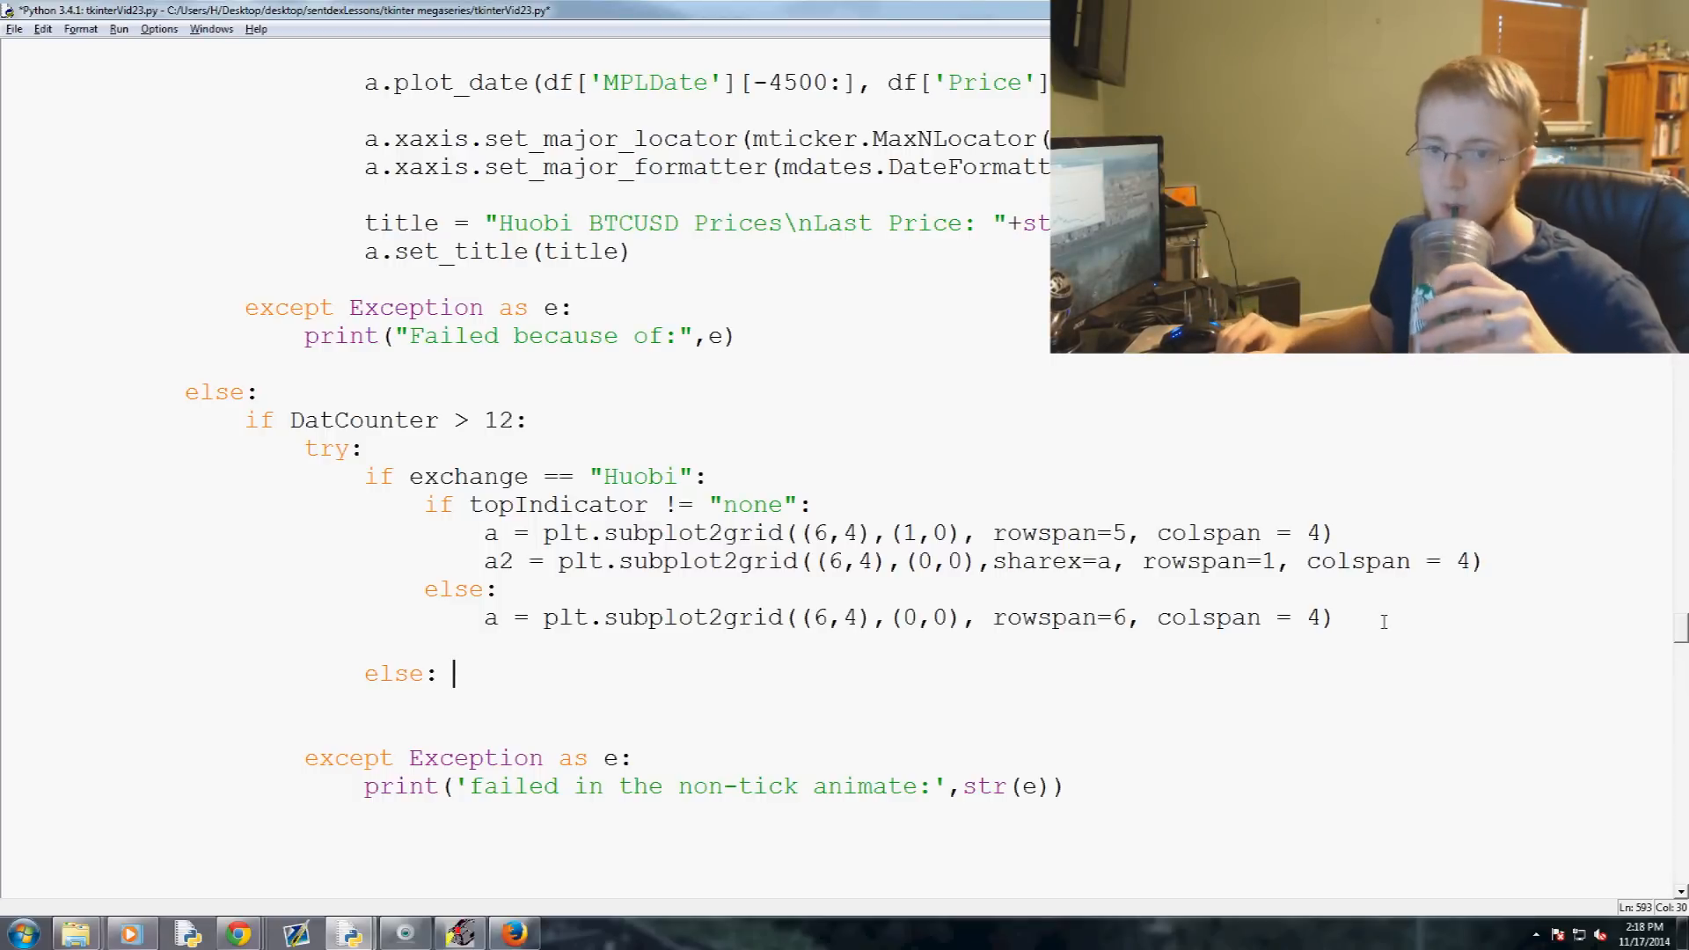
# In the outer else, add a check that topIndicator and bottomIndicator are both != "none"
pyautogui.scroll(-3)
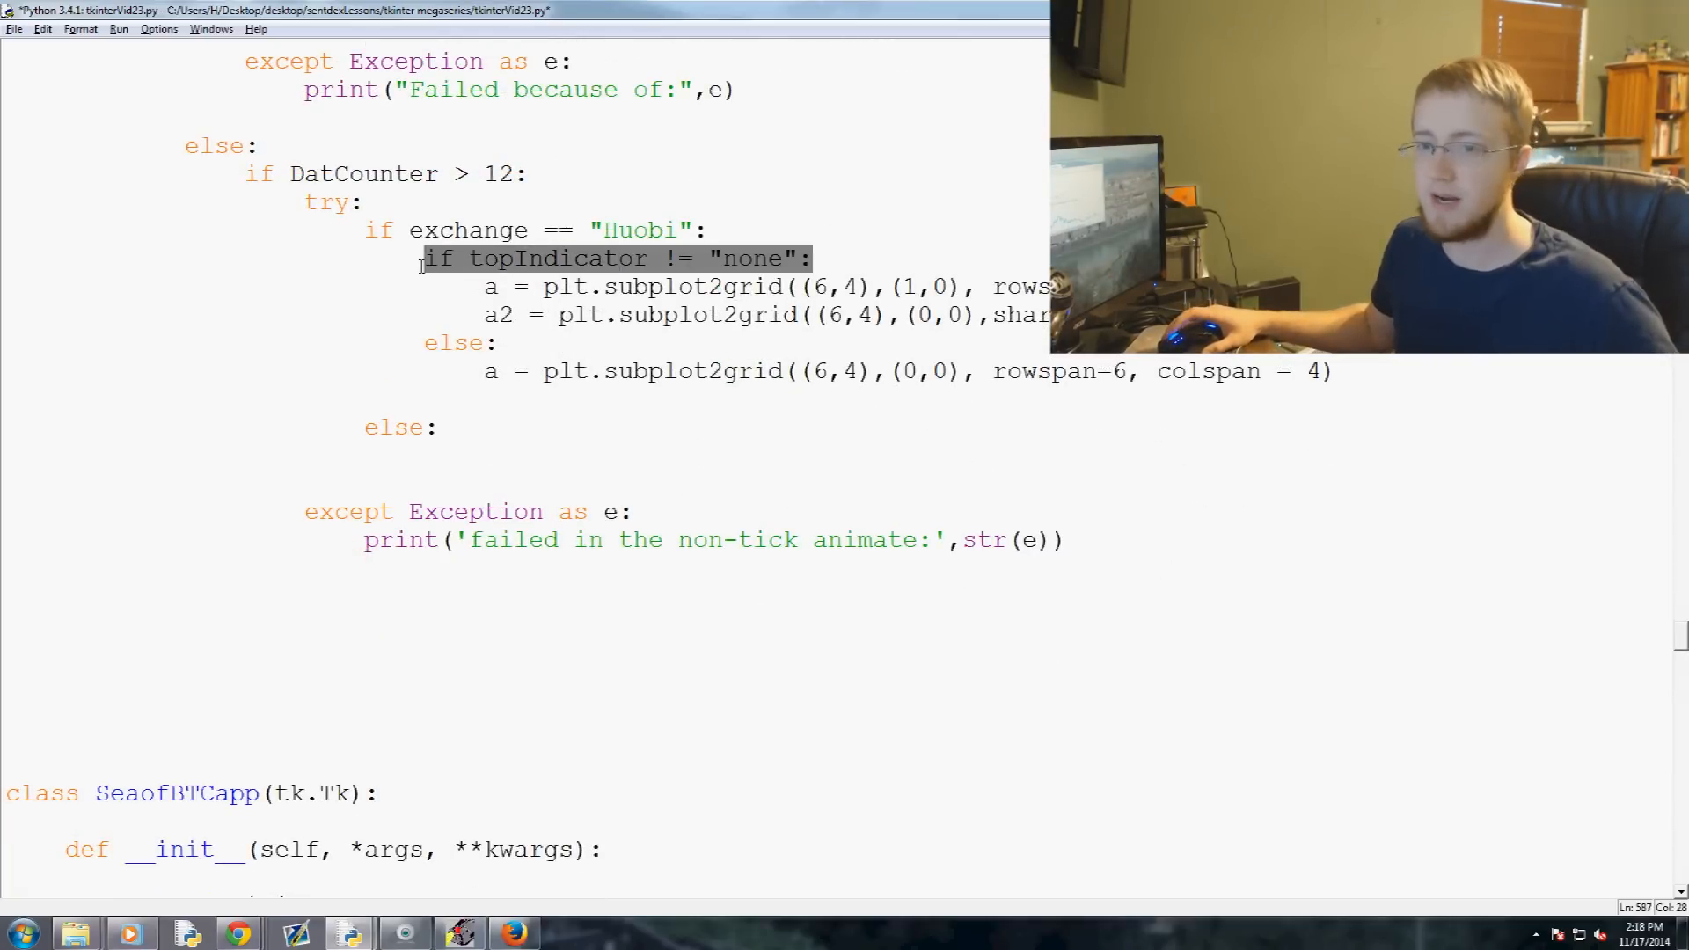
pyautogui.click(457, 427)
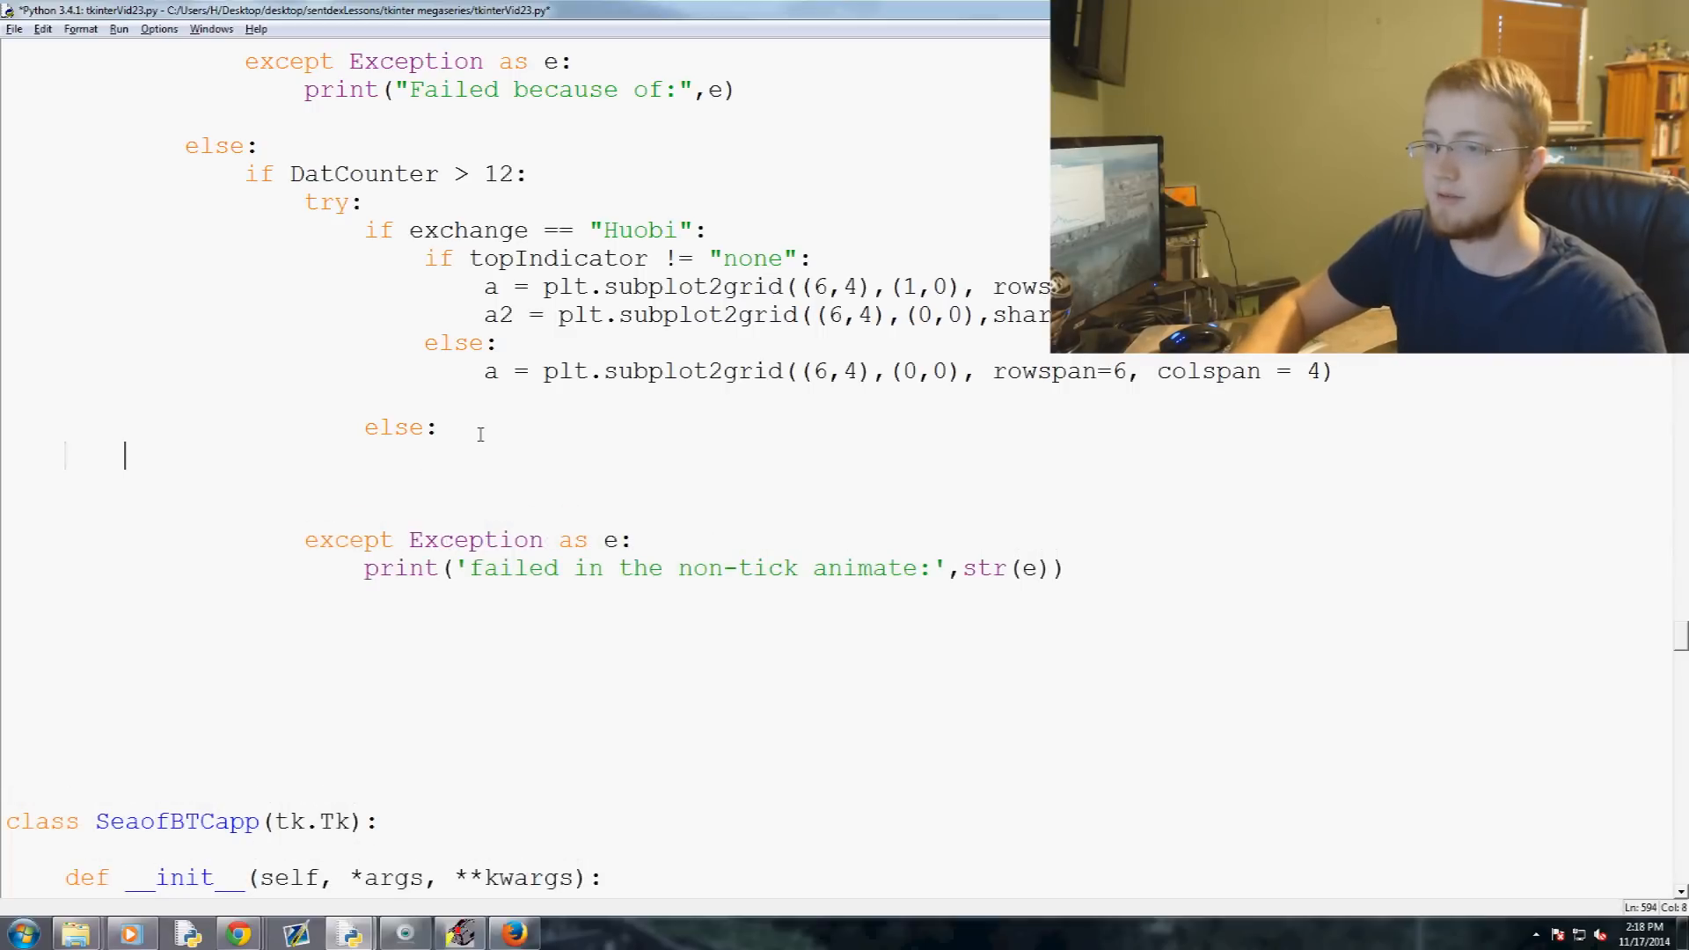
pyautogui.write('if topIndicator != "none":')
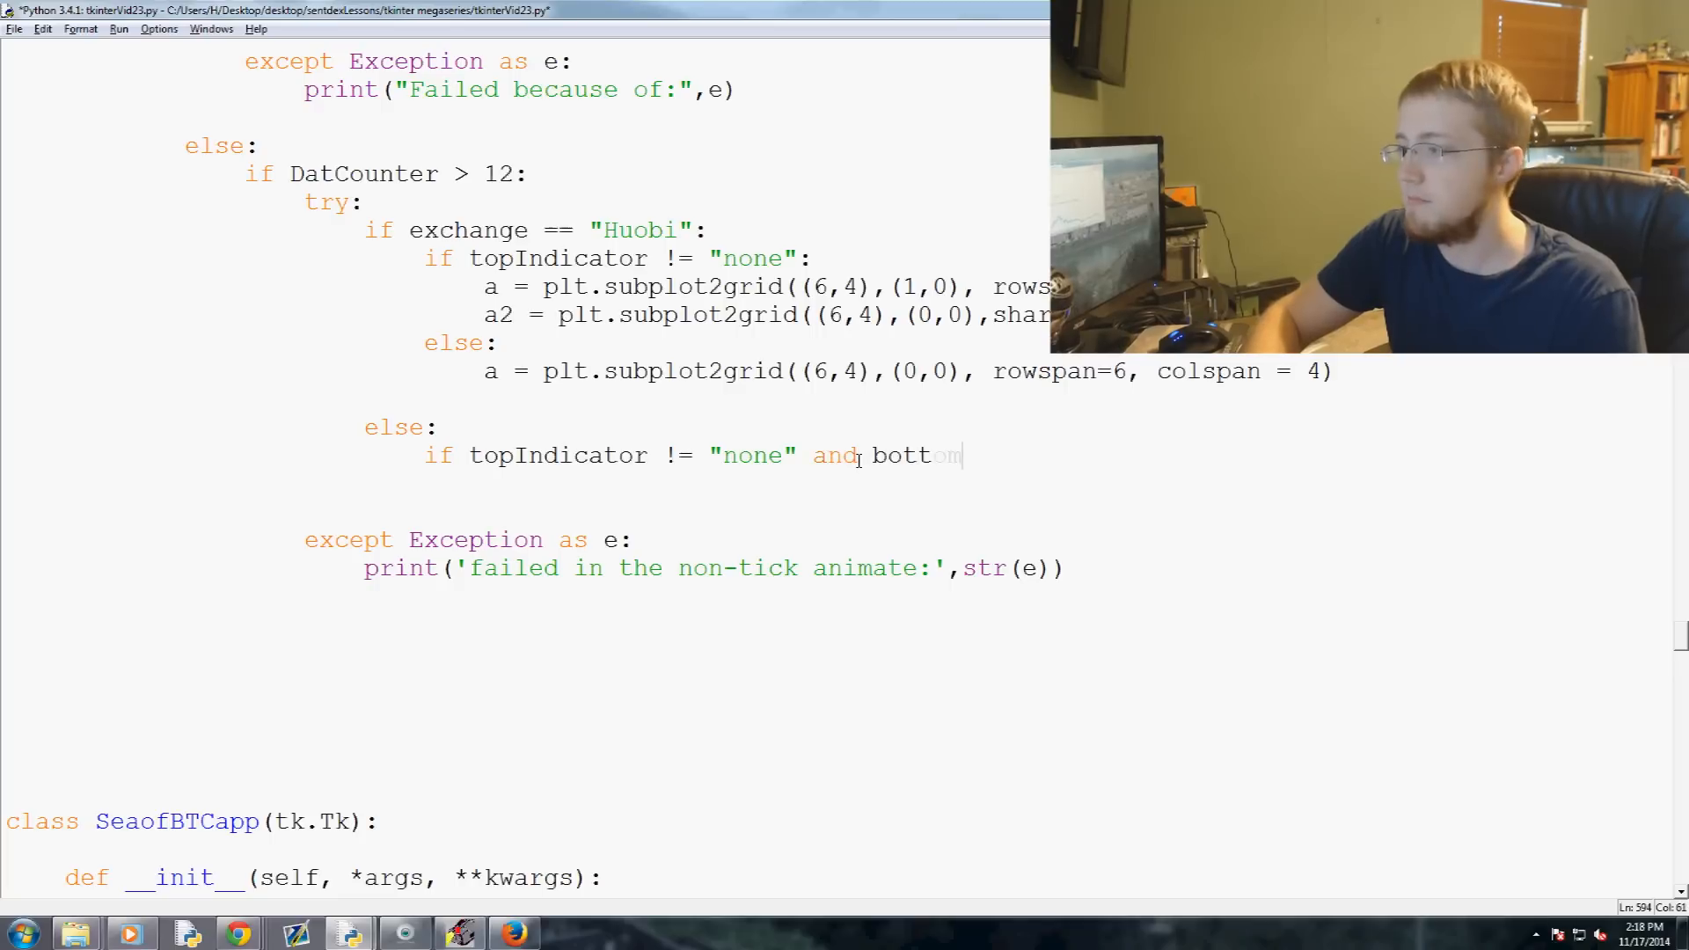
pyautogui.write('omIndicator')
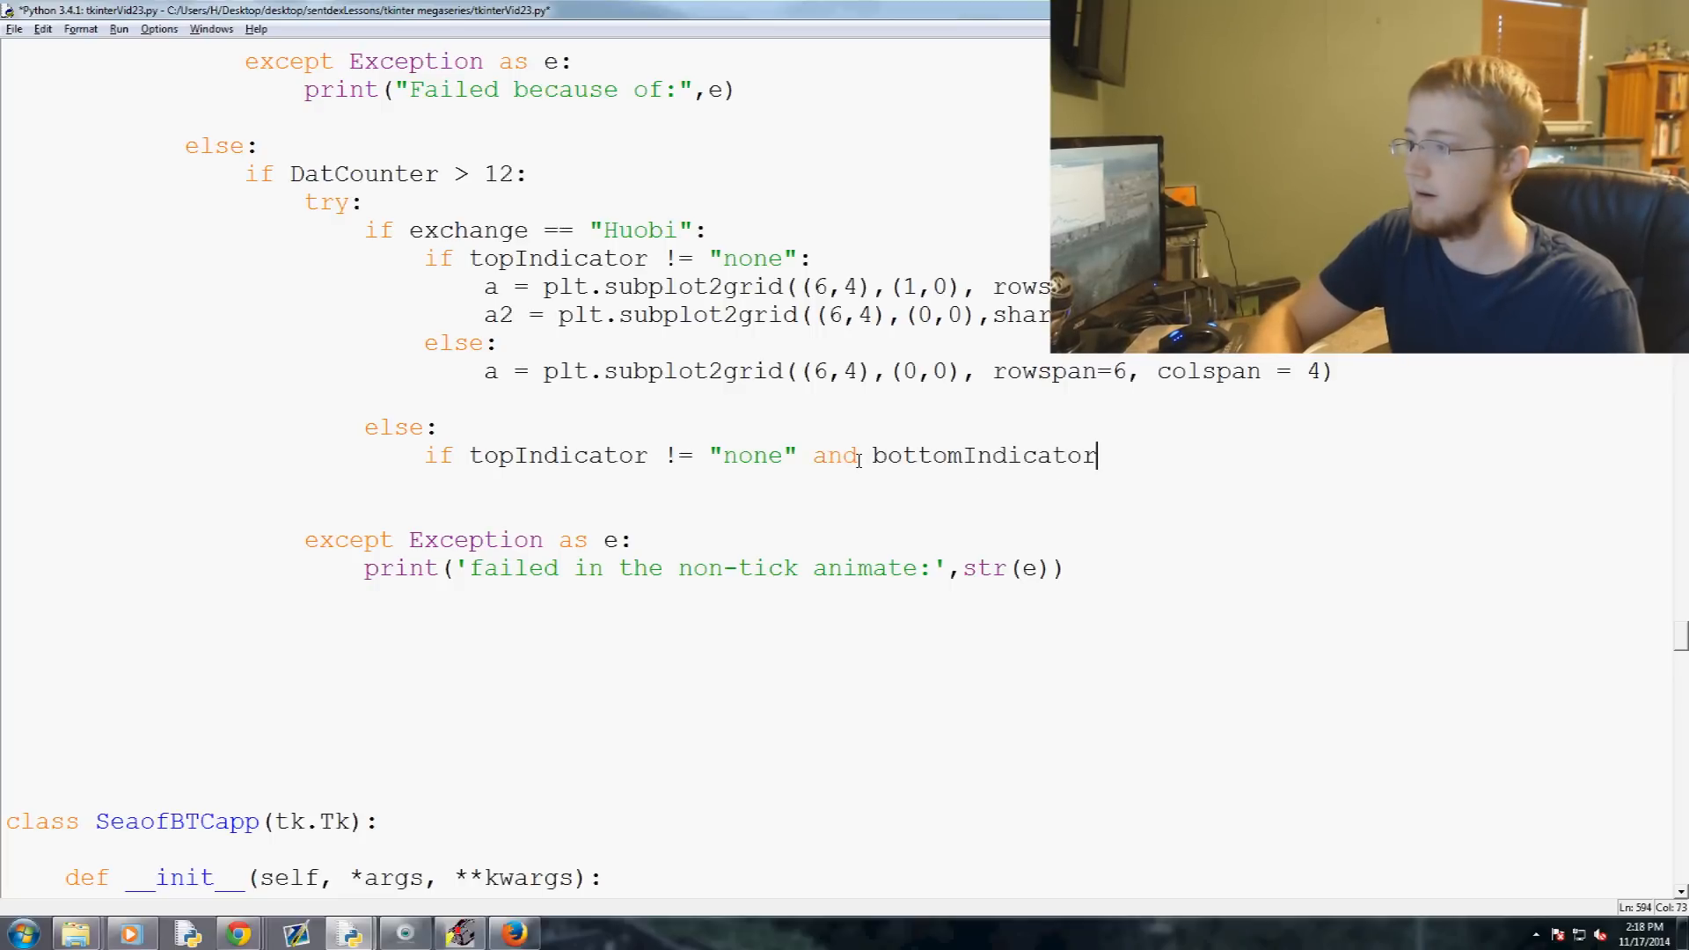
pyautogui.write('!= ""')
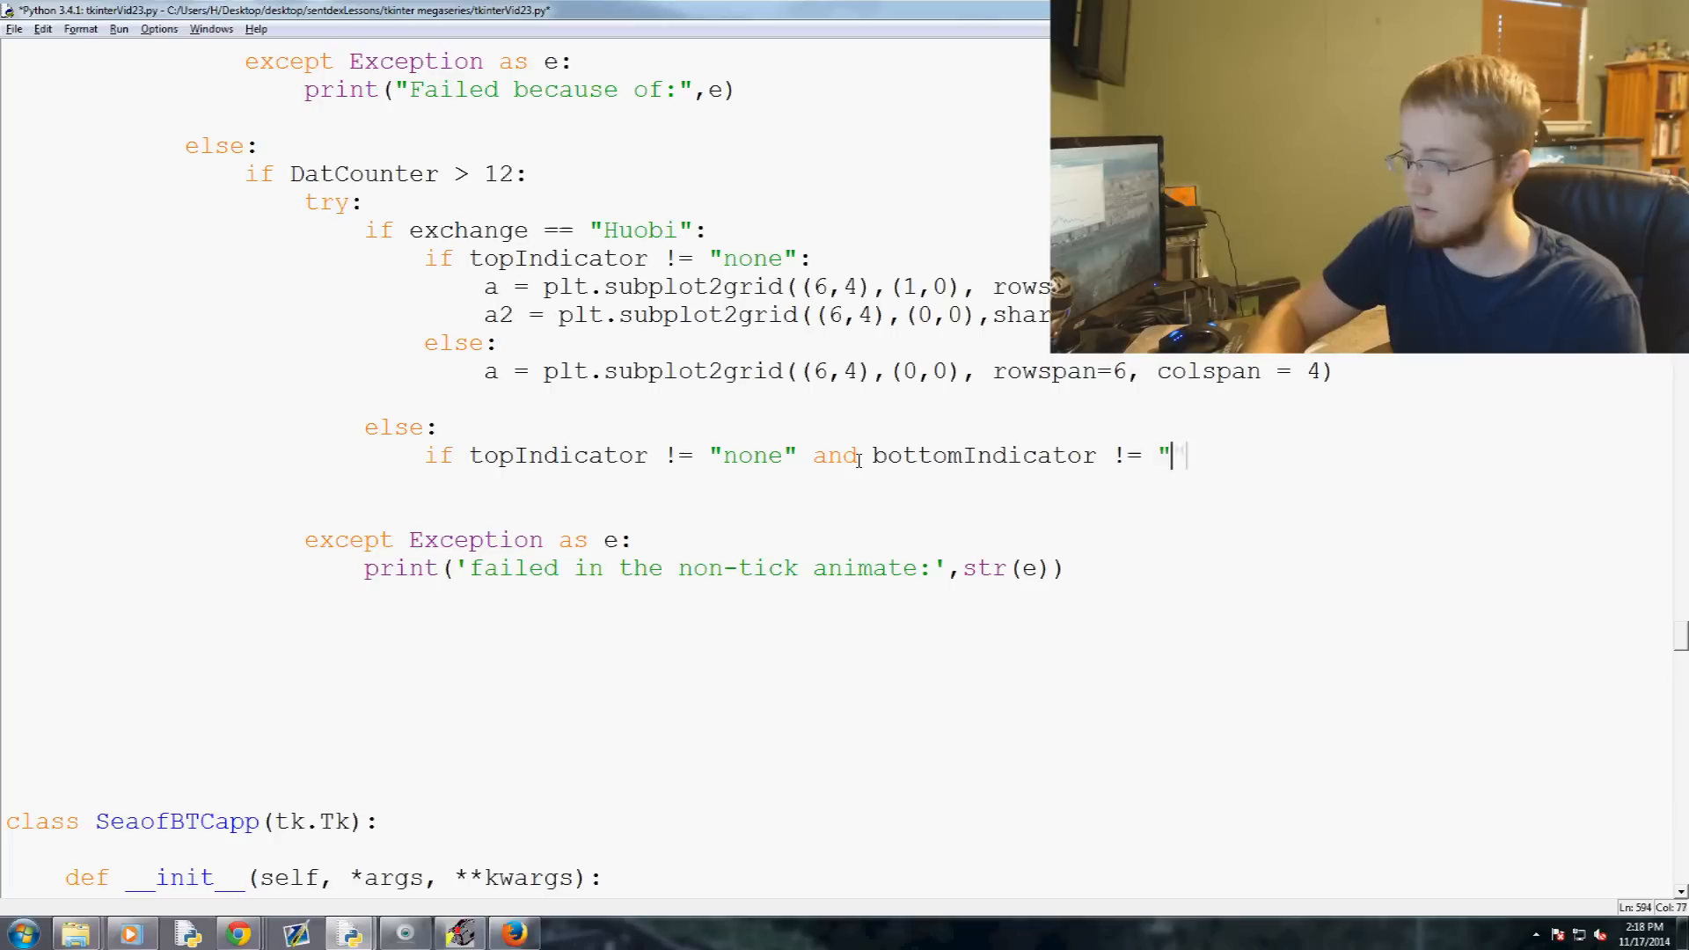
pyautogui.write('none')
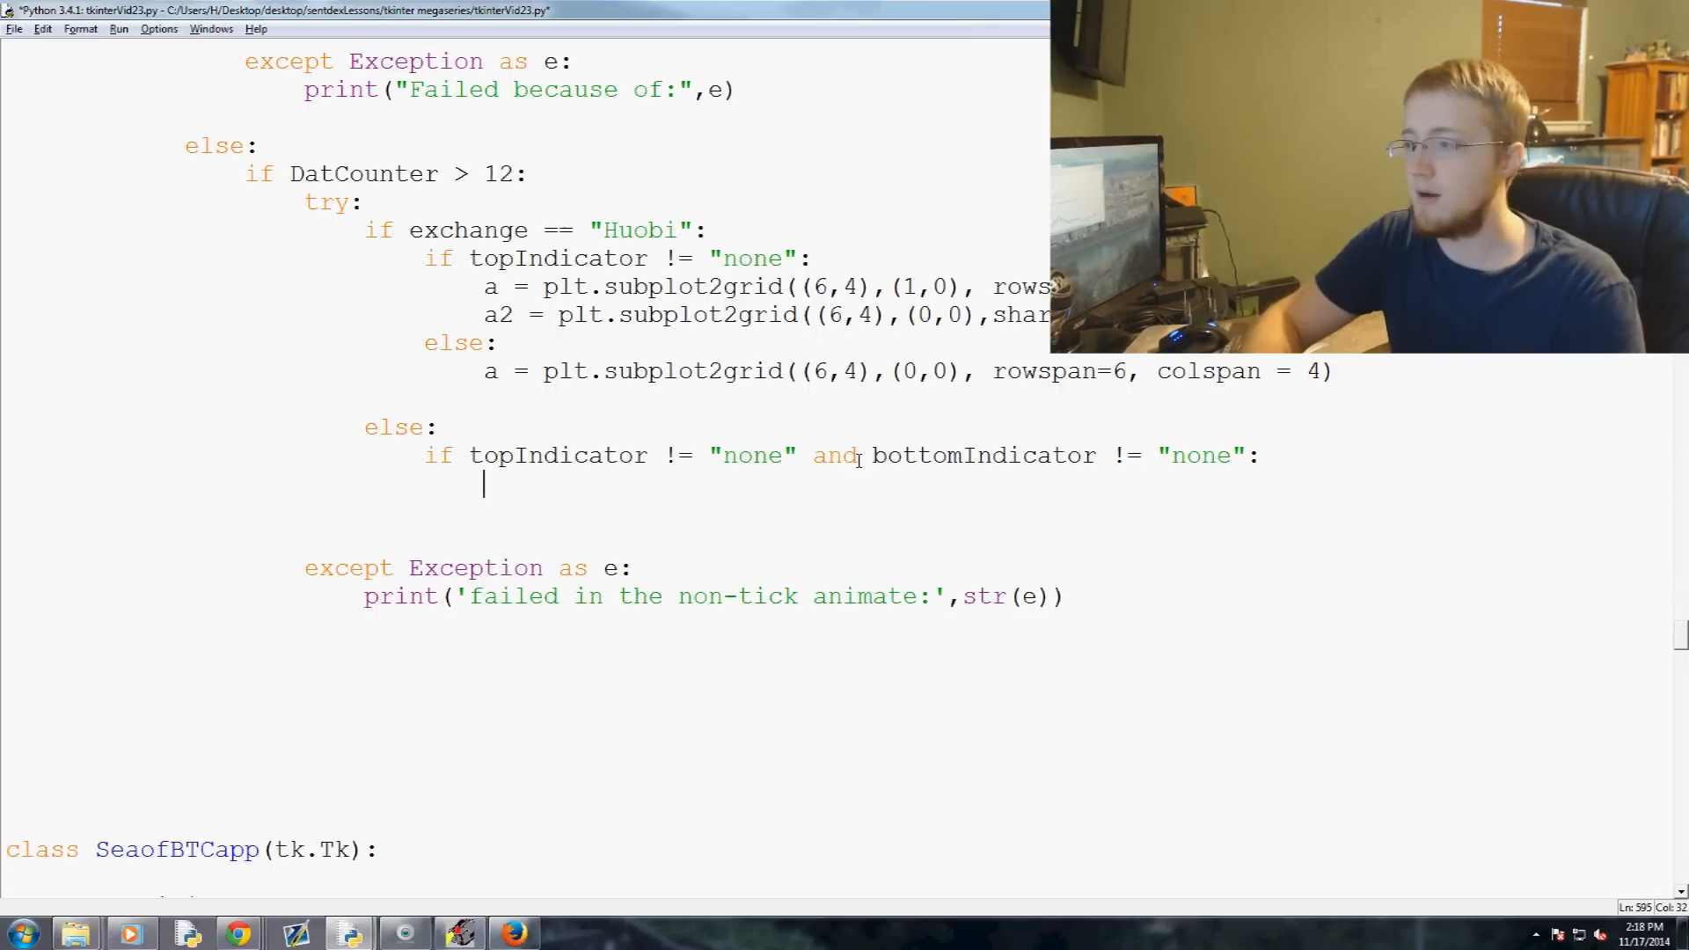
# Define the # Main Graph axis a = plt.subplot2grid at (1,0) with its rowspan
pyautogui.write('a')
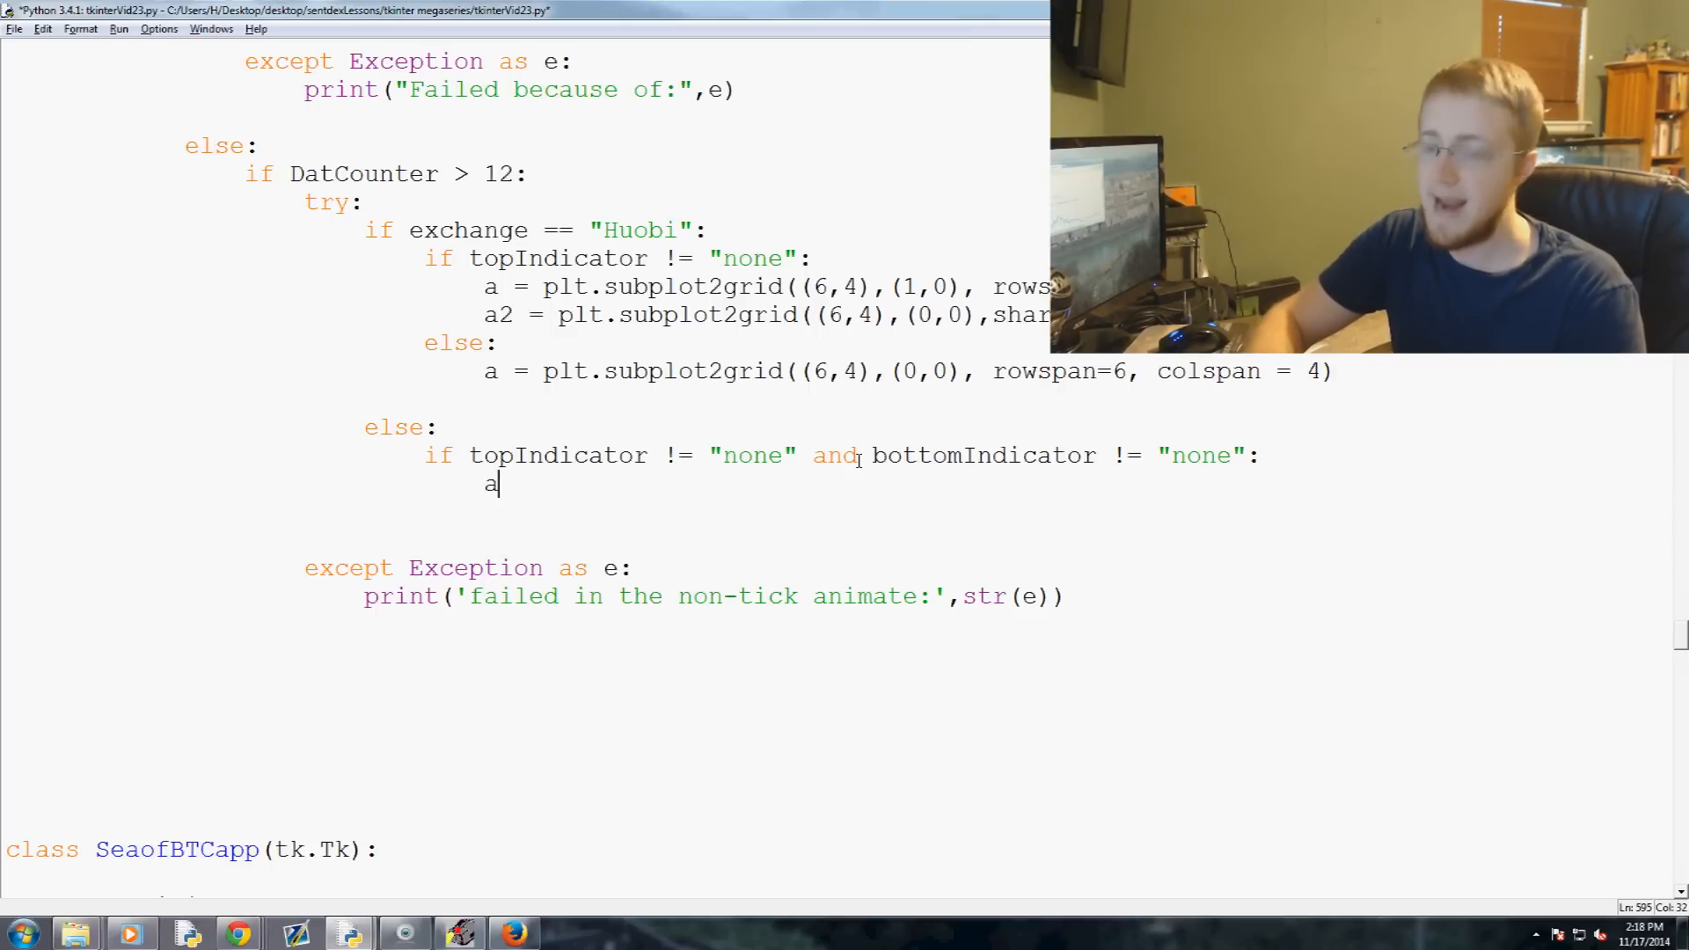
pyautogui.write('= plt.sub')
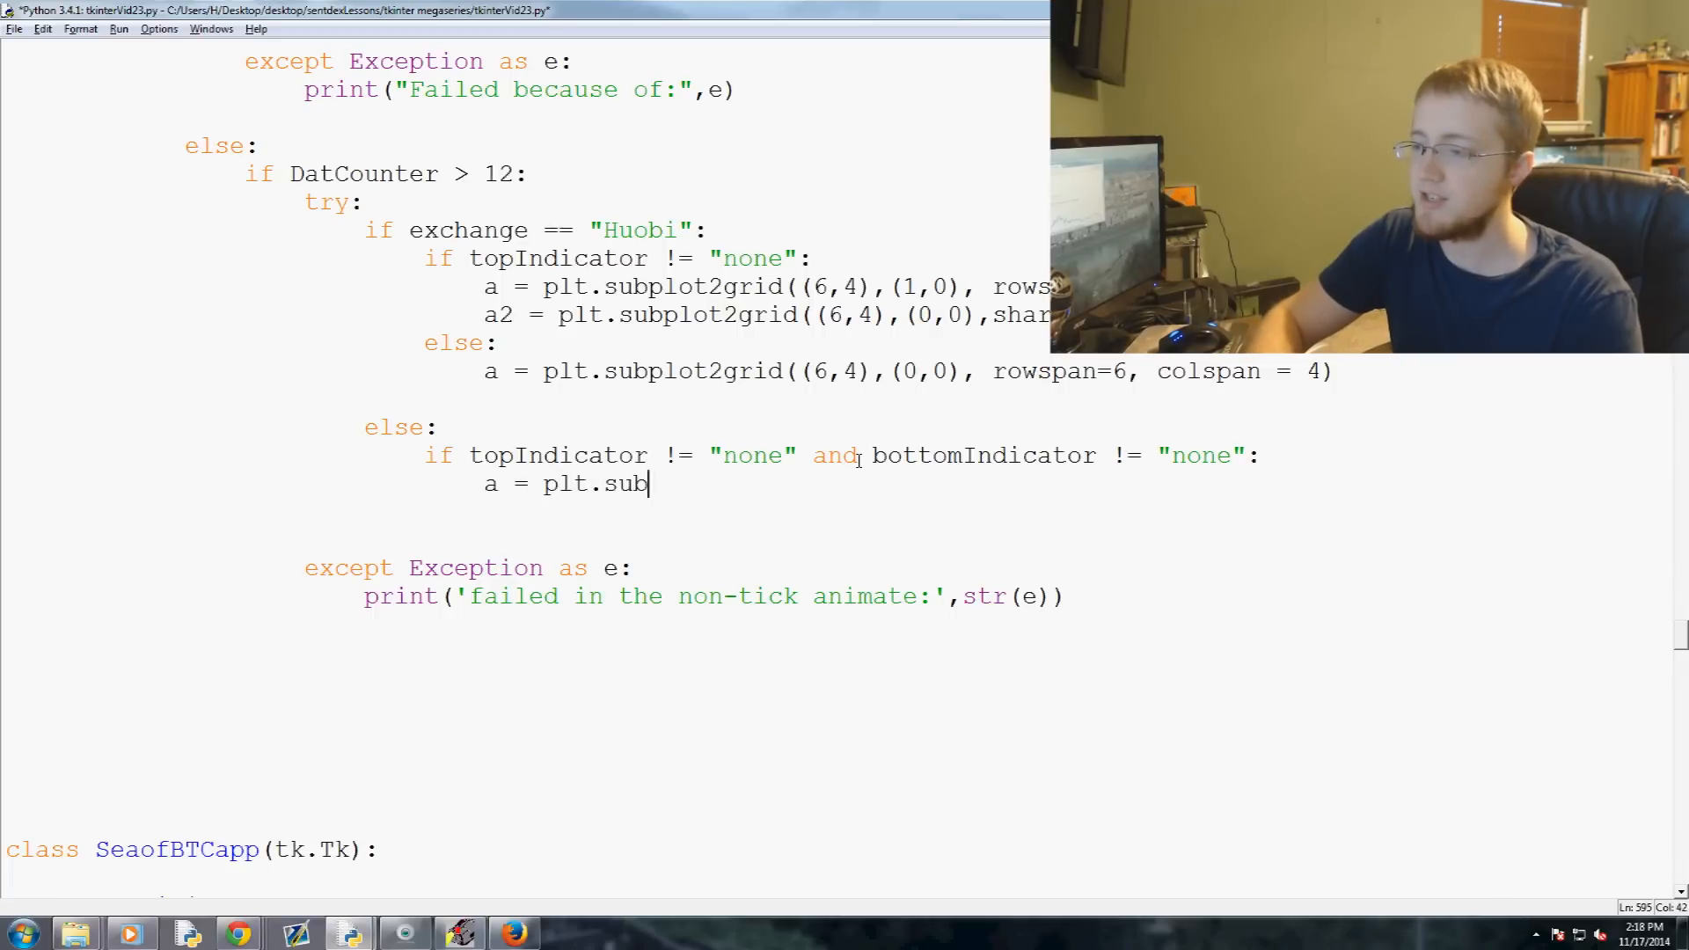
pyautogui.write('plot2gri')
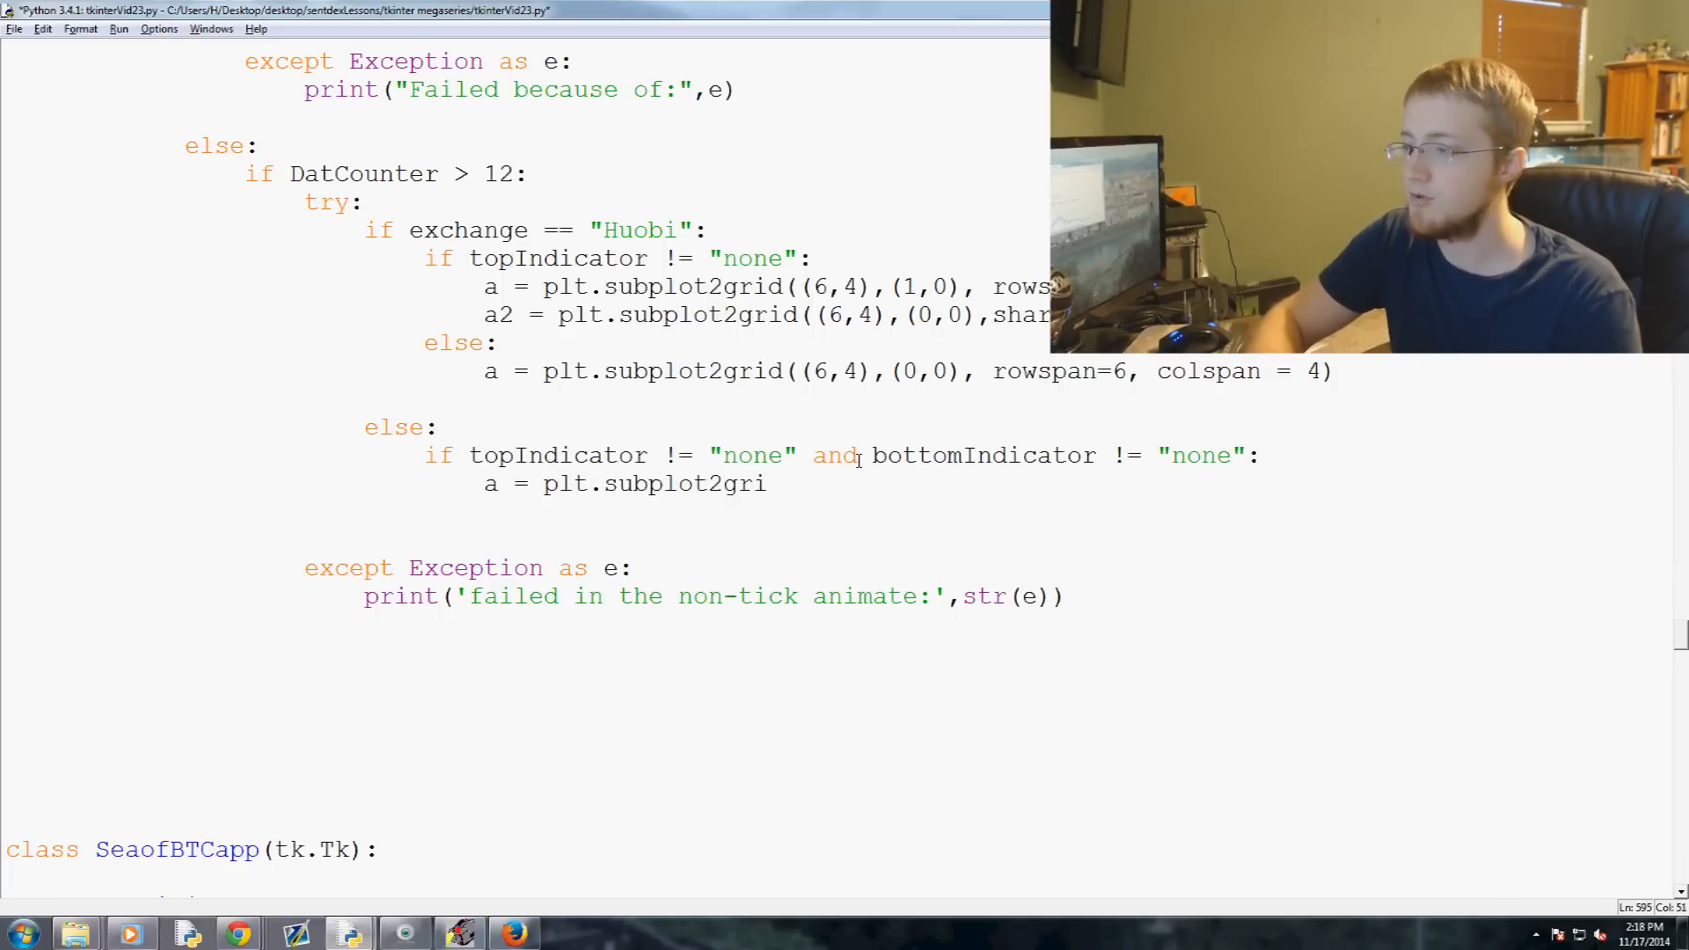
pyautogui.write('d(())')
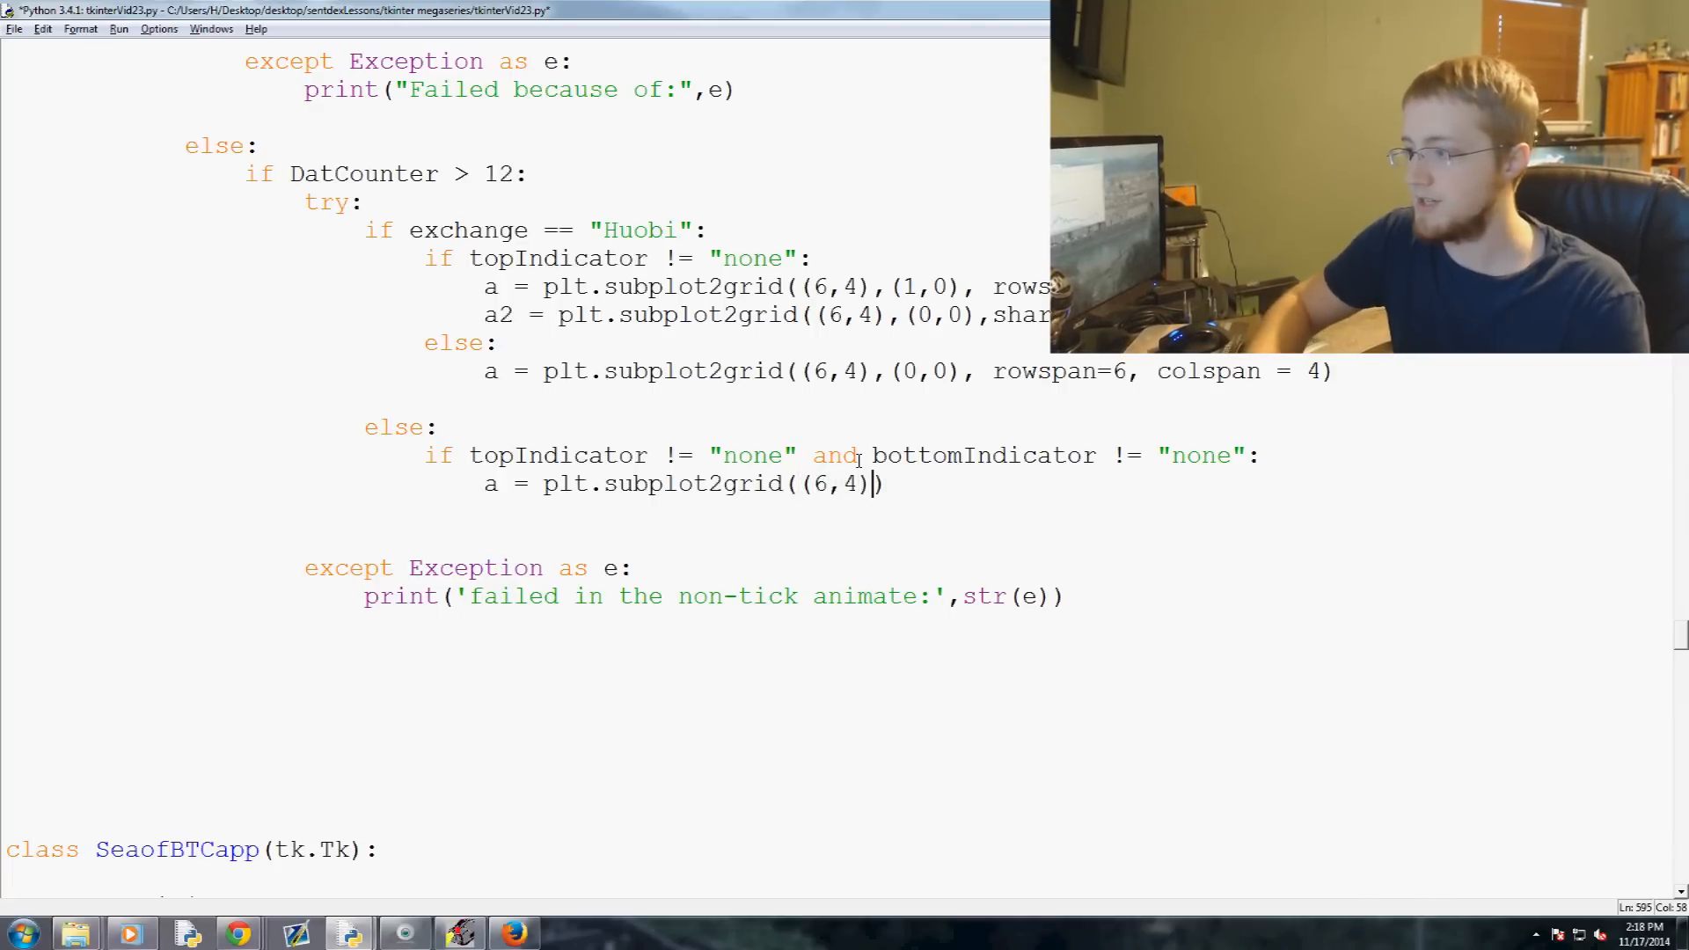
pyautogui.write(', ()')
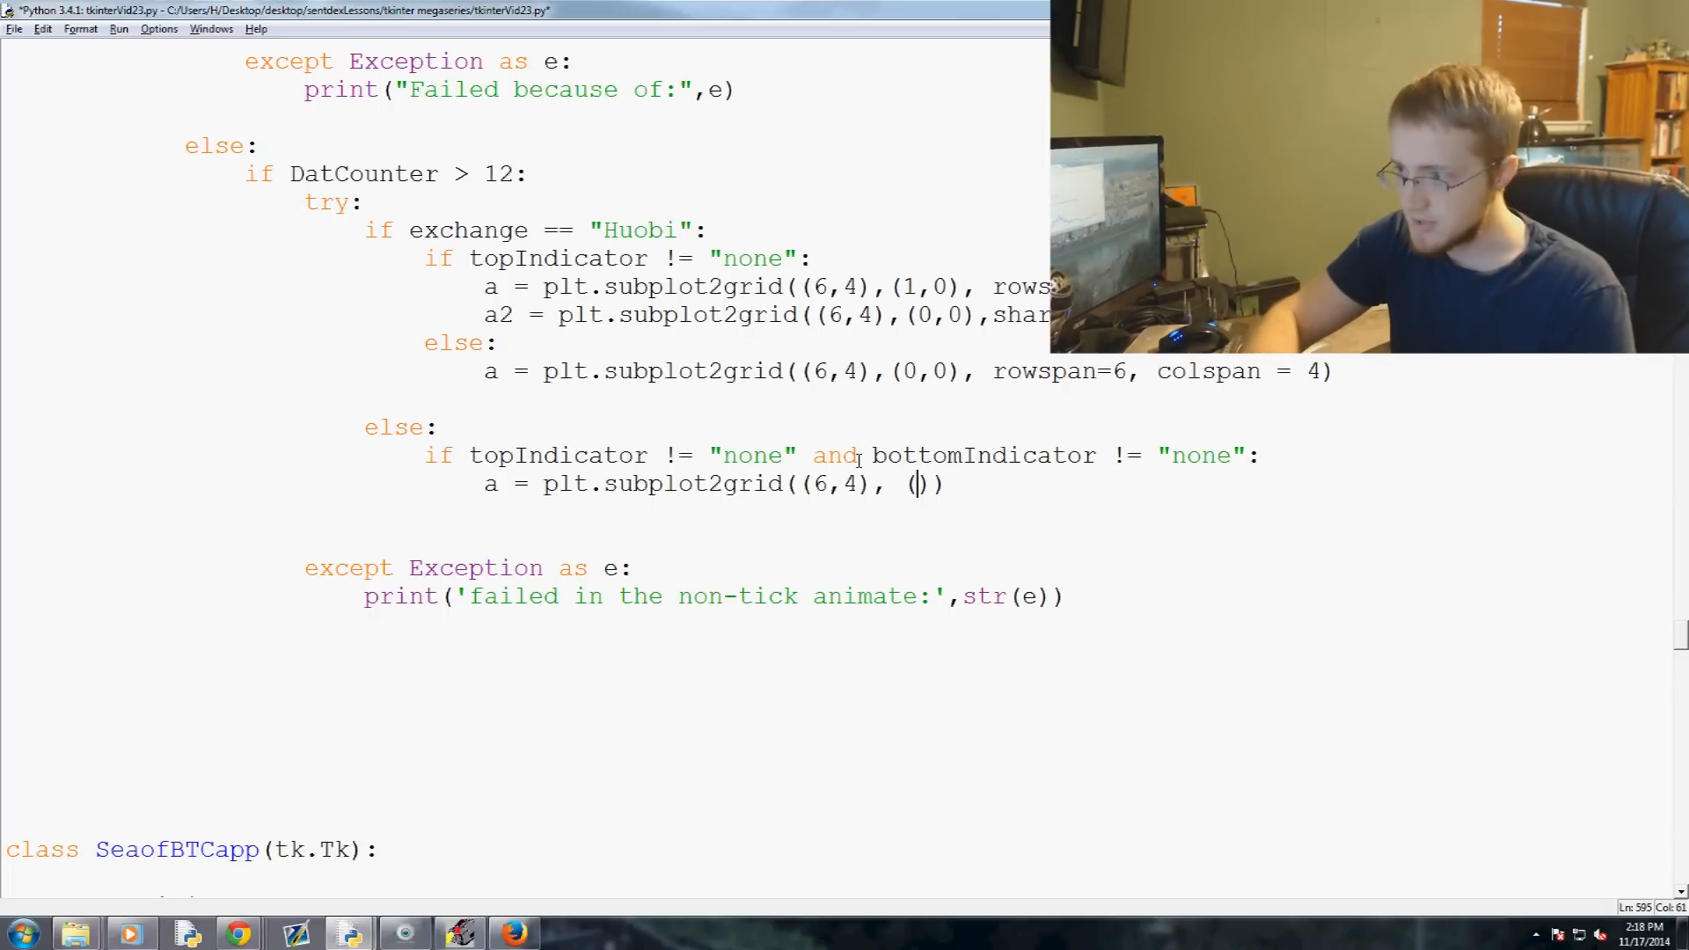
pyautogui.write('1,0')
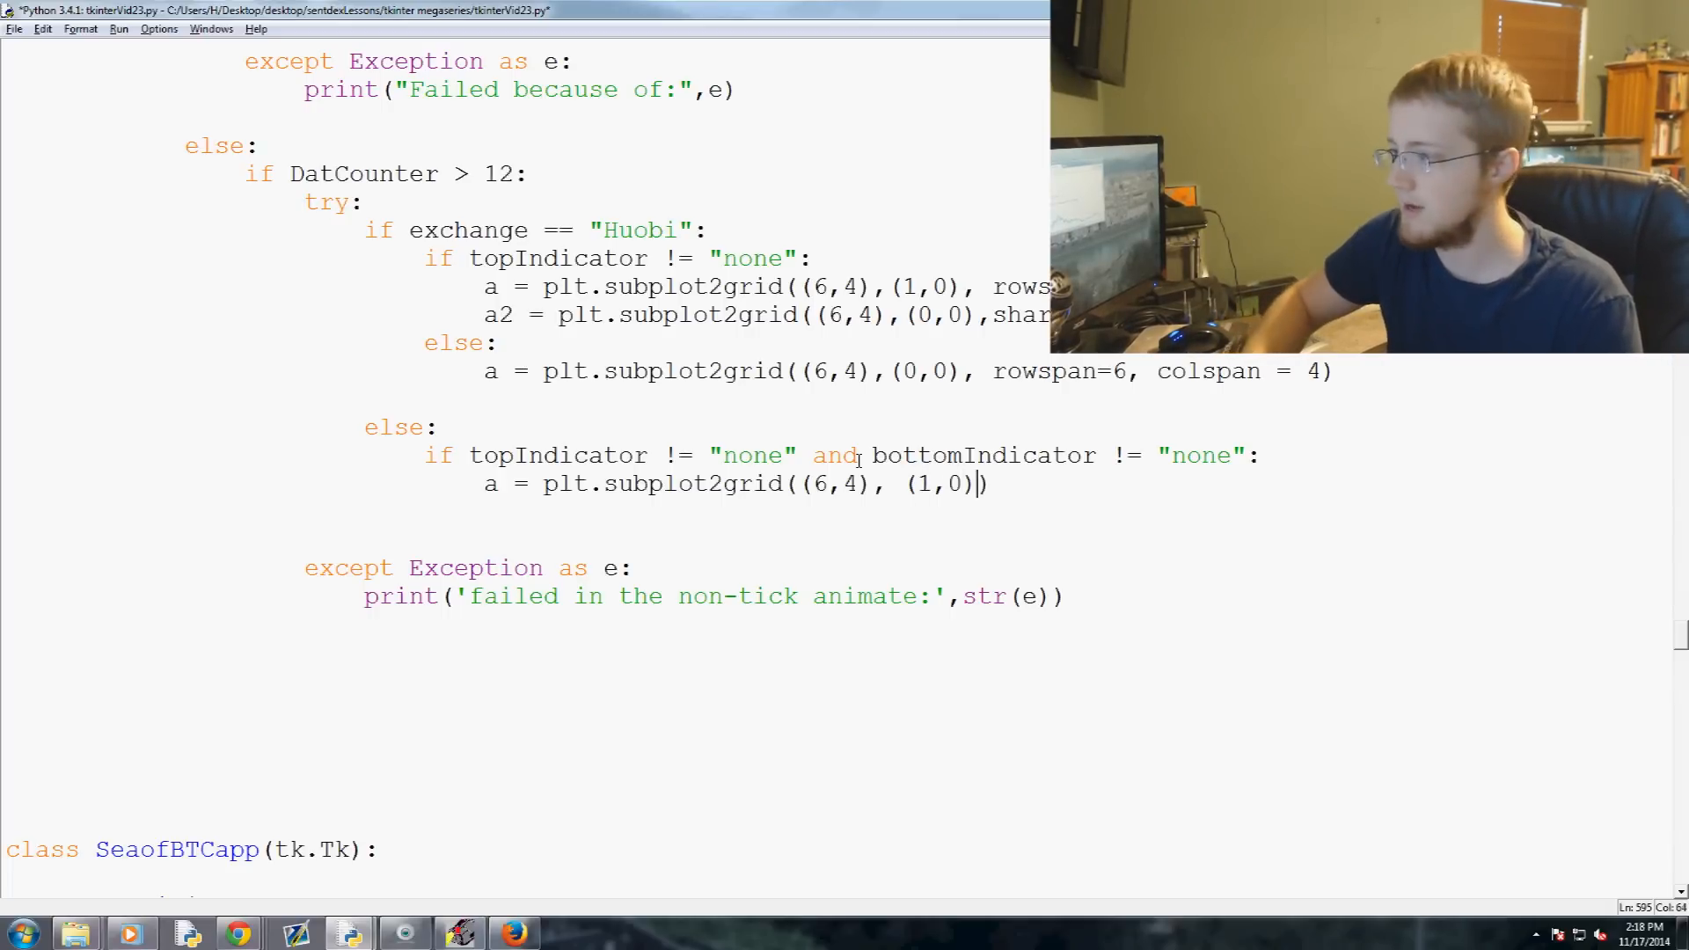
pyautogui.write(', rowspan = 3, colspan = 4')
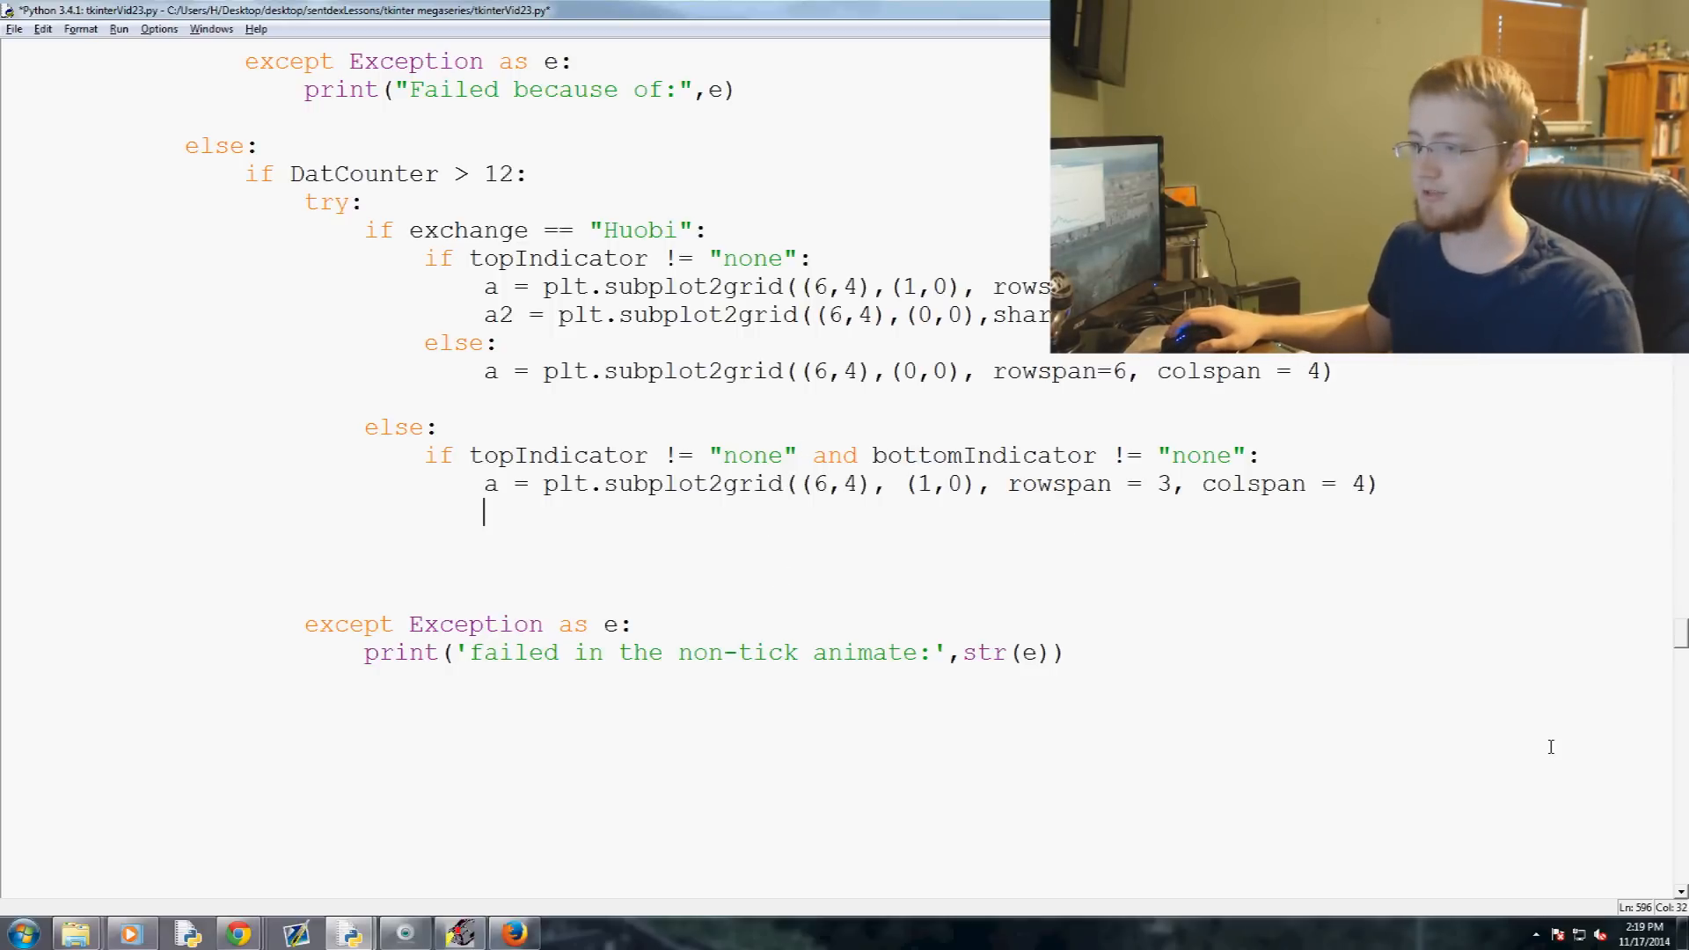
# Add the # Volume axis a2 at row 4 and the # Bottom Indicator axis a3 at row 5
pyautogui.write('a')
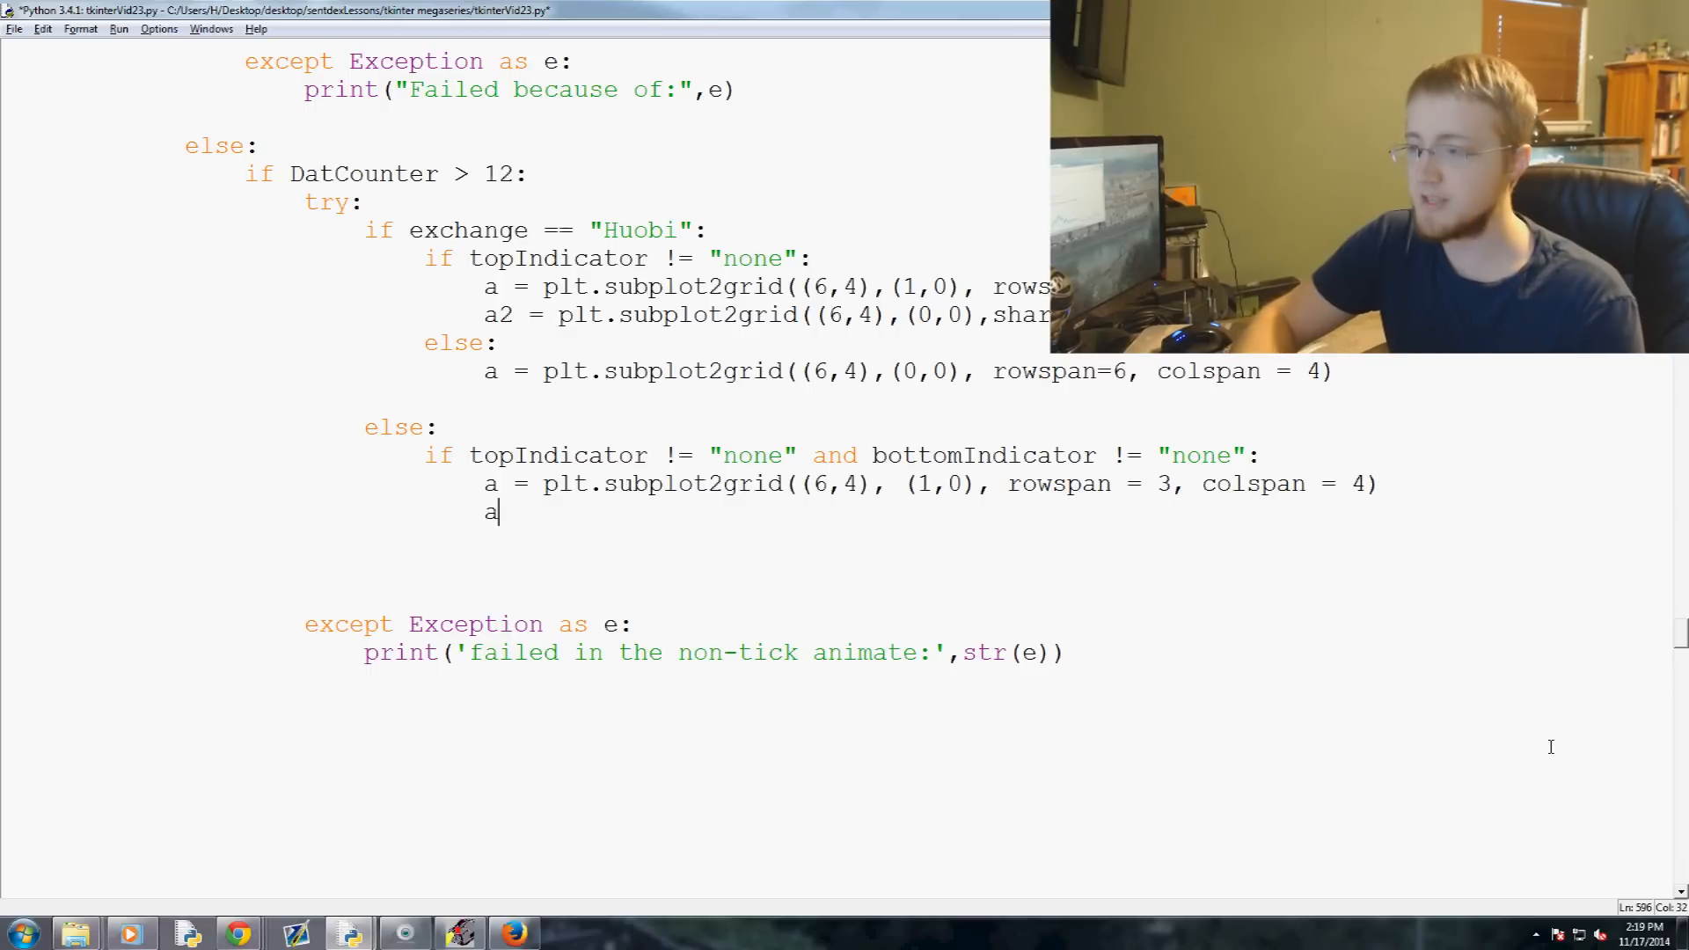
pyautogui.write('2 =')
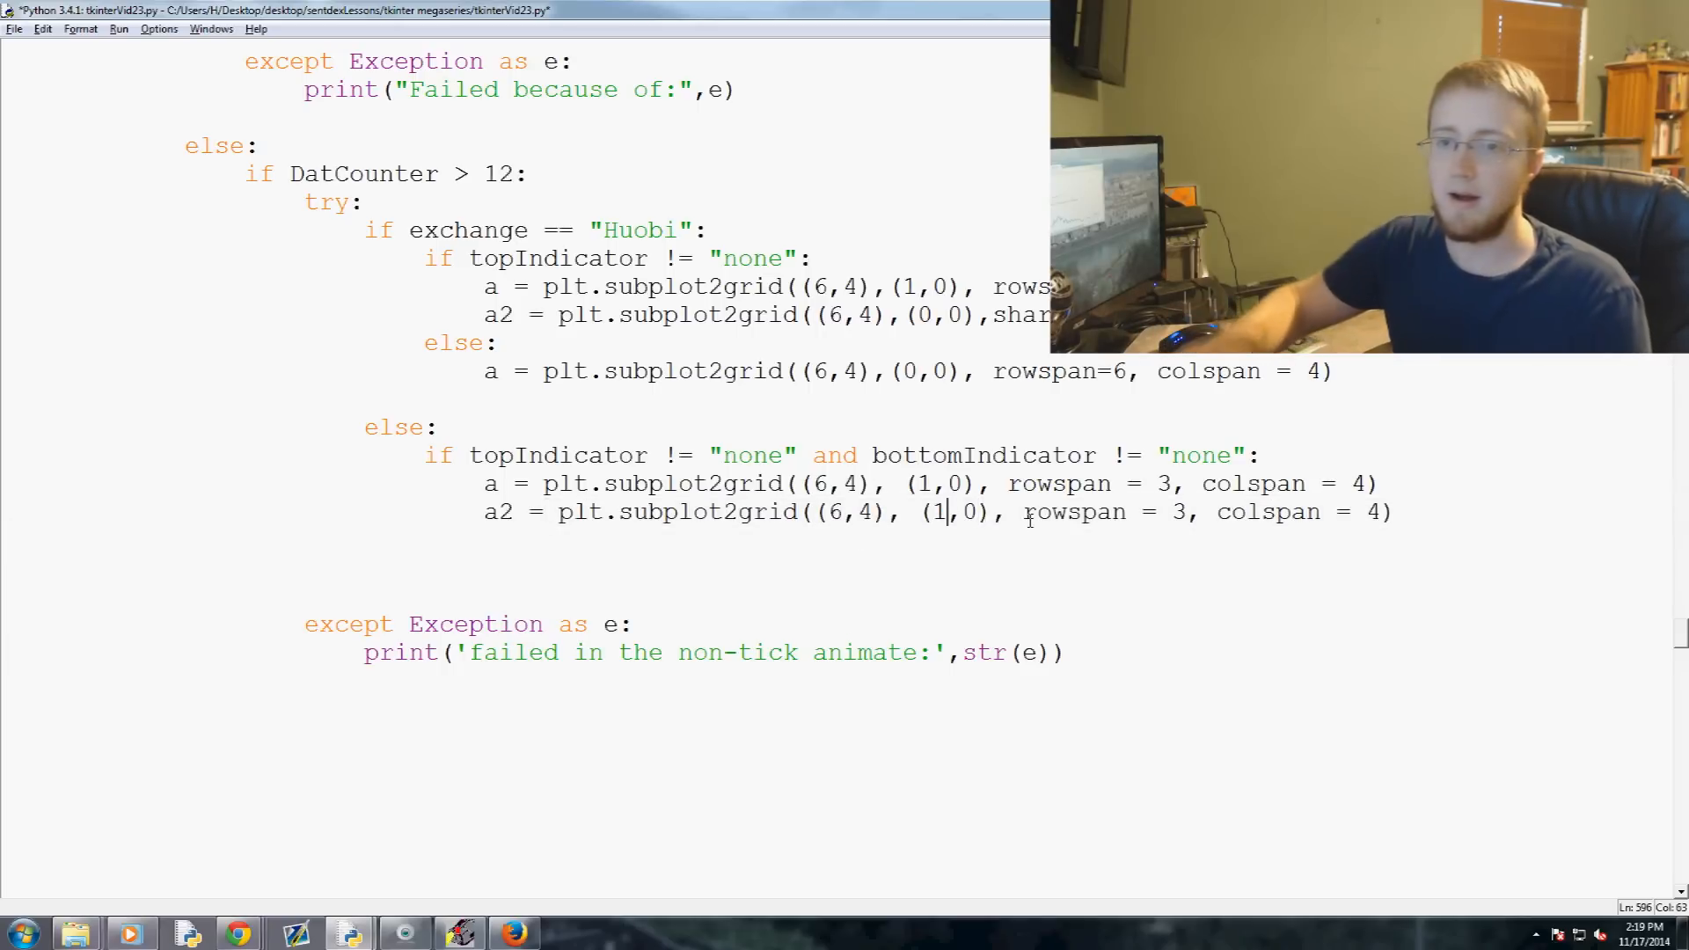
pyautogui.write('4')
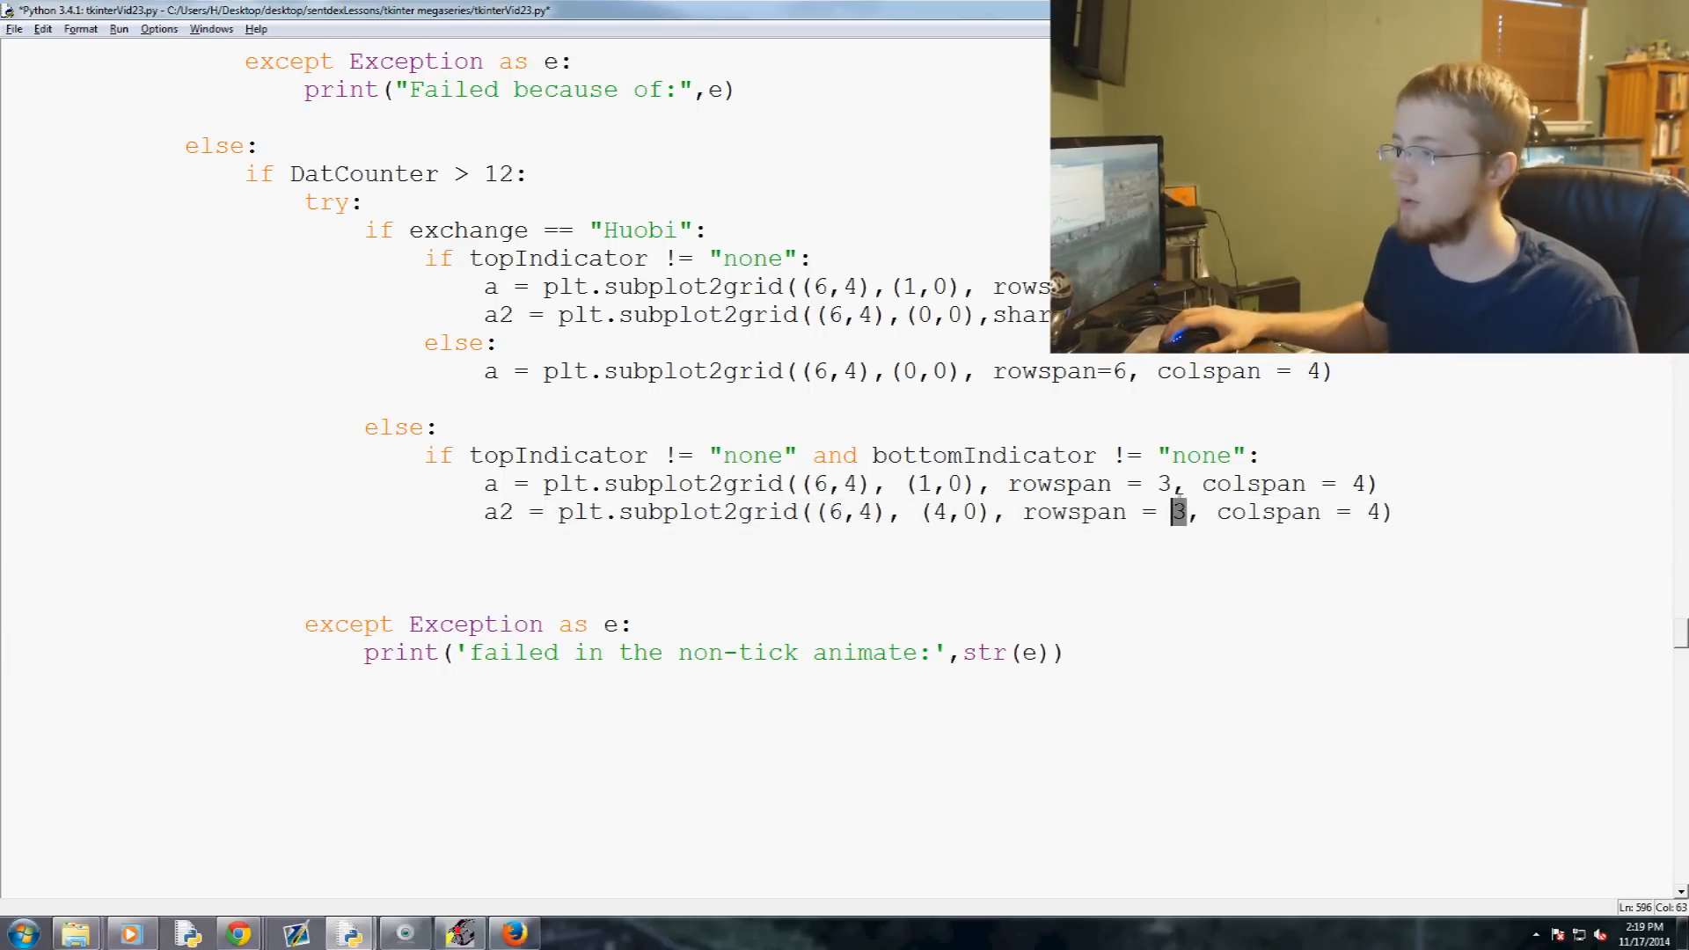
pyautogui.write('1')
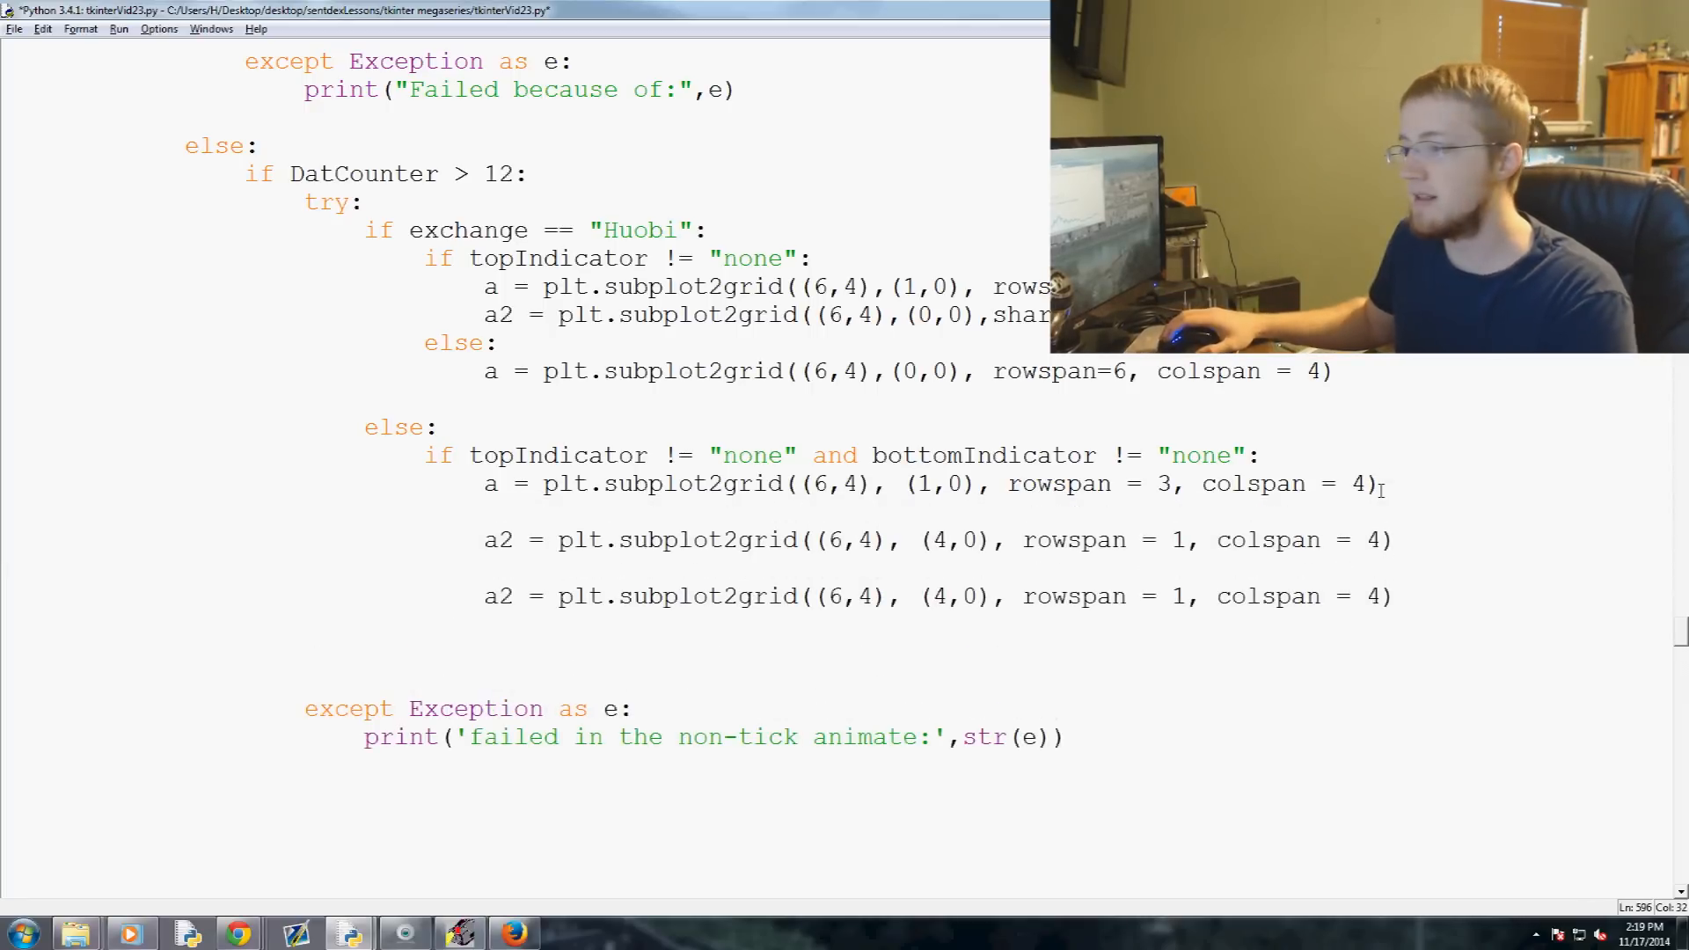
pyautogui.write('#')
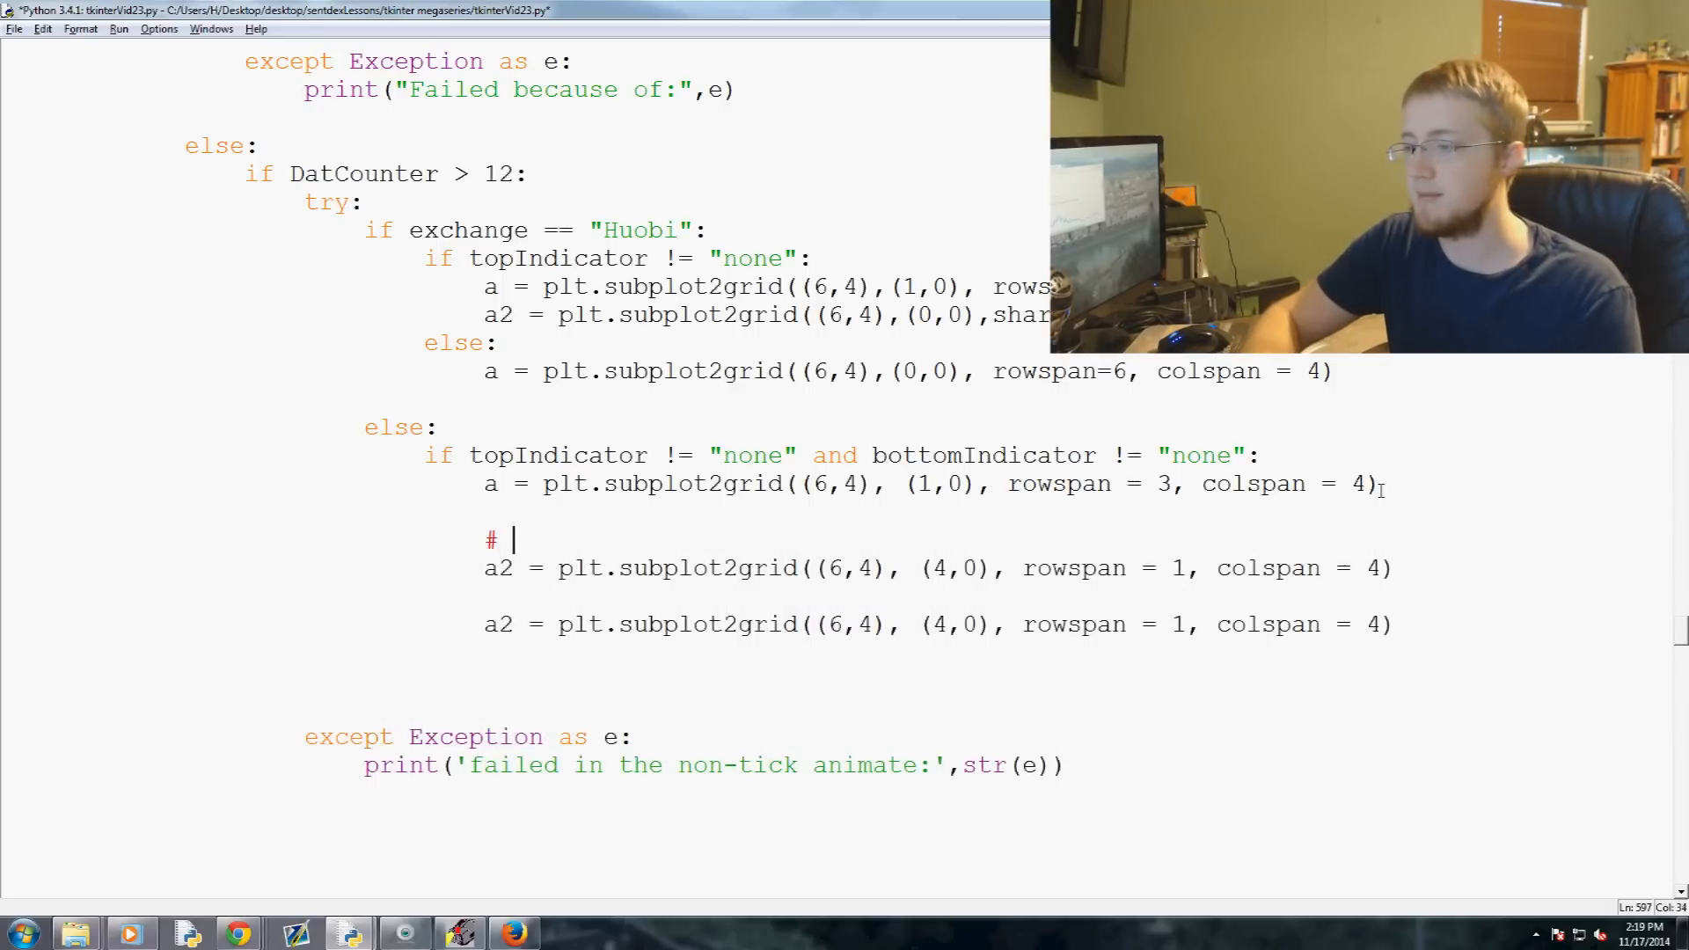
pyautogui.write('Volume')
pyautogui.write('# Main Graph')
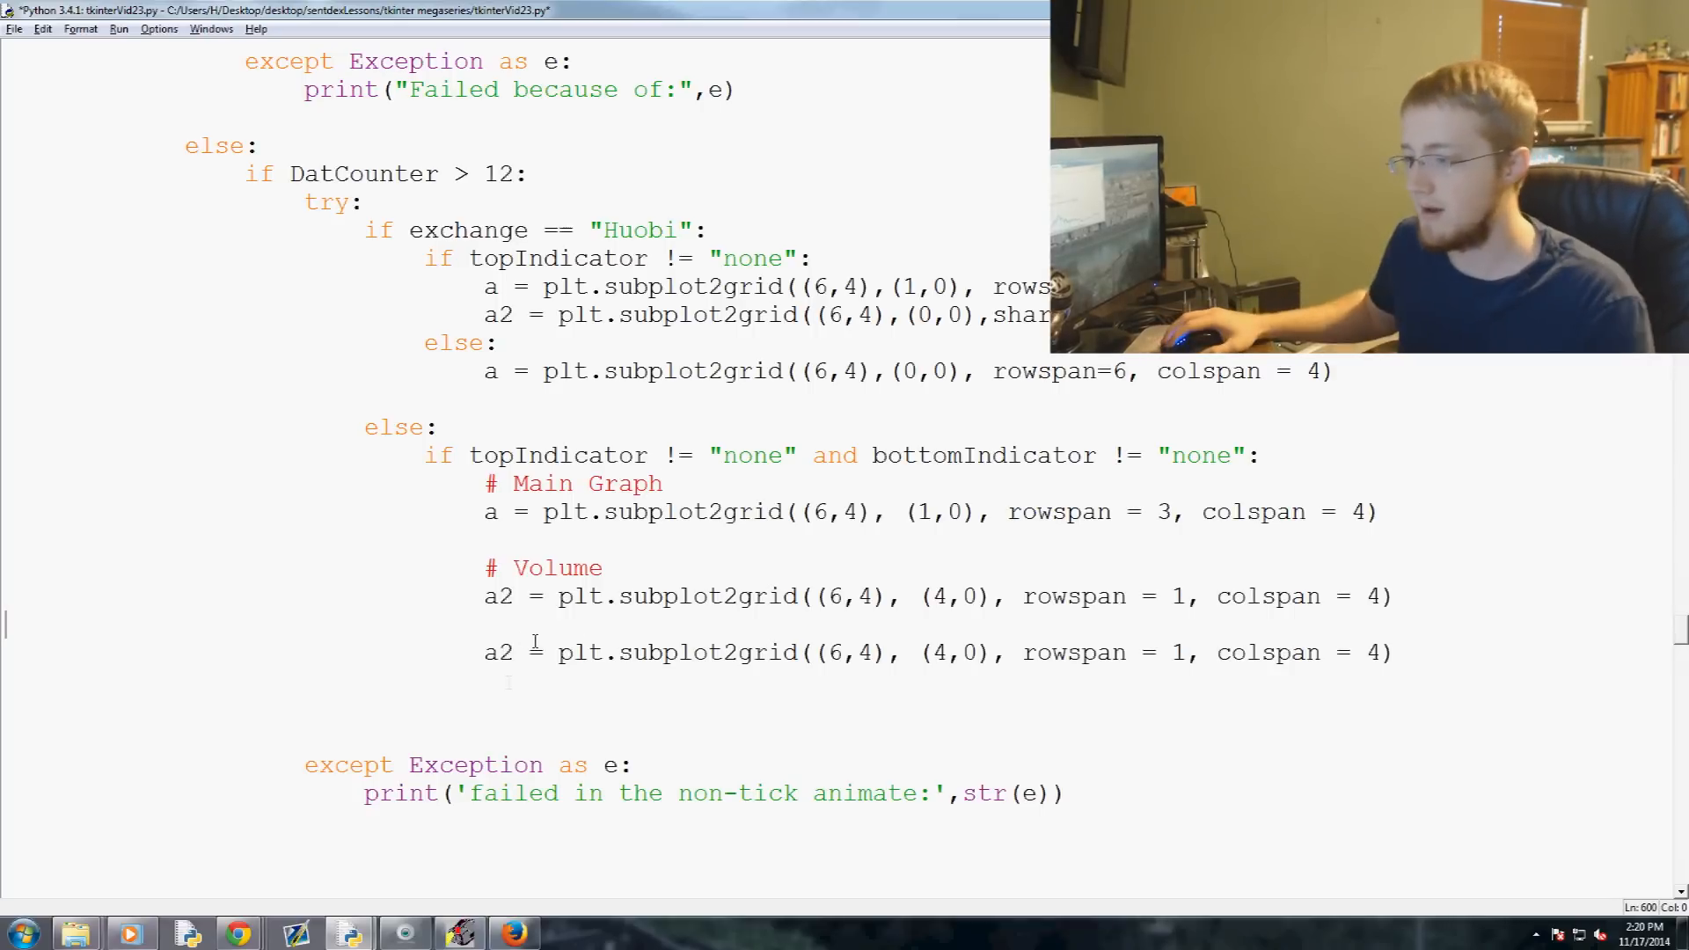
pyautogui.write('3')
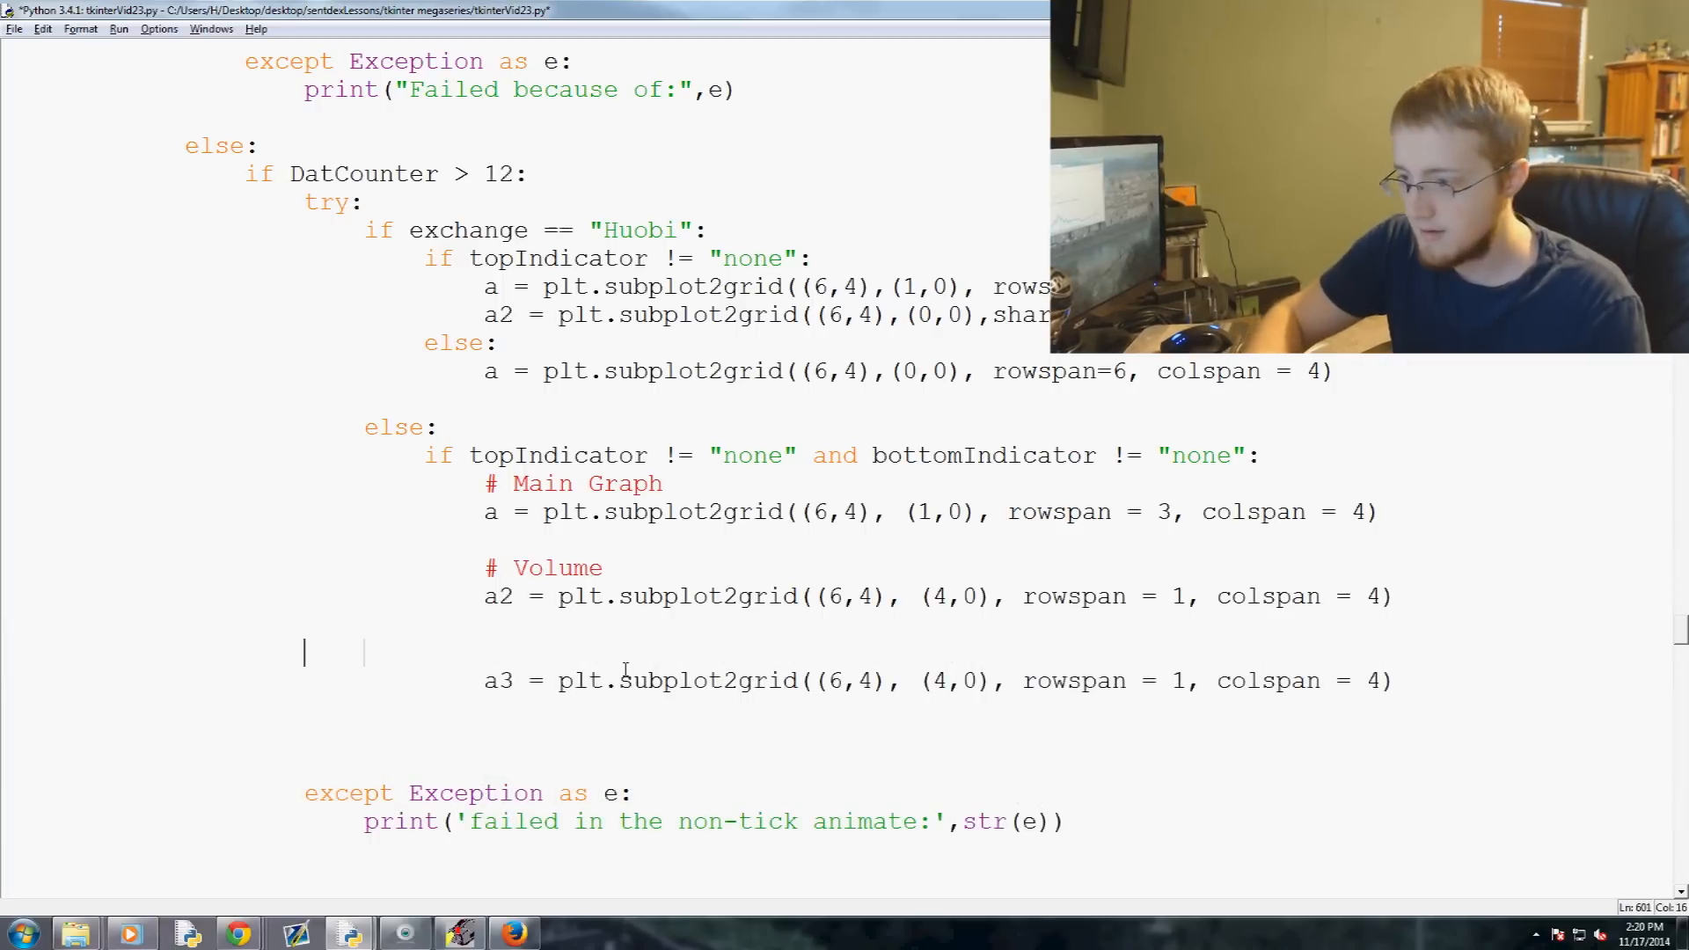
pyautogui.write('#')
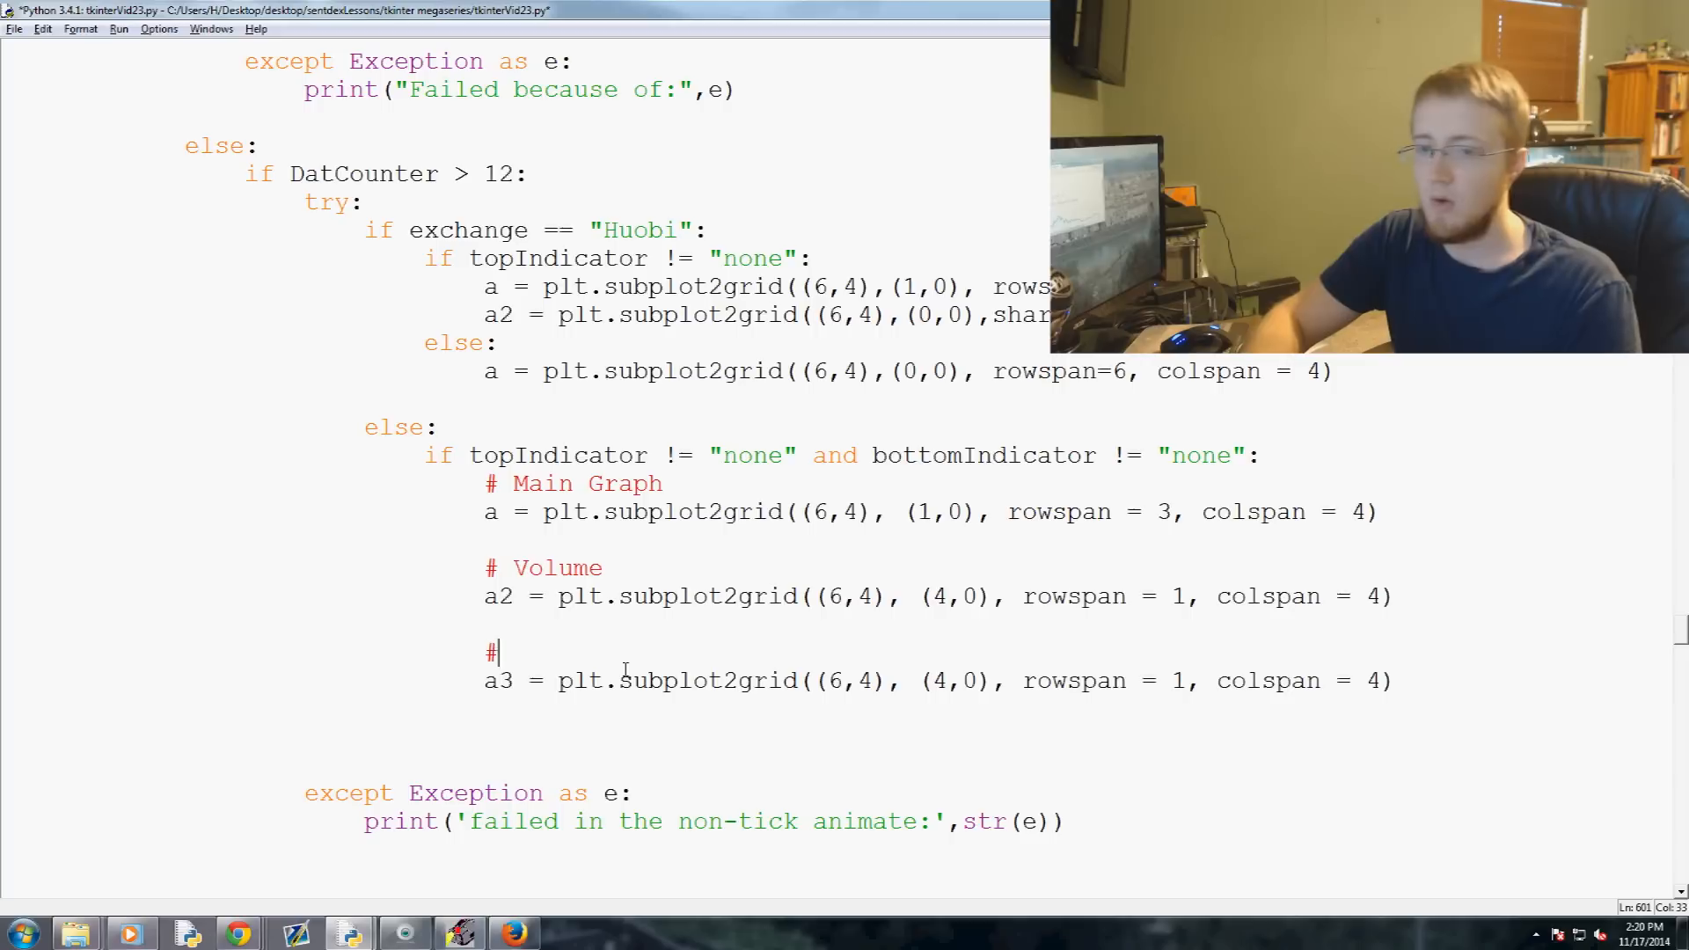
pyautogui.write('Bottom In')
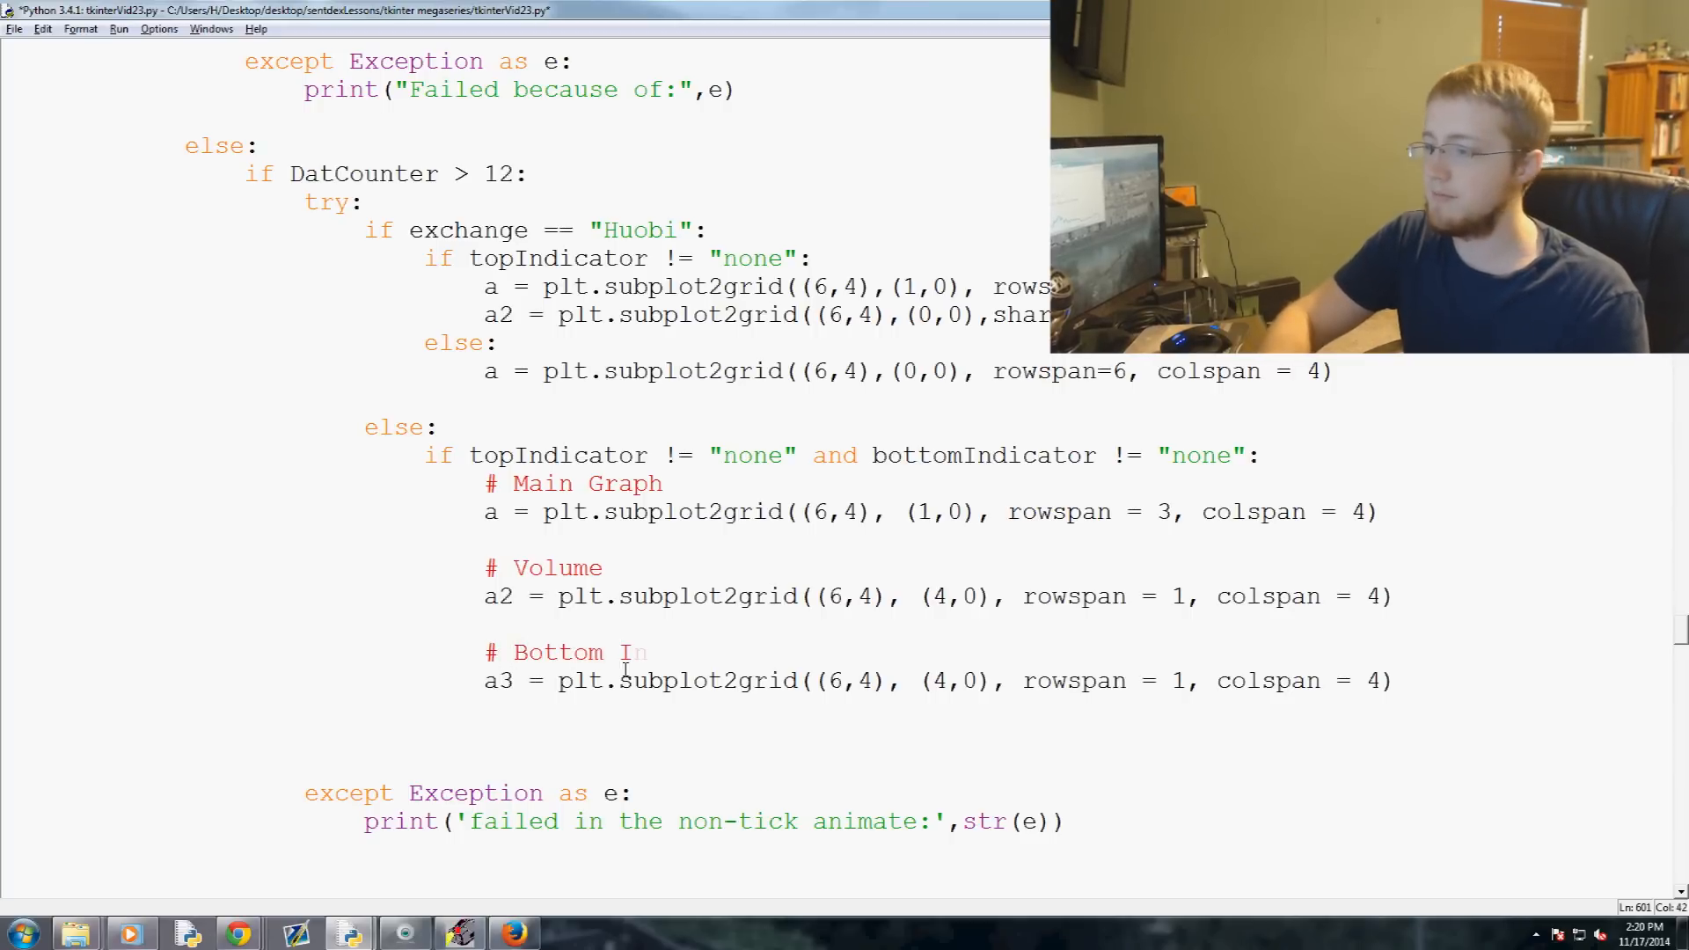
pyautogui.write('dicator')
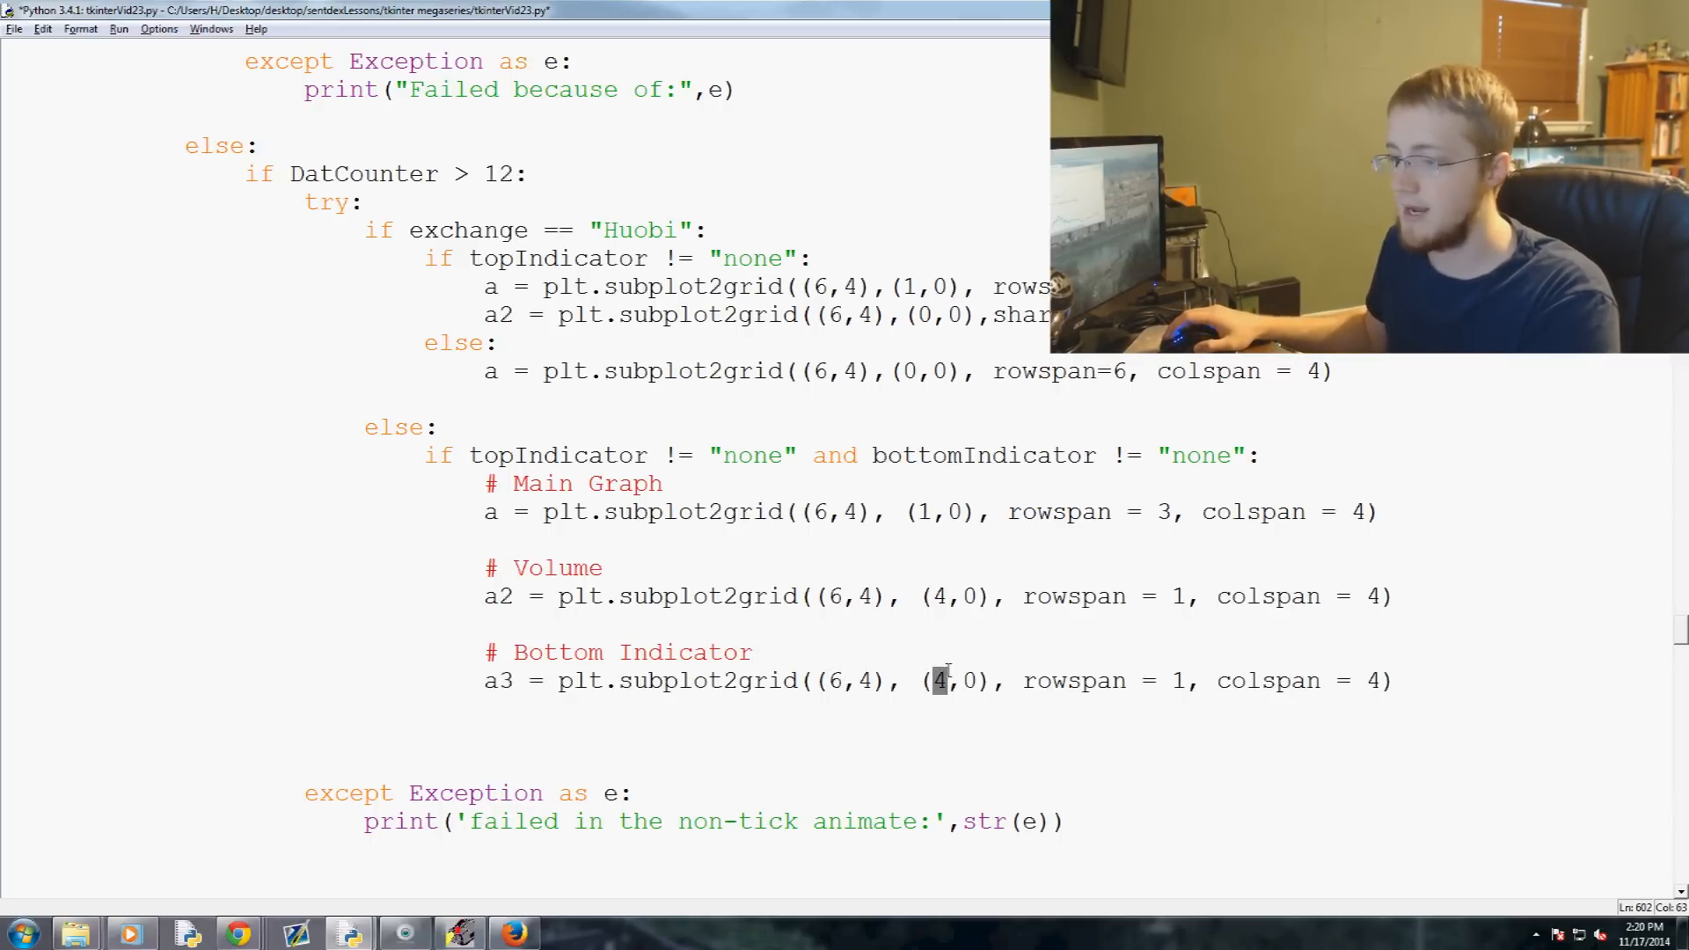
pyautogui.write('5')
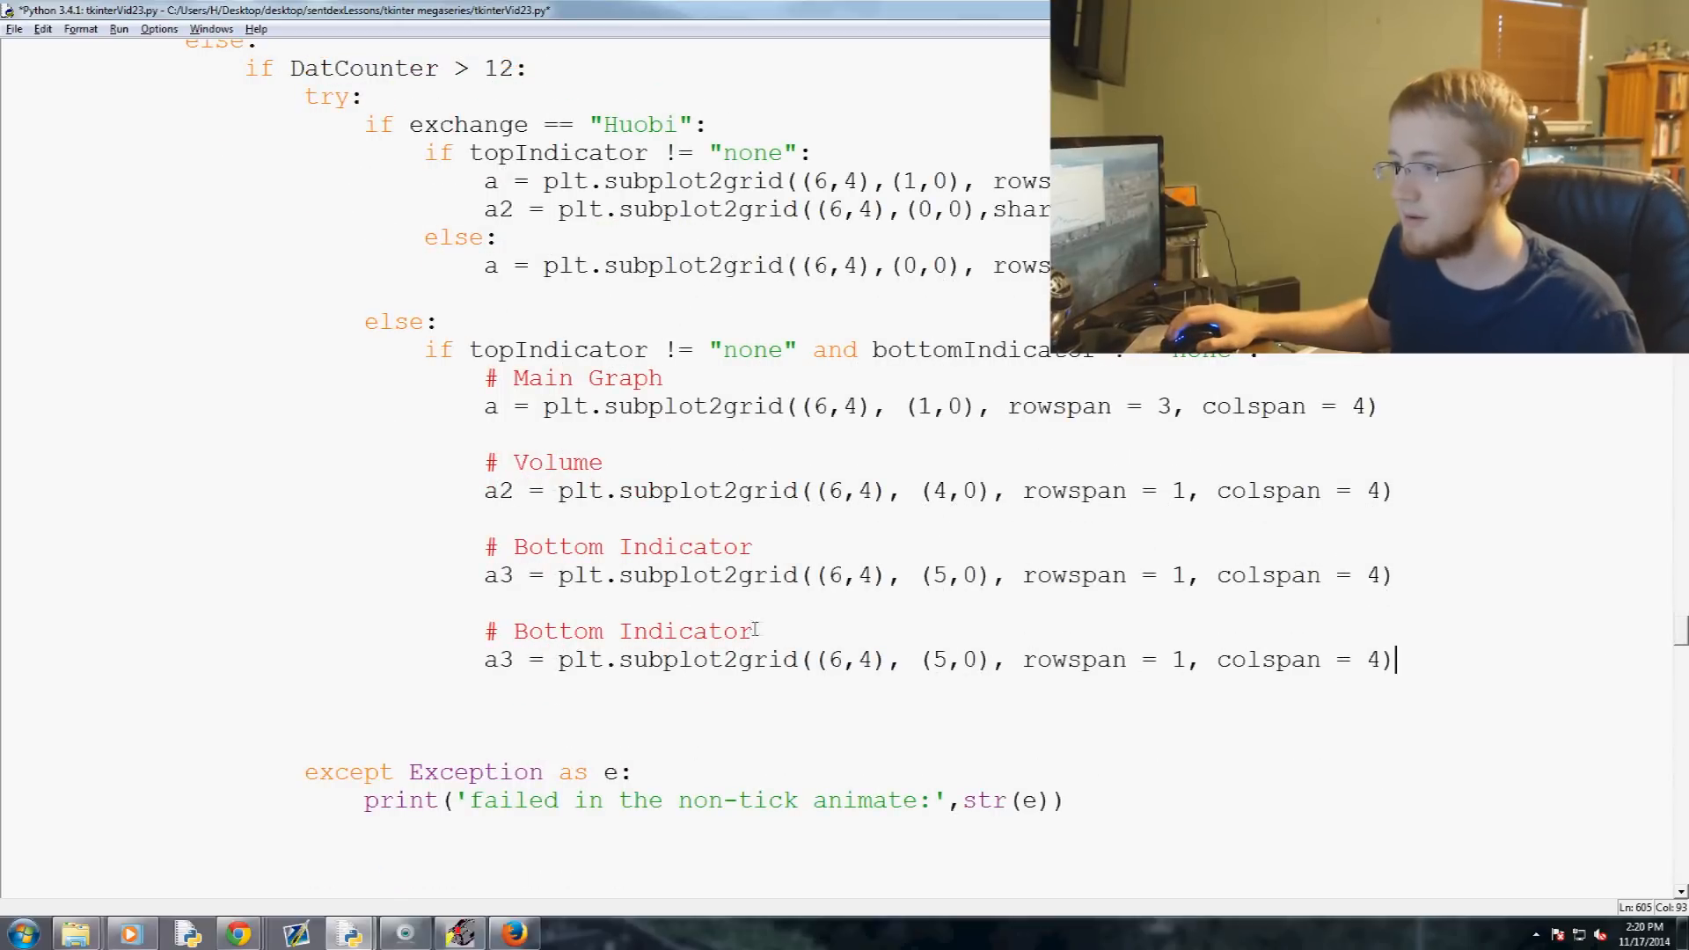
# Rename the copy to # Top Indicator a0 at (0,0) and add sharex=a to volume and indicator axes
pyautogui.doubleClick(631, 632)
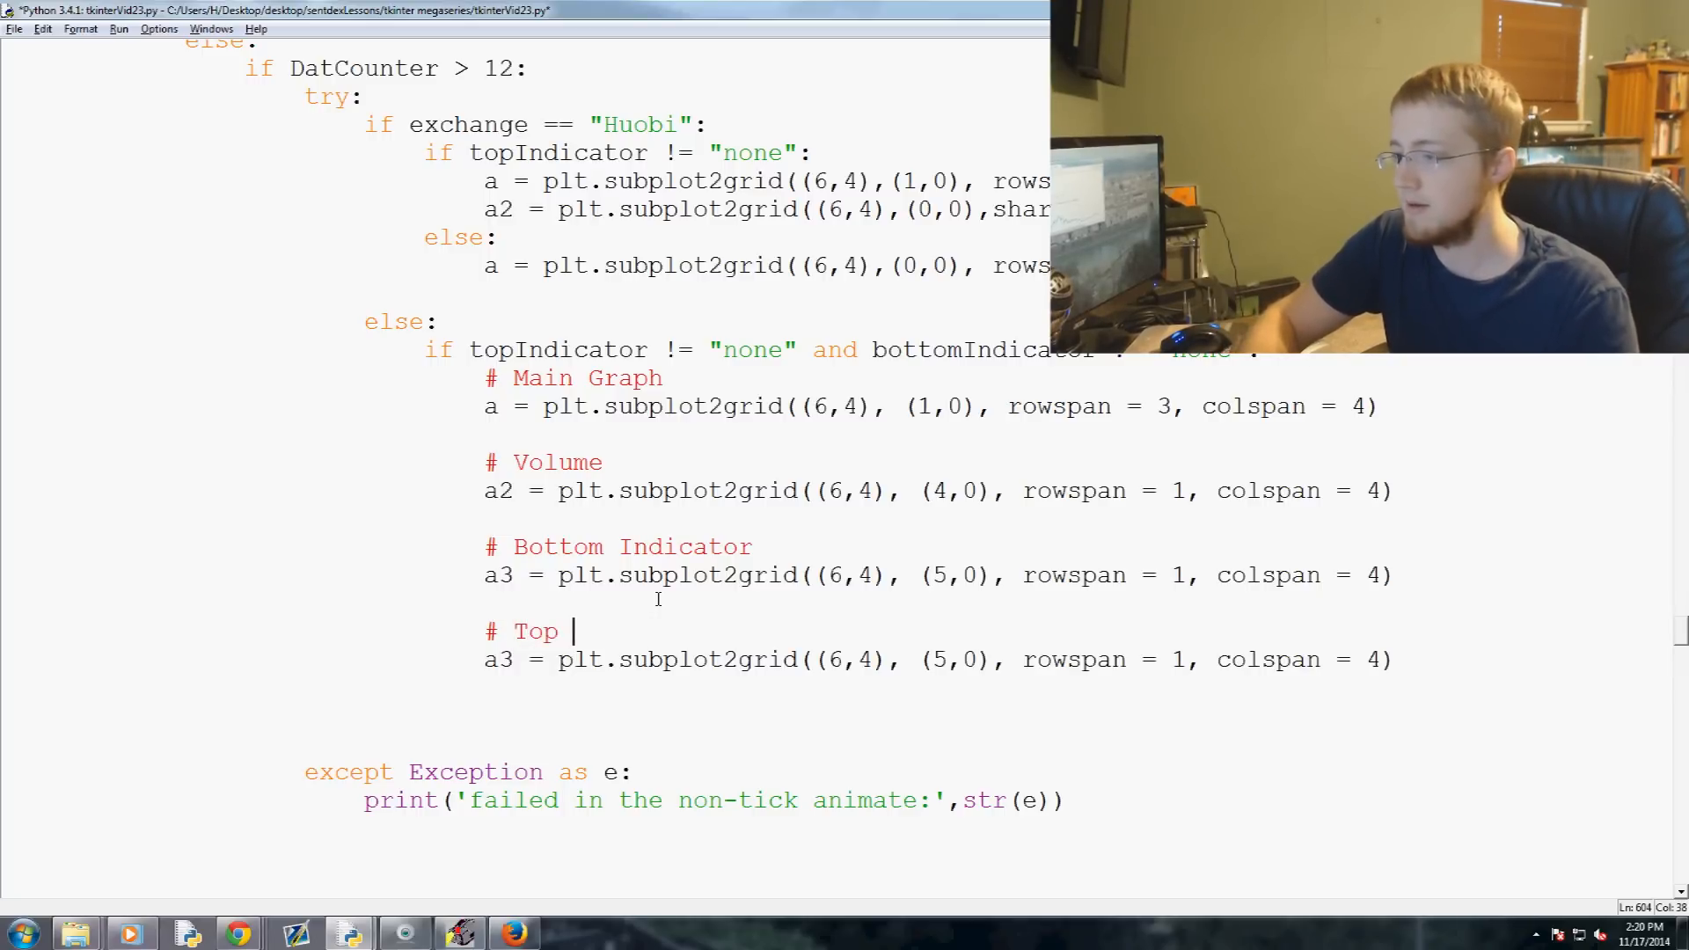
pyautogui.write('Indicator')
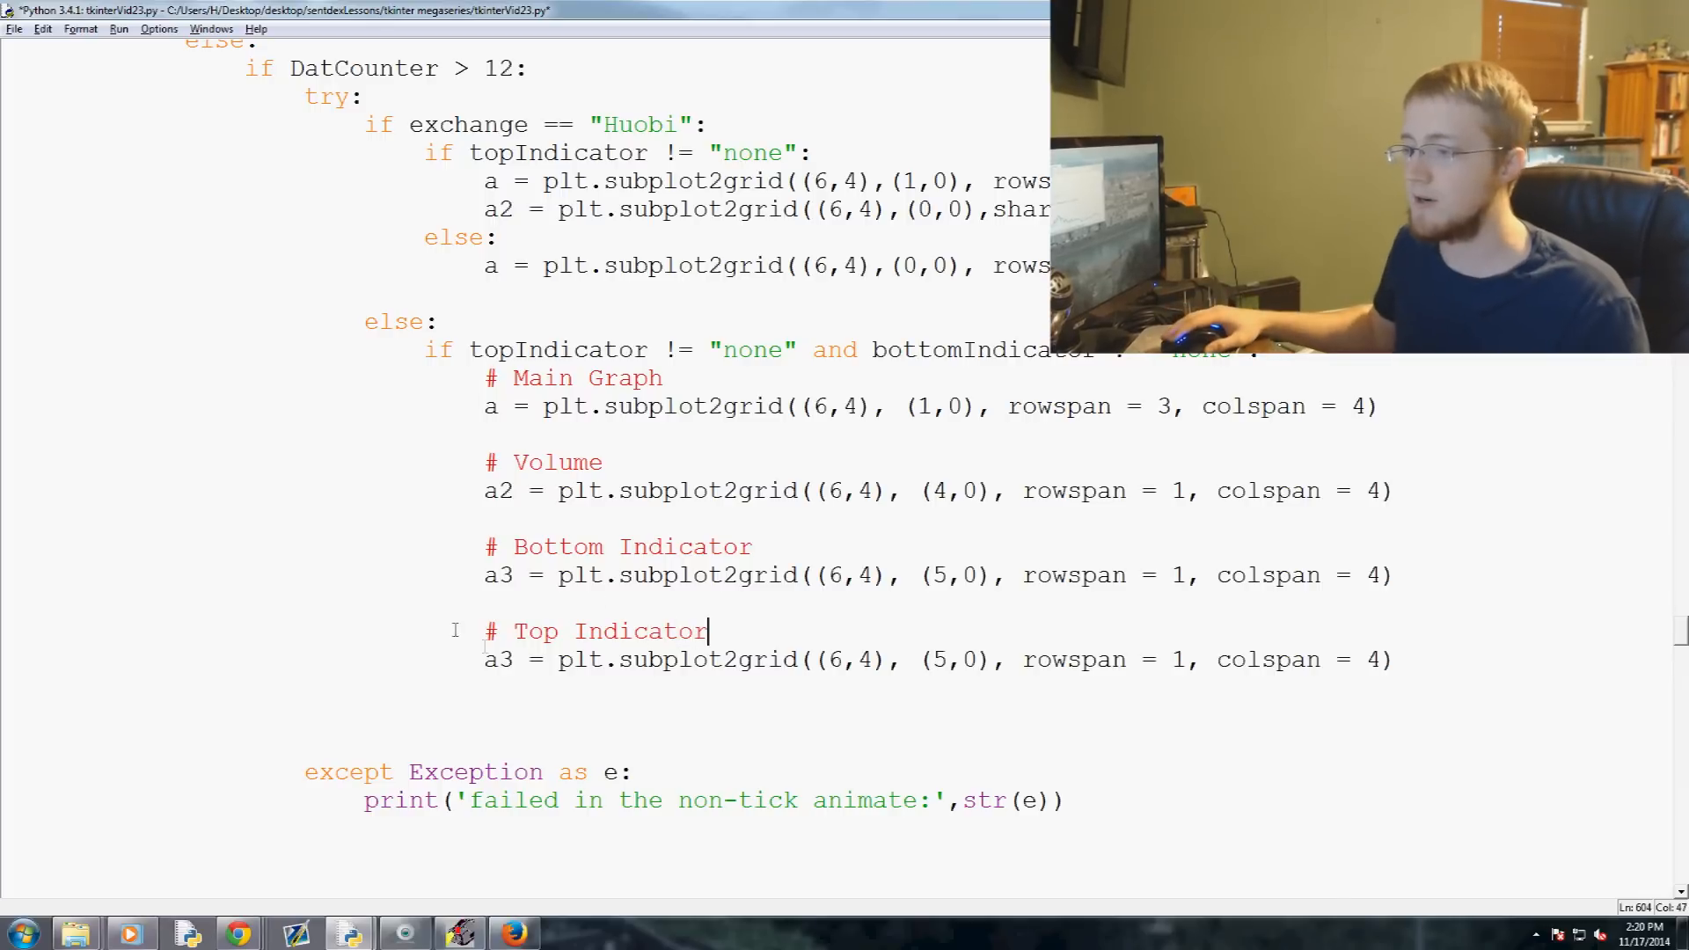
pyautogui.write('a0')
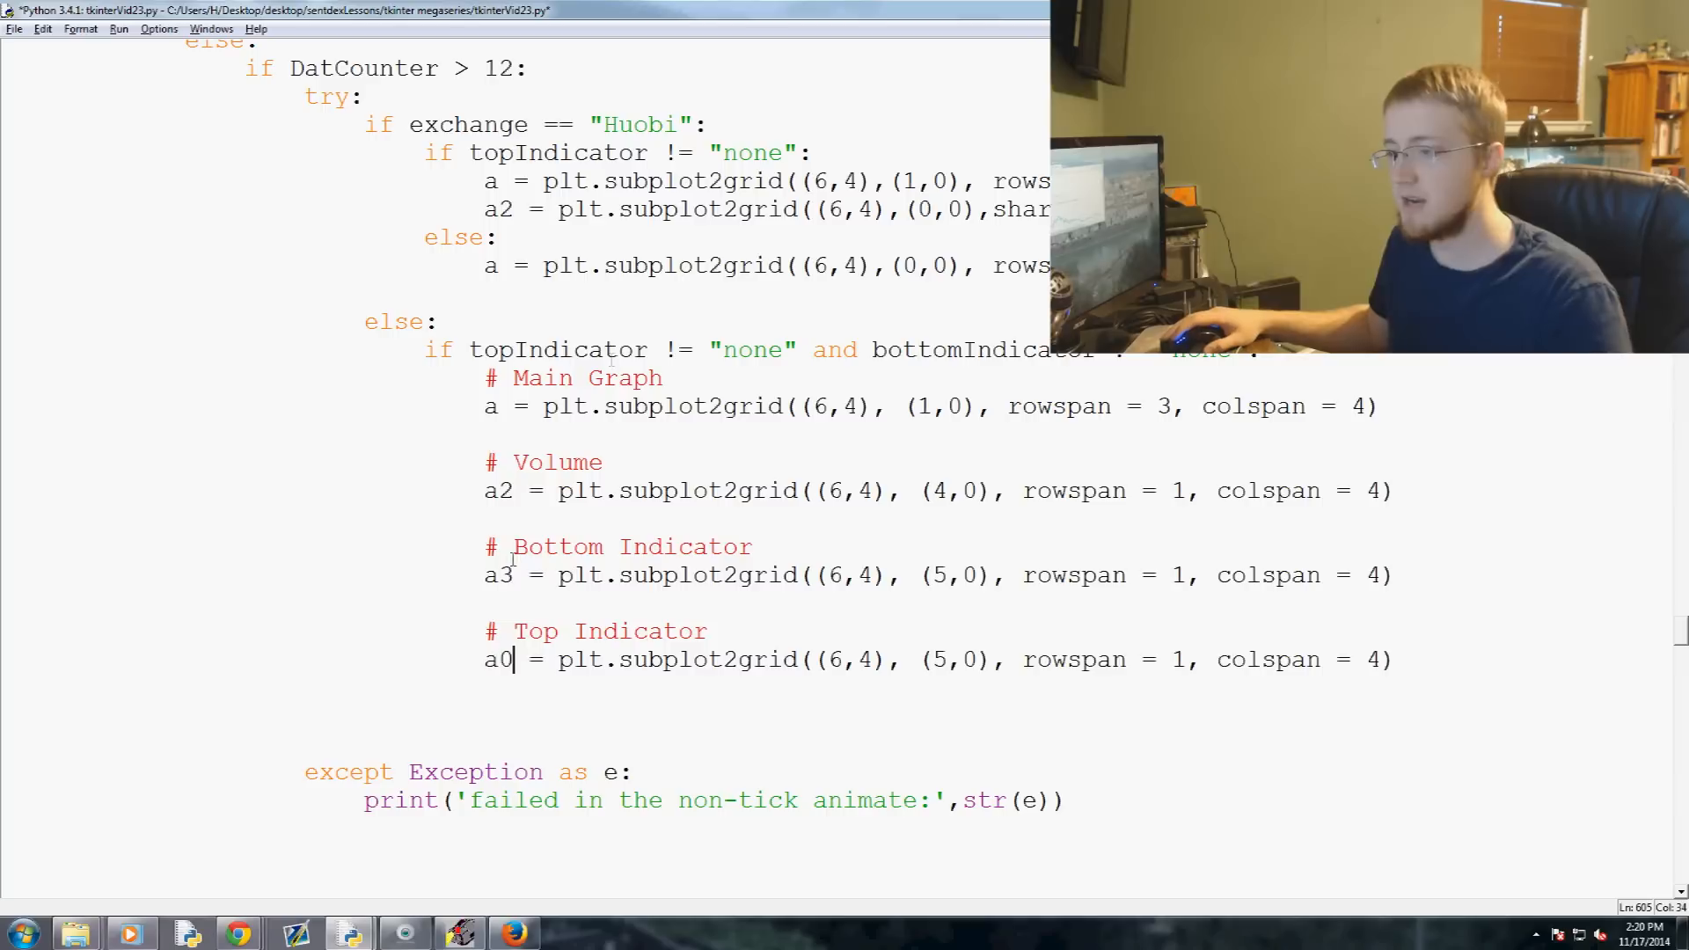
pyautogui.moveTo(1040, 390)
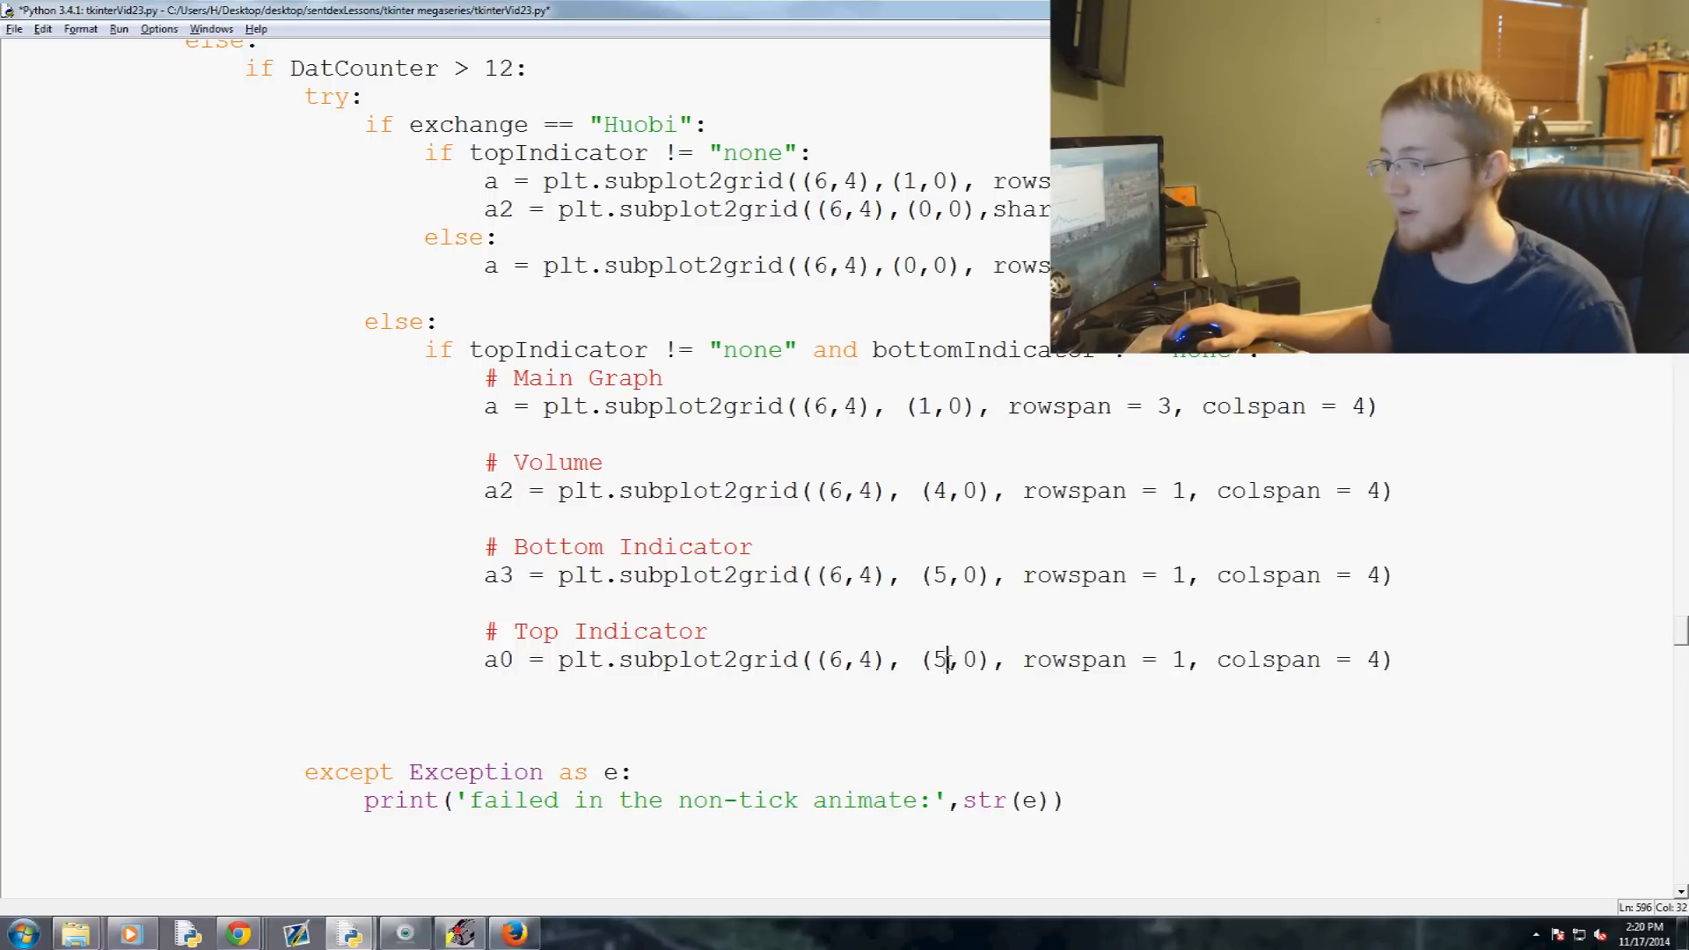
pyautogui.write('0')
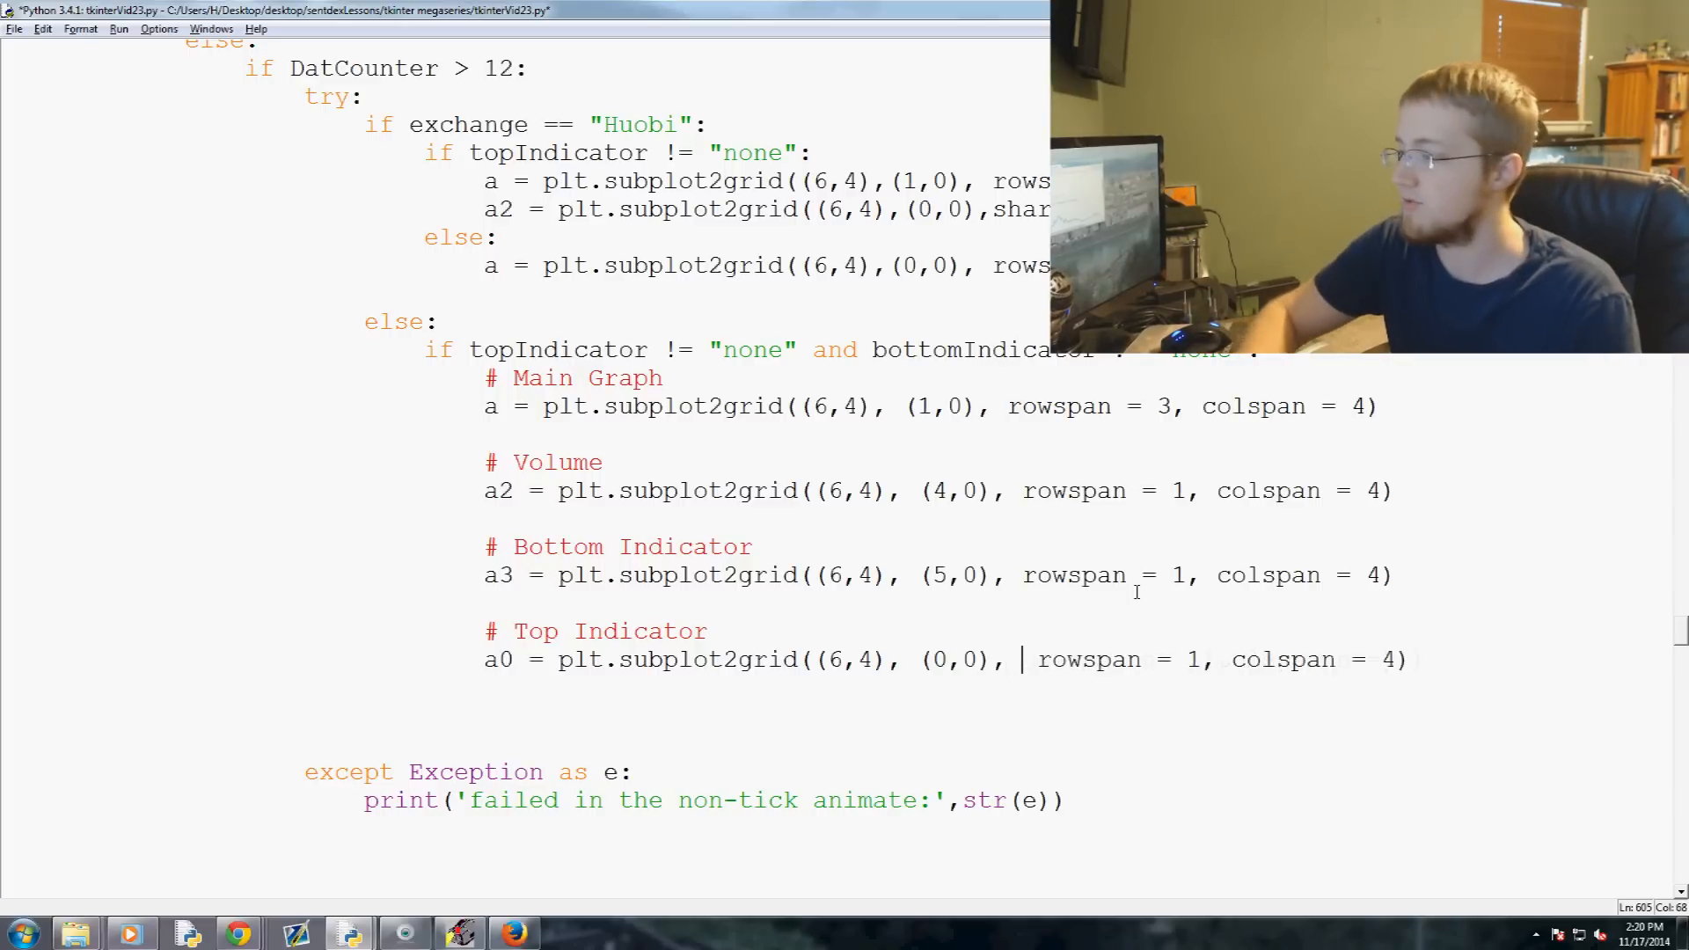
pyautogui.write('sharex=')
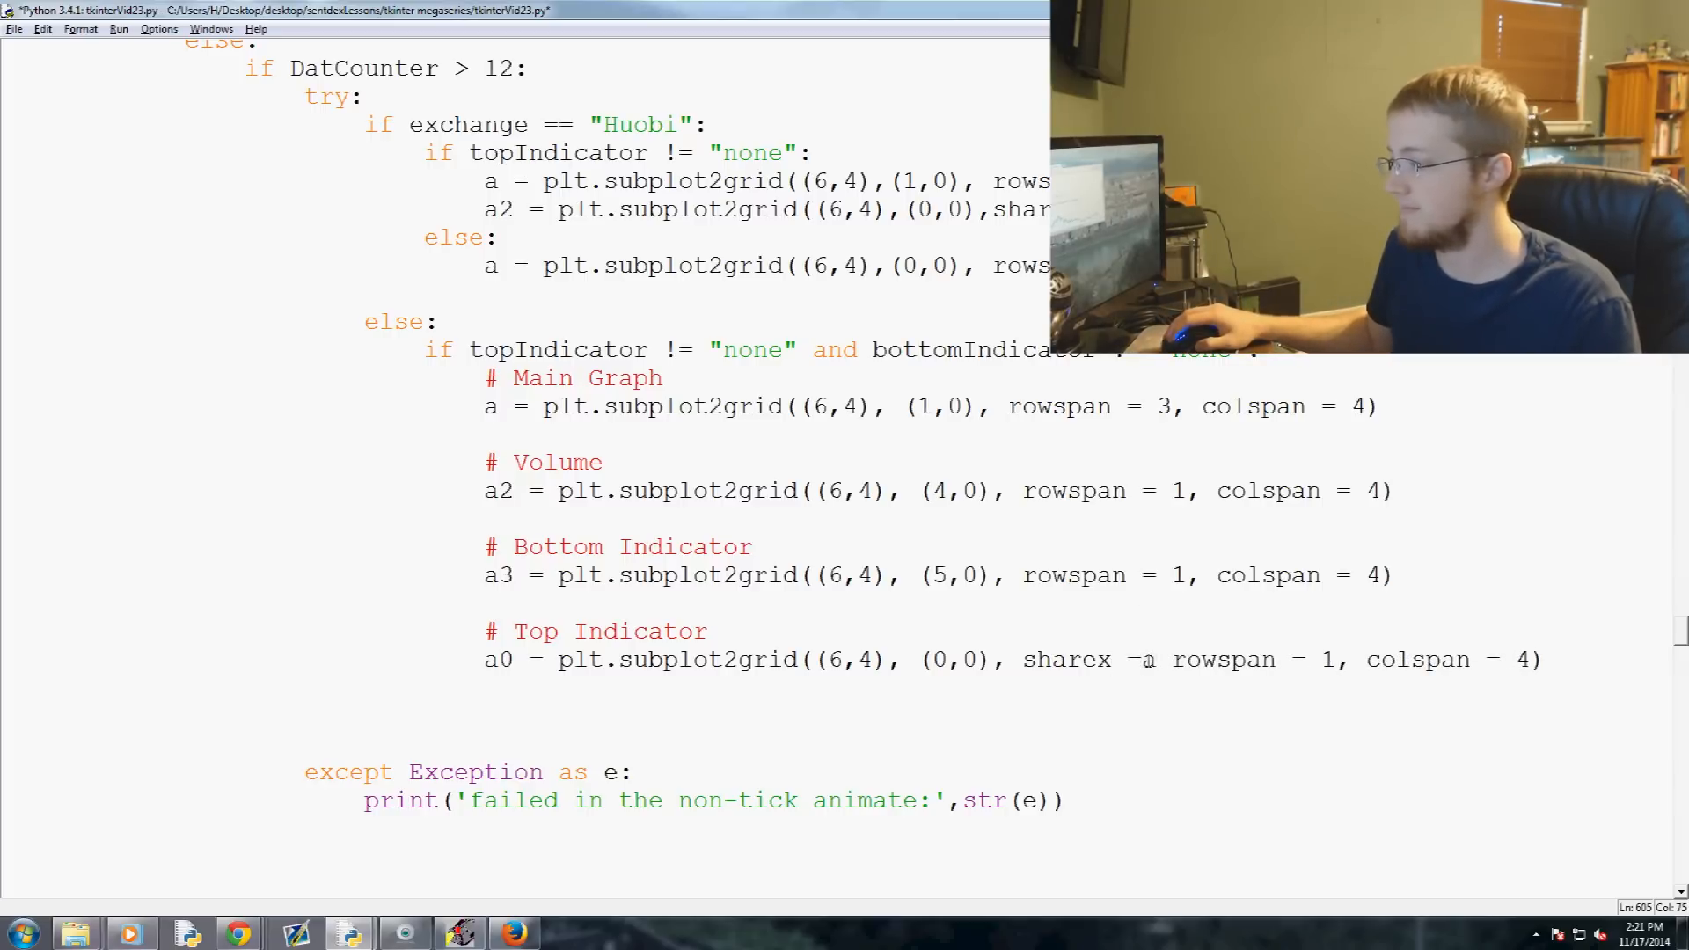
pyautogui.write('a,')
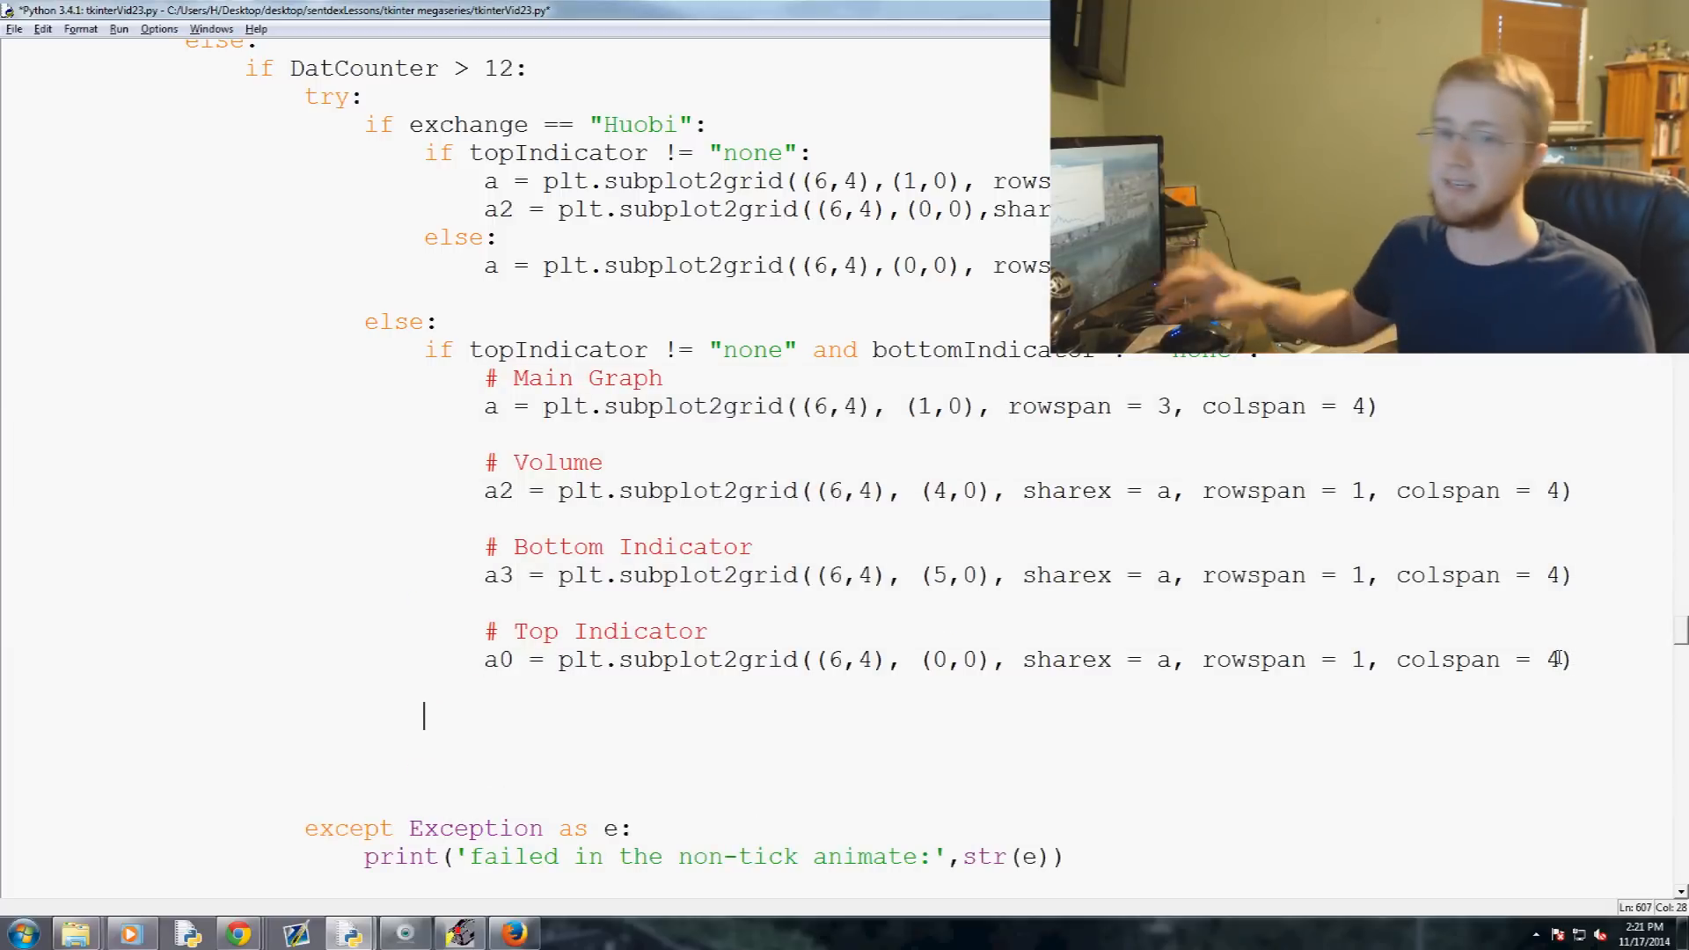
# Add 'elif topIndicator != "none":' with main graph rowspan 4, volume at (5,0) and top indicator a0
pyautogui.write('elif')
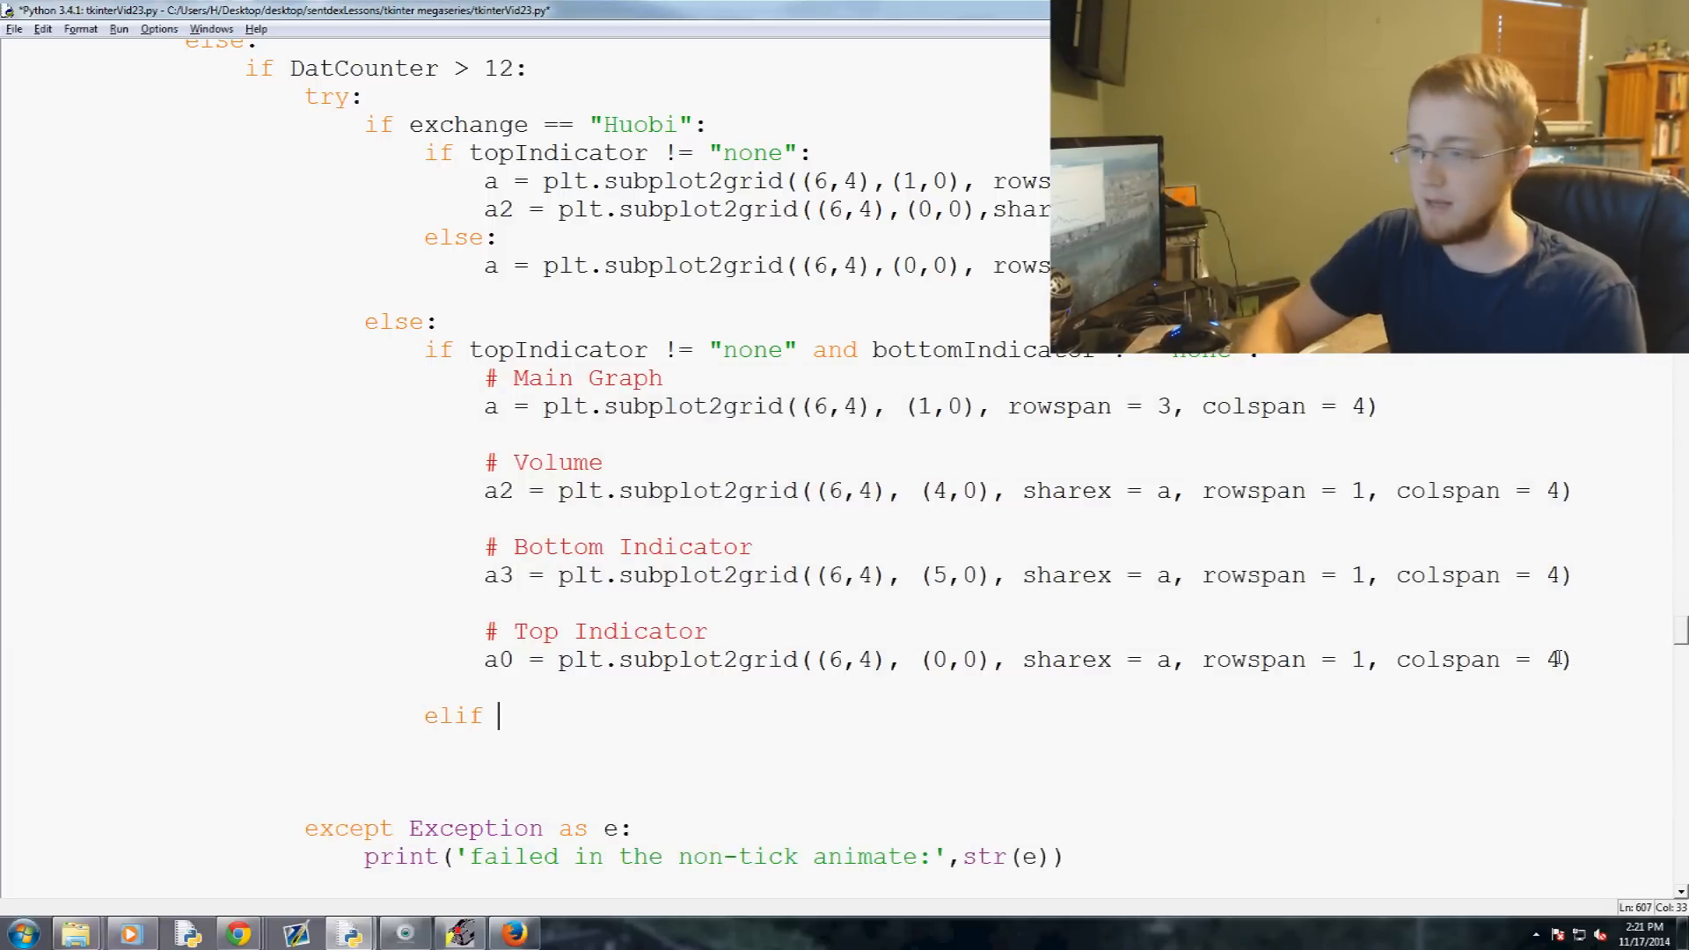
pyautogui.write('topIndi')
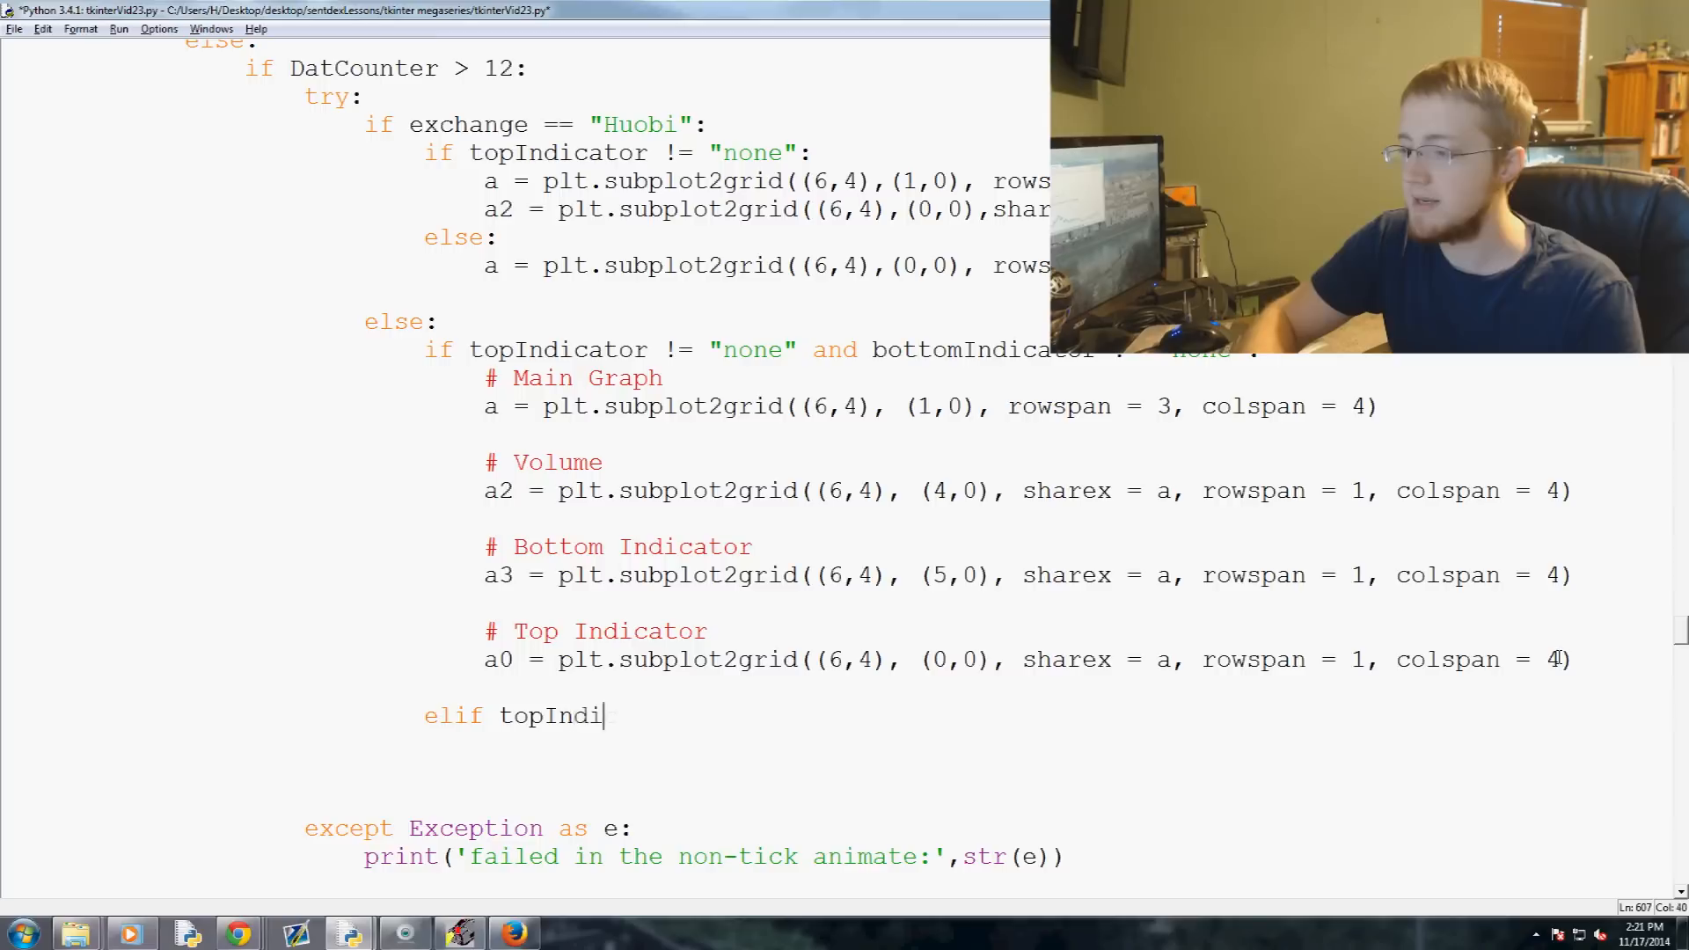
pyautogui.write('cator !=')
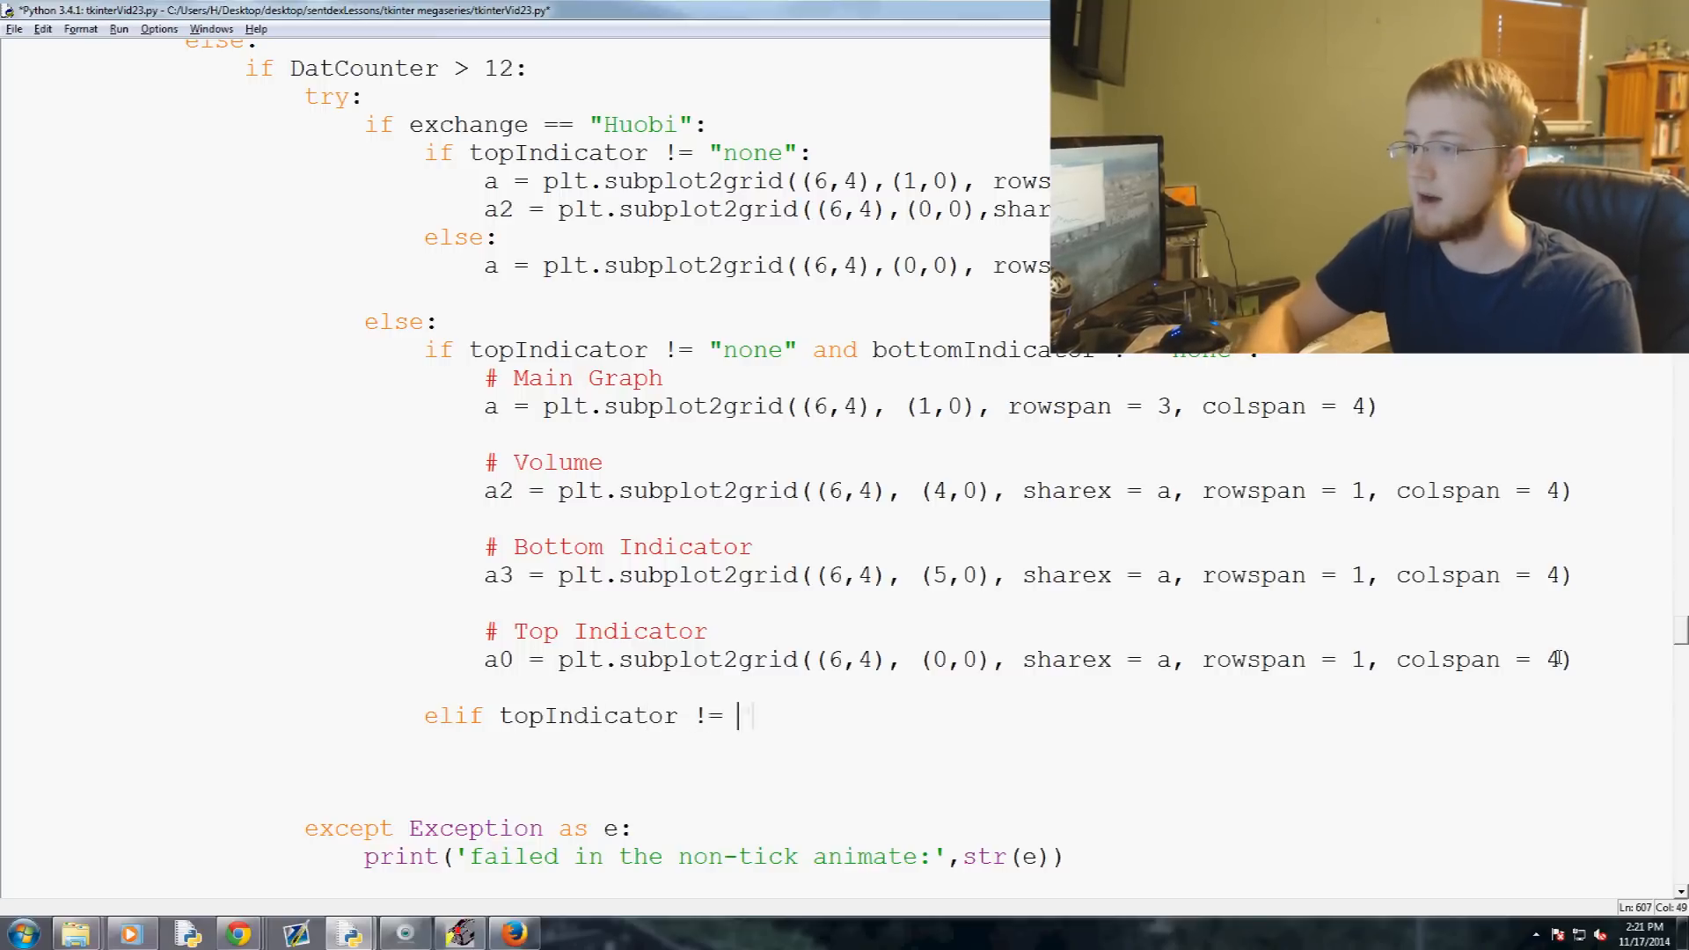
pyautogui.write('"none":')
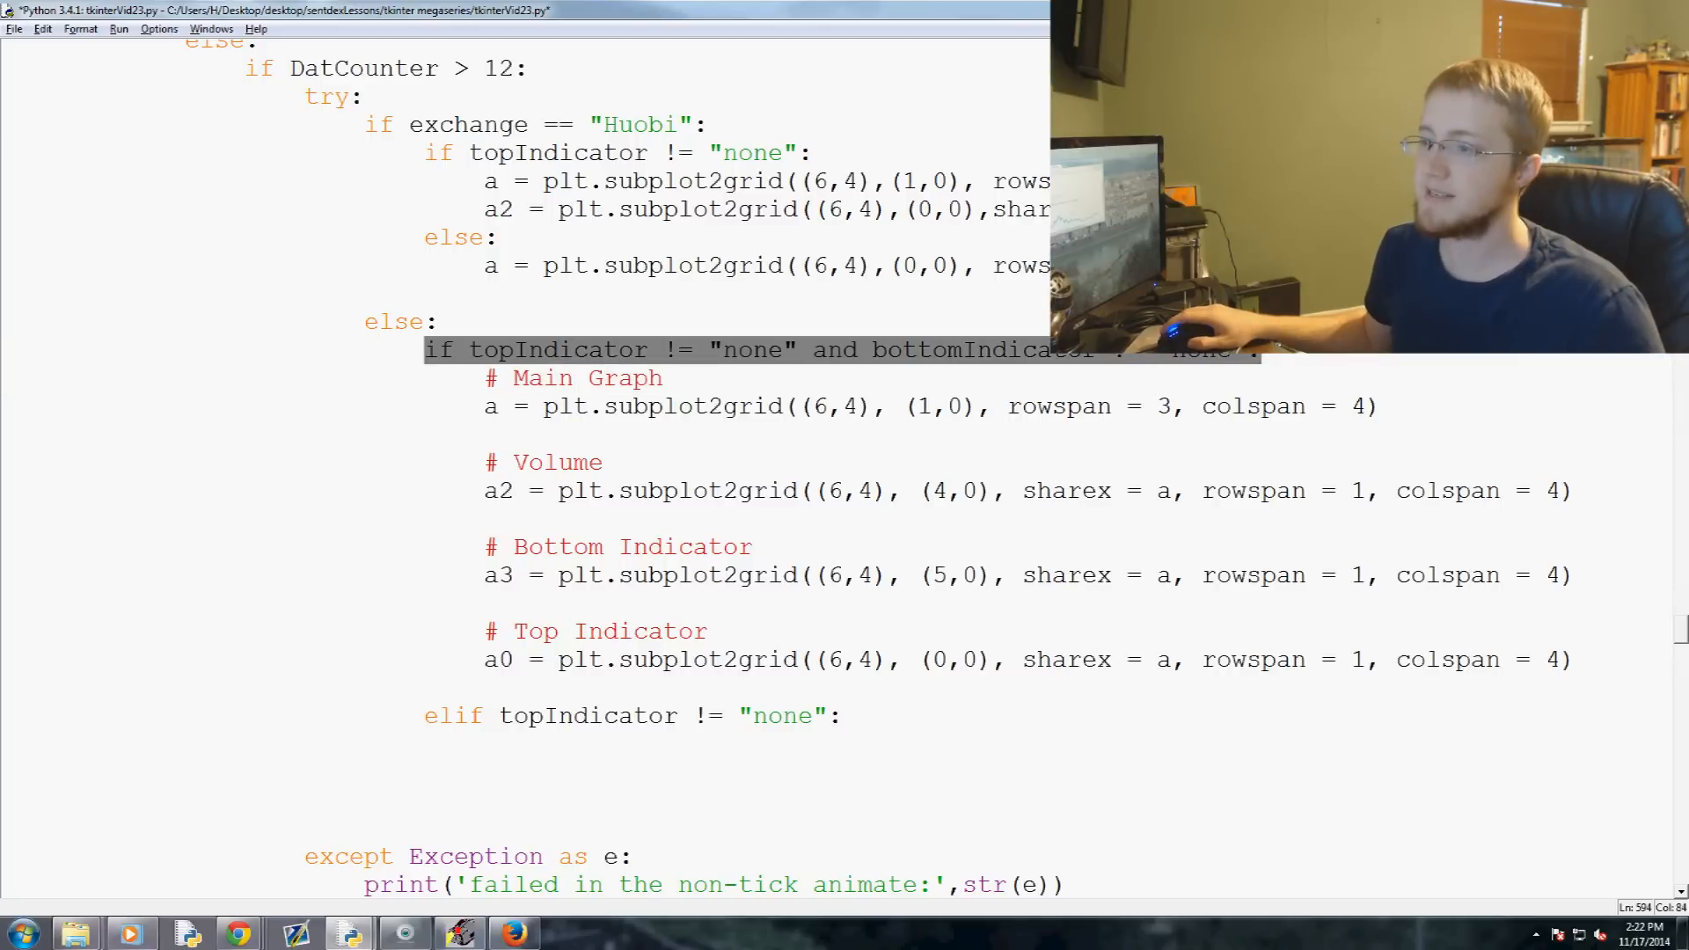
pyautogui.click(426, 349)
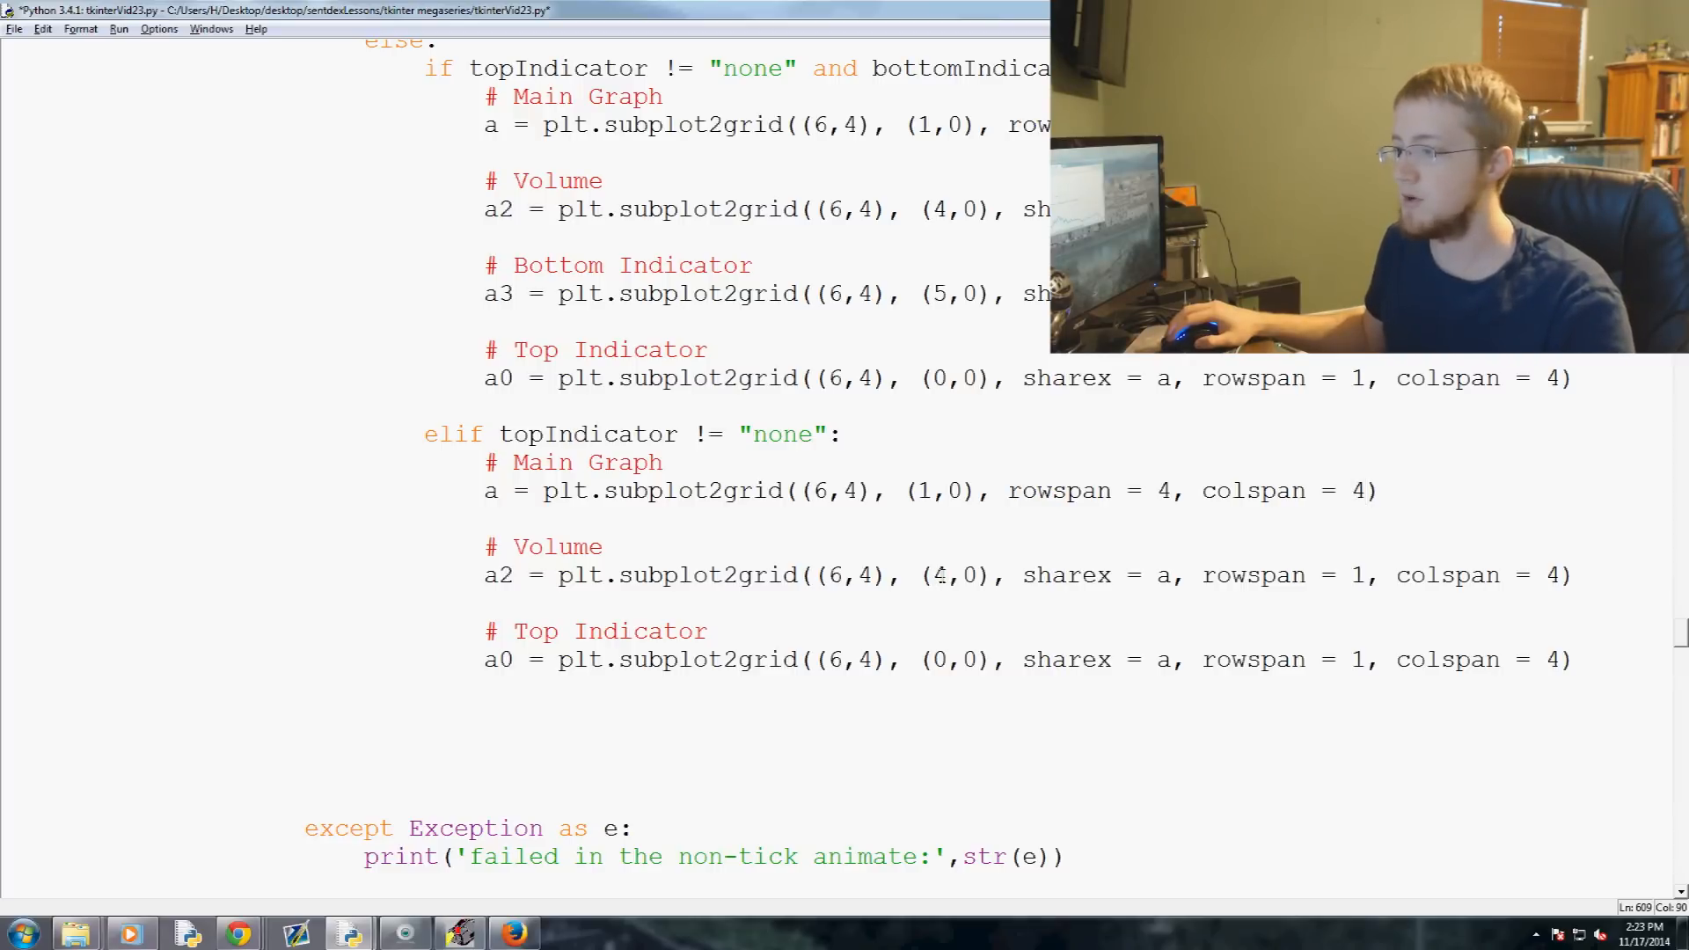
pyautogui.write('5')
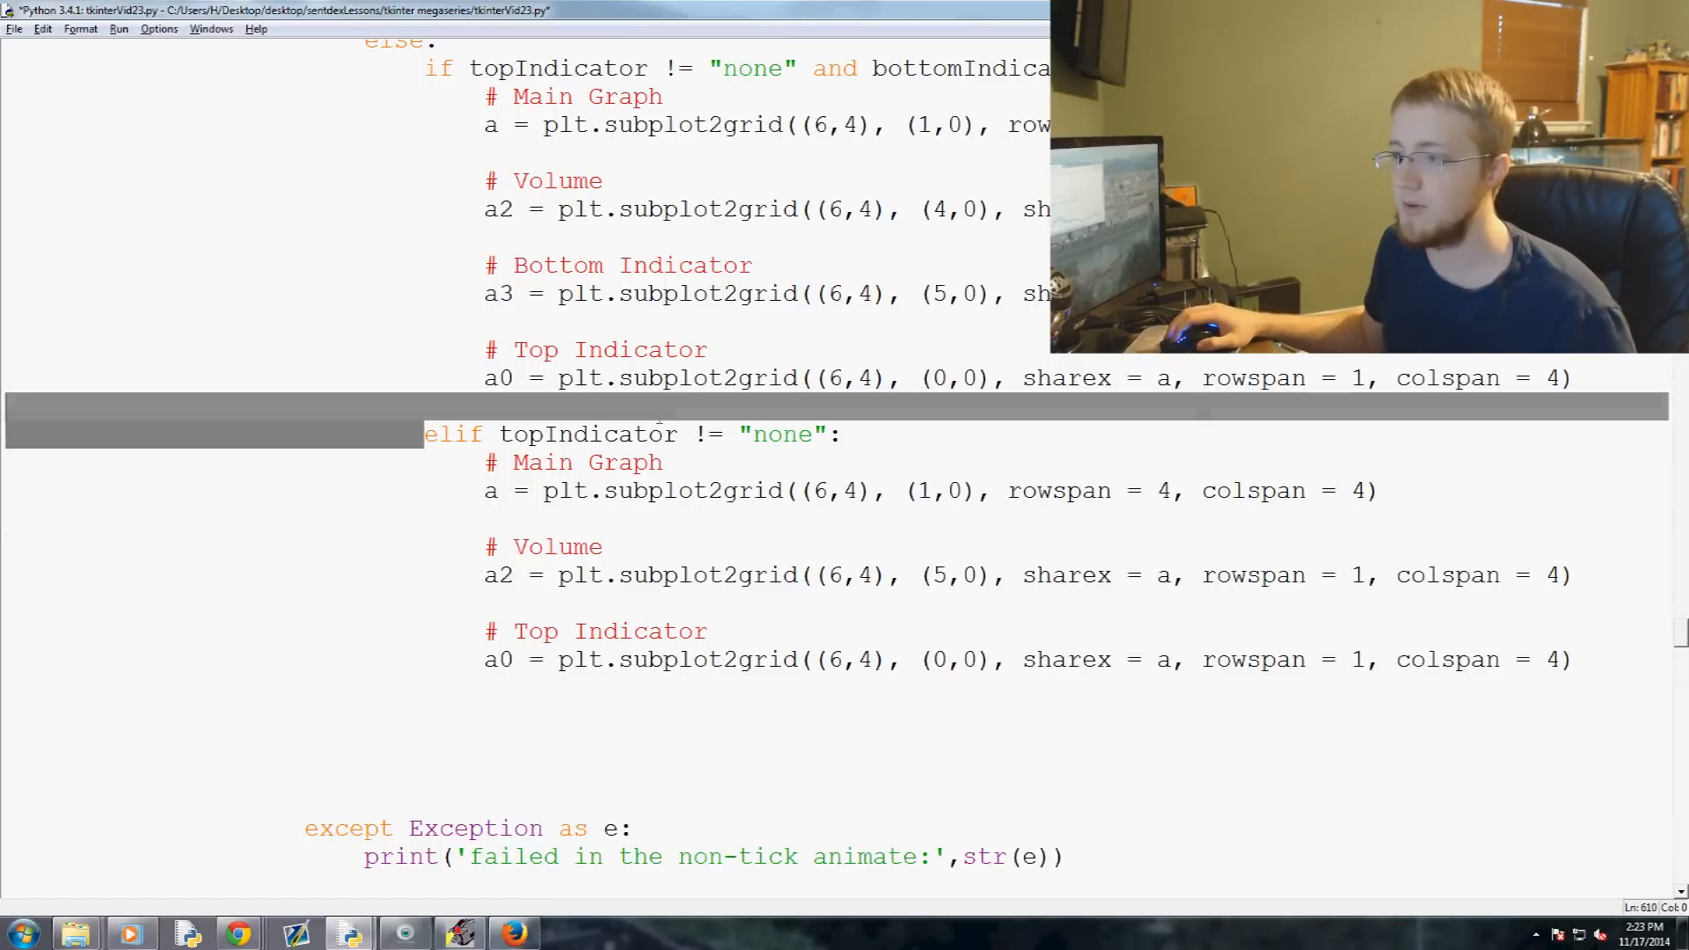
pyautogui.click(1576, 660)
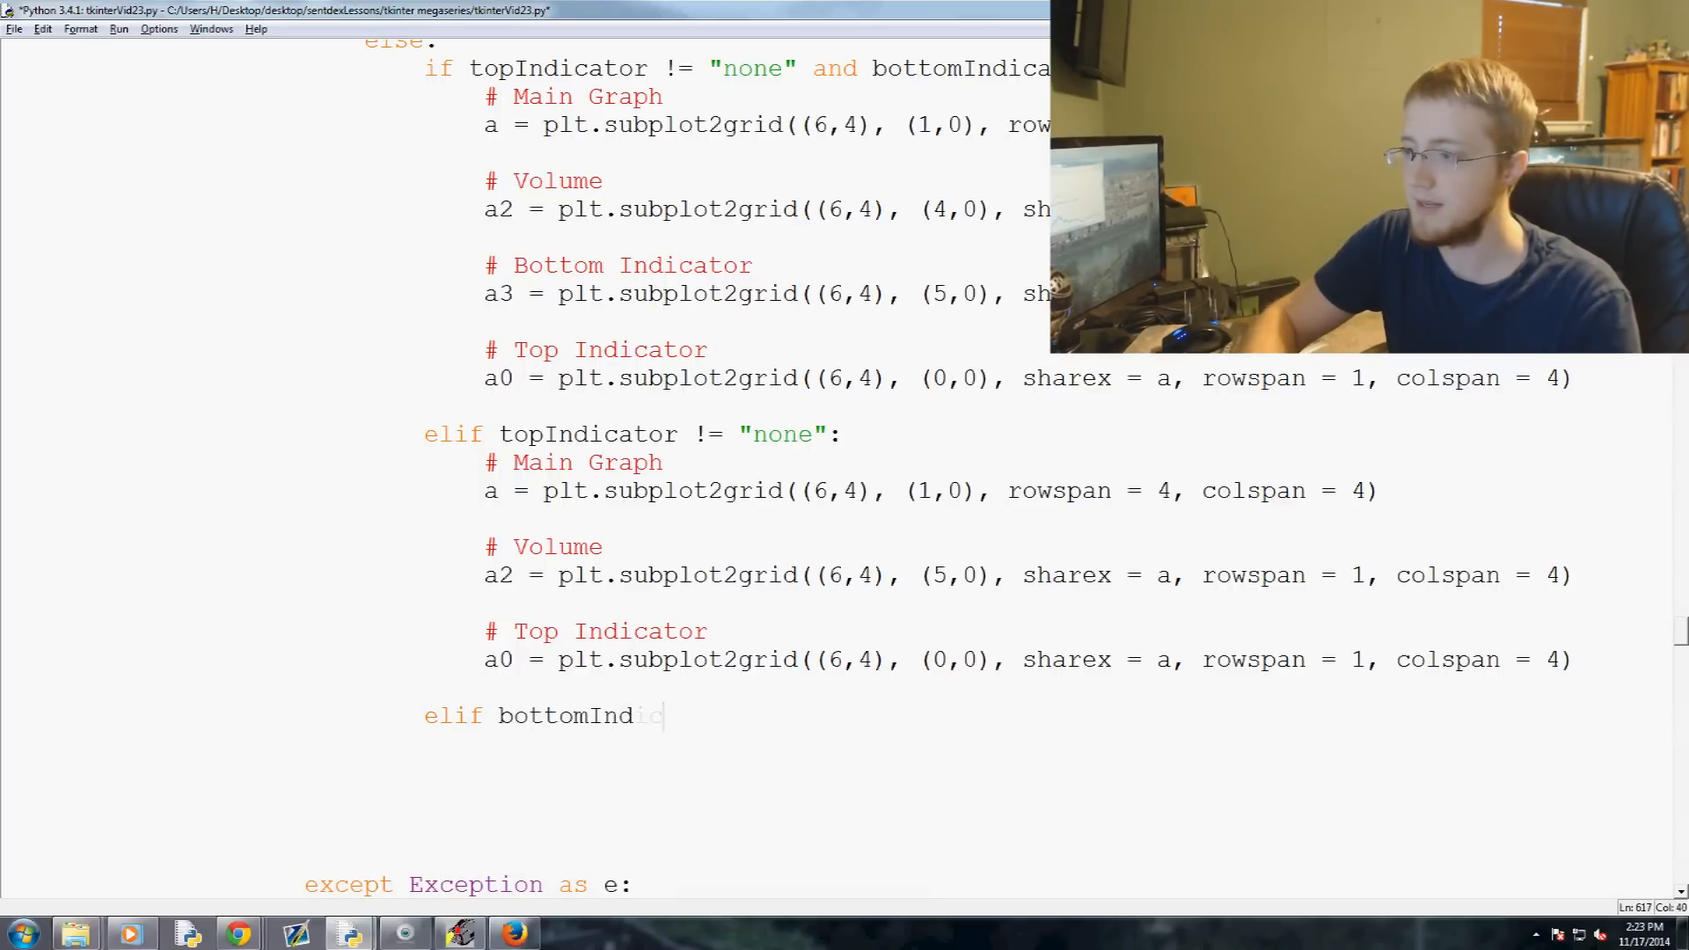
# Write the condition elif bottomIndicator != "none": for the bottom-indicator-only branch
pyautogui.write('ator !=')
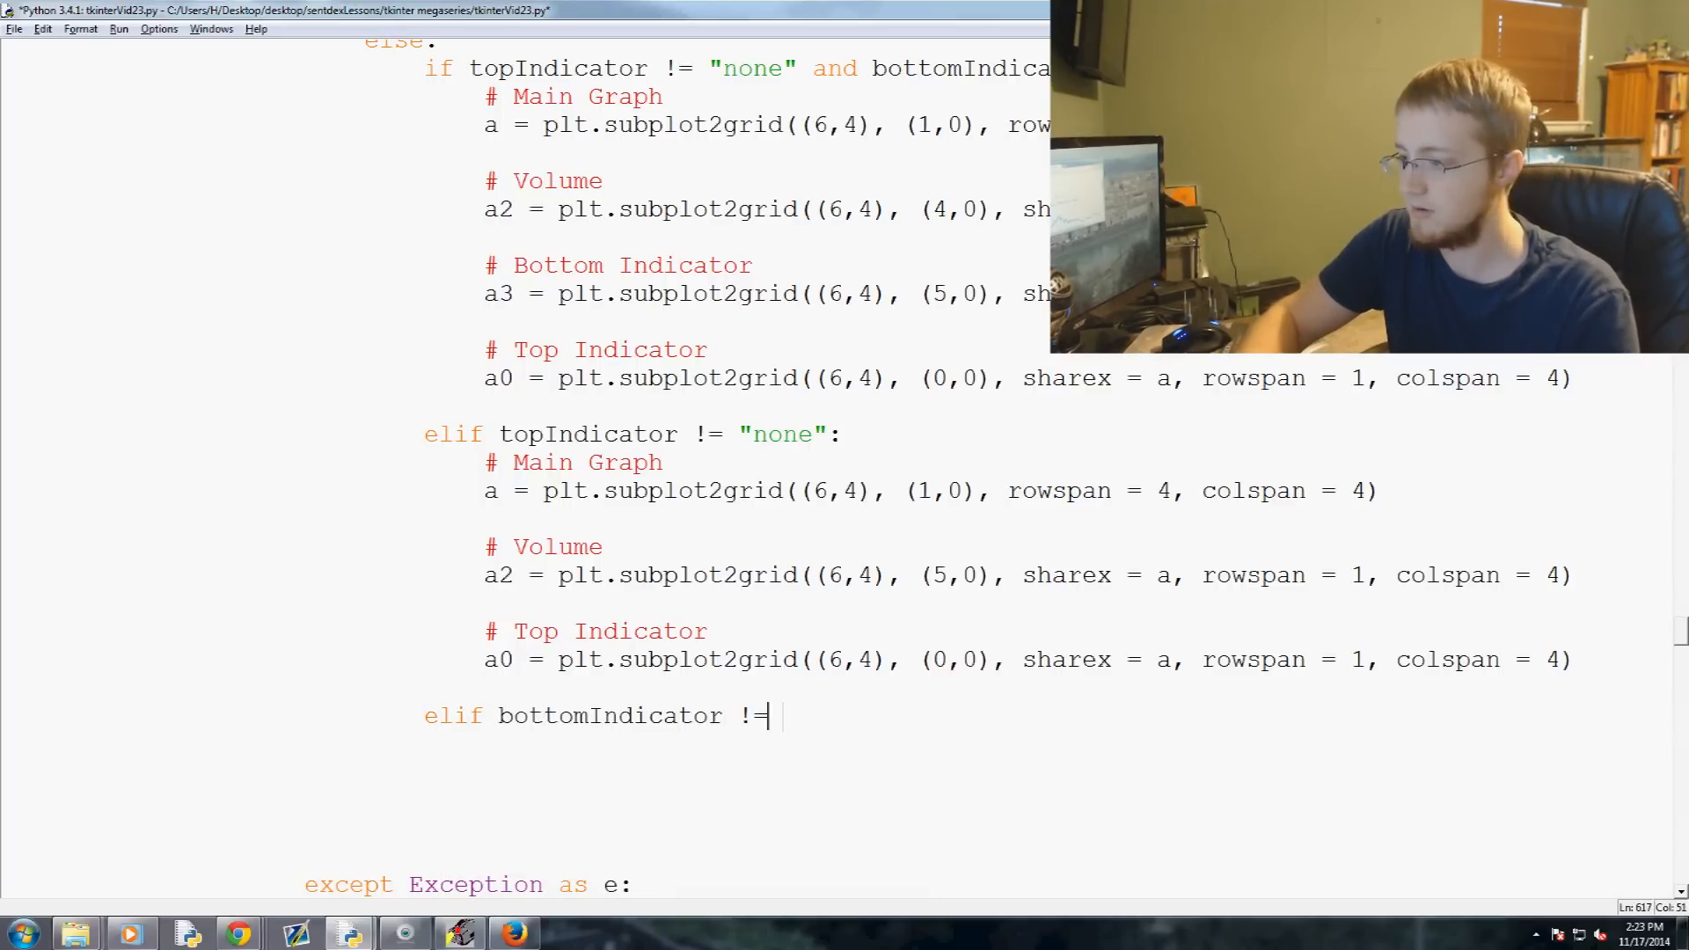
pyautogui.write('"')
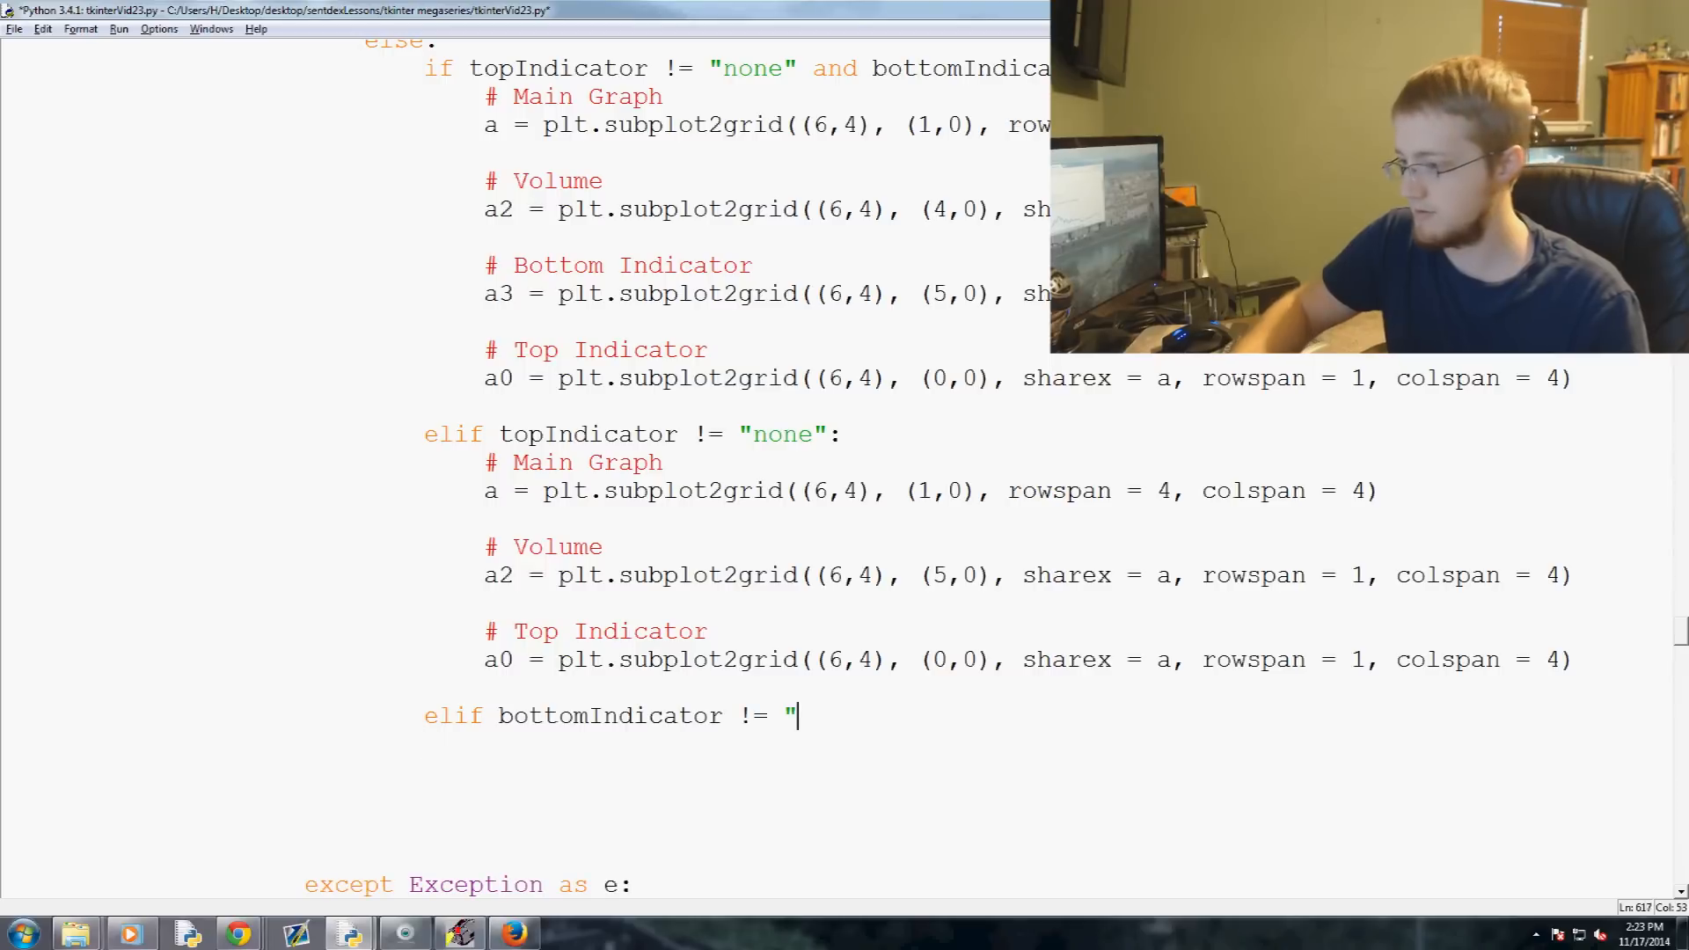
pyautogui.write('none":')
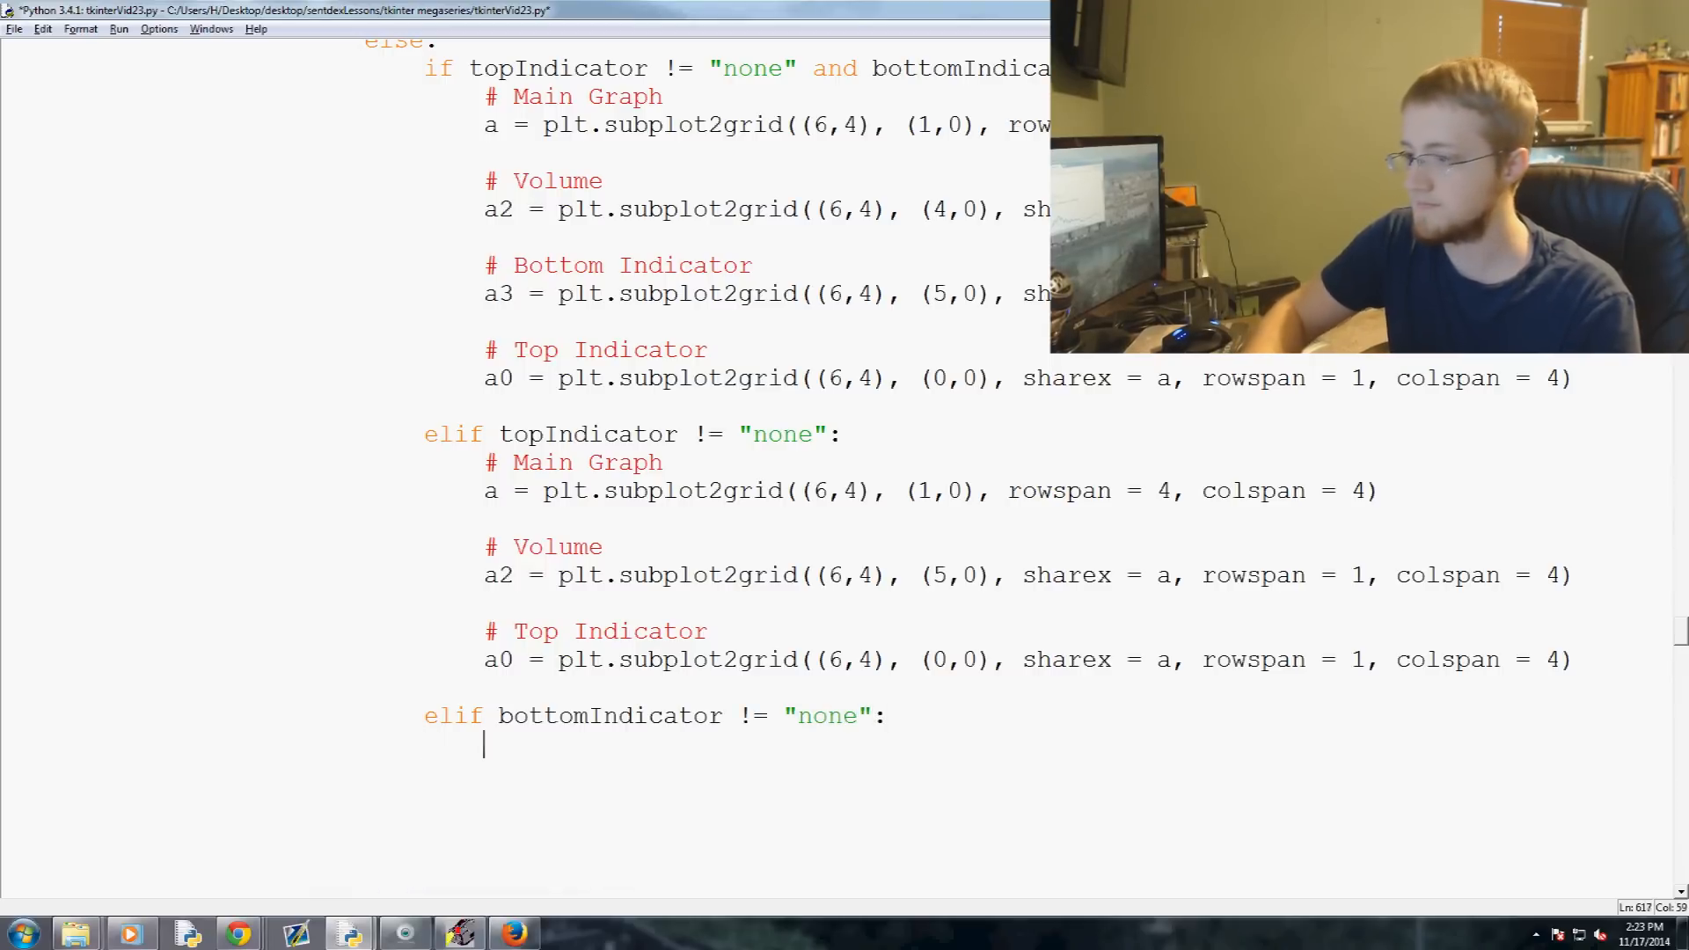
pyautogui.scroll(-3)
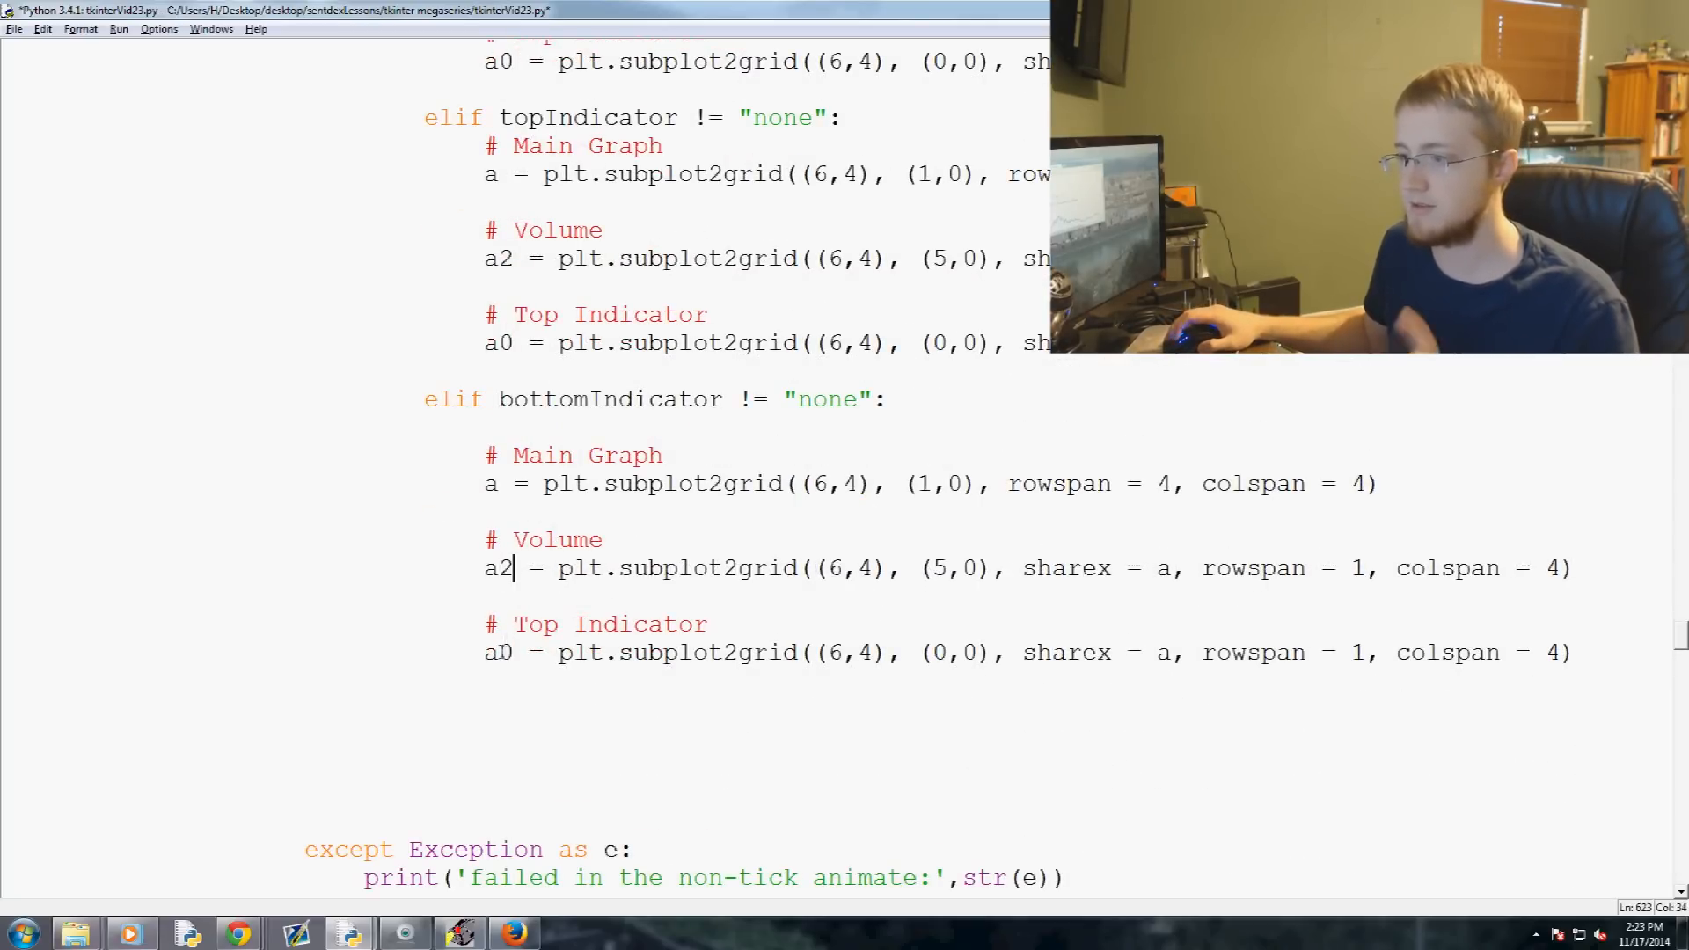
pyautogui.scroll(3)
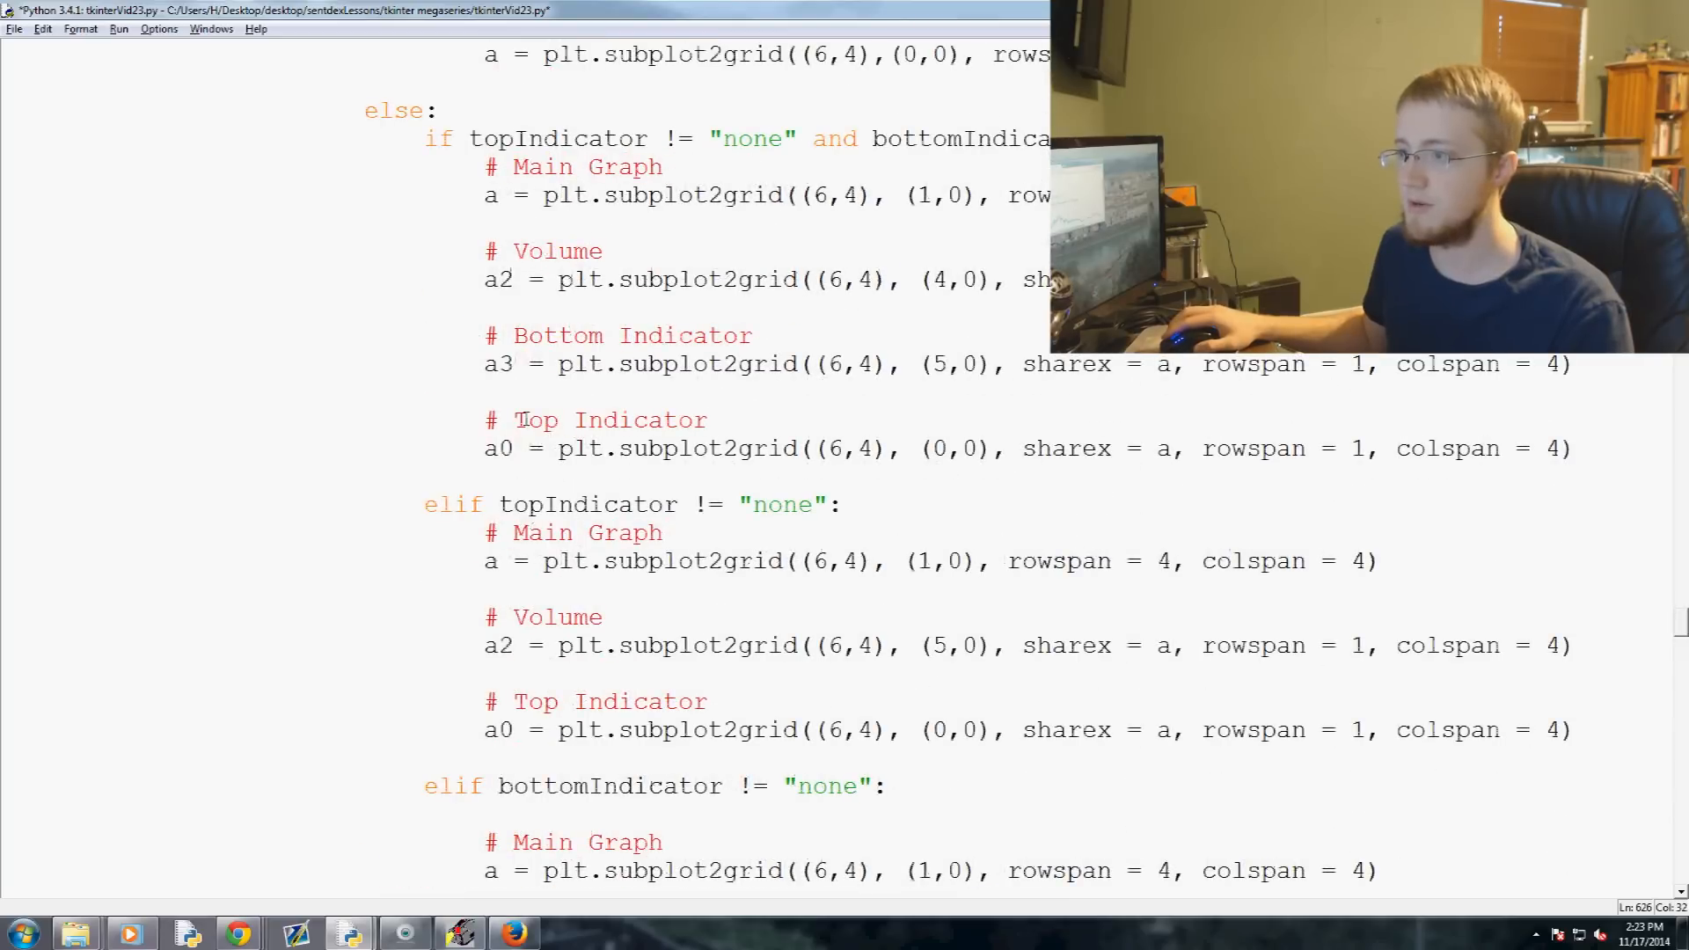
pyautogui.scroll(-3)
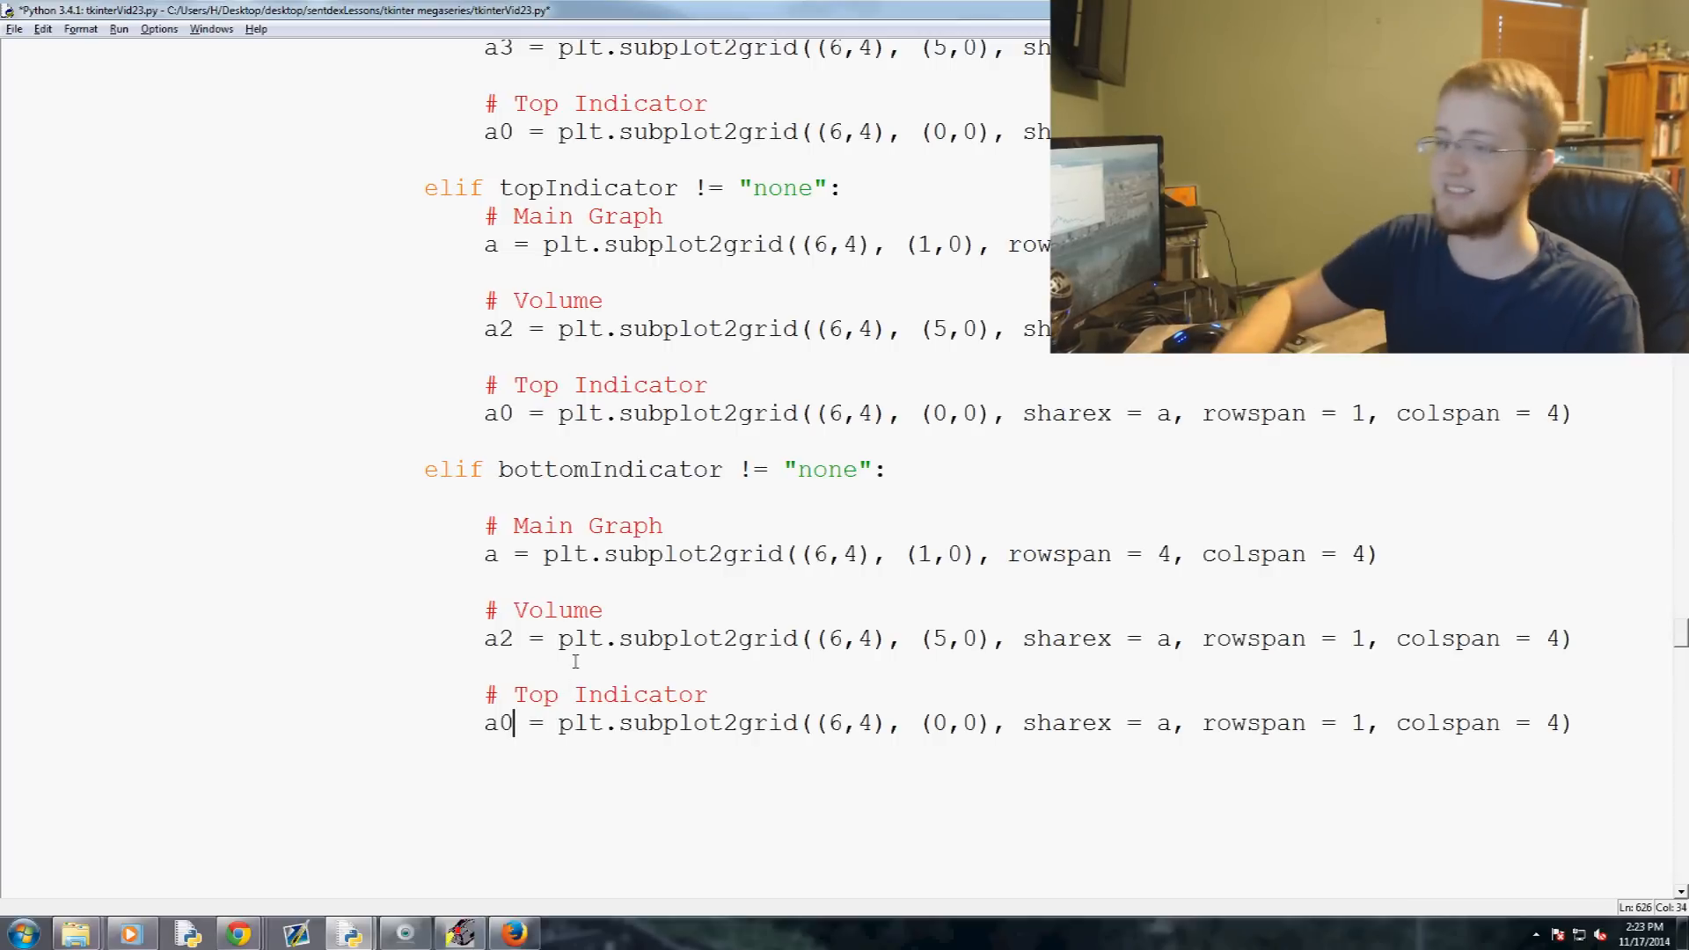
# Set bottom indicator a3, main graph starting at row 0, then begin the final else: branch
pyautogui.write('3')
pyautogui.click(597, 693)
pyautogui.write('Bottom')
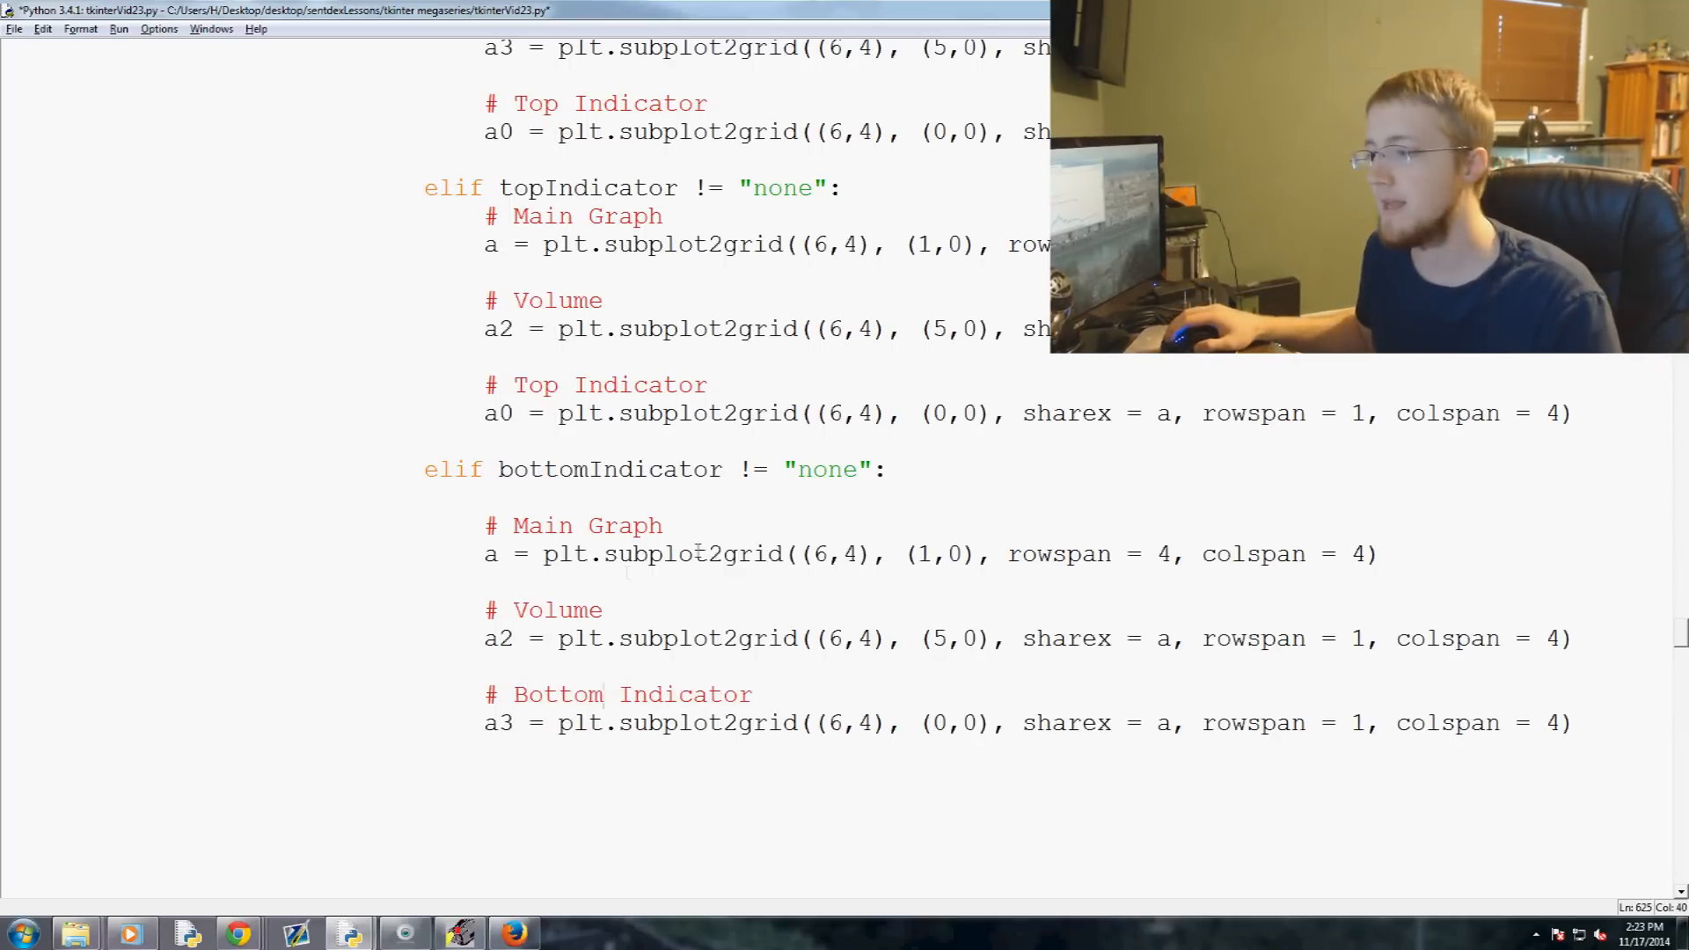
pyautogui.click(676, 554)
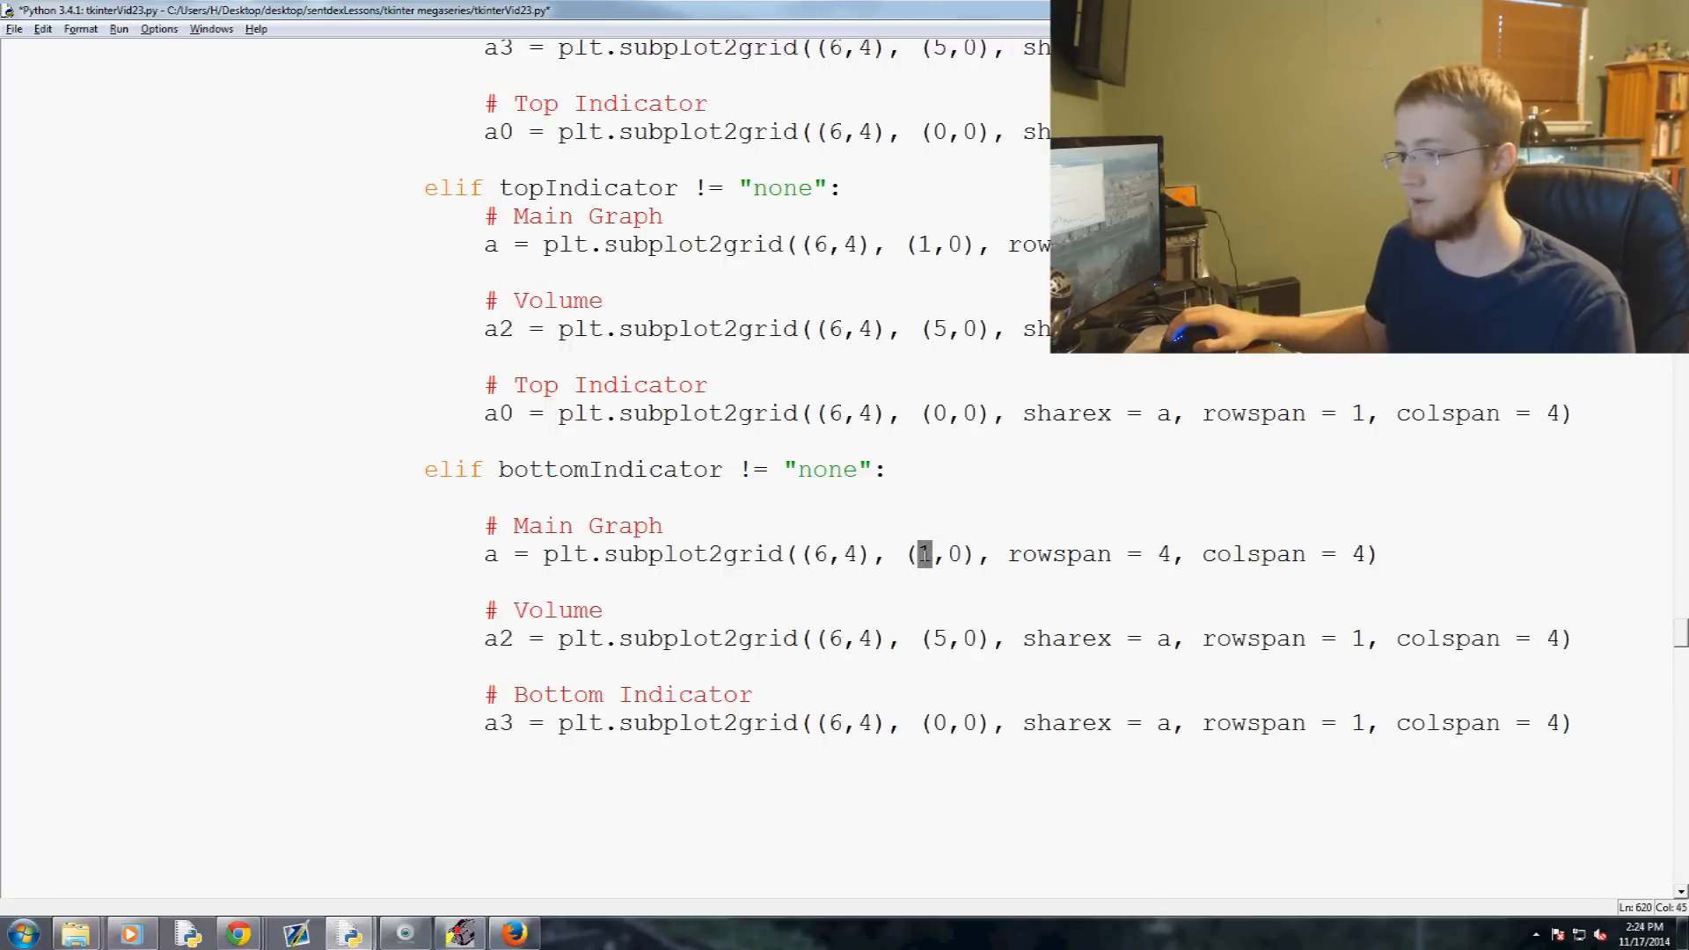
pyautogui.write('0')
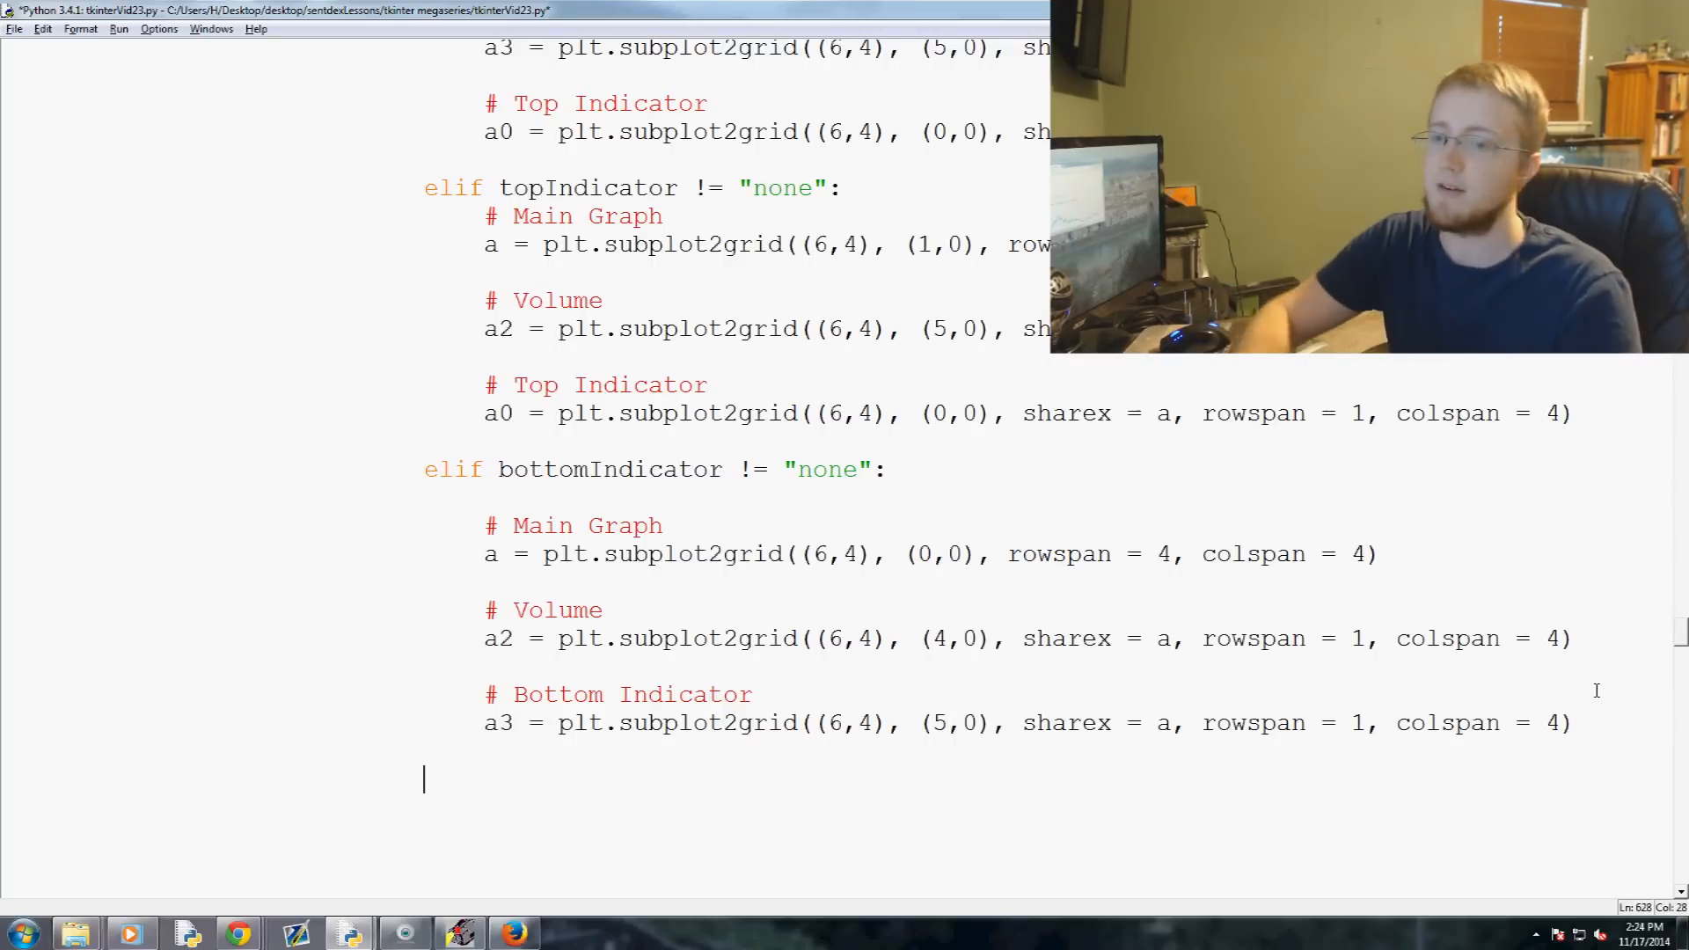
pyautogui.write('else:')
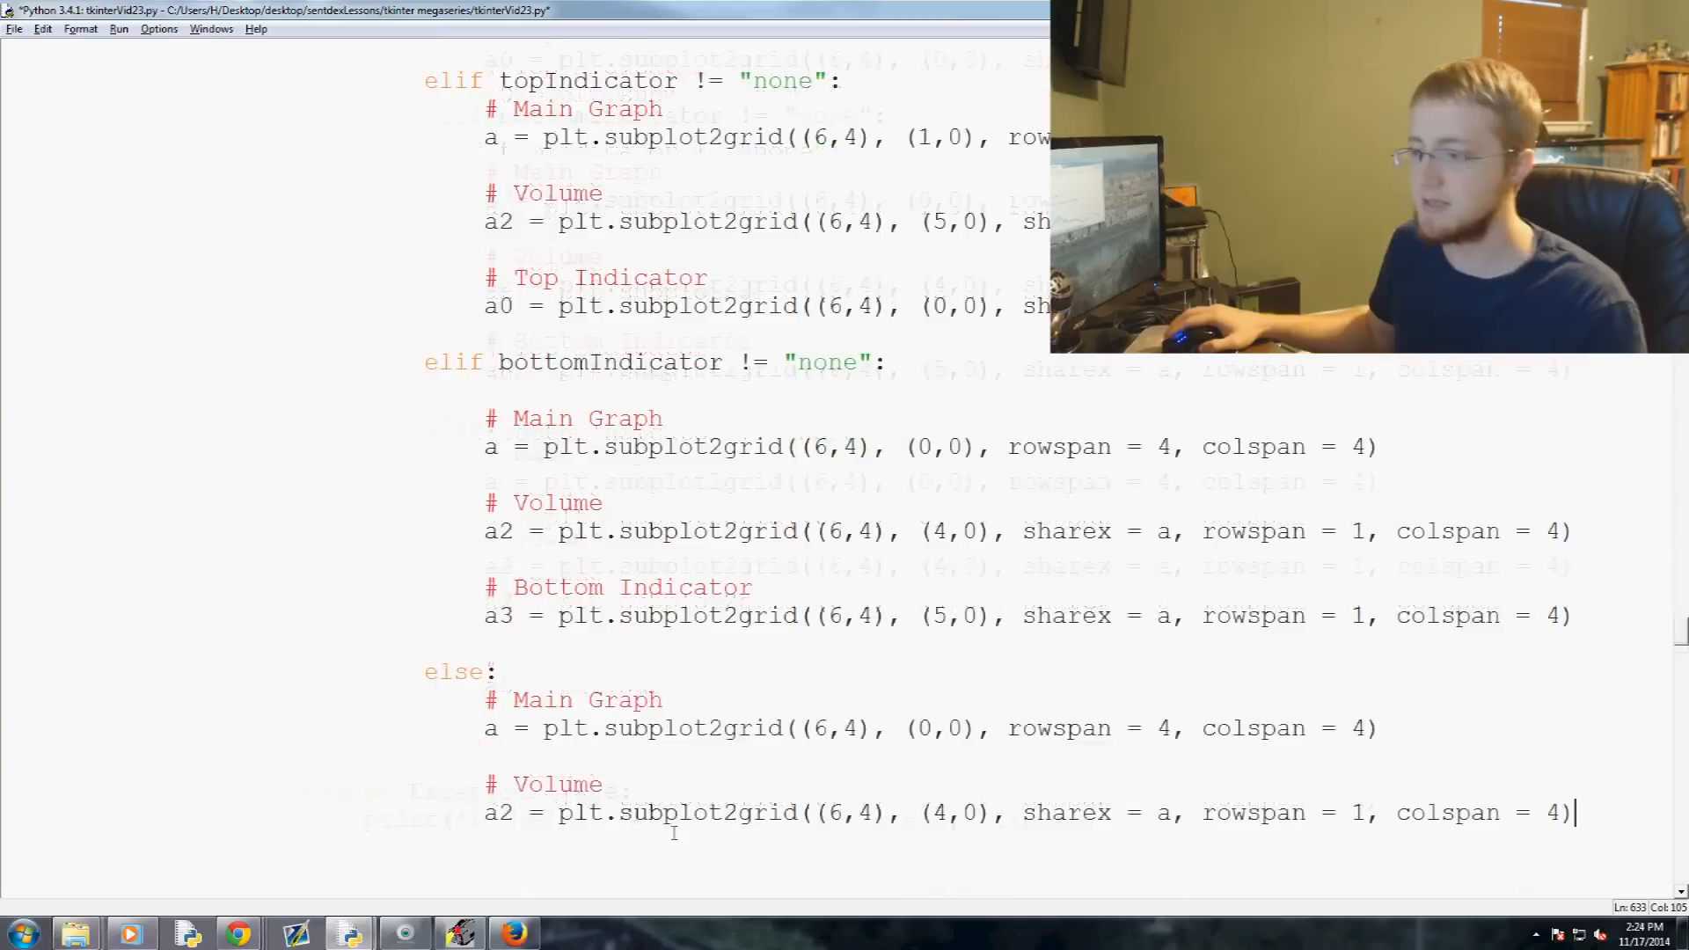
# Give the main graph rowspan 5 and place volume at (5,0) in the else branch
pyautogui.scroll(-3)
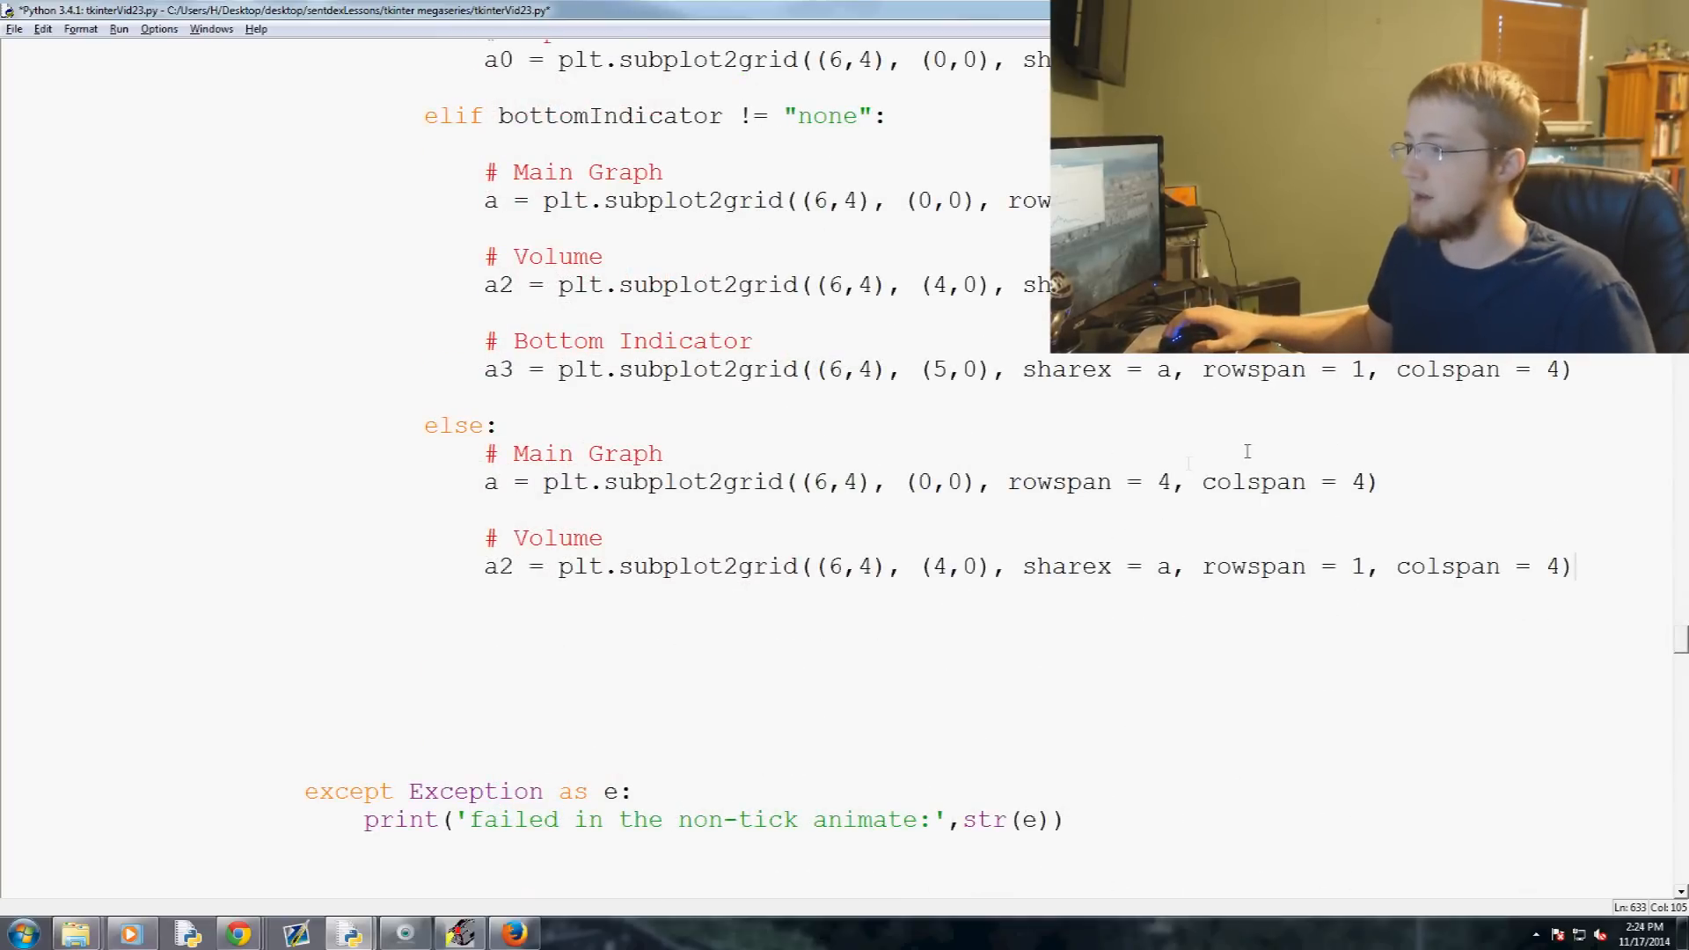
pyautogui.write('5')
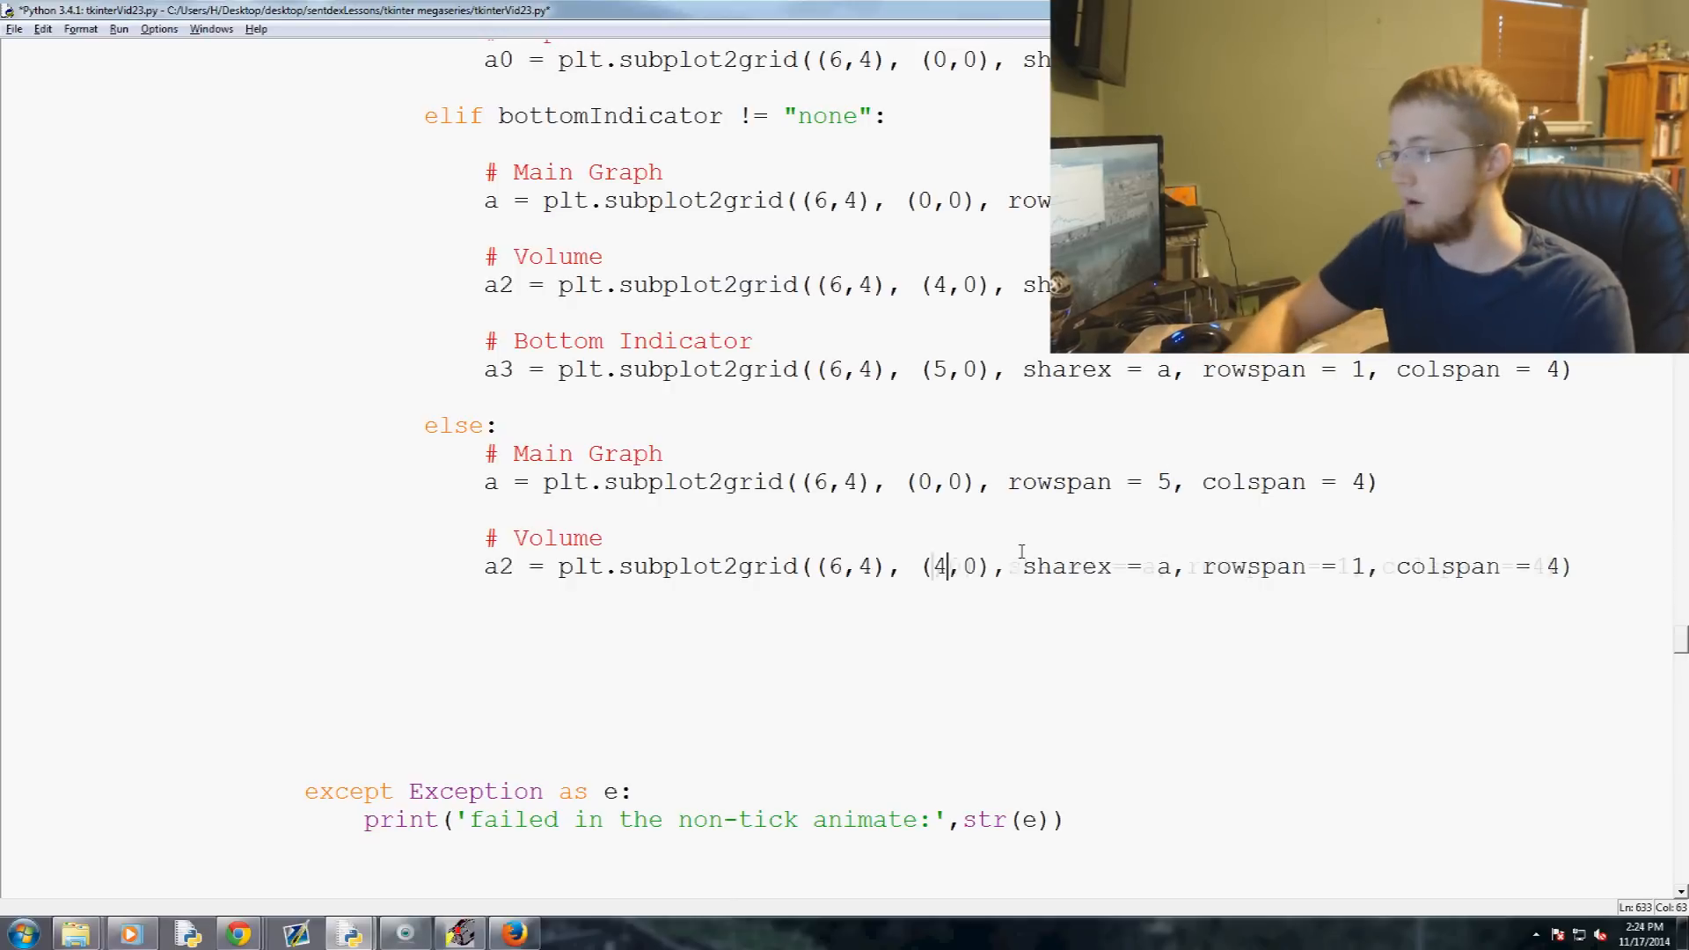
pyautogui.write('5')
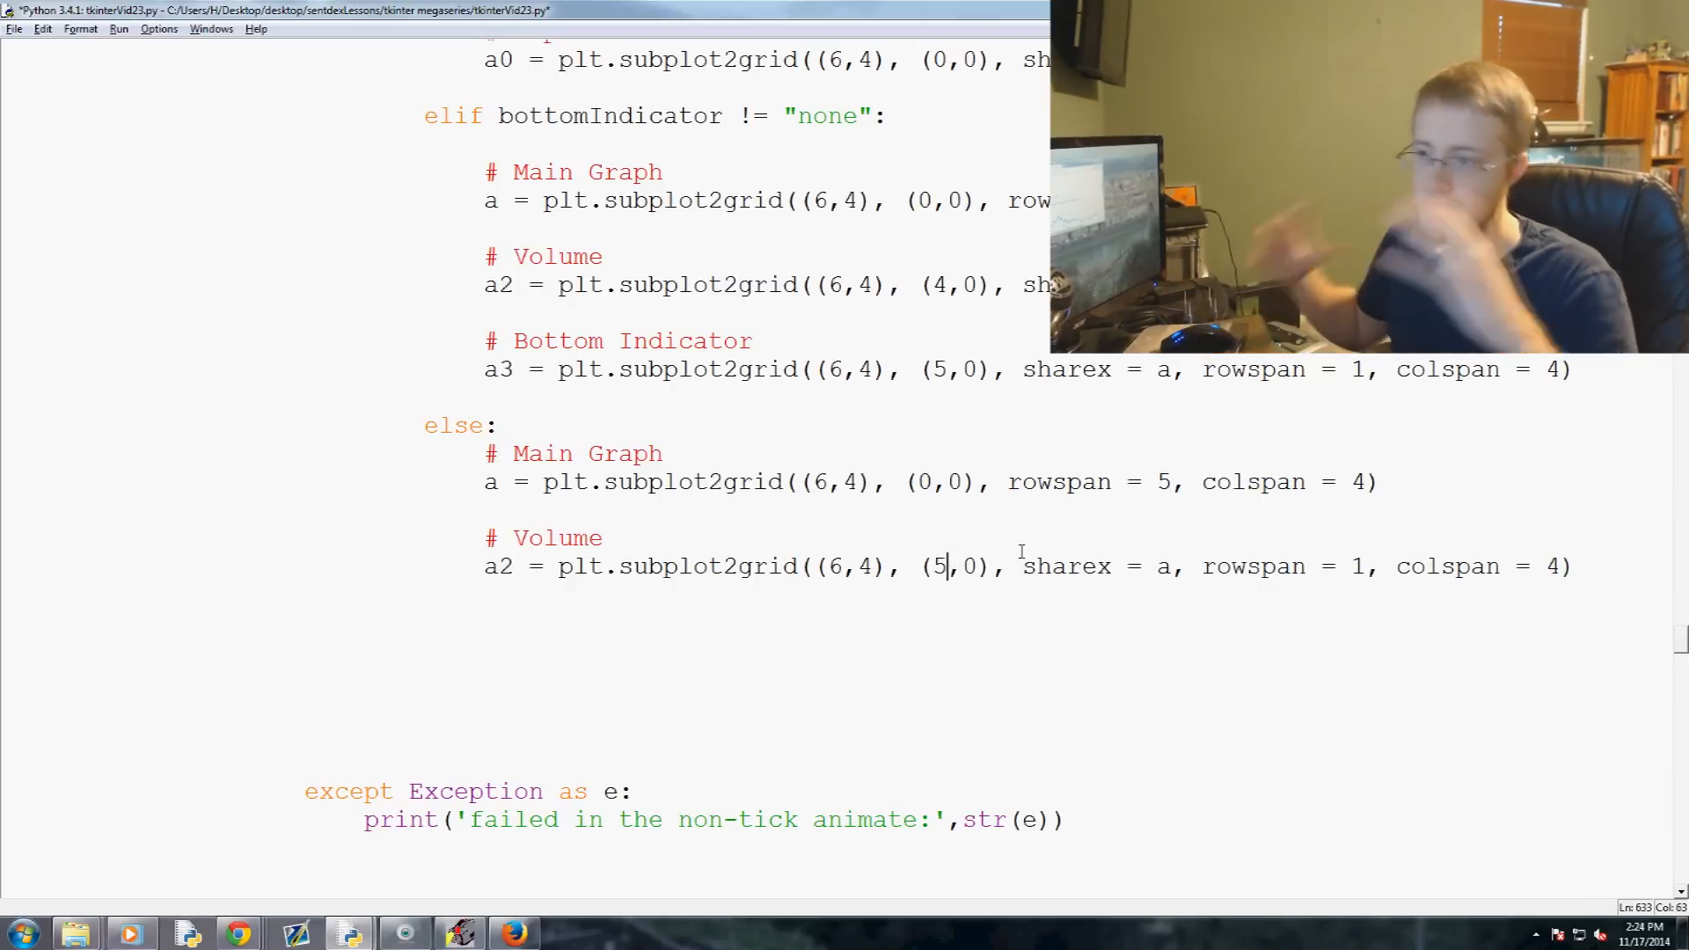
pyautogui.scroll(3)
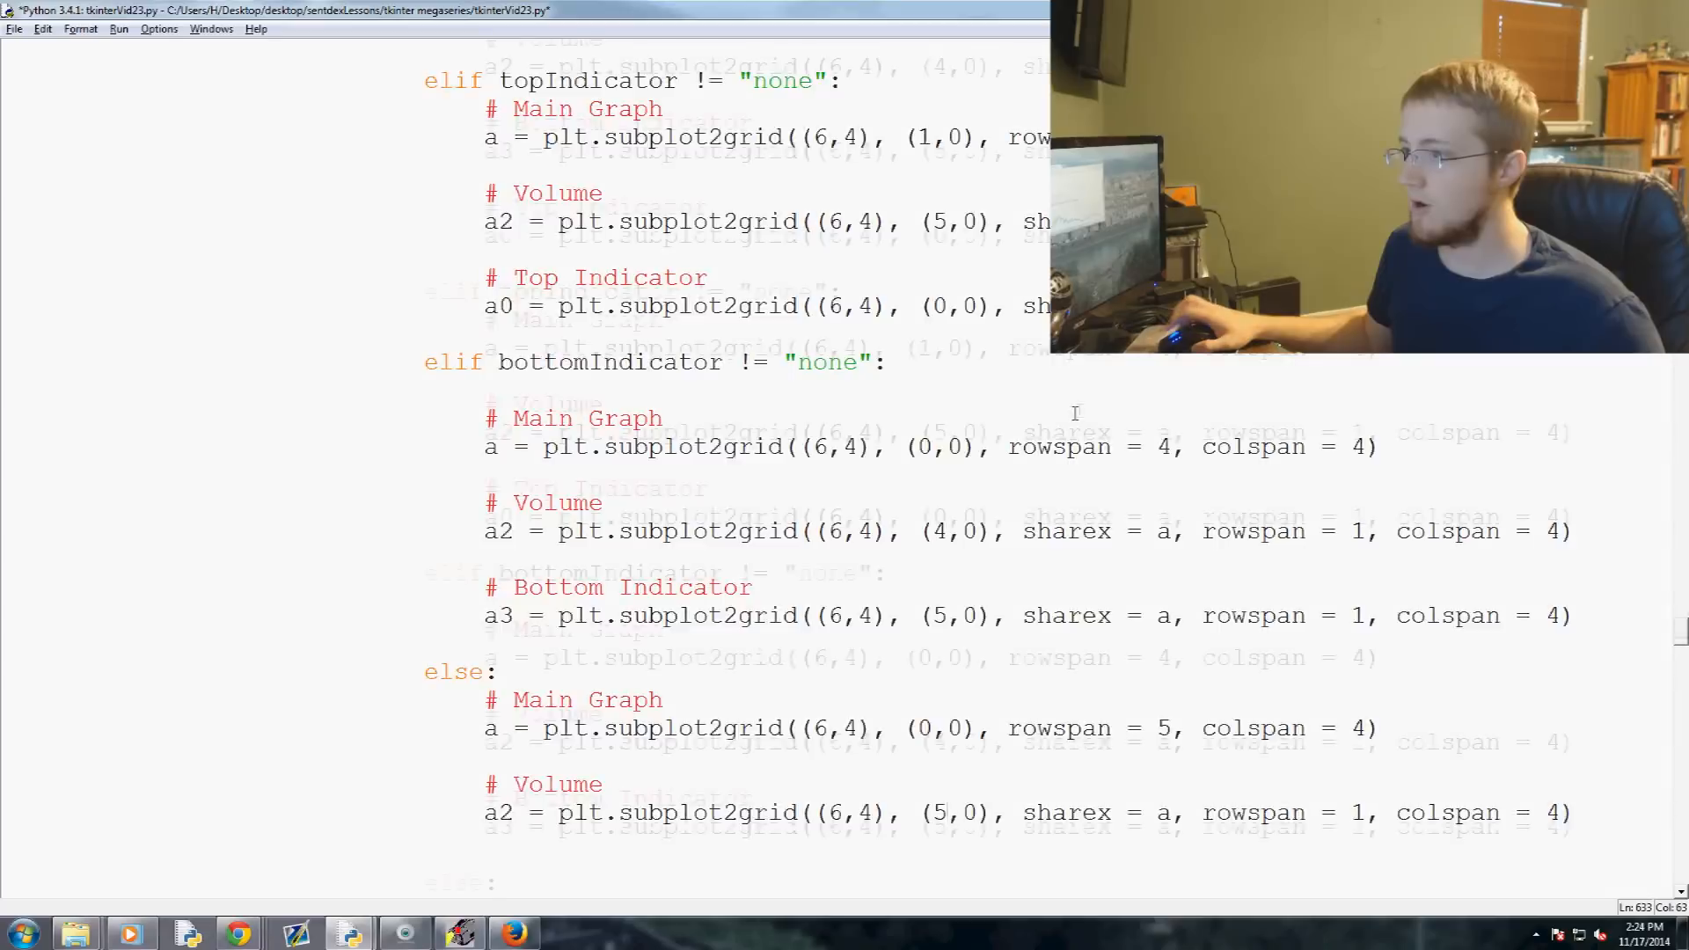
pyautogui.scroll(-3)
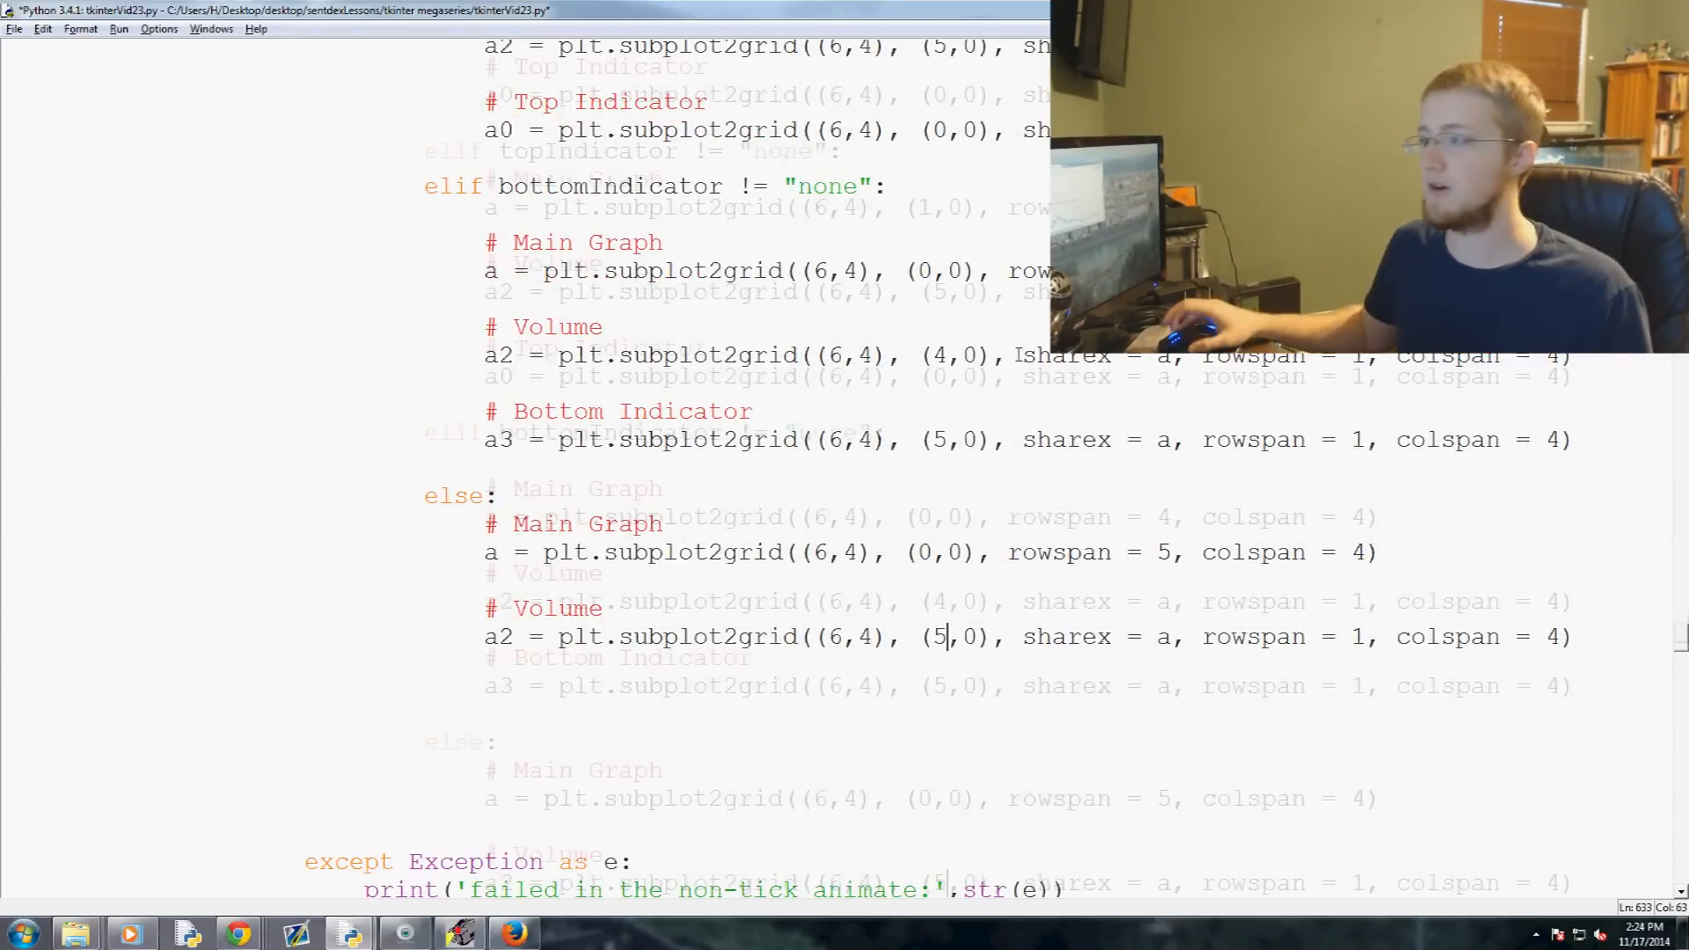
pyautogui.scroll(3)
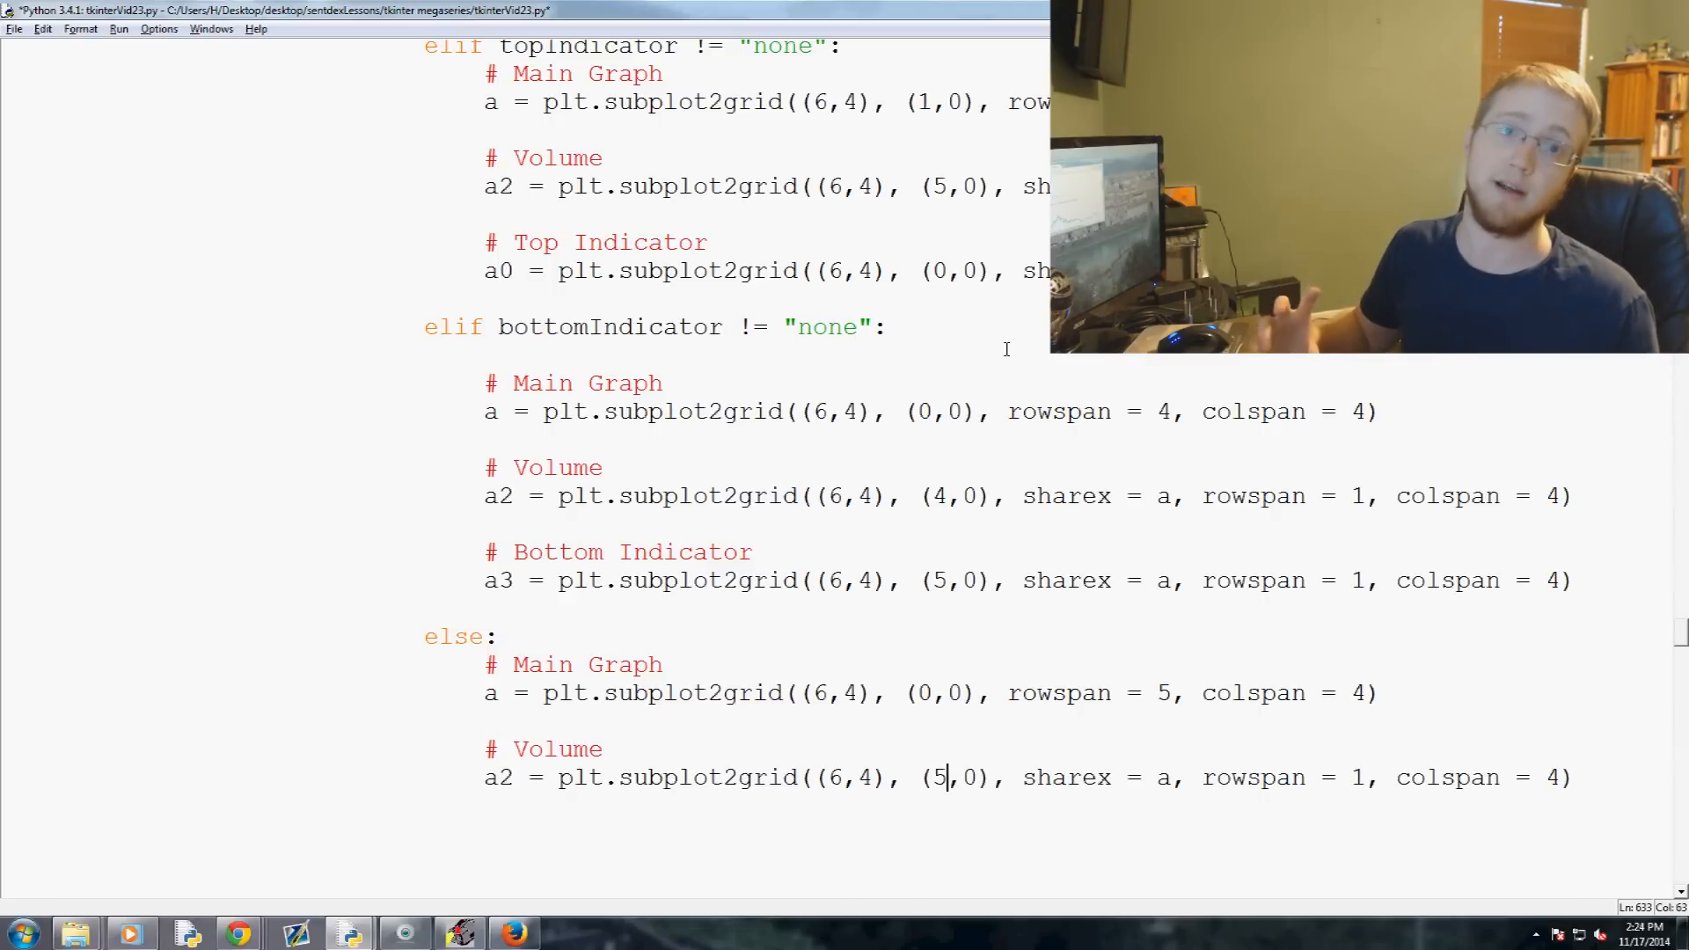
pyautogui.scroll(3)
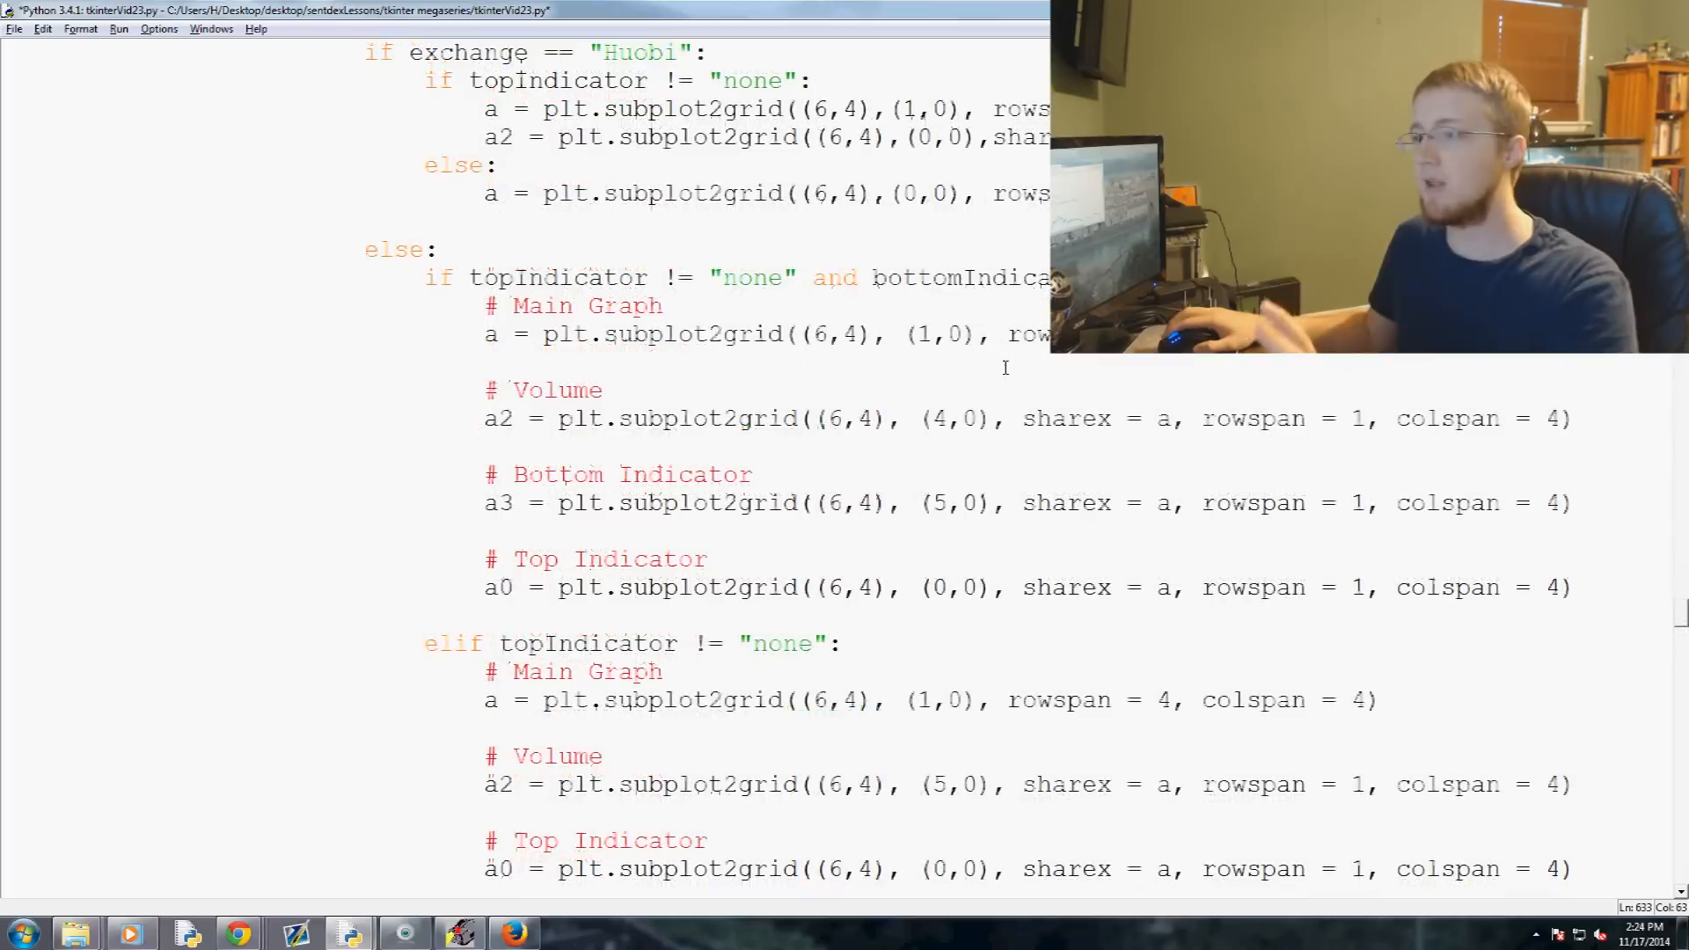
pyautogui.scroll(-3)
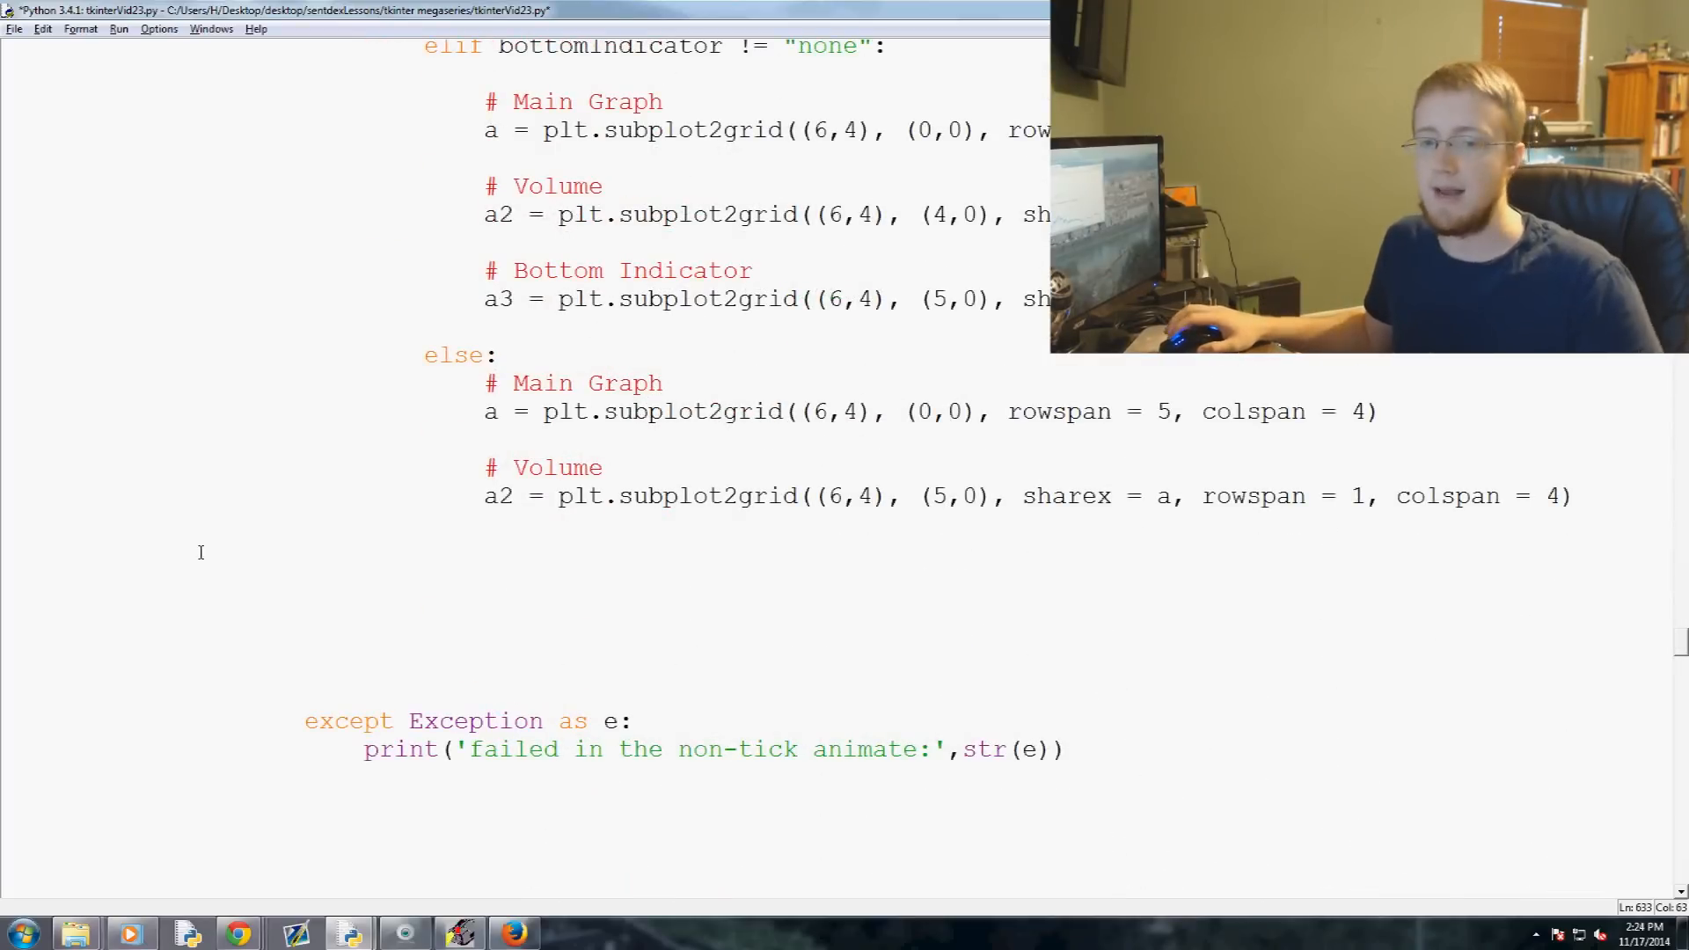